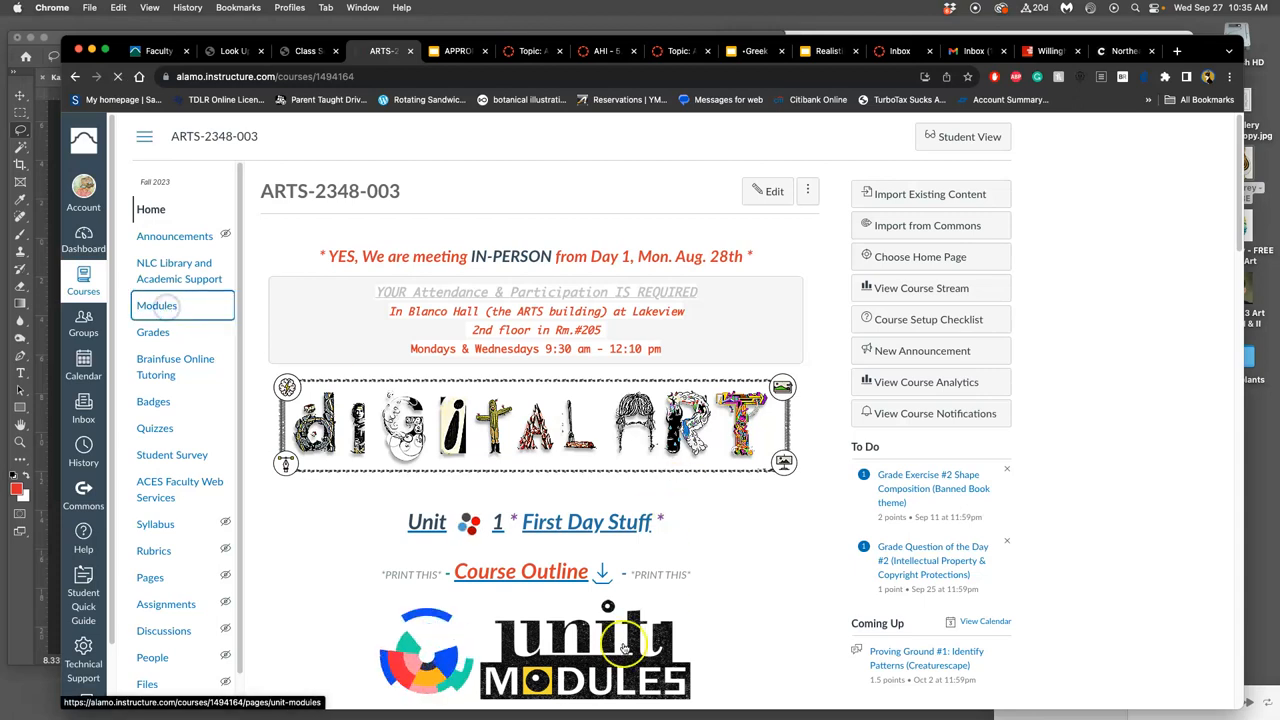
Show the course Modules page scrolled down to the Digital Badge Module.
click(156, 304)
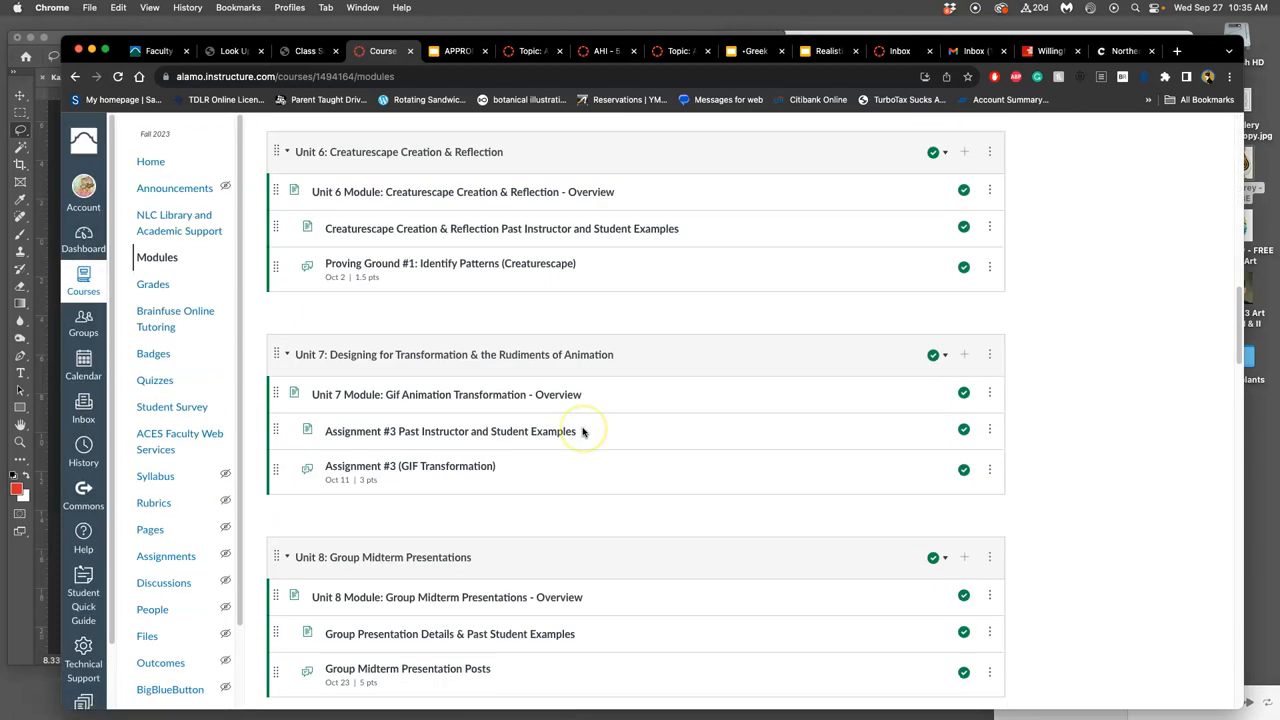
scroll(down, 3)
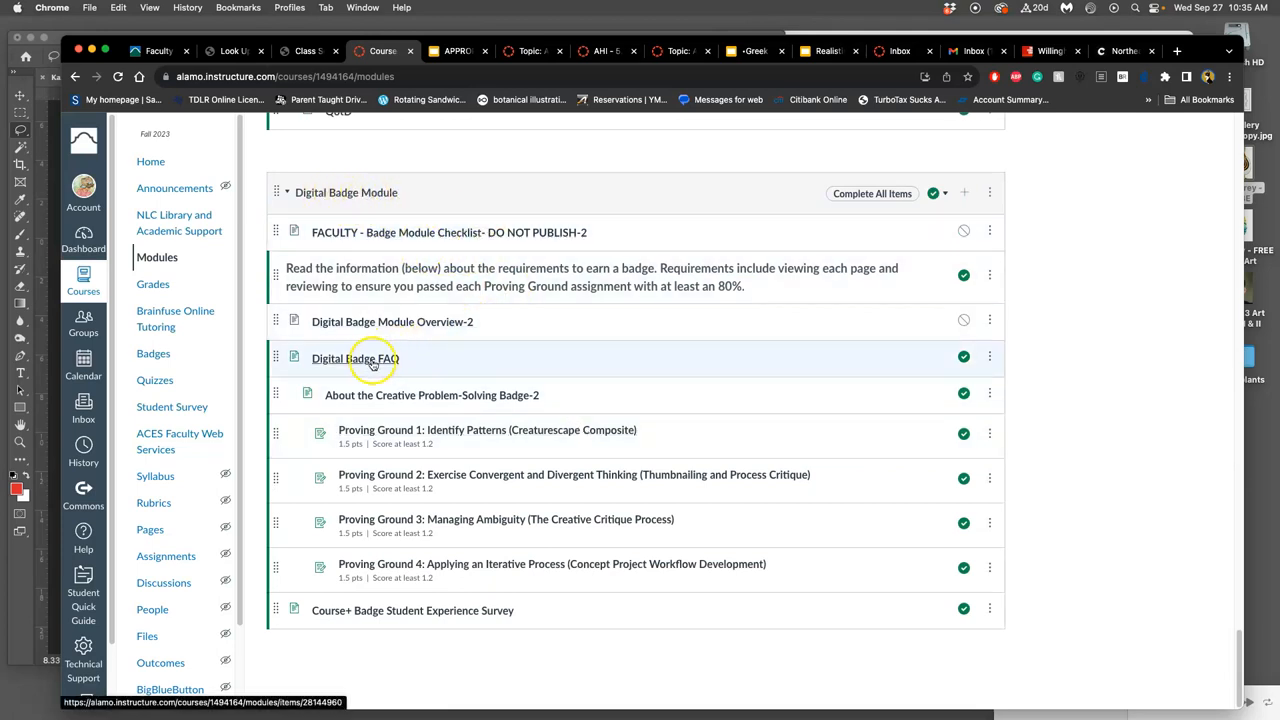
Read the Digital Badge FAQ page on earning, claiming and sharing badges.
click(356, 358)
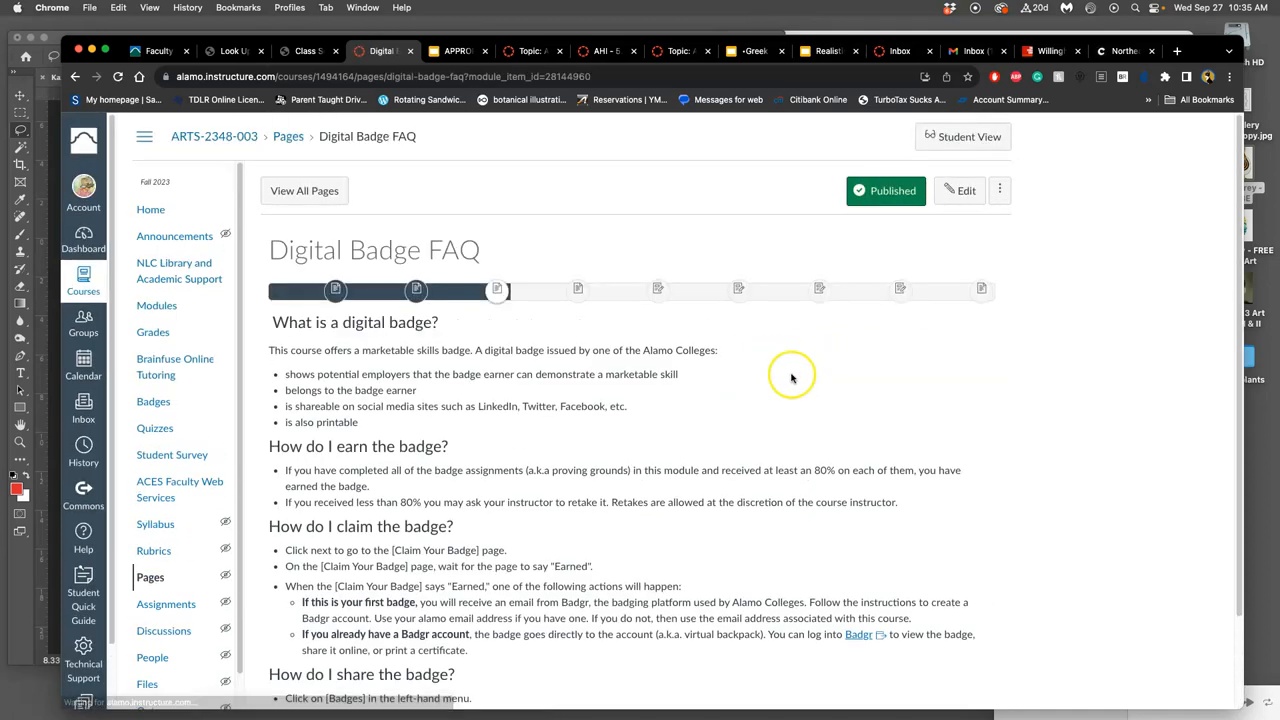
mouse_move(796, 374)
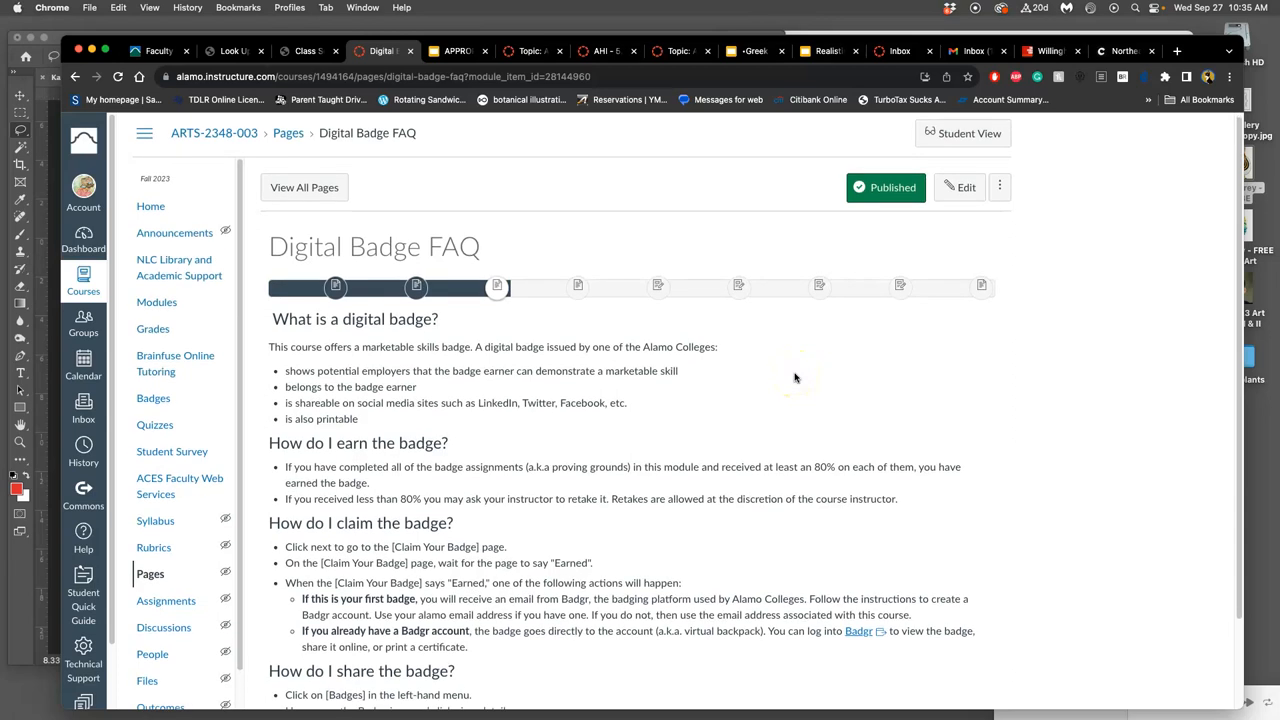
scroll(down, 3)
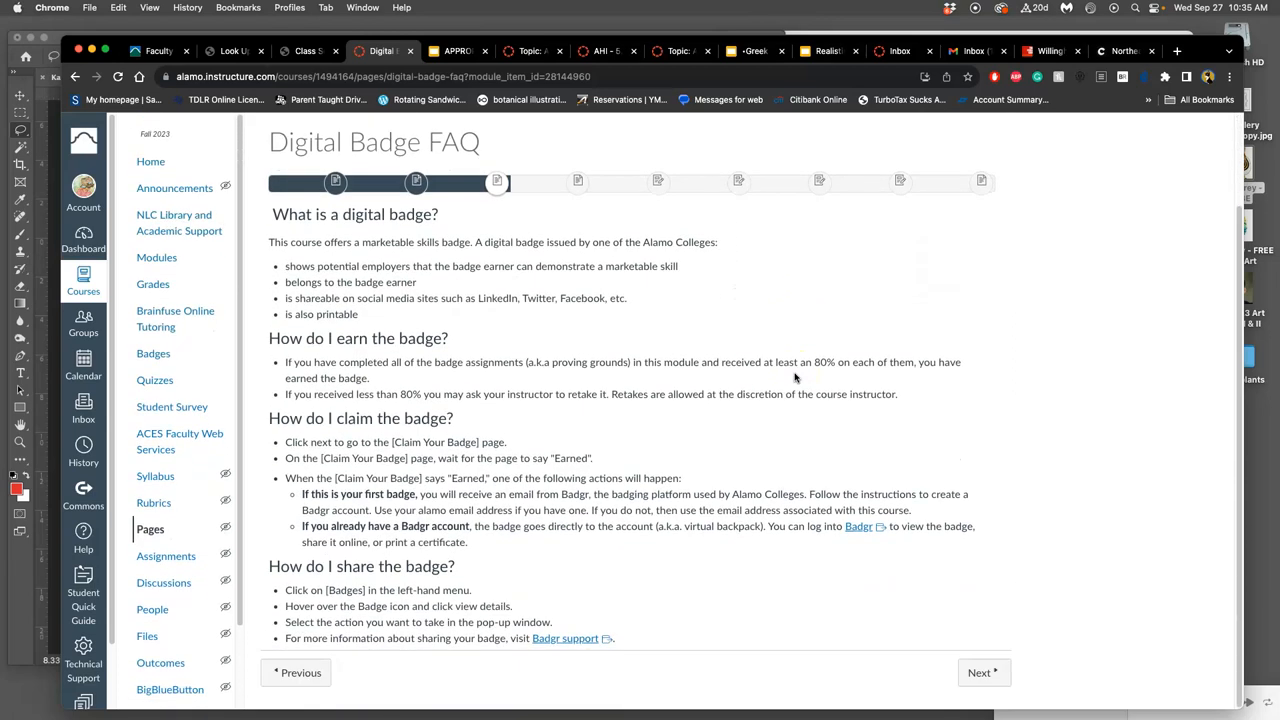
scroll(down, 3)
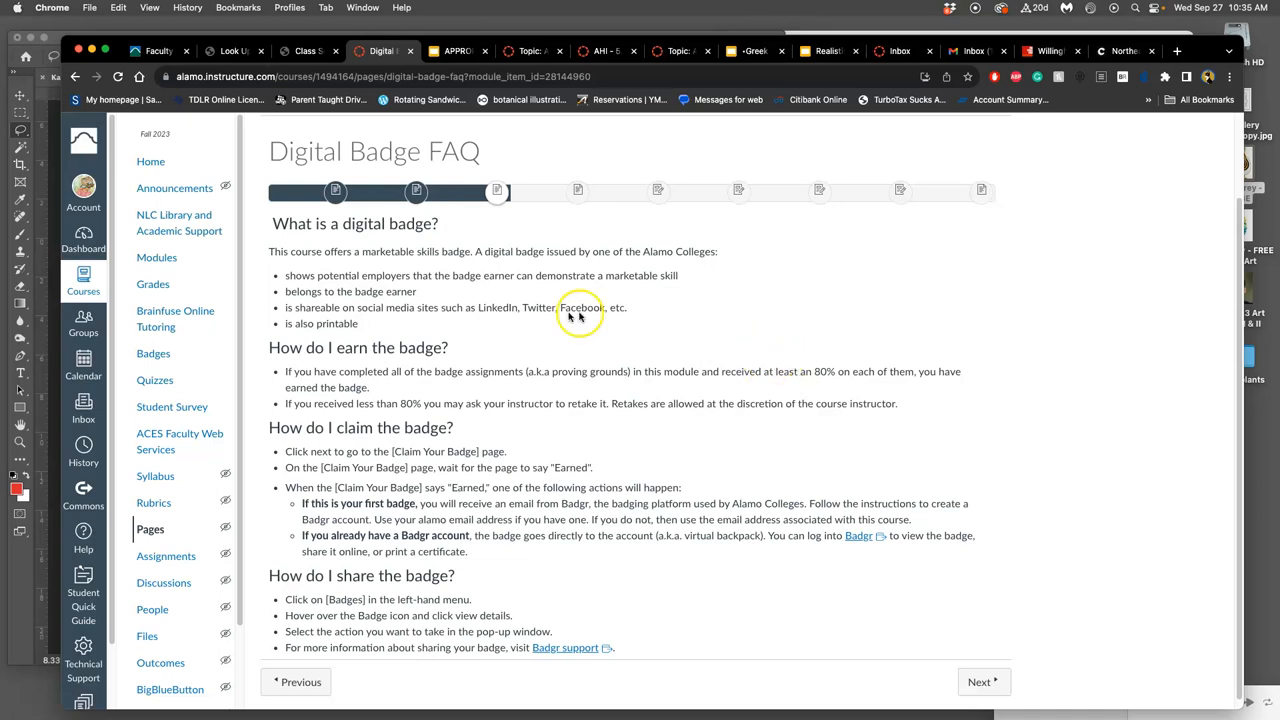
mouse_move(536, 286)
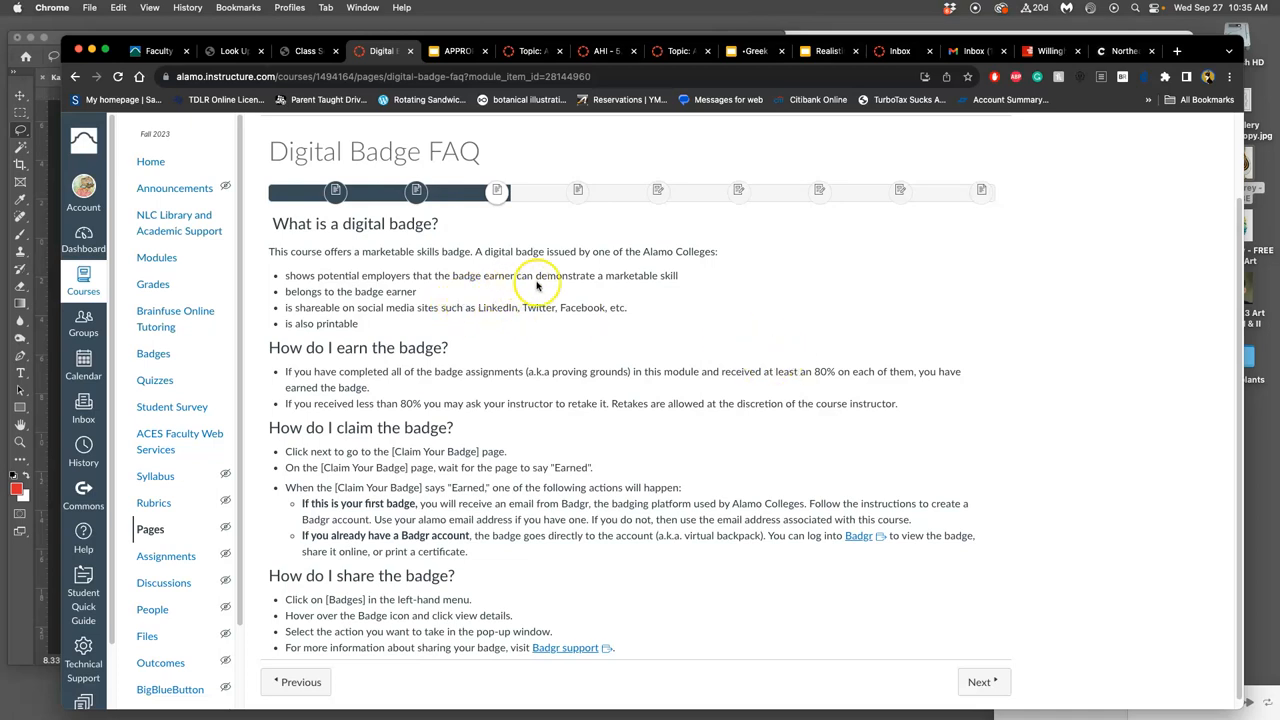
mouse_move(664, 288)
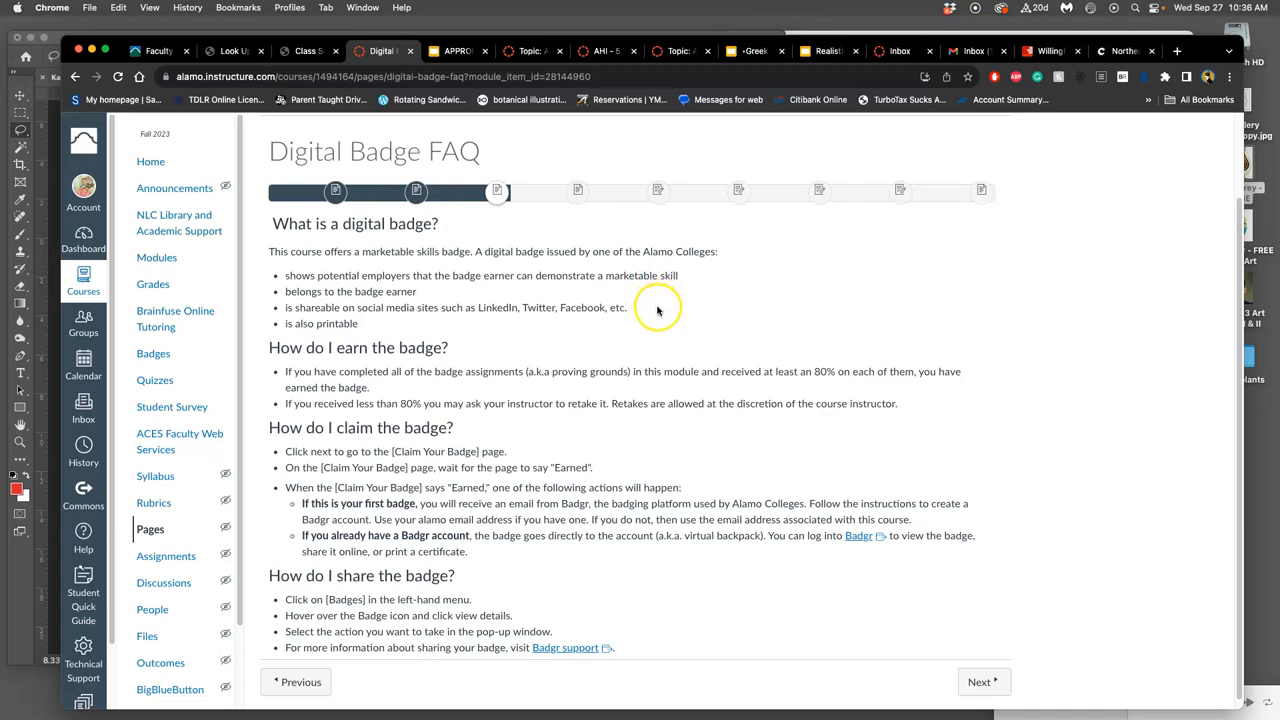
mouse_move(572, 344)
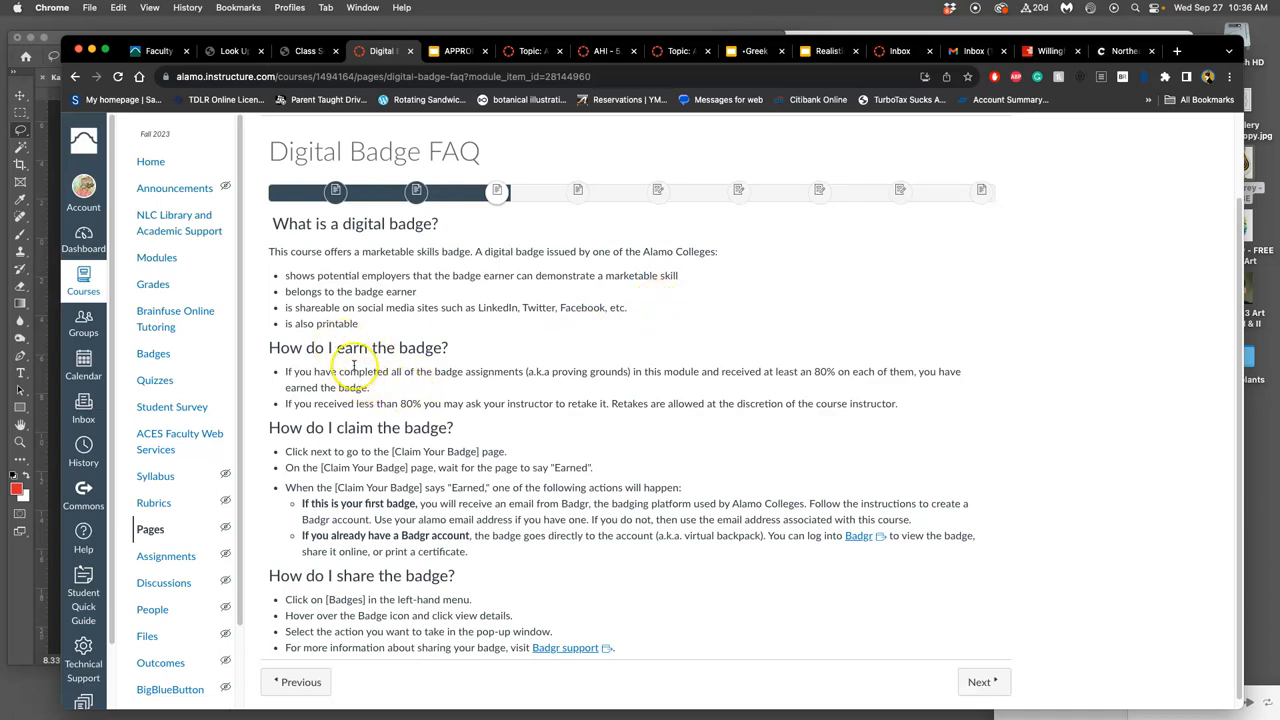
mouse_move(422, 370)
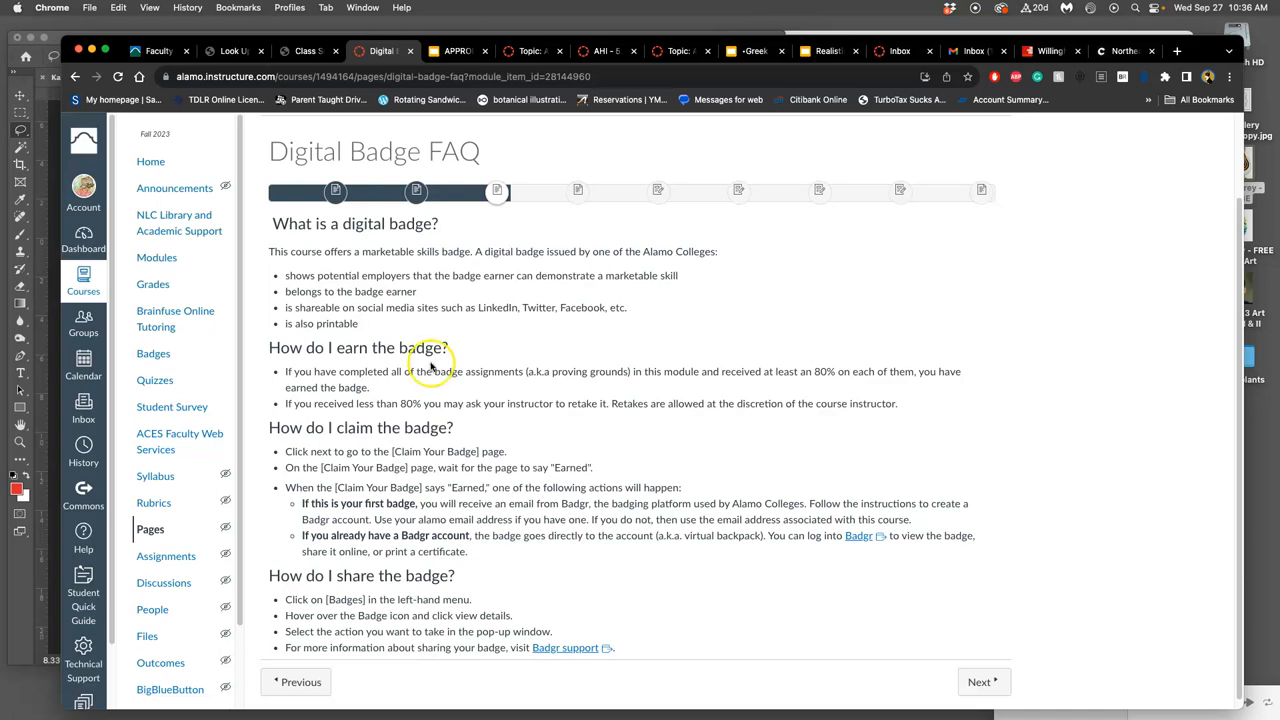
mouse_move(470, 380)
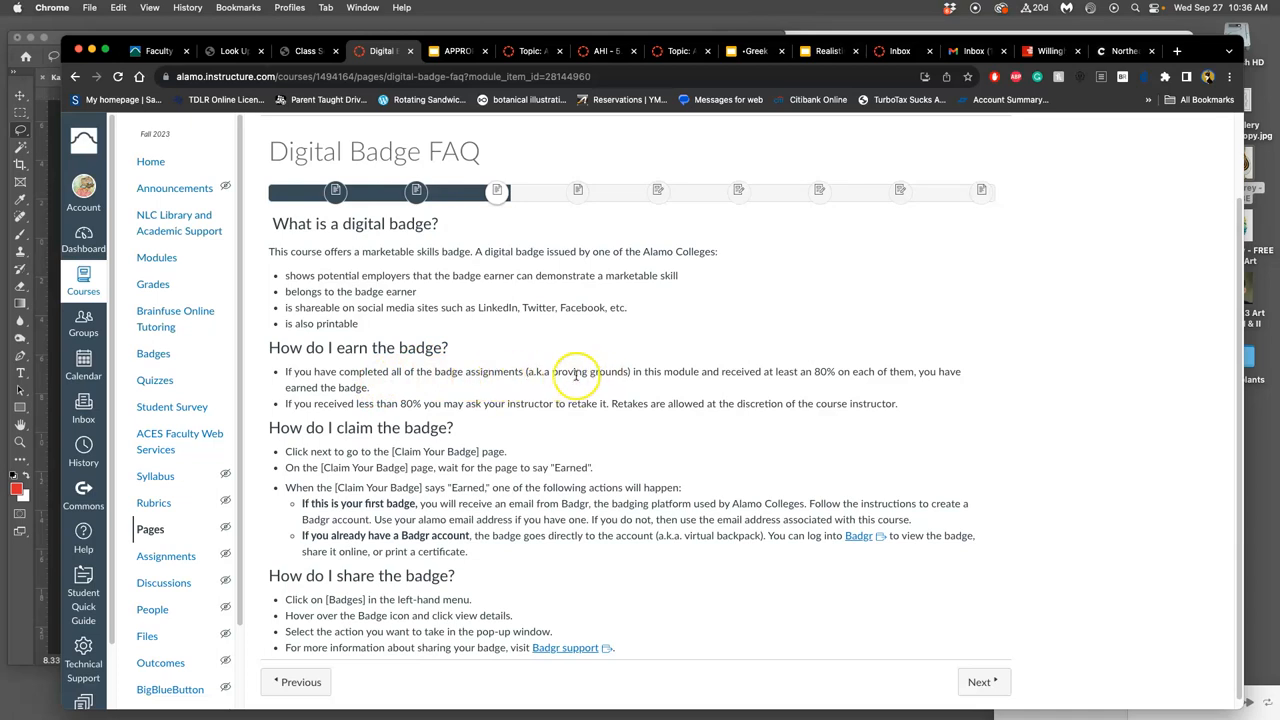
mouse_move(948, 376)
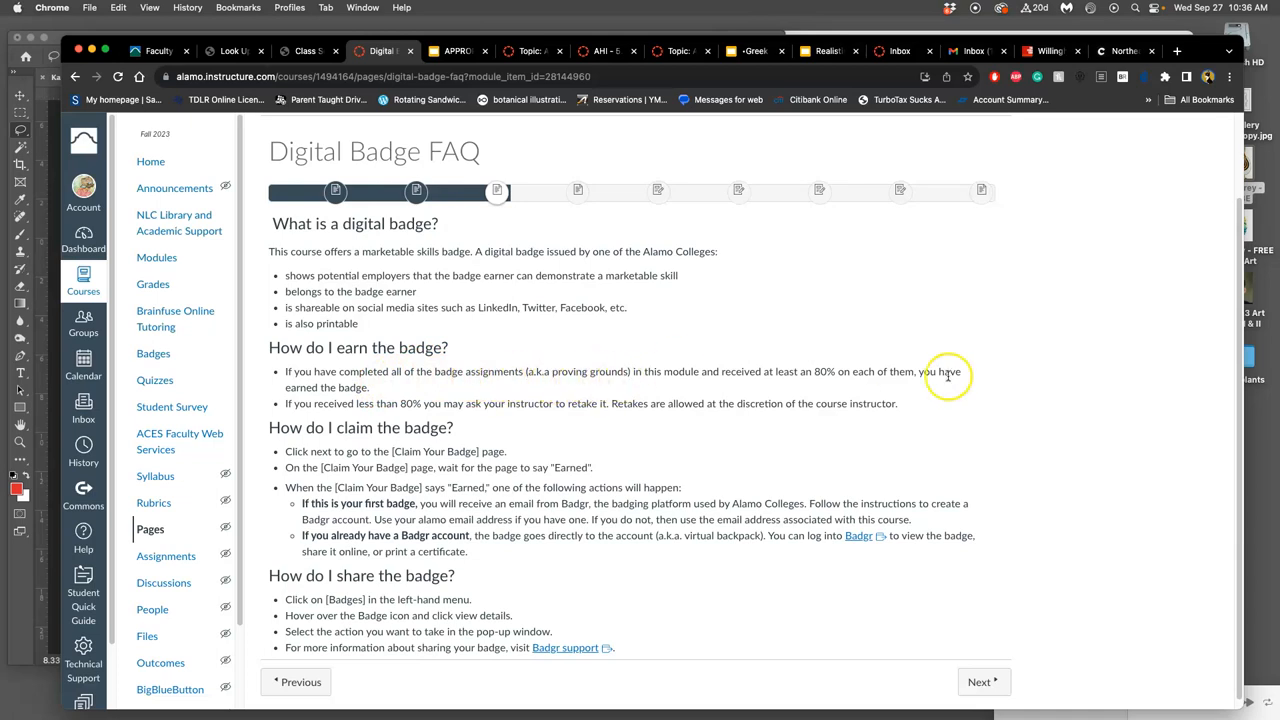
mouse_move(844, 380)
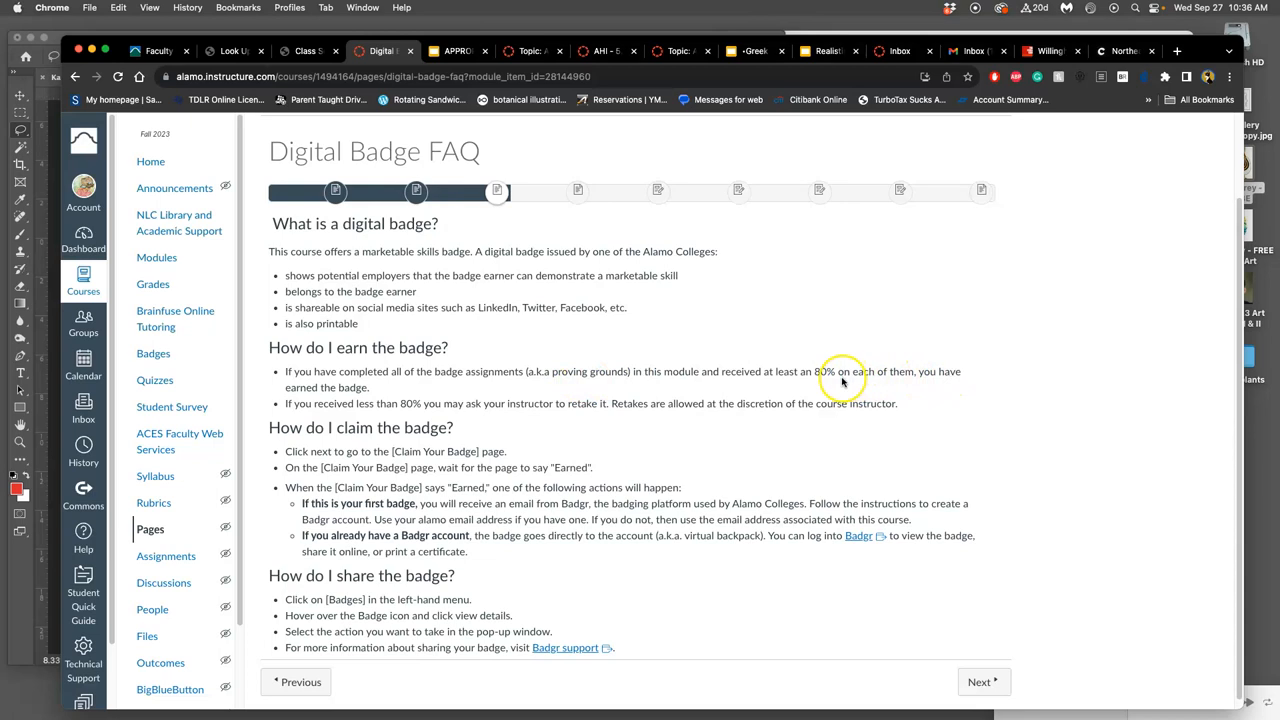
mouse_move(840, 380)
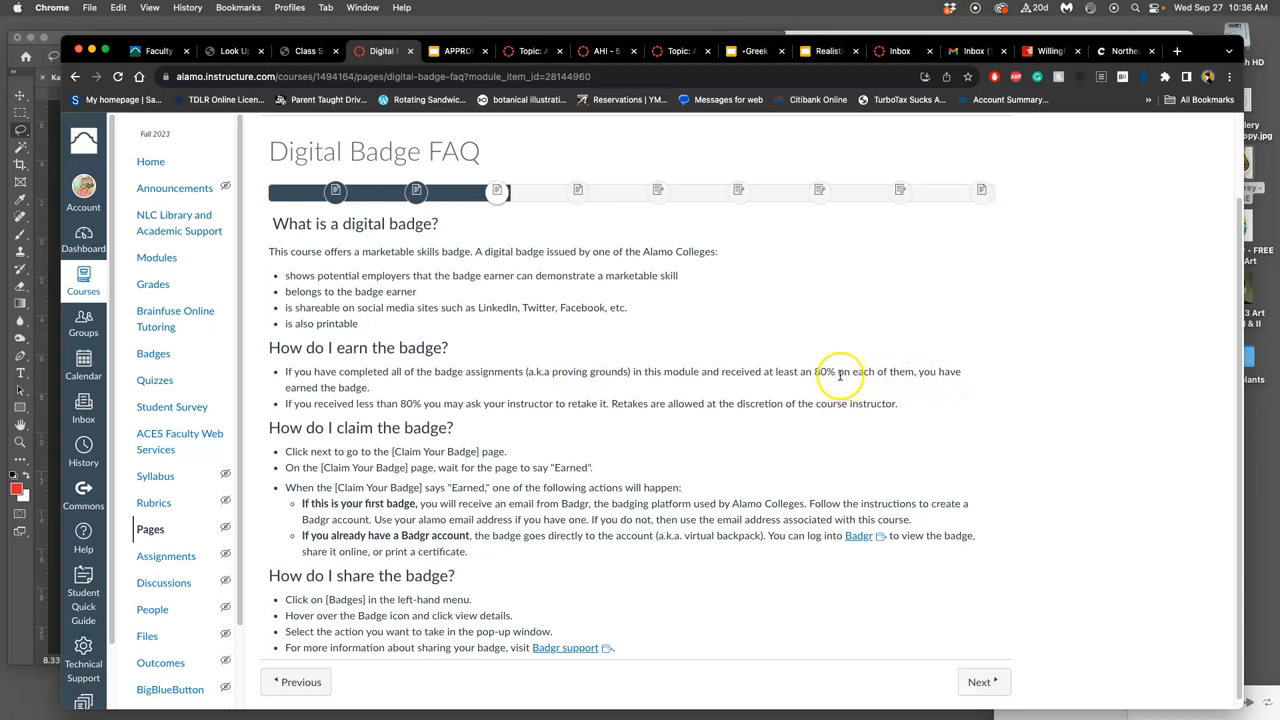
mouse_move(444, 410)
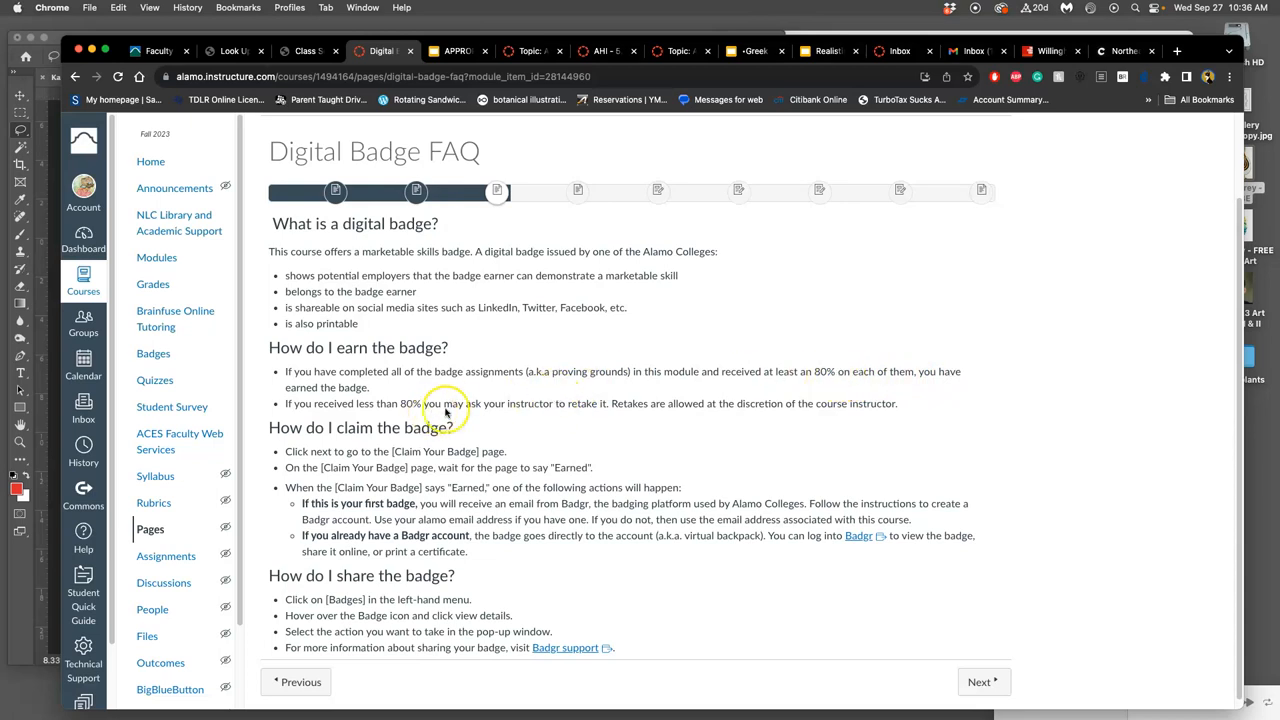
mouse_move(560, 412)
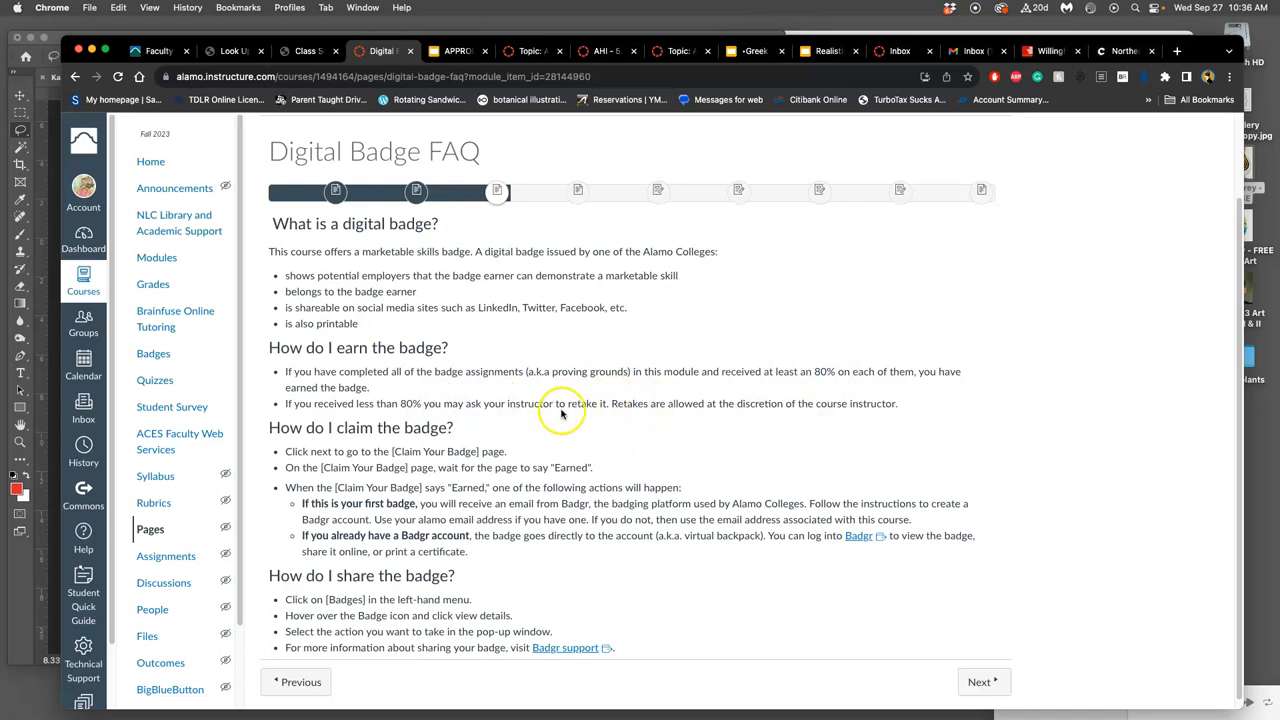
mouse_move(556, 418)
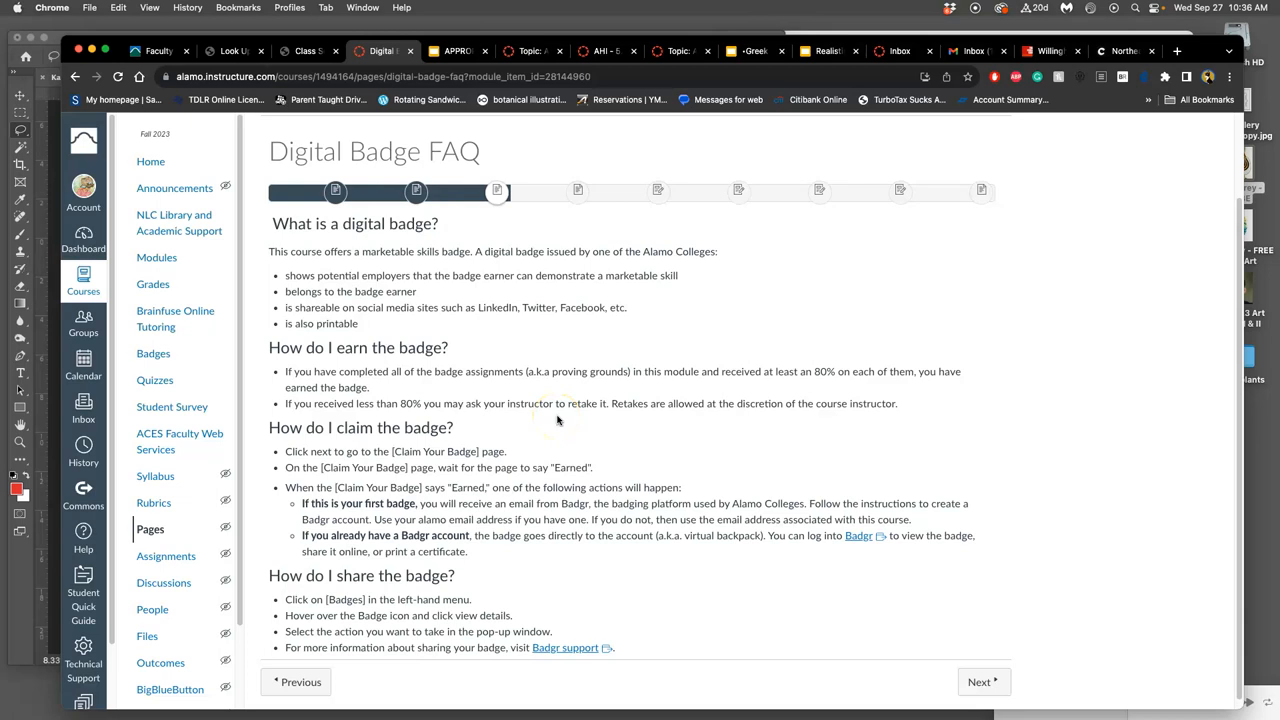
mouse_move(828, 404)
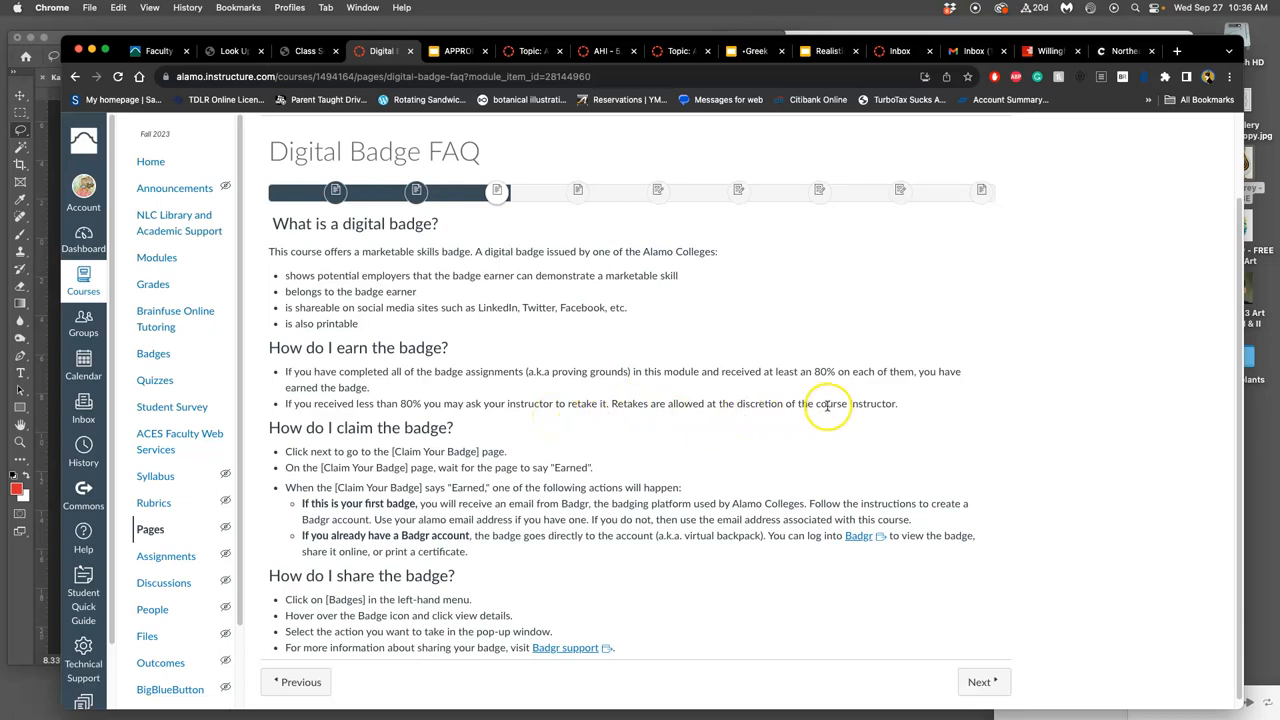
mouse_move(676, 456)
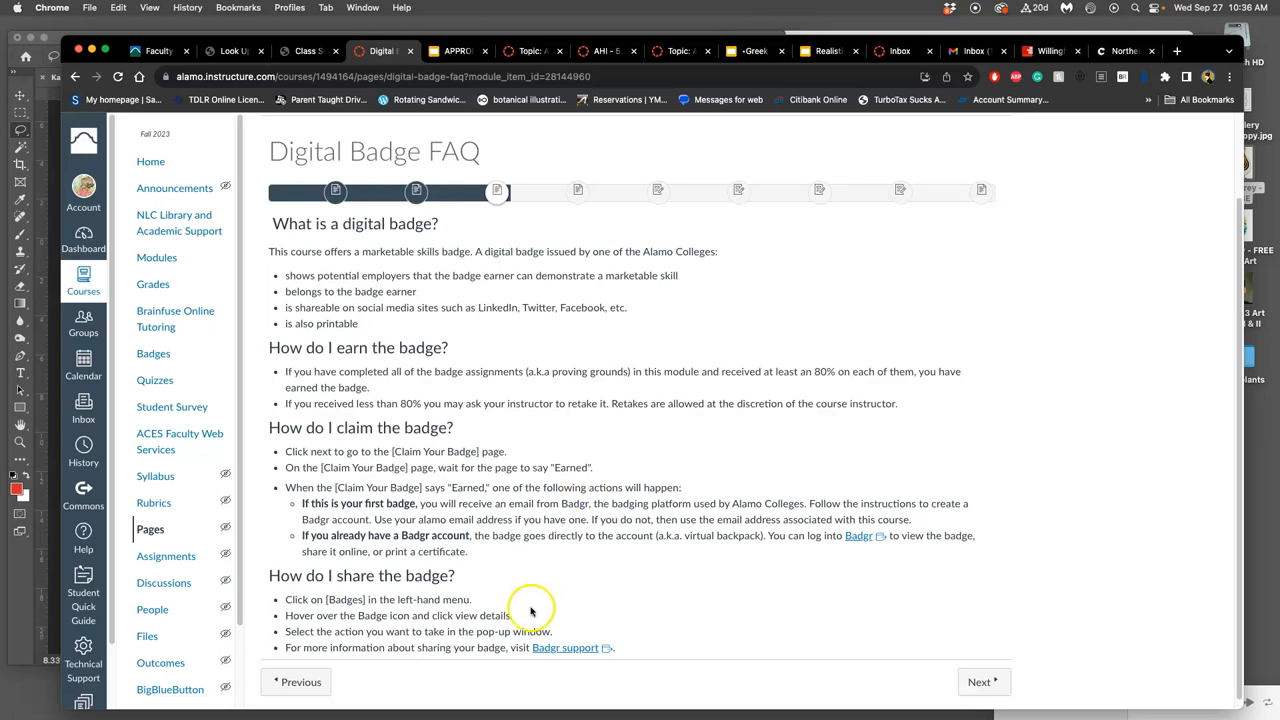
mouse_move(984, 680)
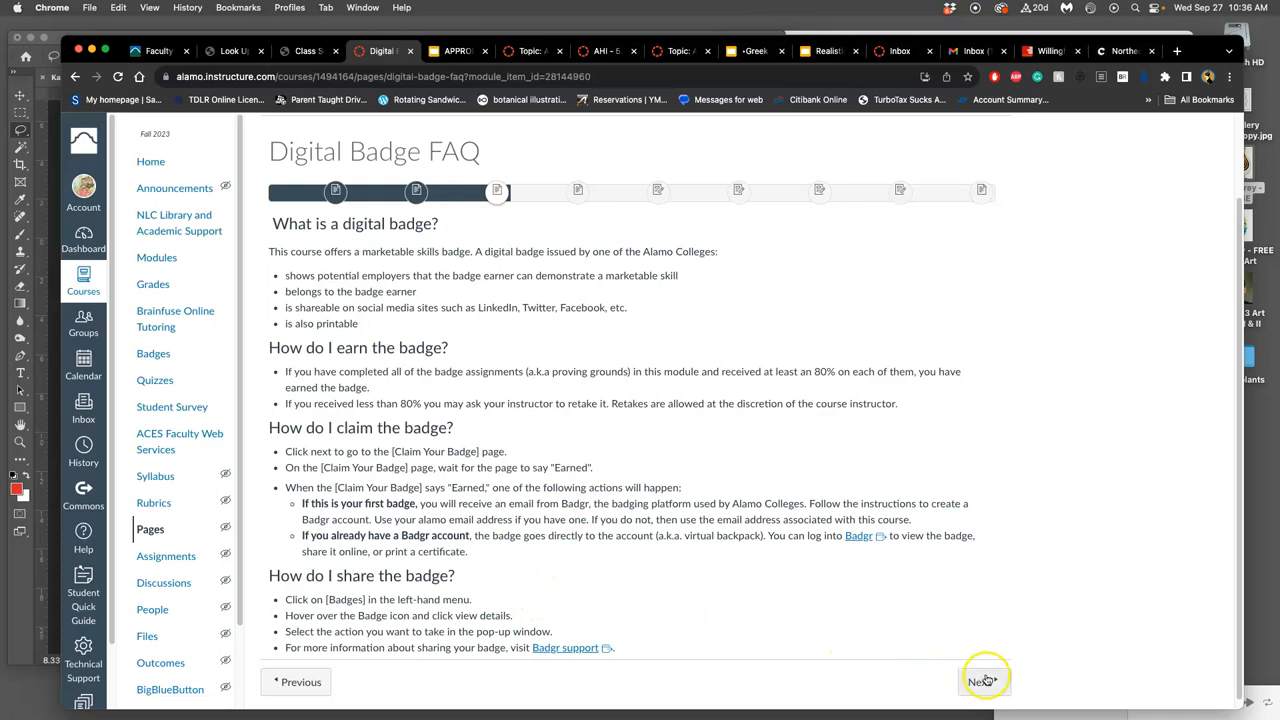
Advance to the About the Creative Problem-Solving Badge-2 page and its four Proving Ground assignments.
click(984, 680)
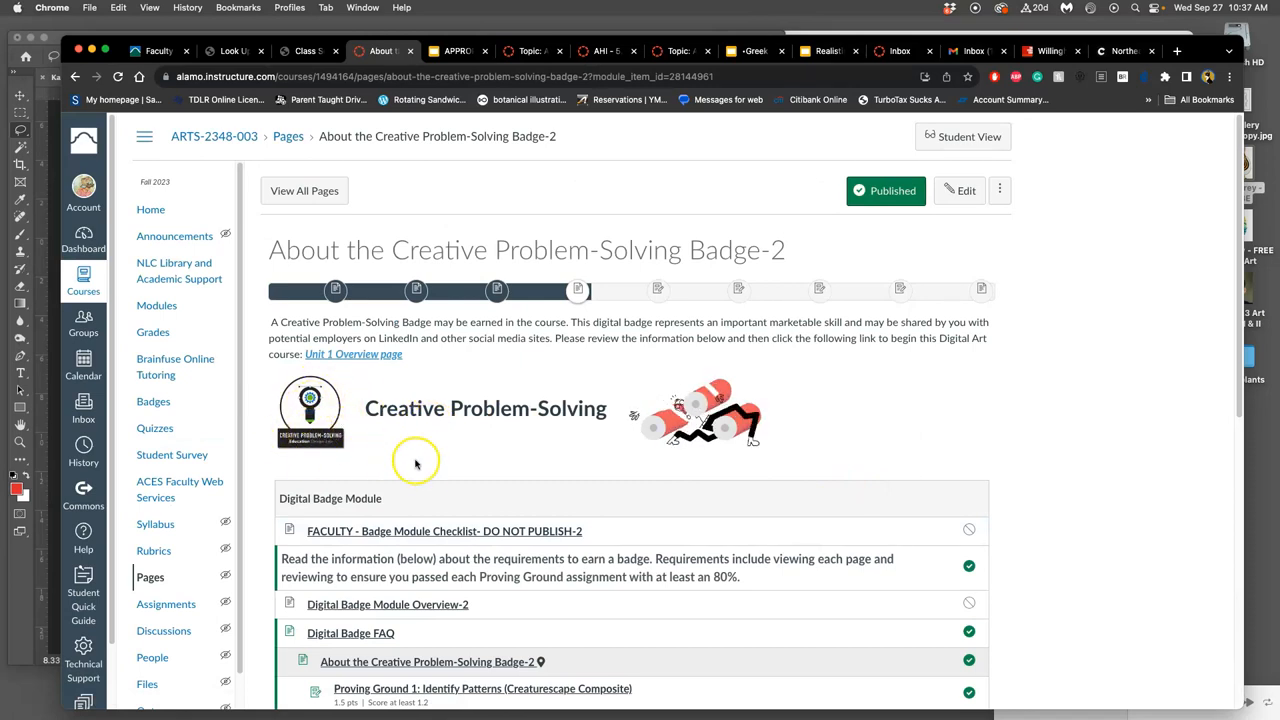
scroll(down, 3)
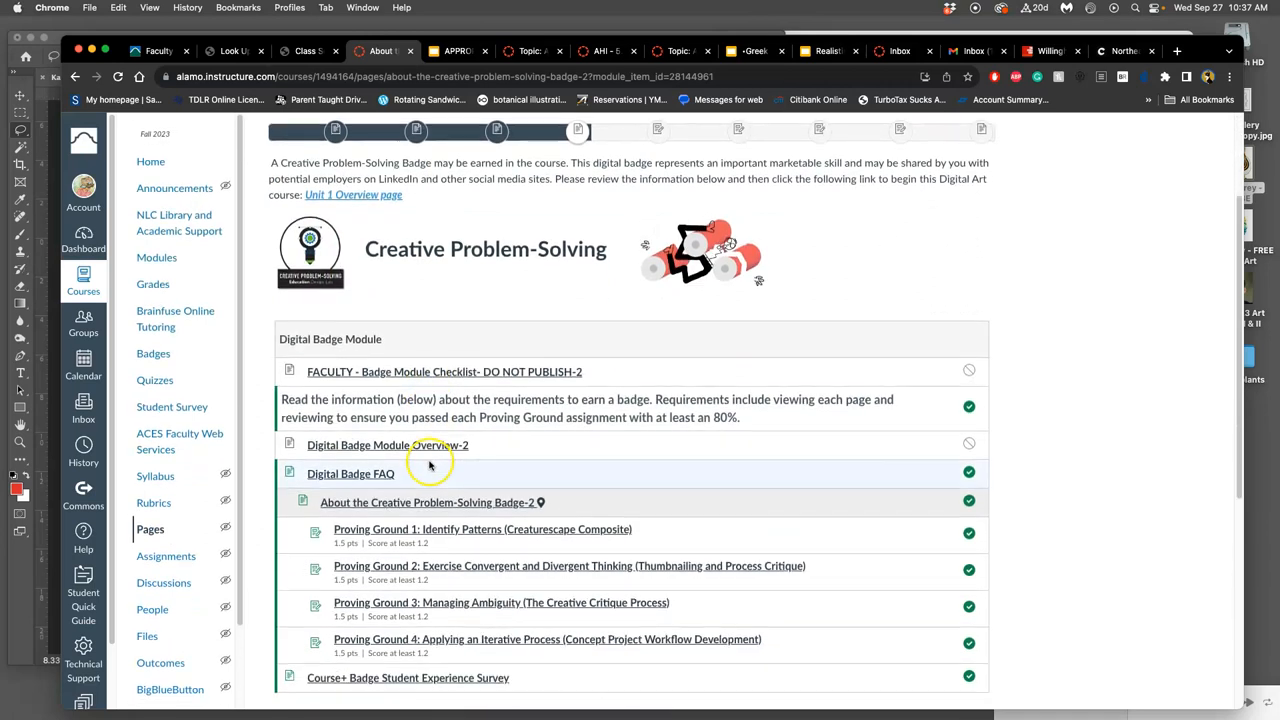
scroll(down, 3)
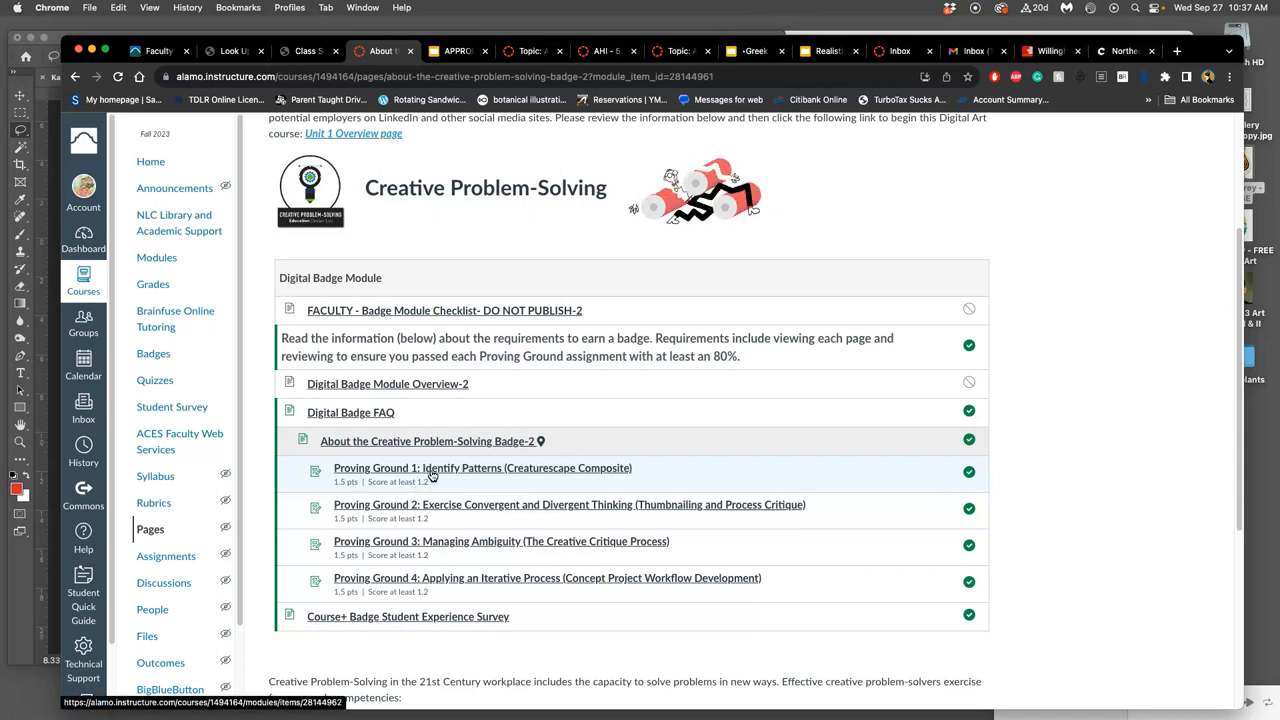
View the Proving Ground 1: Identify Patterns (Creaturescape Composite) assignment down to its scoring rubric.
click(484, 468)
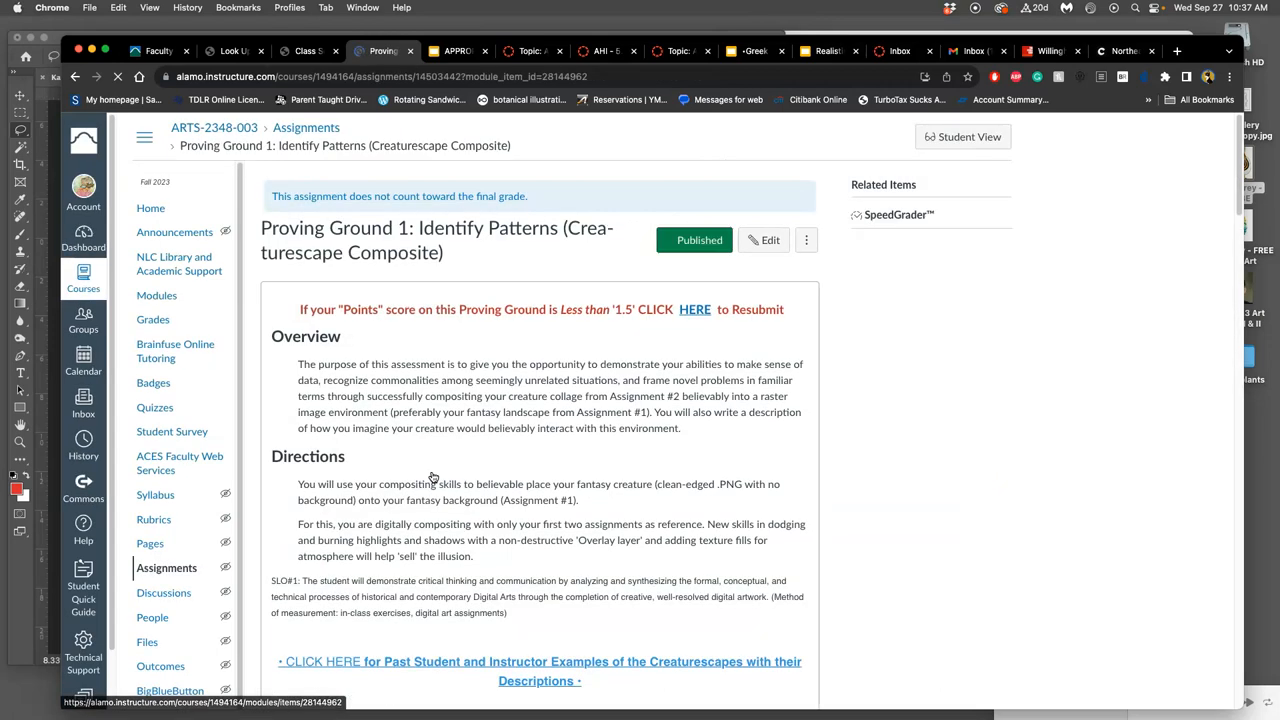
scroll(down, 3)
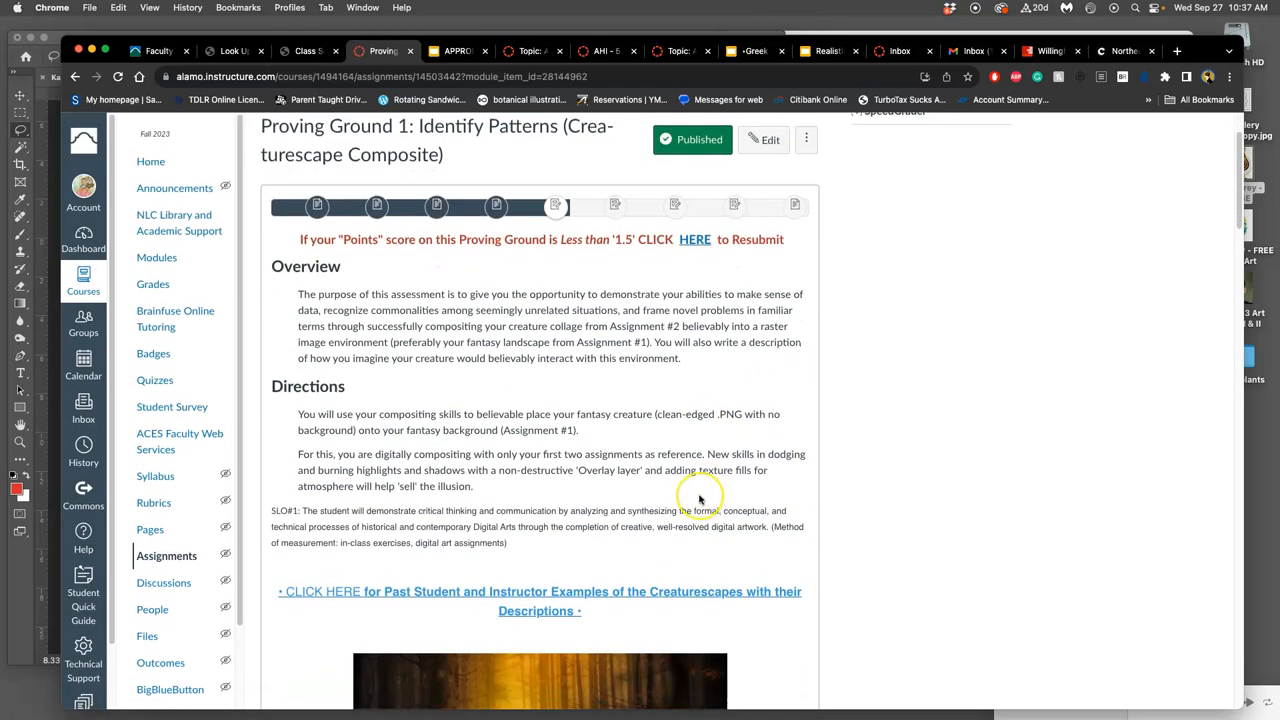
scroll(down, 3)
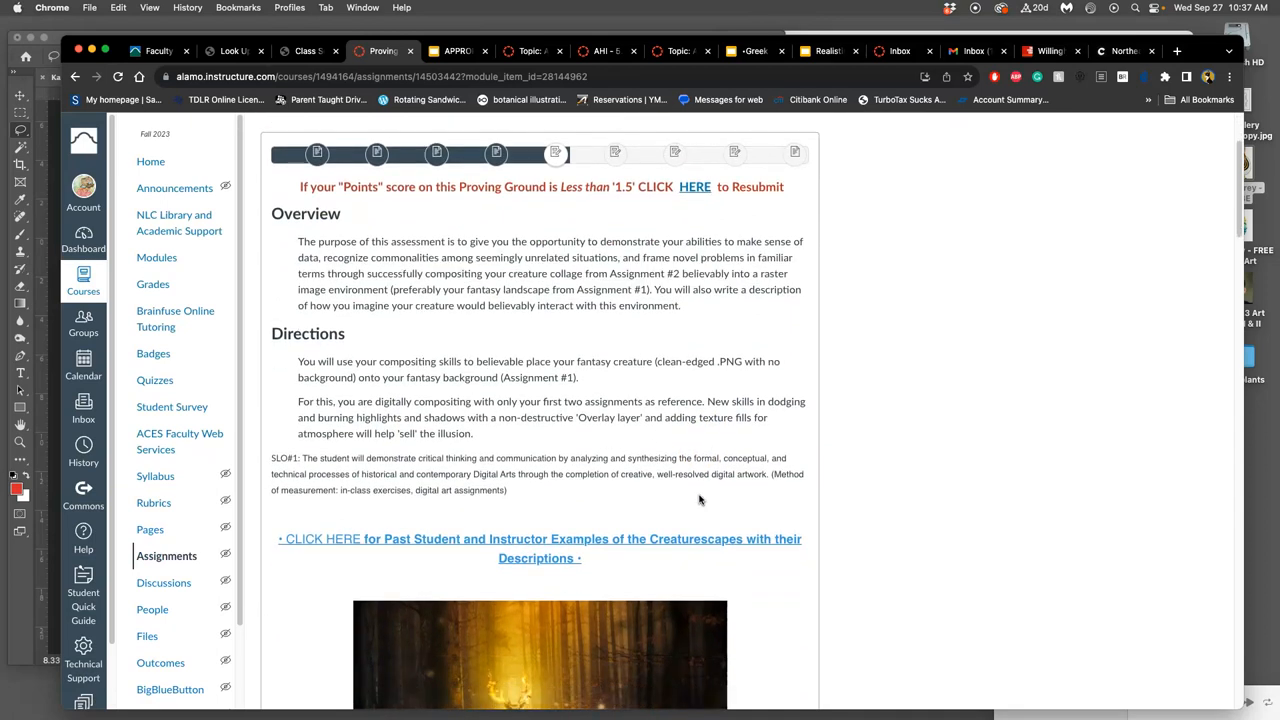
scroll(down, 3)
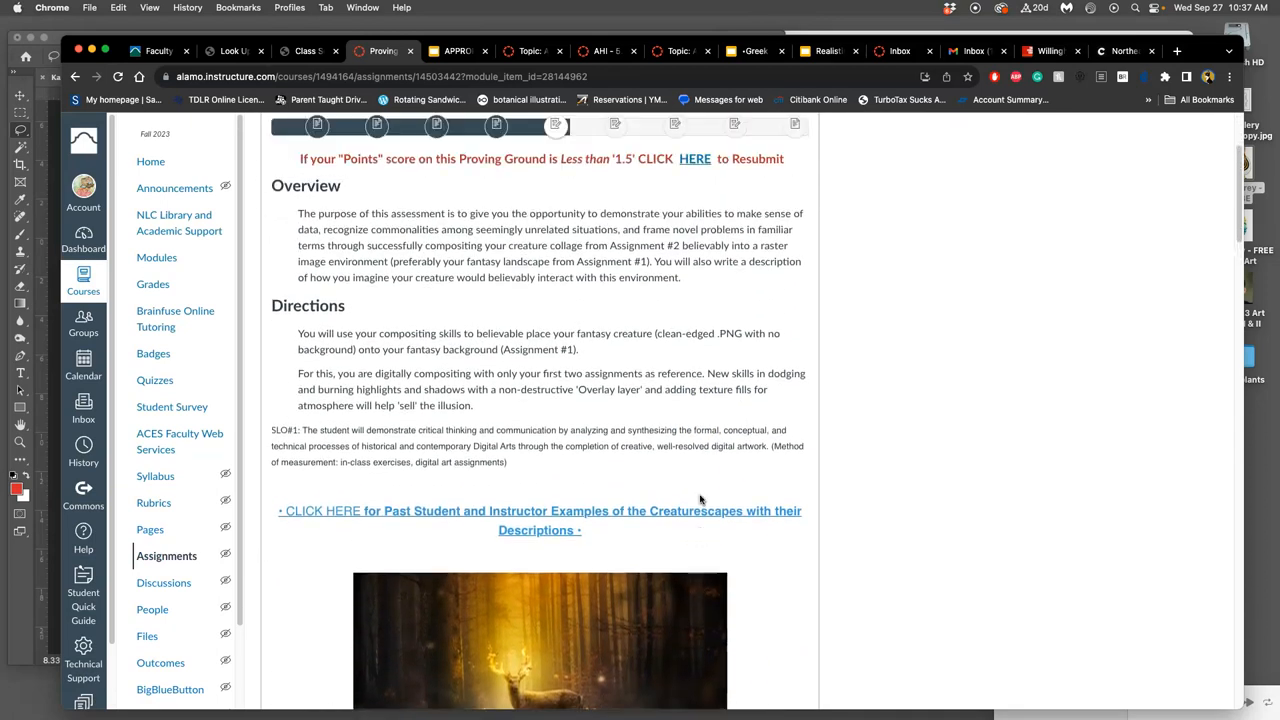
scroll(down, 3)
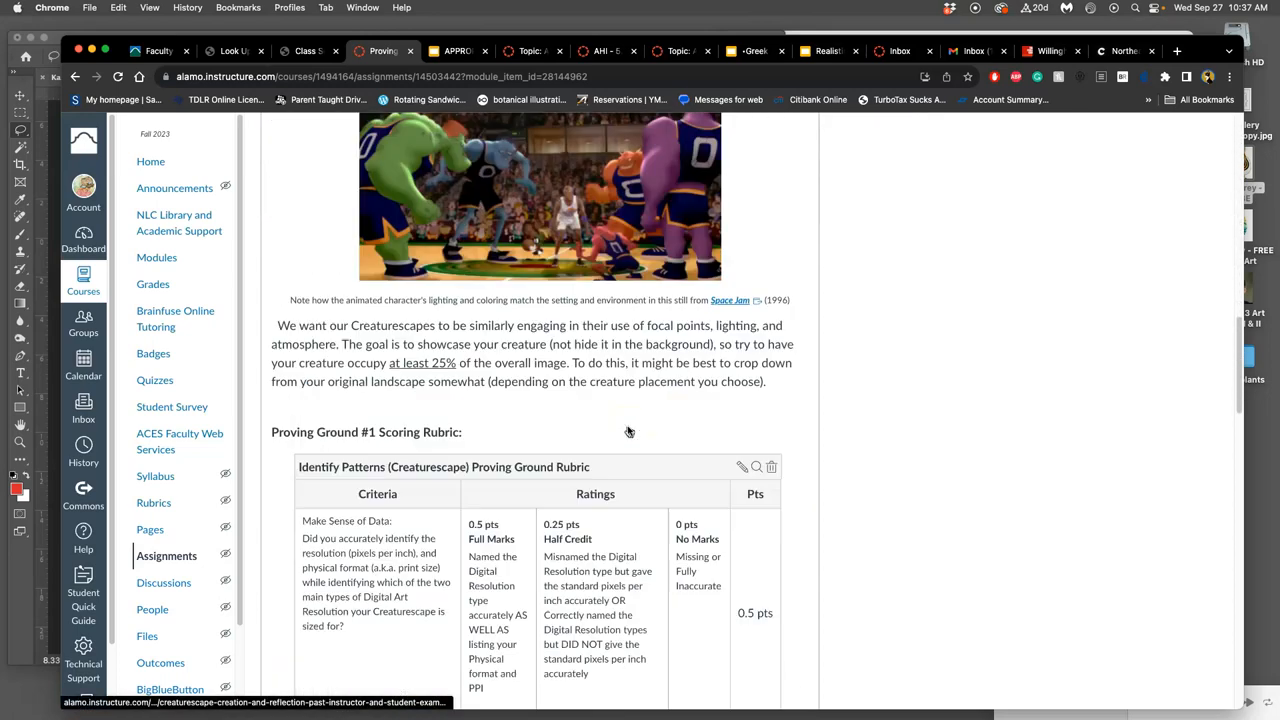
scroll(down, 3)
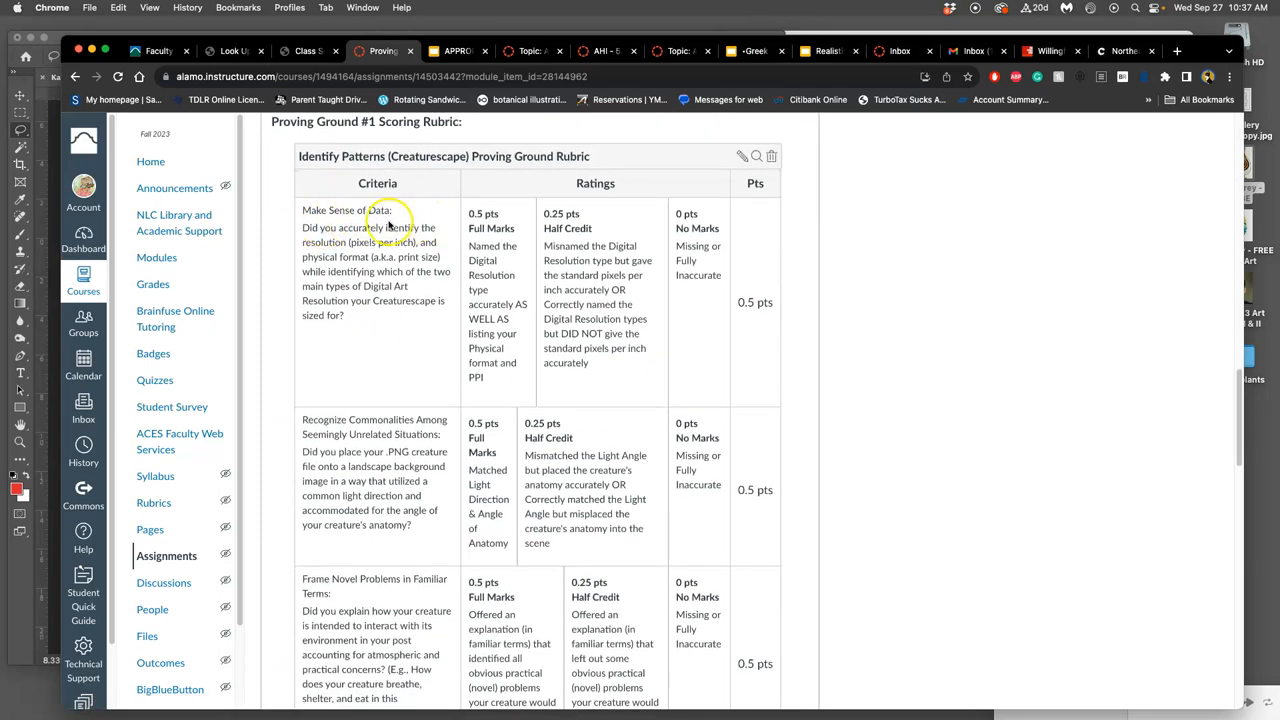
mouse_move(360, 420)
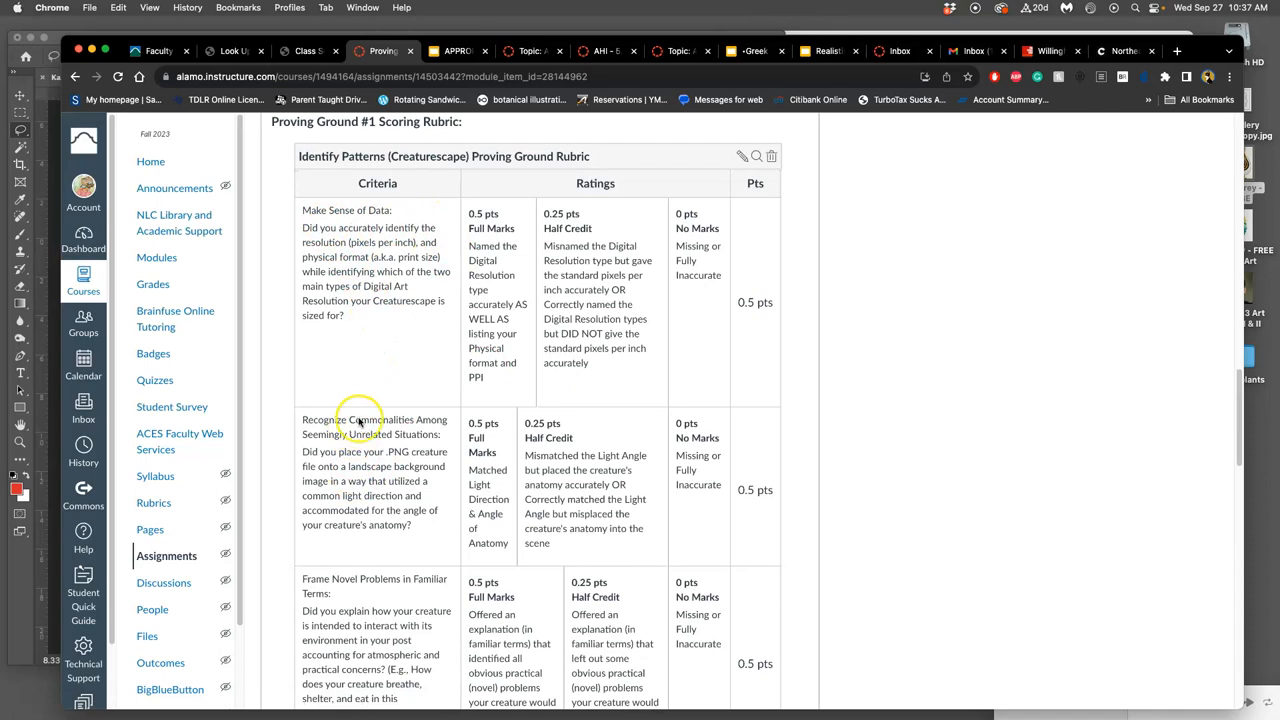
mouse_move(430, 448)
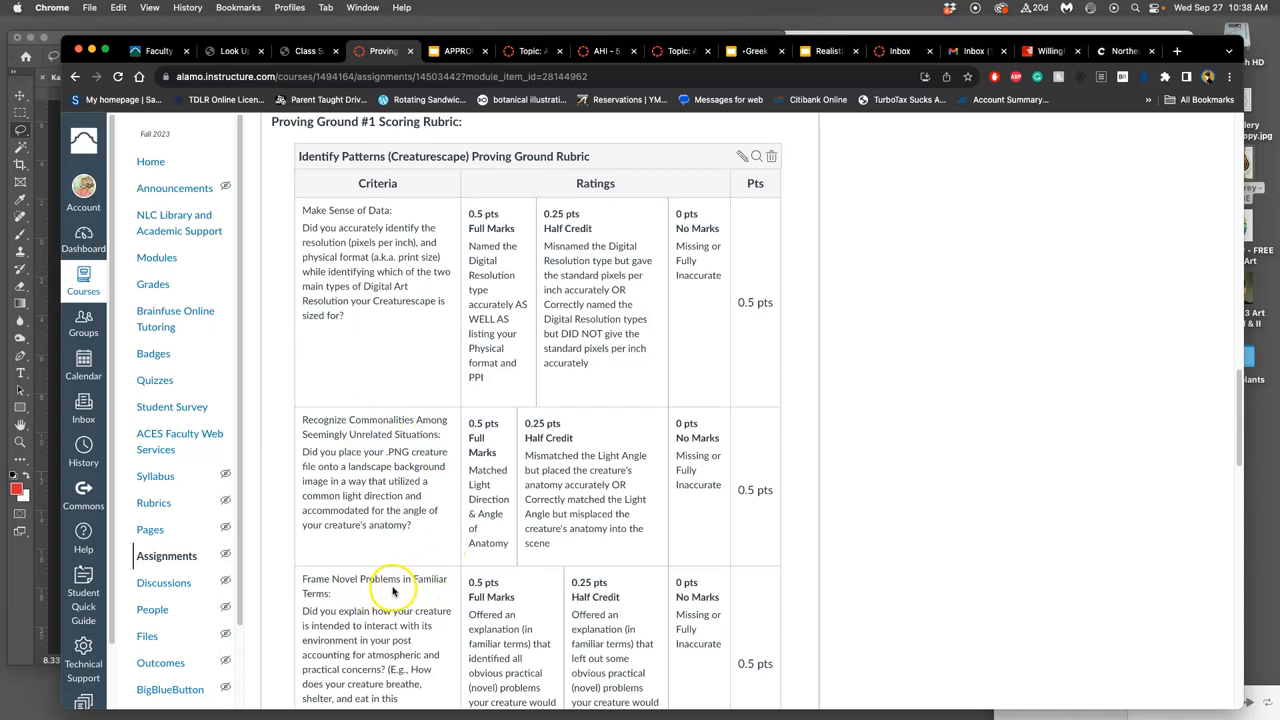
mouse_move(400, 584)
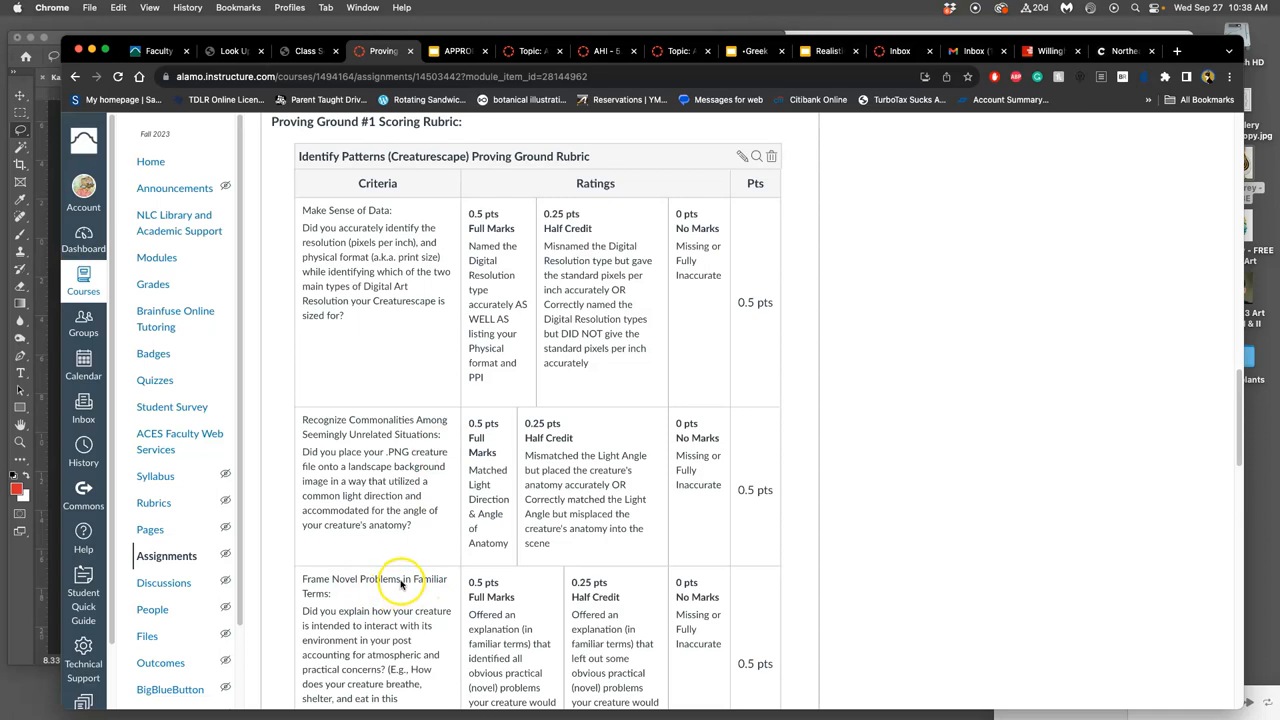
scroll(down, 3)
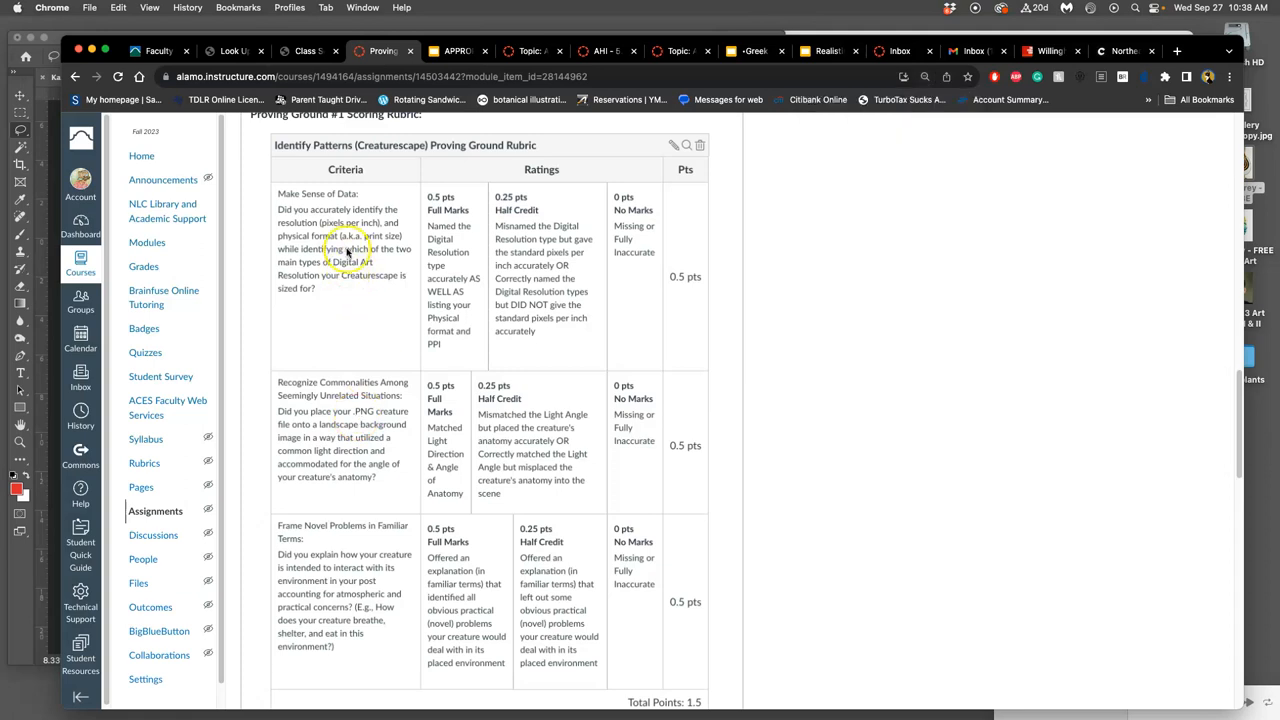
mouse_move(352, 222)
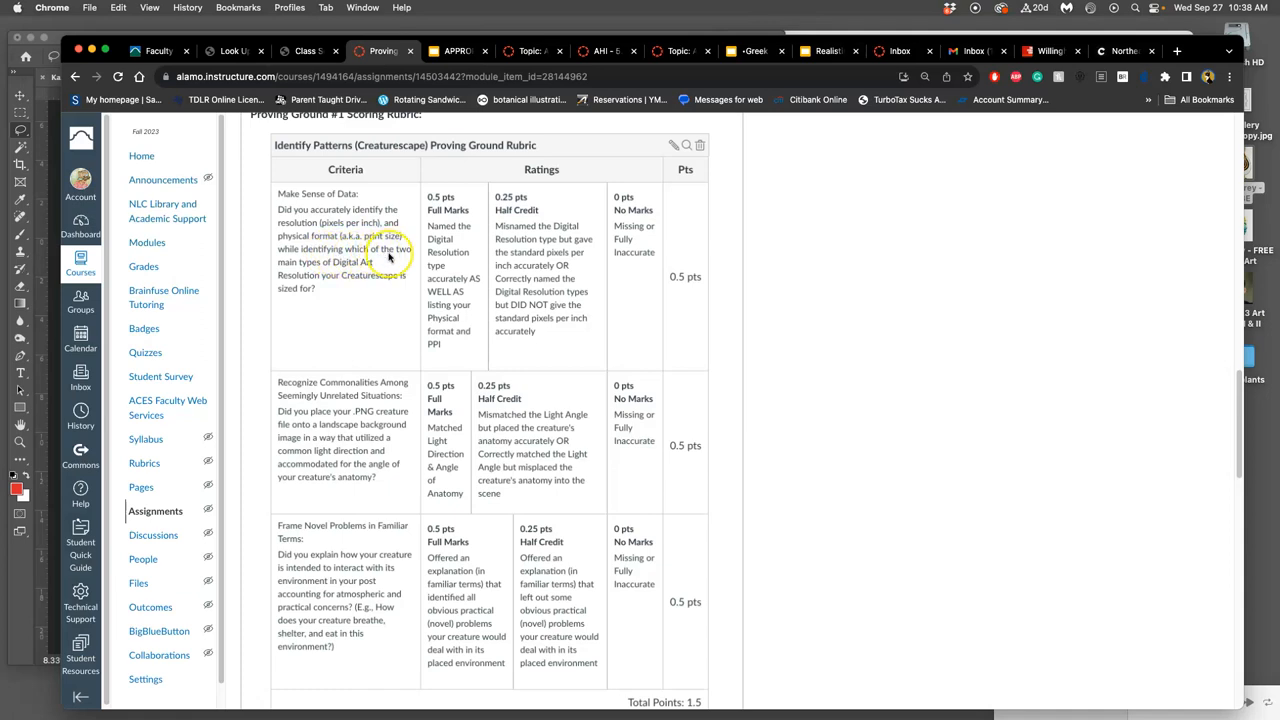
mouse_move(340, 284)
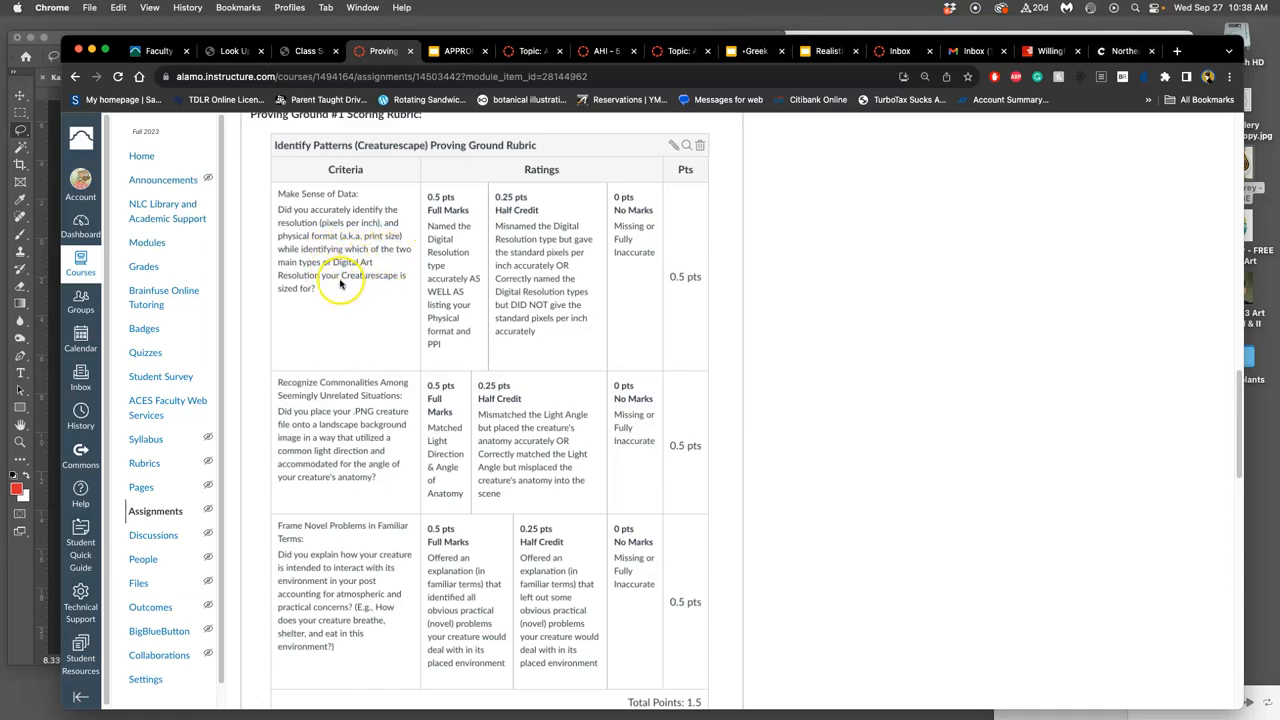
mouse_move(360, 284)
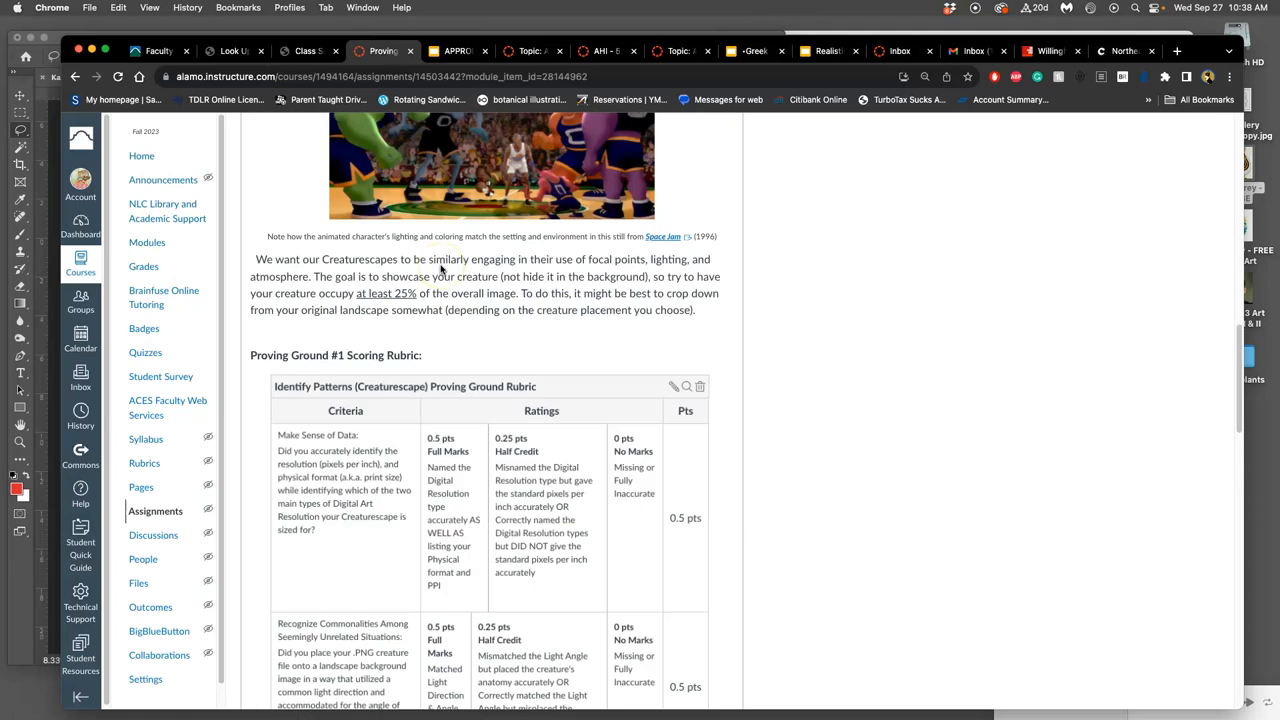
scroll(down, 3)
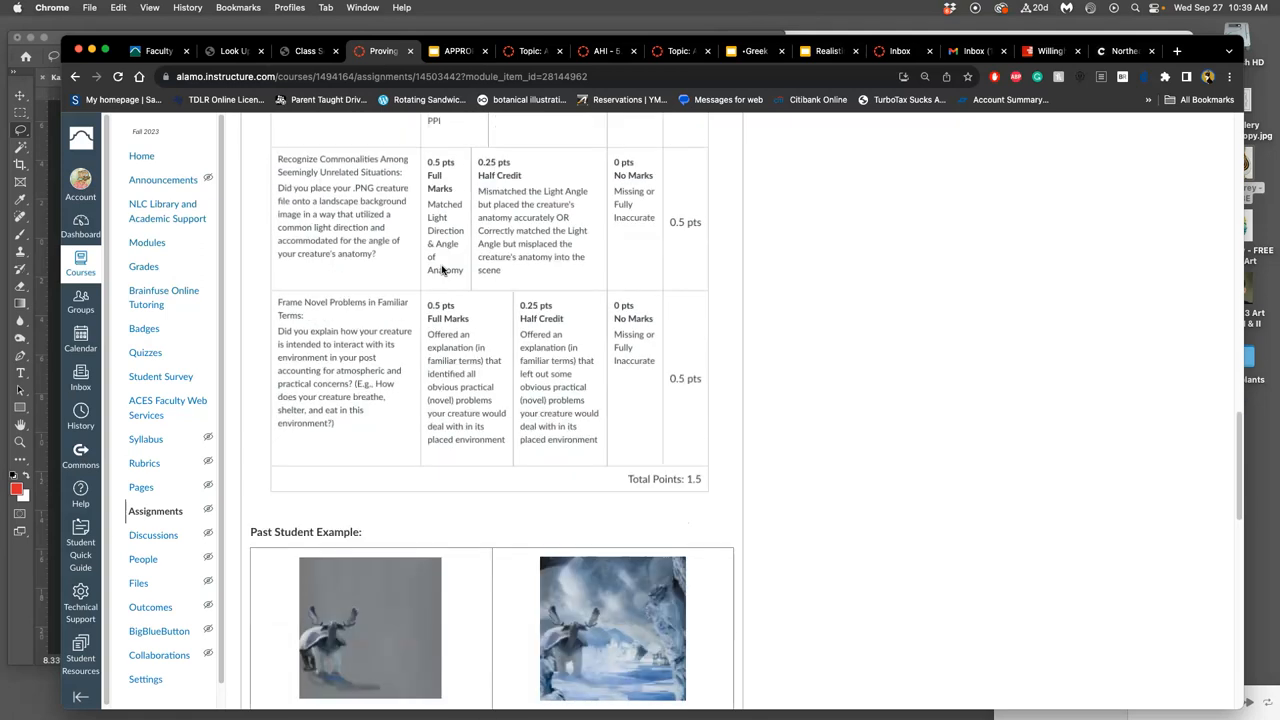
scroll(down, 3)
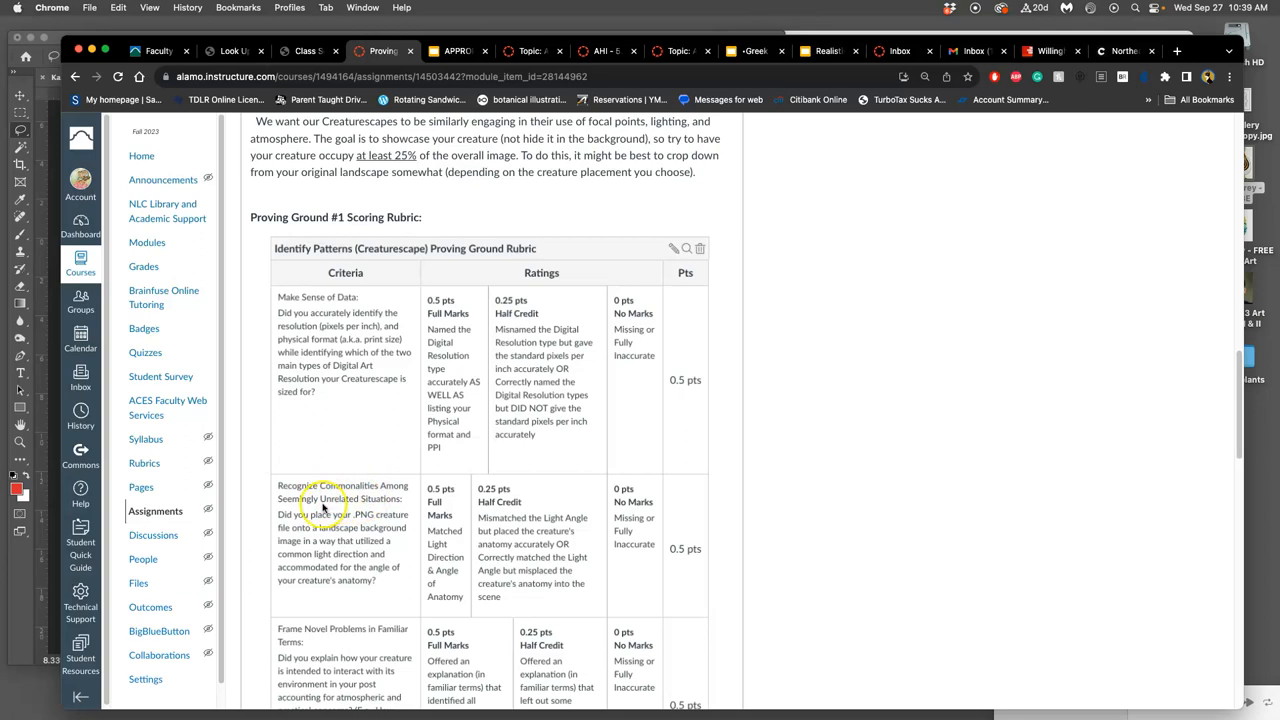
scroll(down, 3)
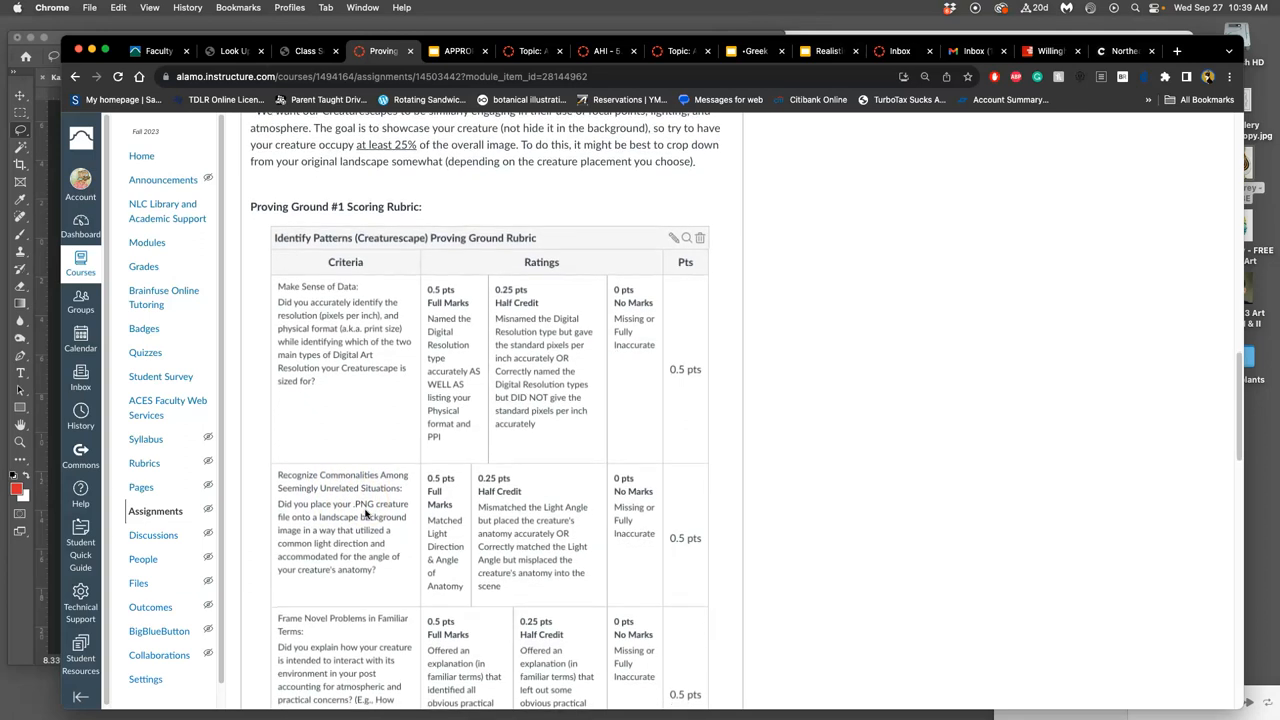
scroll(down, 3)
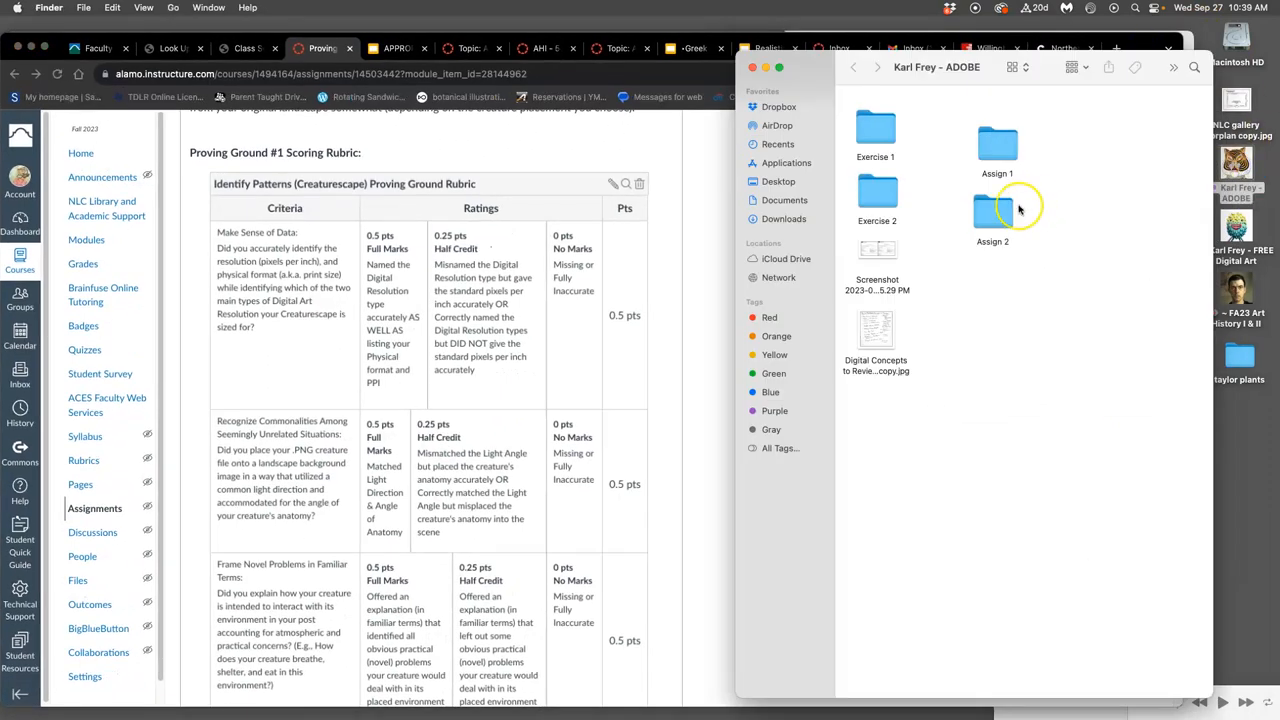
Preview the Assign 2 creature, then launch the Gothic jungle .psd from the Assign 1 folder.
double_click(992, 196)
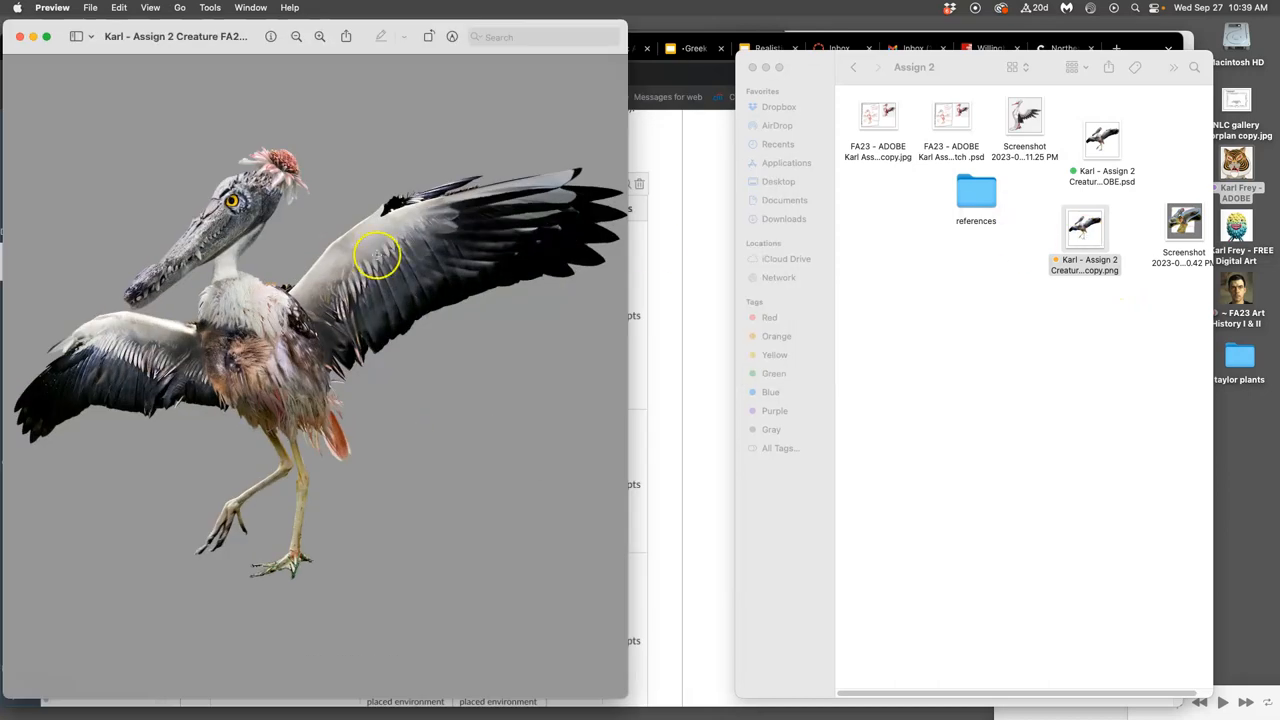
mouse_move(248, 278)
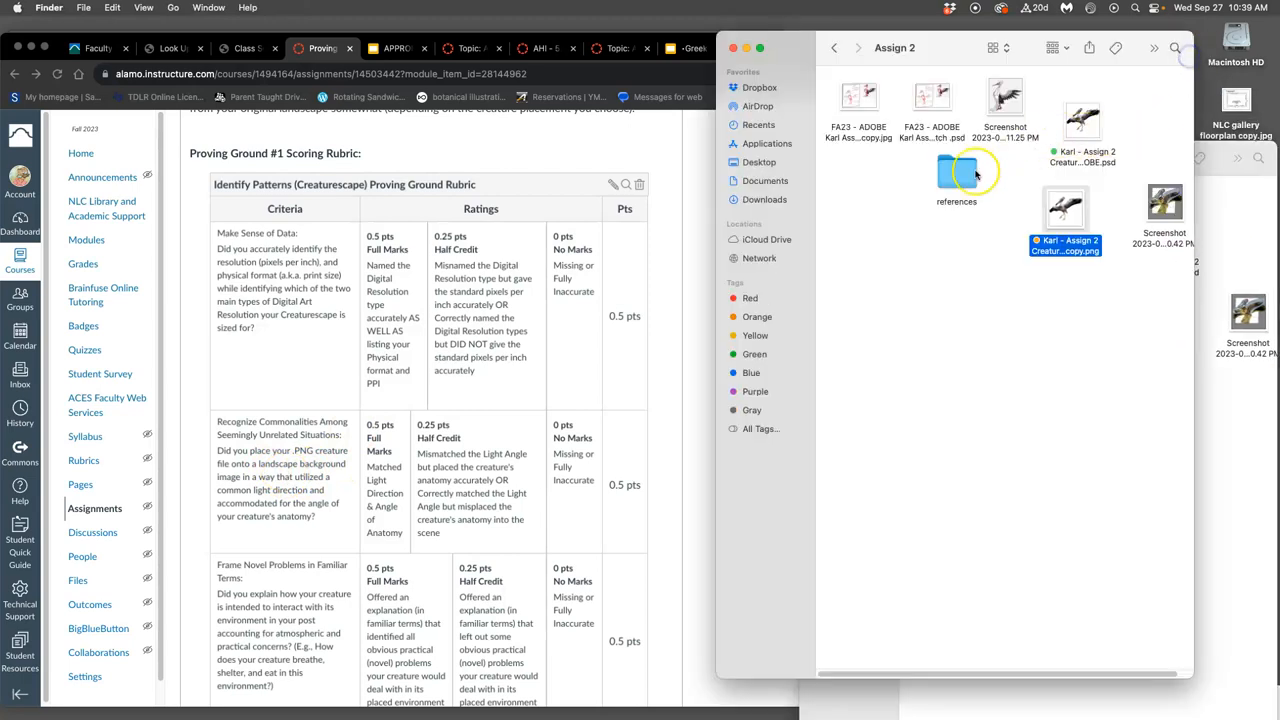
double_click(956, 170)
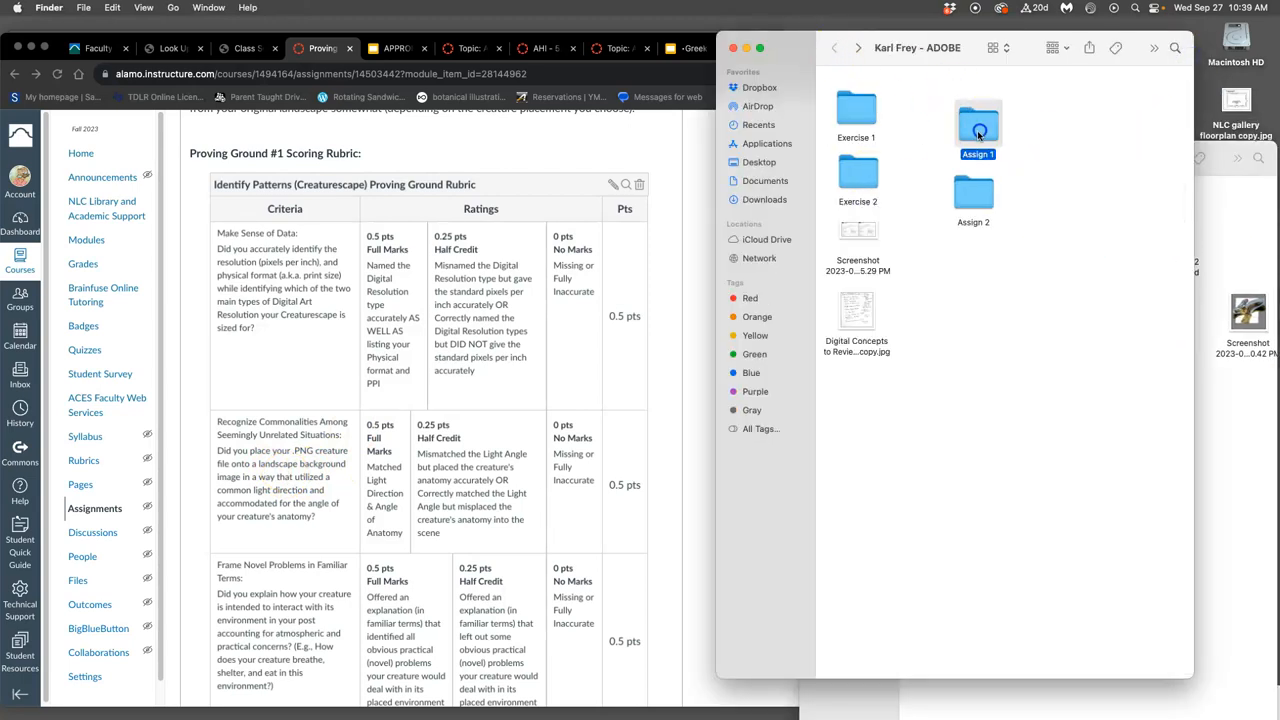
double_click(978, 120)
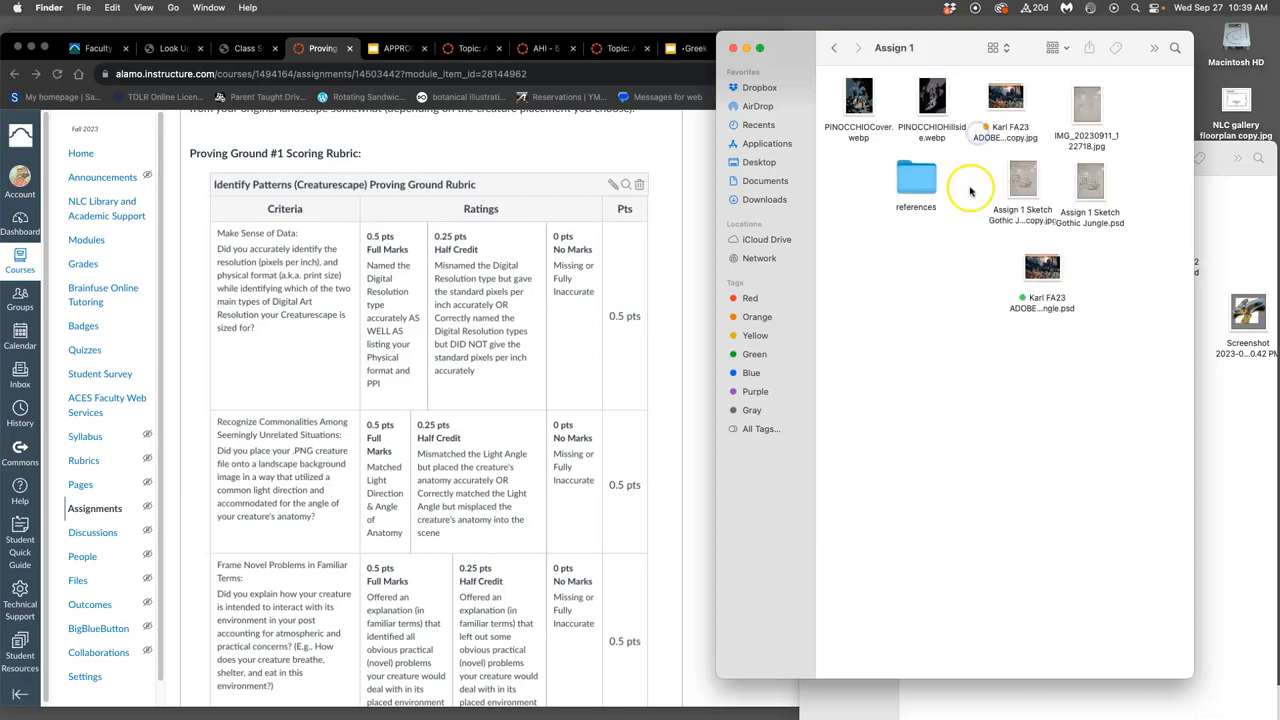
click(1042, 268)
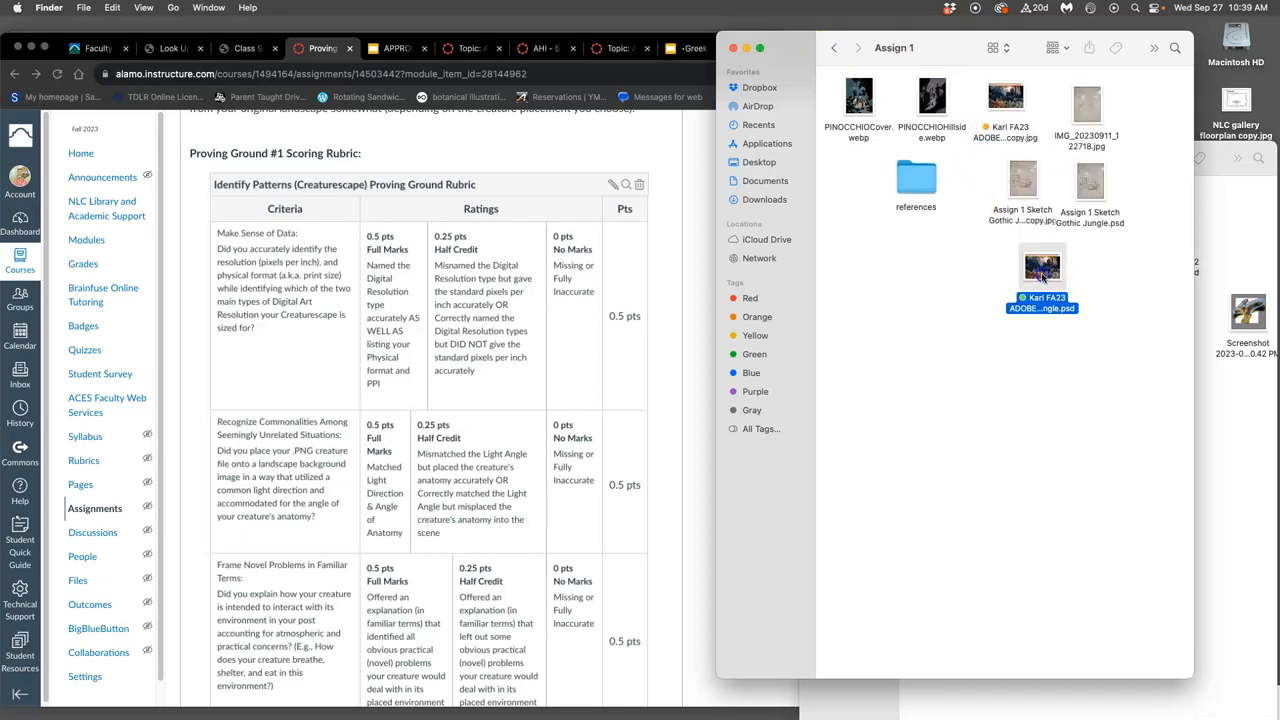
double_click(1040, 266)
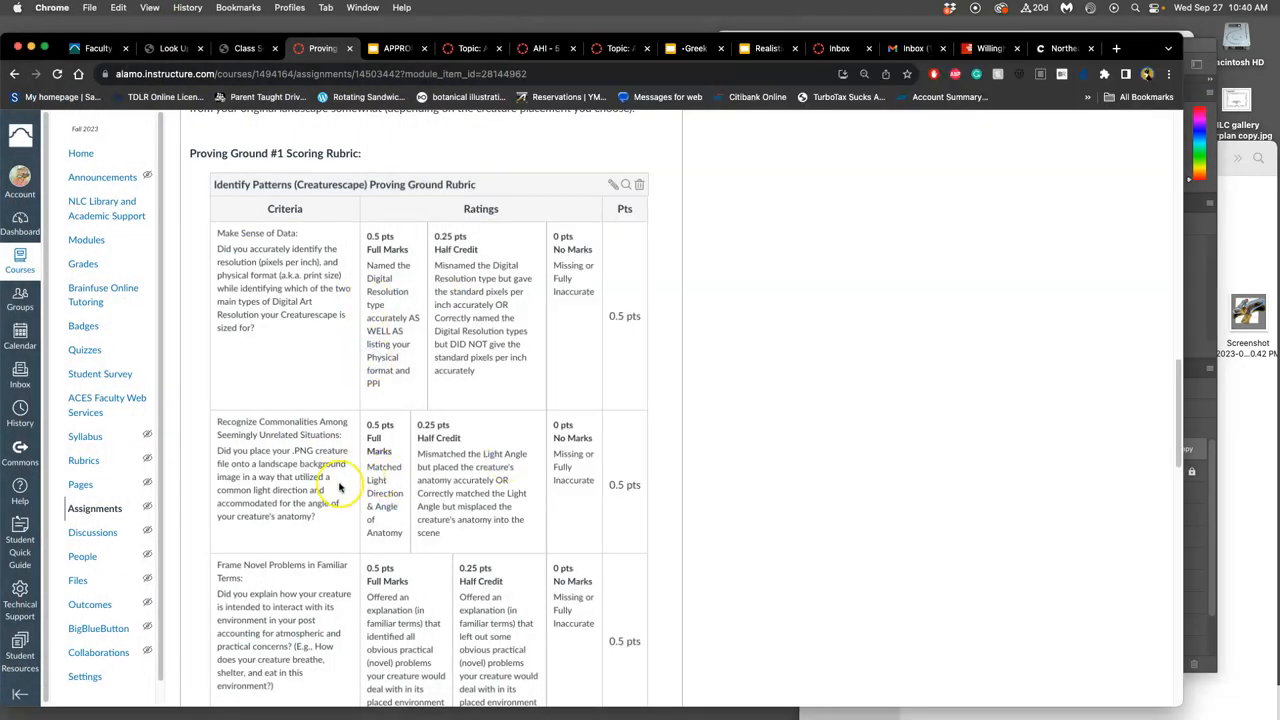
mouse_move(364, 482)
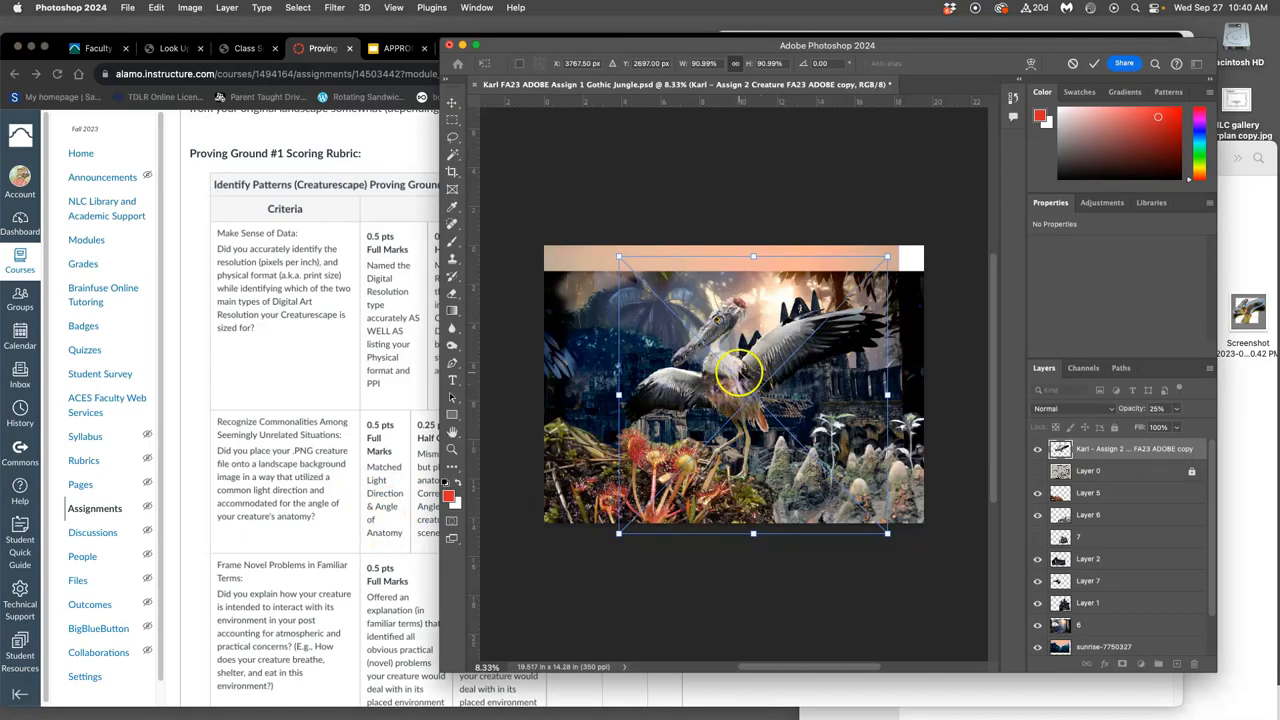
mouse_move(760, 360)
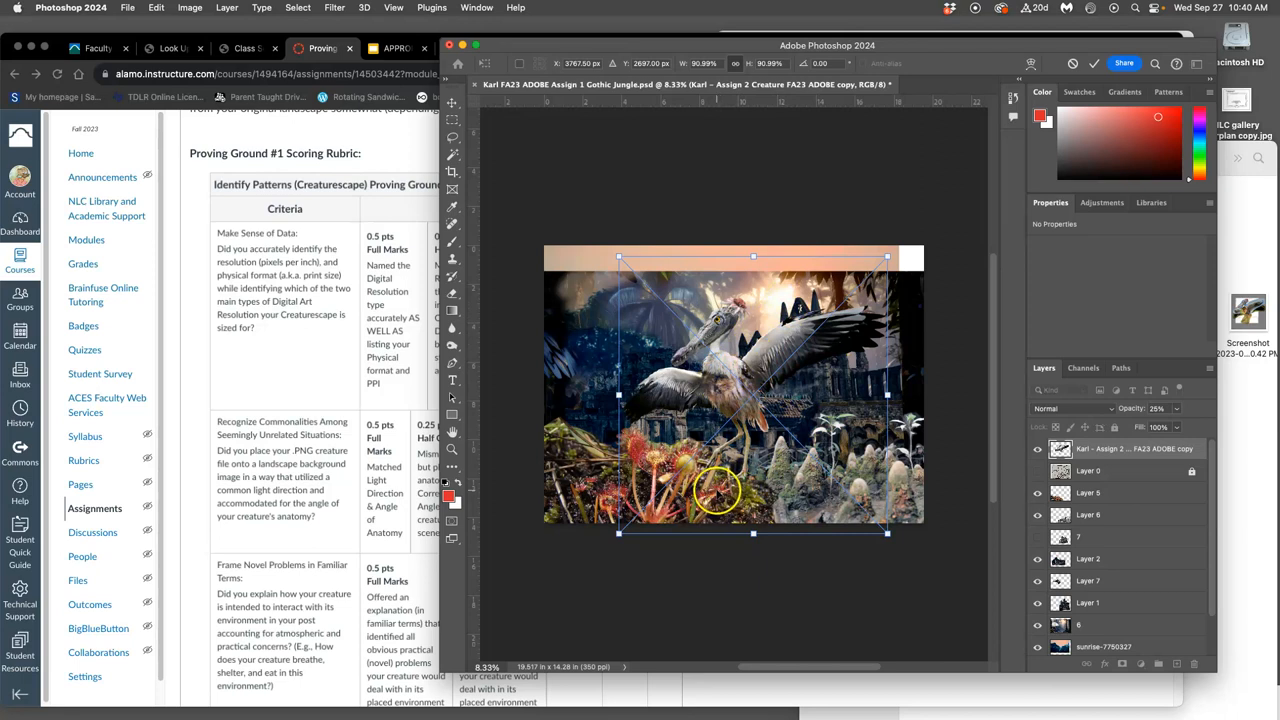
Flip the creature layer horizontally and scale and rotate it to dominate the jungle scene.
right_click(716, 490)
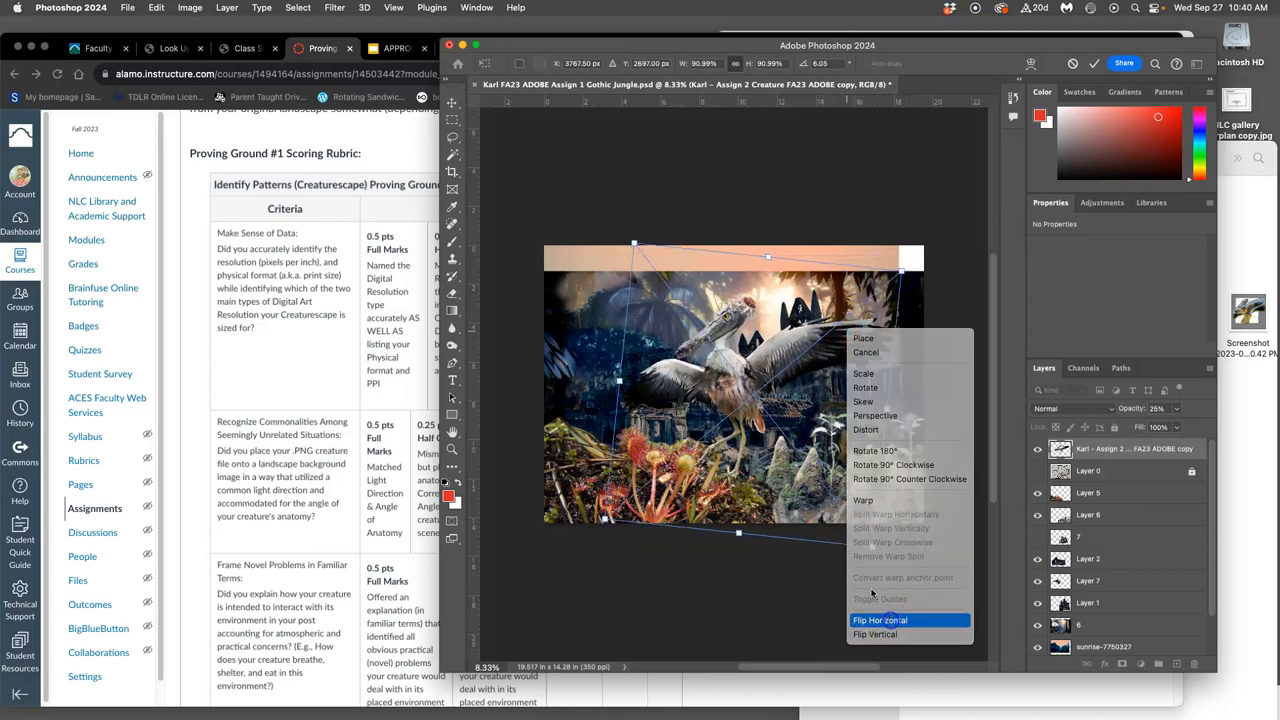
click(880, 620)
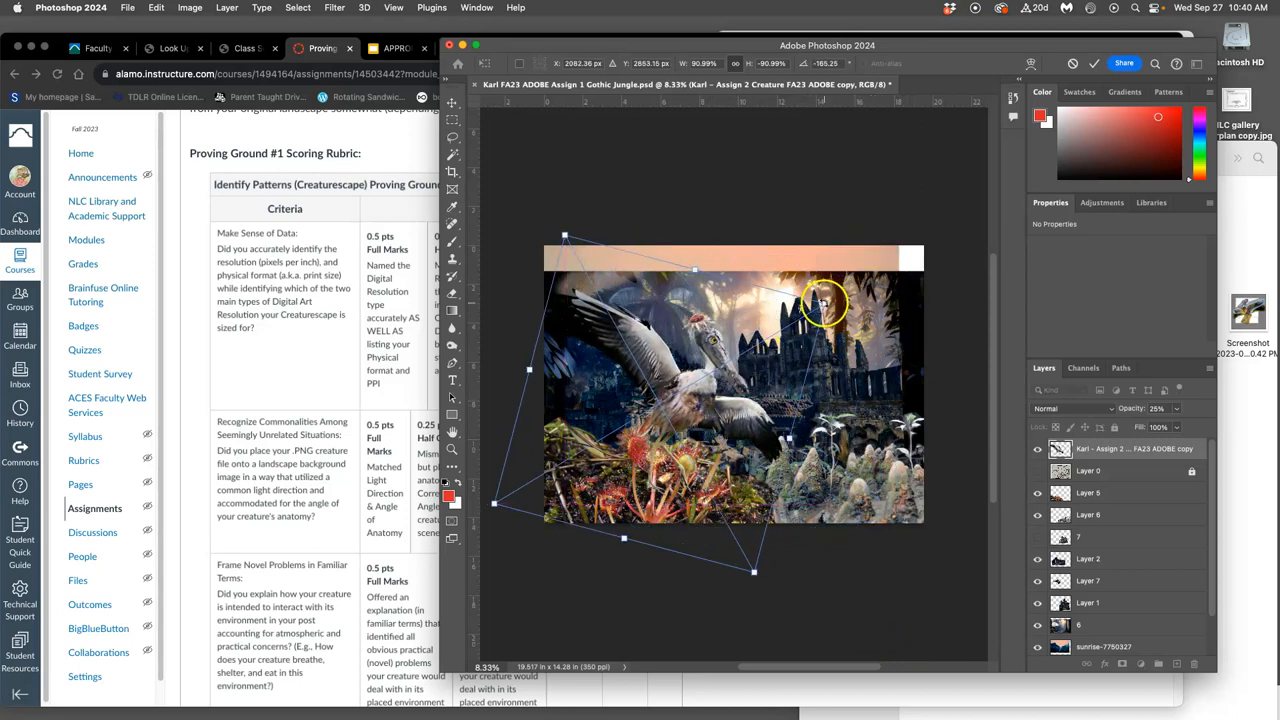
drag(826, 304, 790, 320)
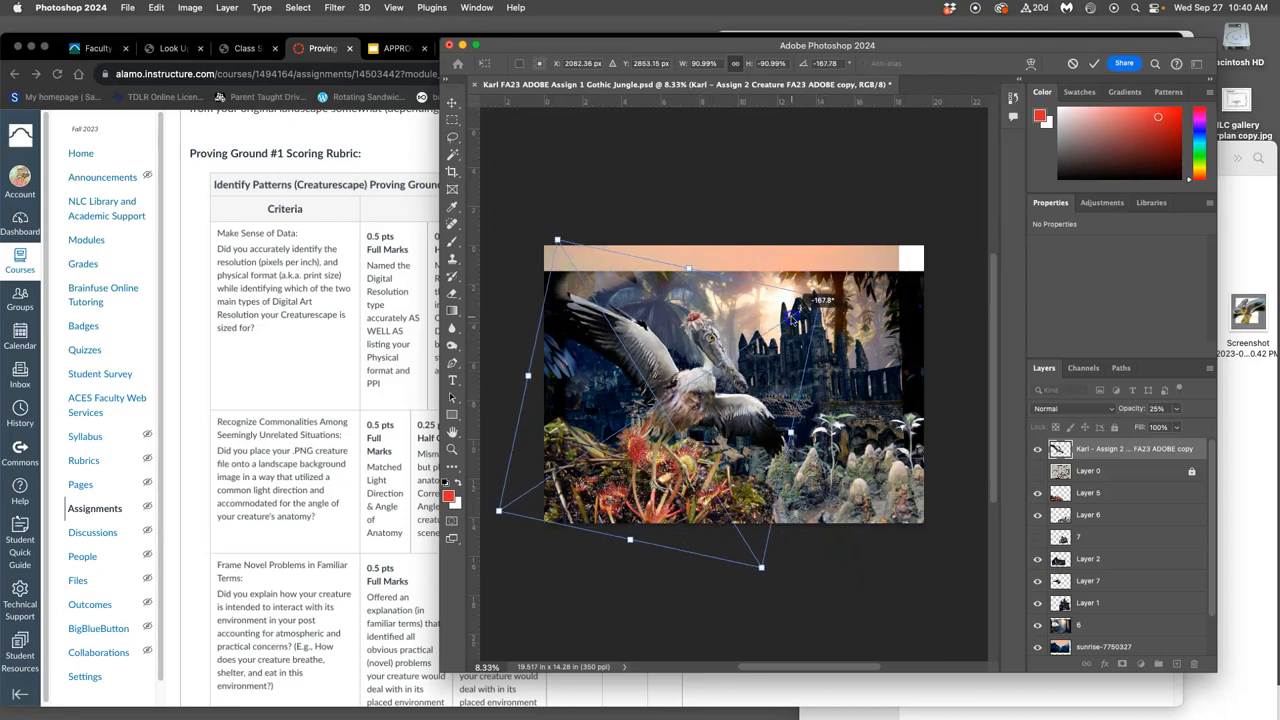
drag(790, 320, 756, 418)
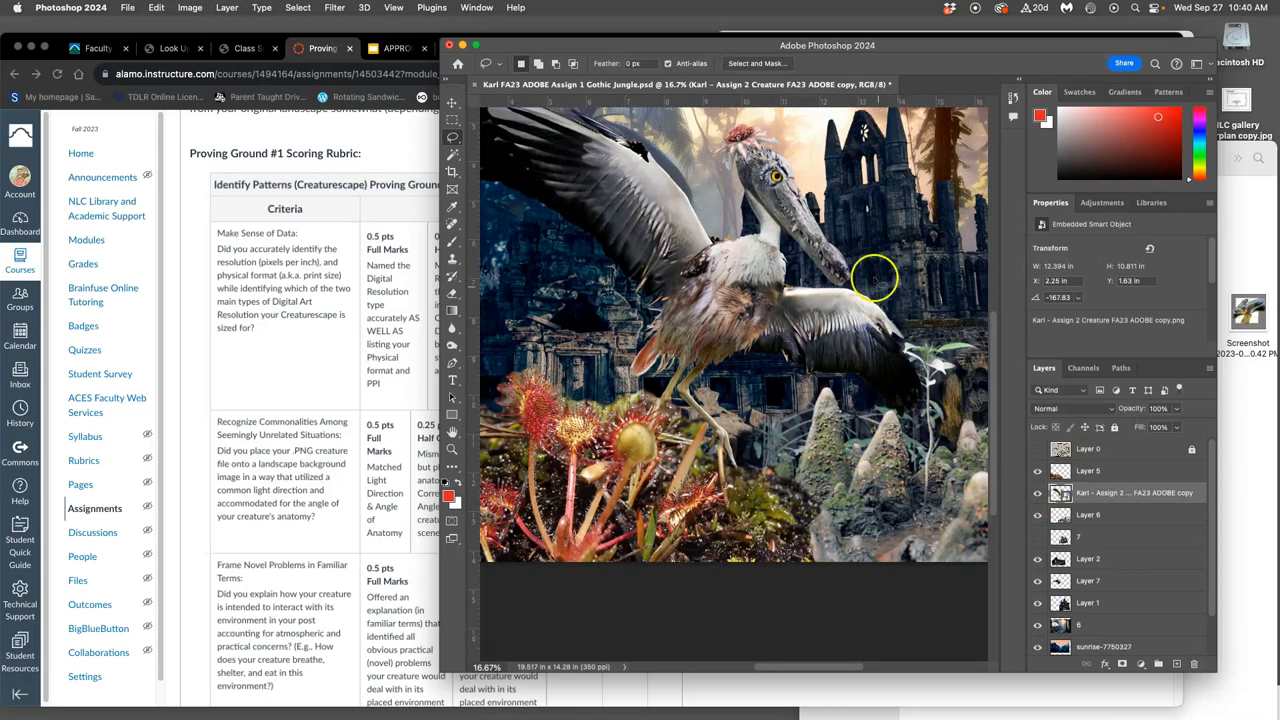
click(452, 104)
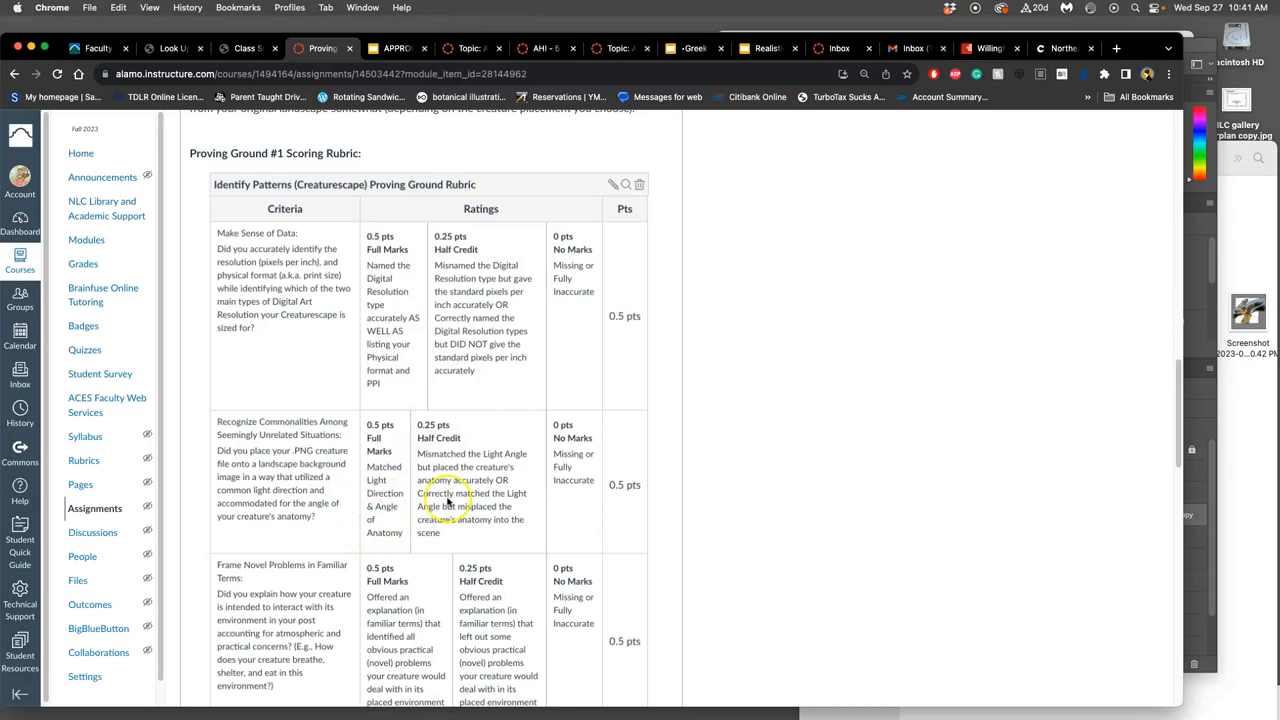
mouse_move(376, 504)
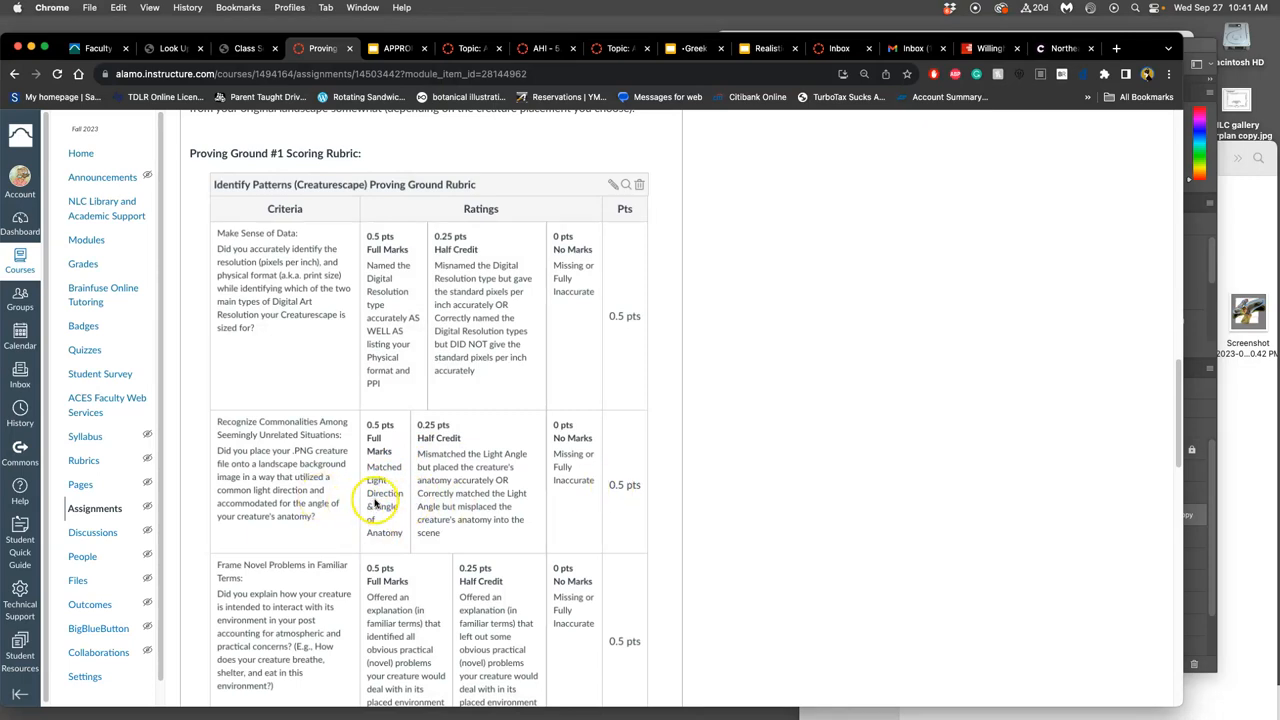
Review the 'To Get Credit' and portfolio posting instructions, ending at the Unit Modules list of Units 1–8.
scroll(down, 3)
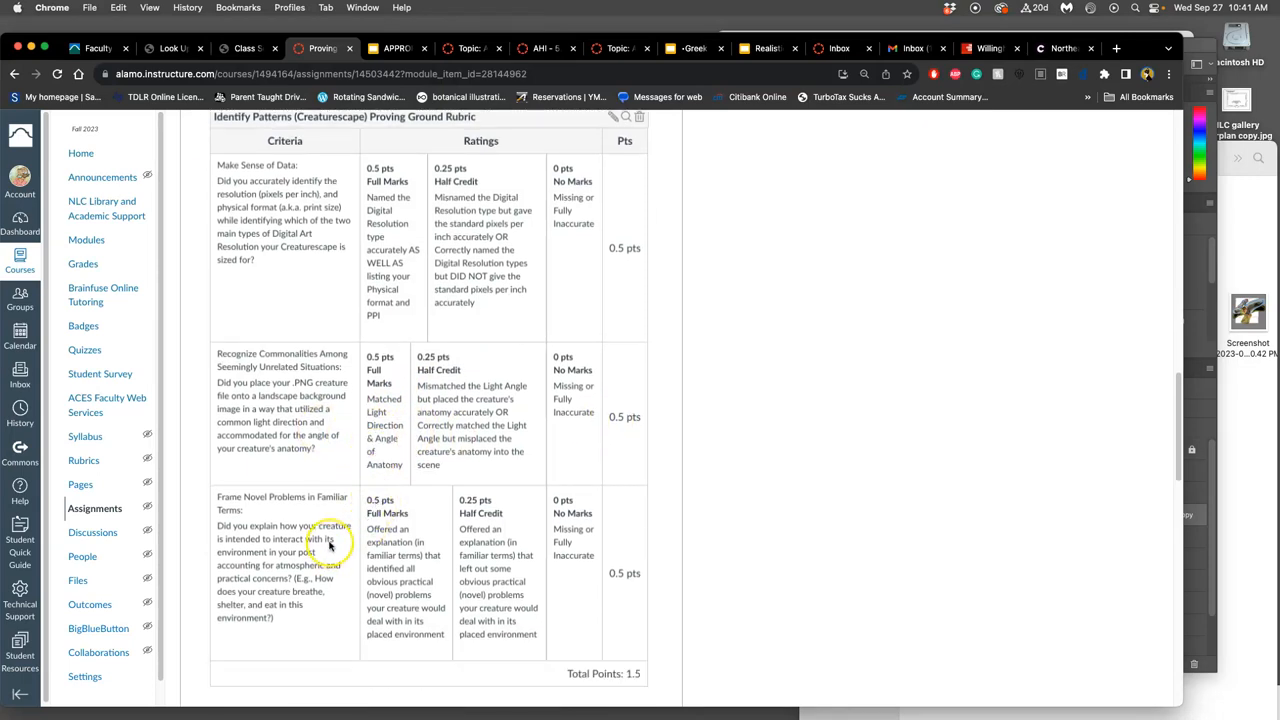
mouse_move(310, 512)
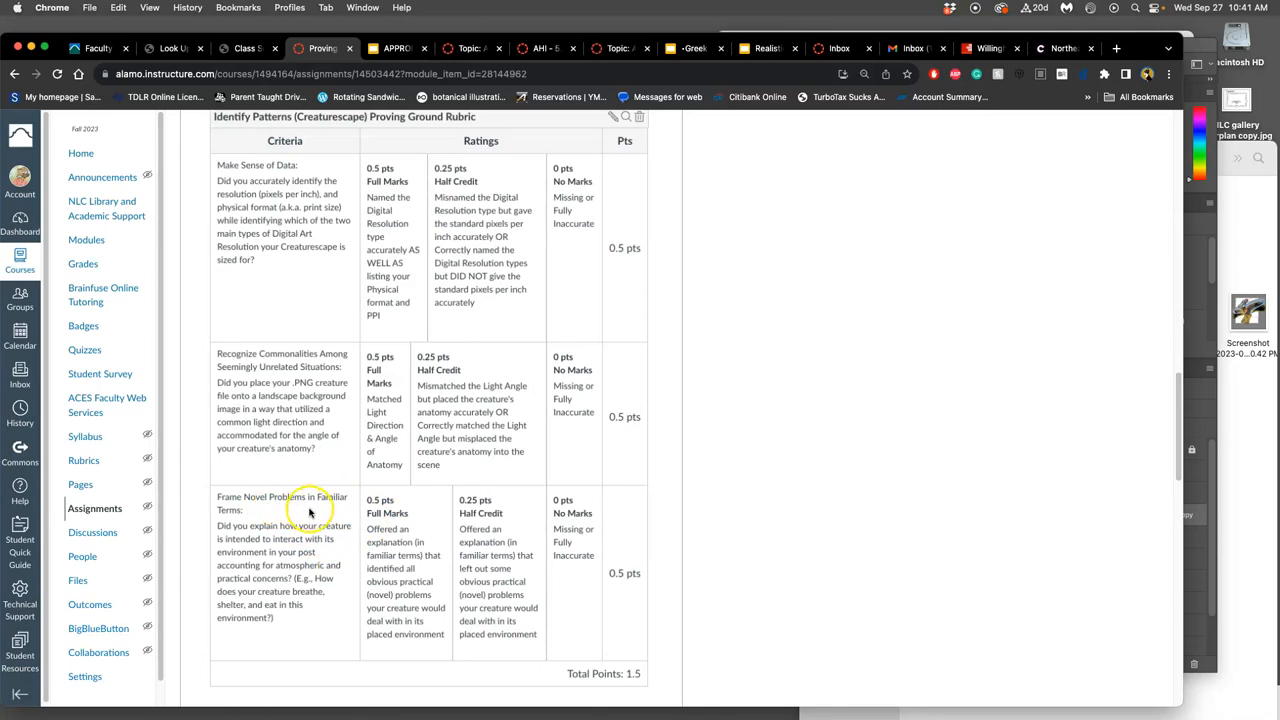
mouse_move(280, 540)
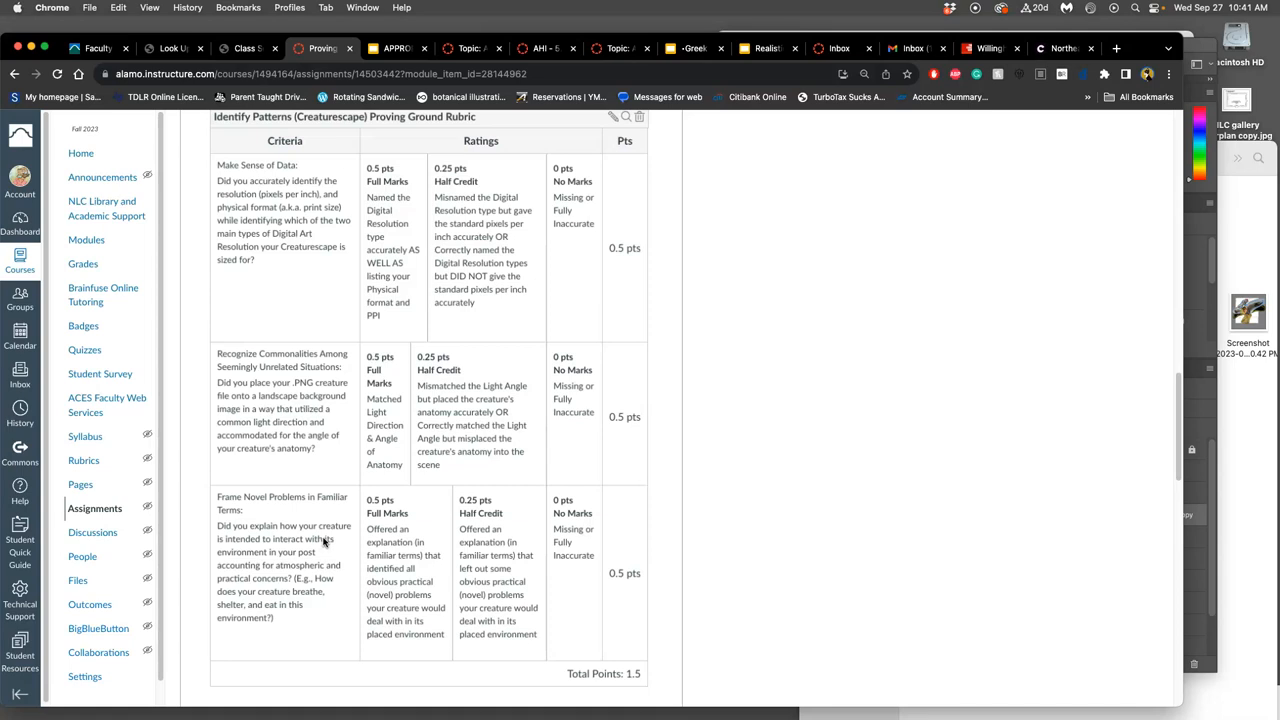
mouse_move(322, 544)
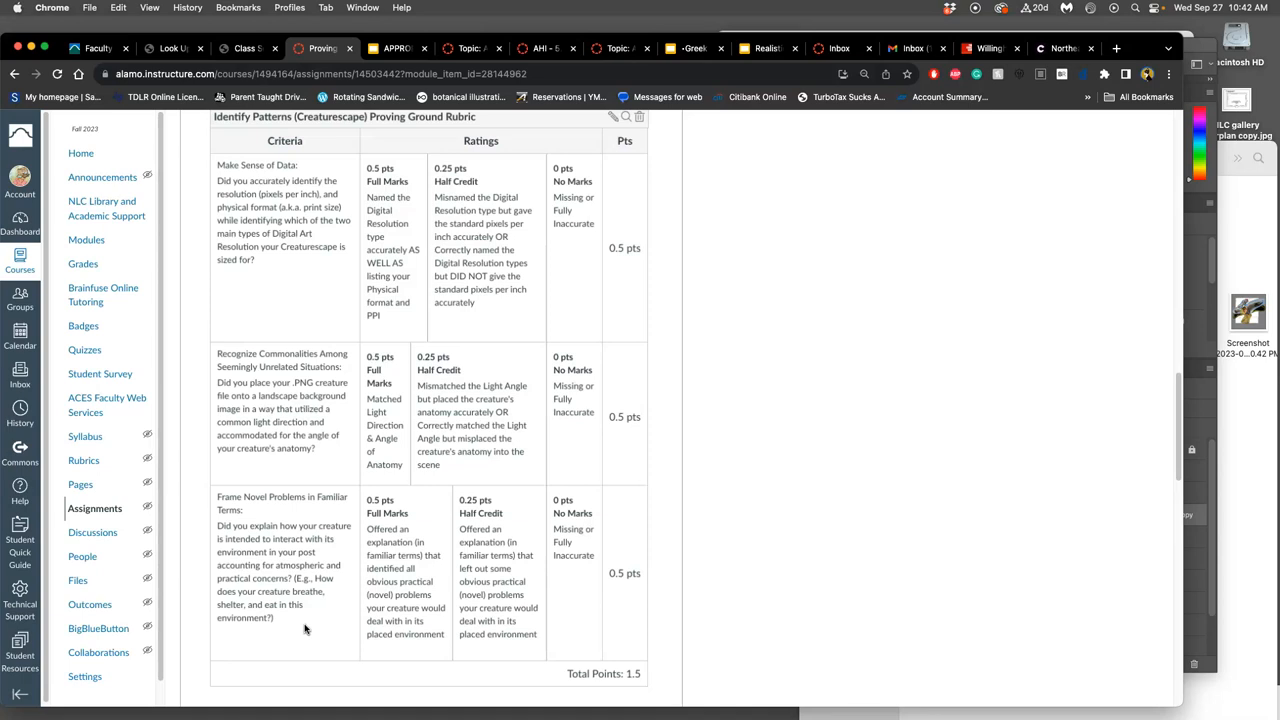
scroll(down, 3)
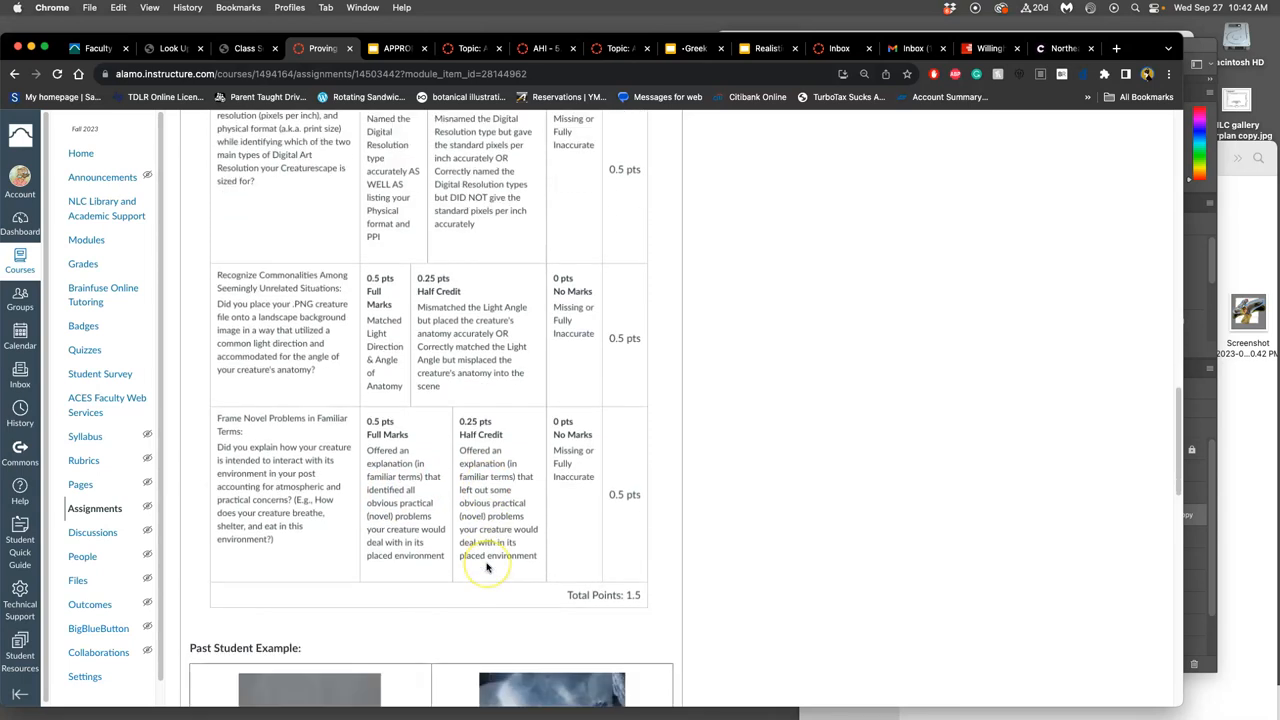
scroll(down, 3)
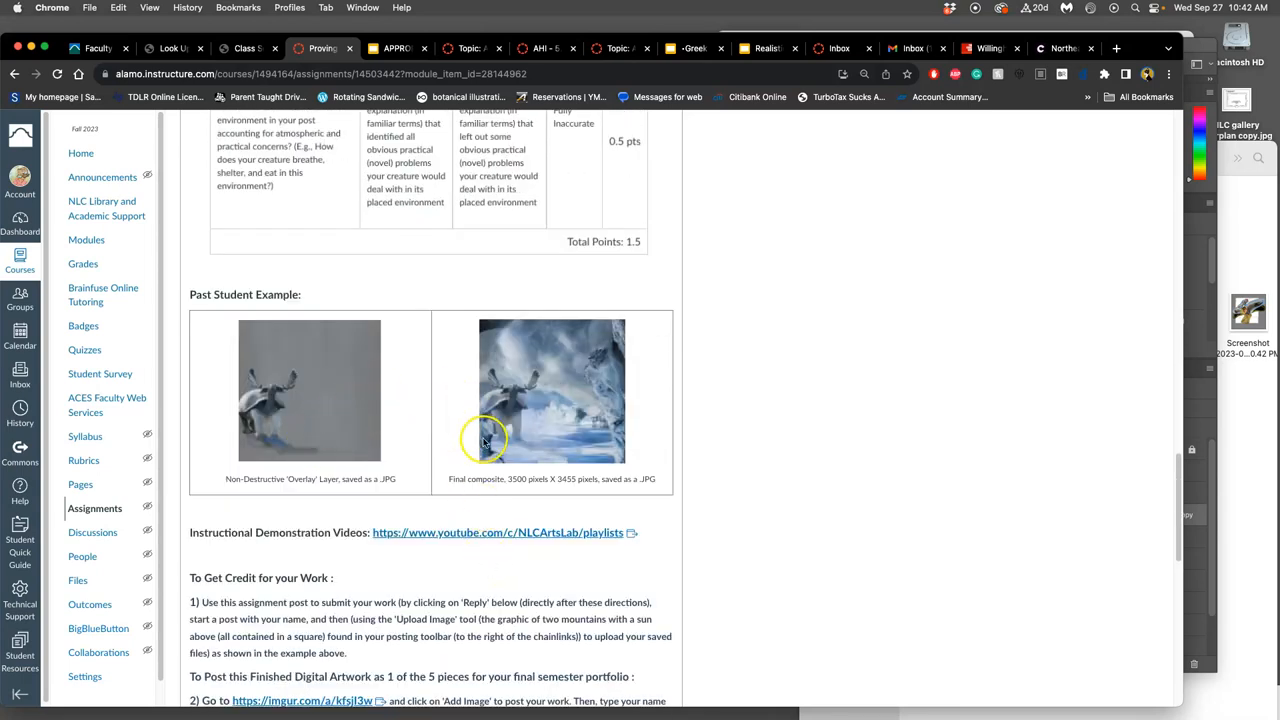
scroll(down, 3)
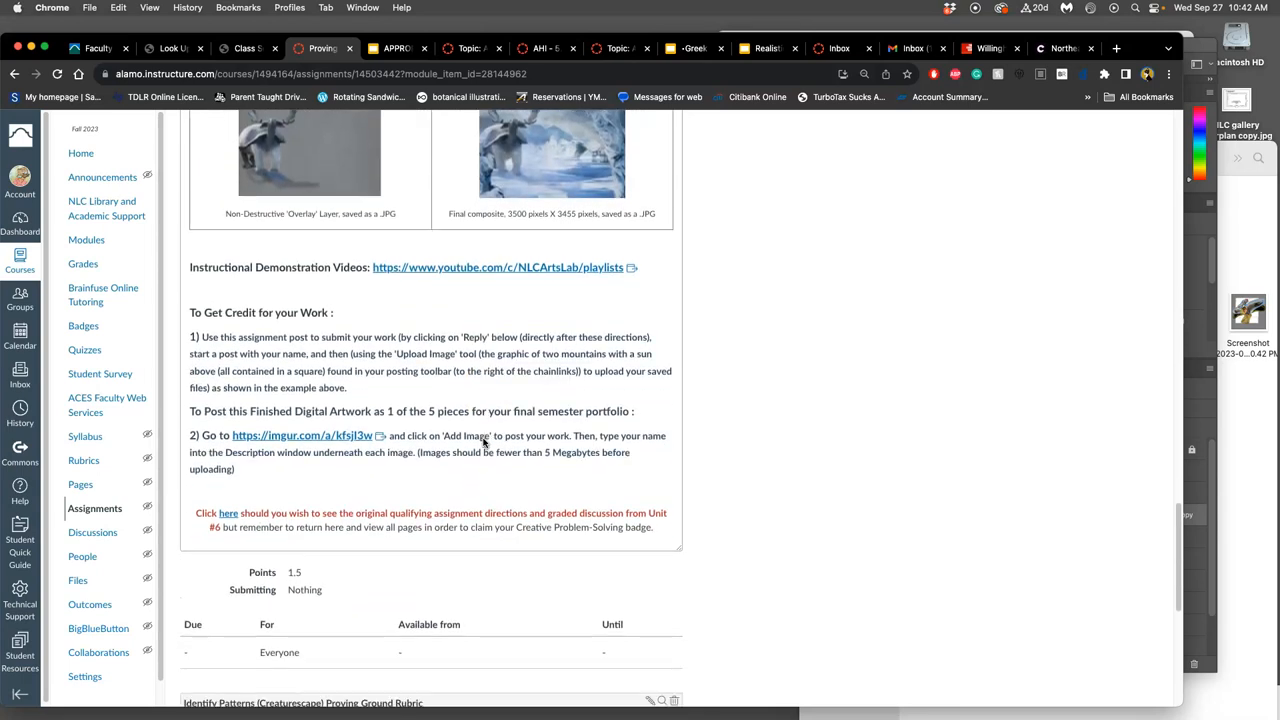
scroll(down, 3)
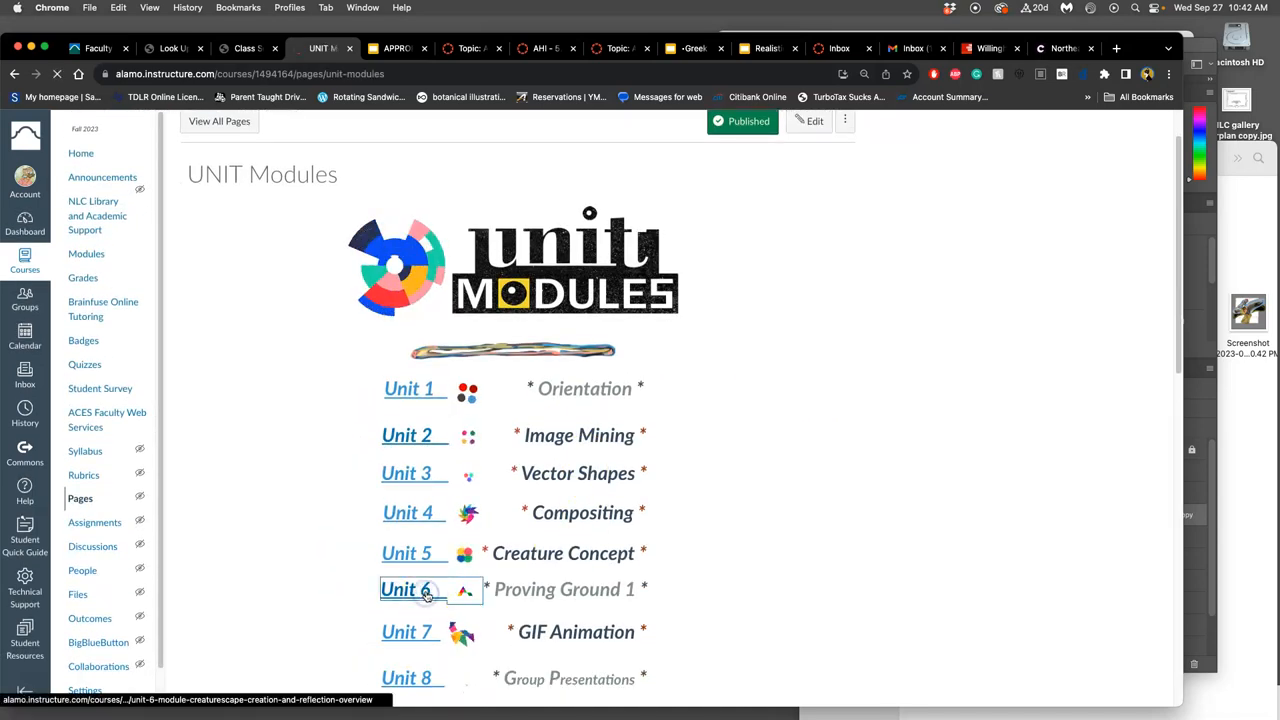
From the Unit 6 overview, reach the Creaturescape Creation & Reflection Past Instructor and Student Examples page.
click(404, 588)
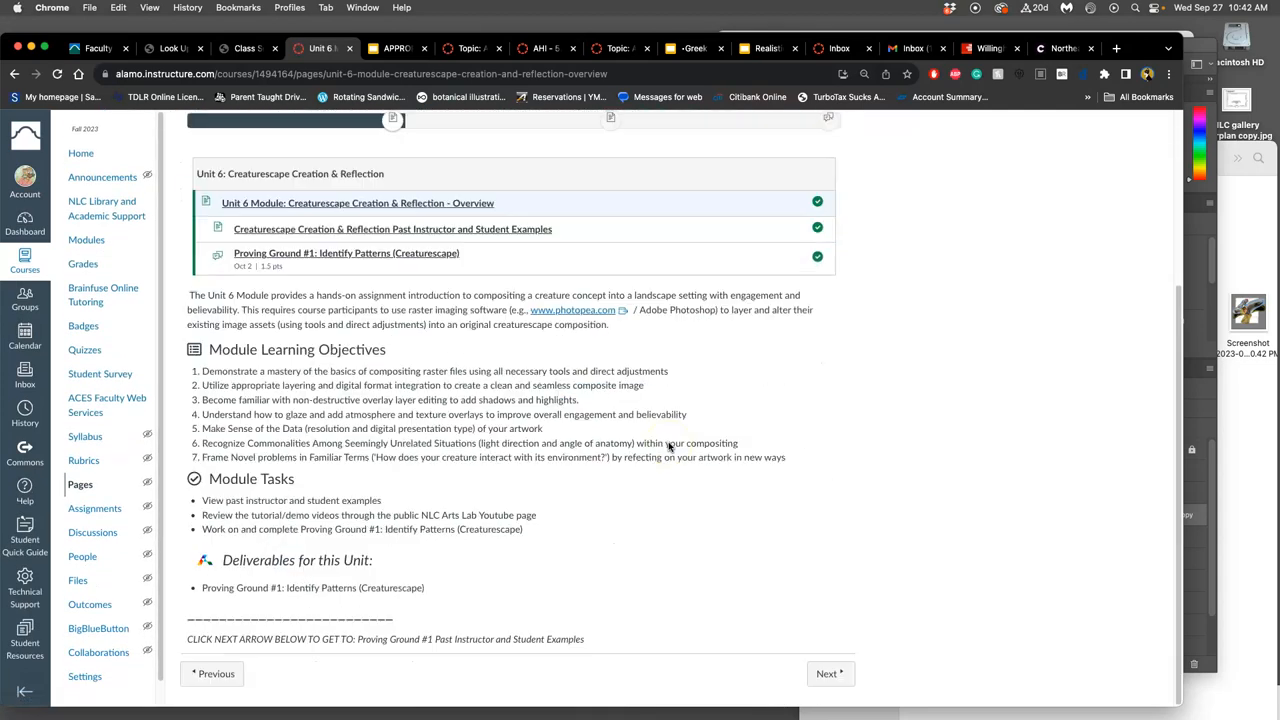
click(828, 672)
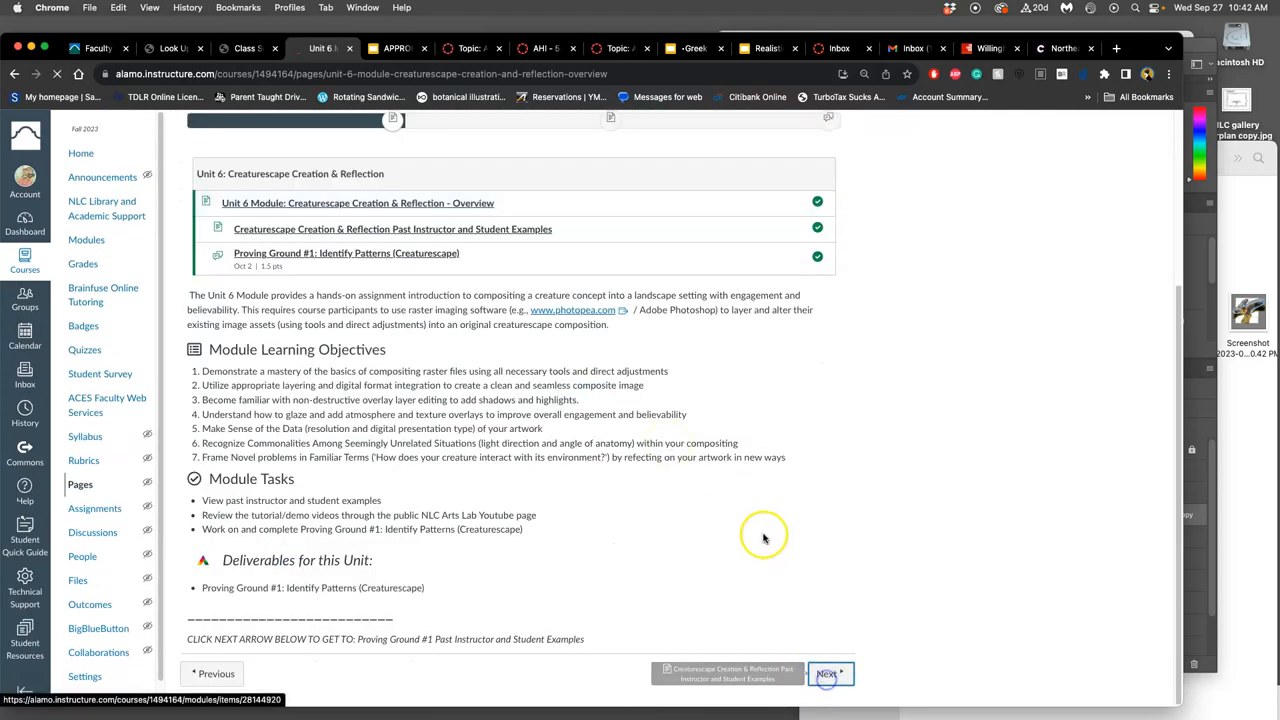
click(828, 672)
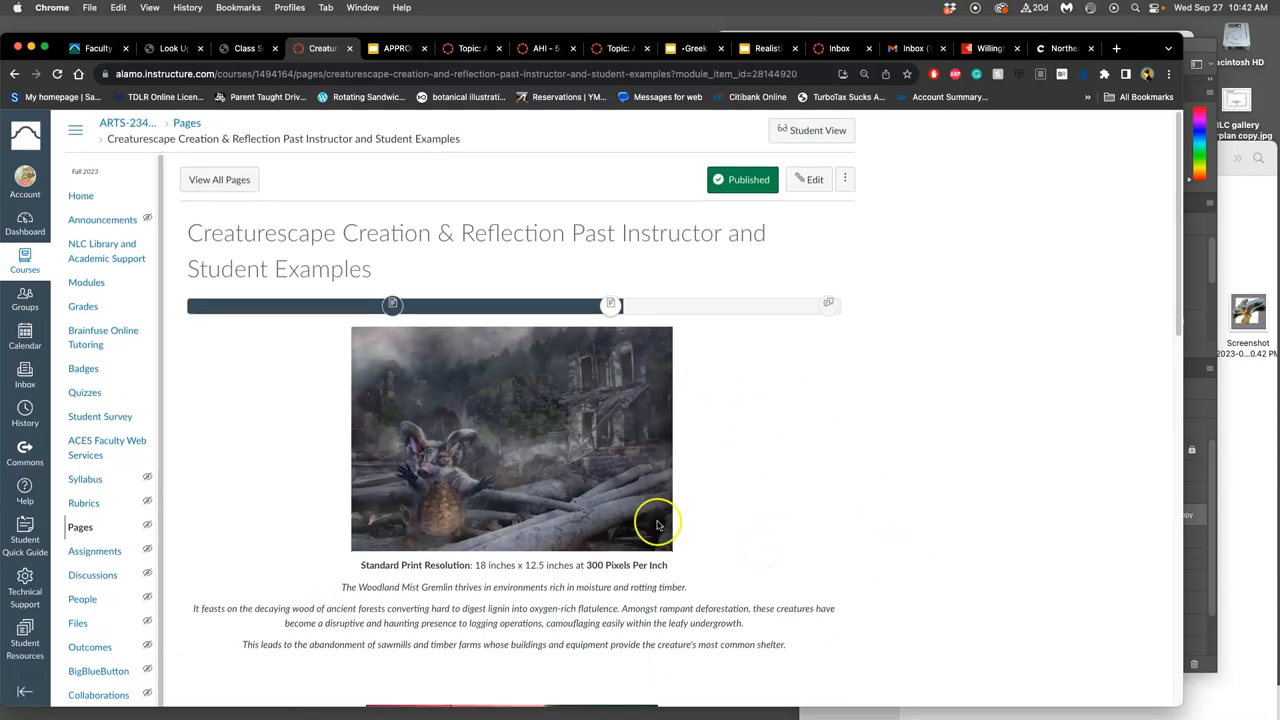
mouse_move(512, 452)
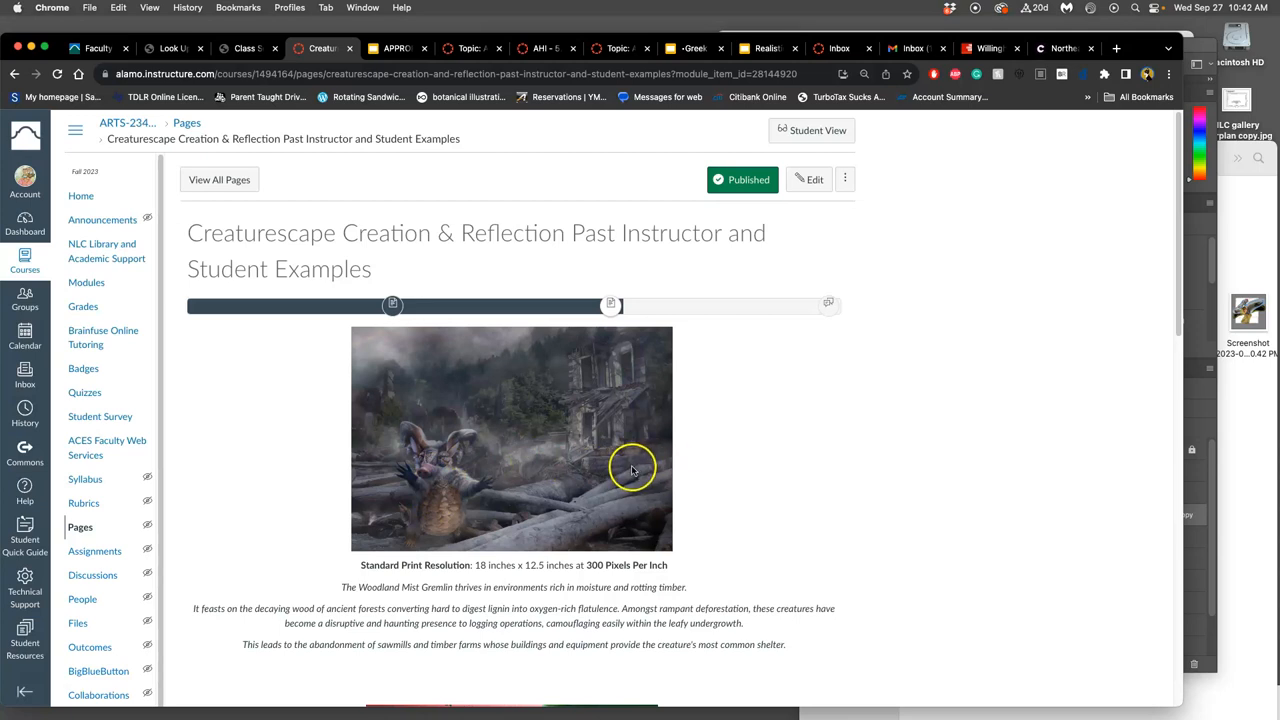
mouse_move(600, 478)
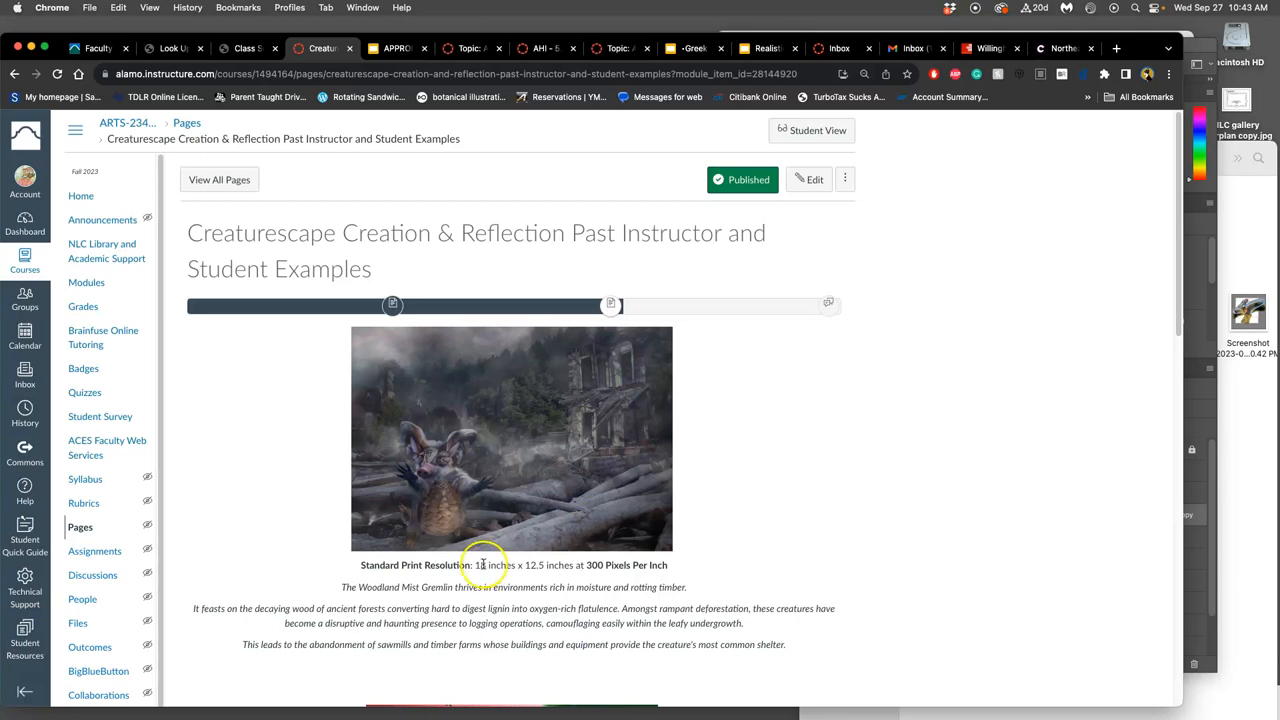
mouse_move(550, 564)
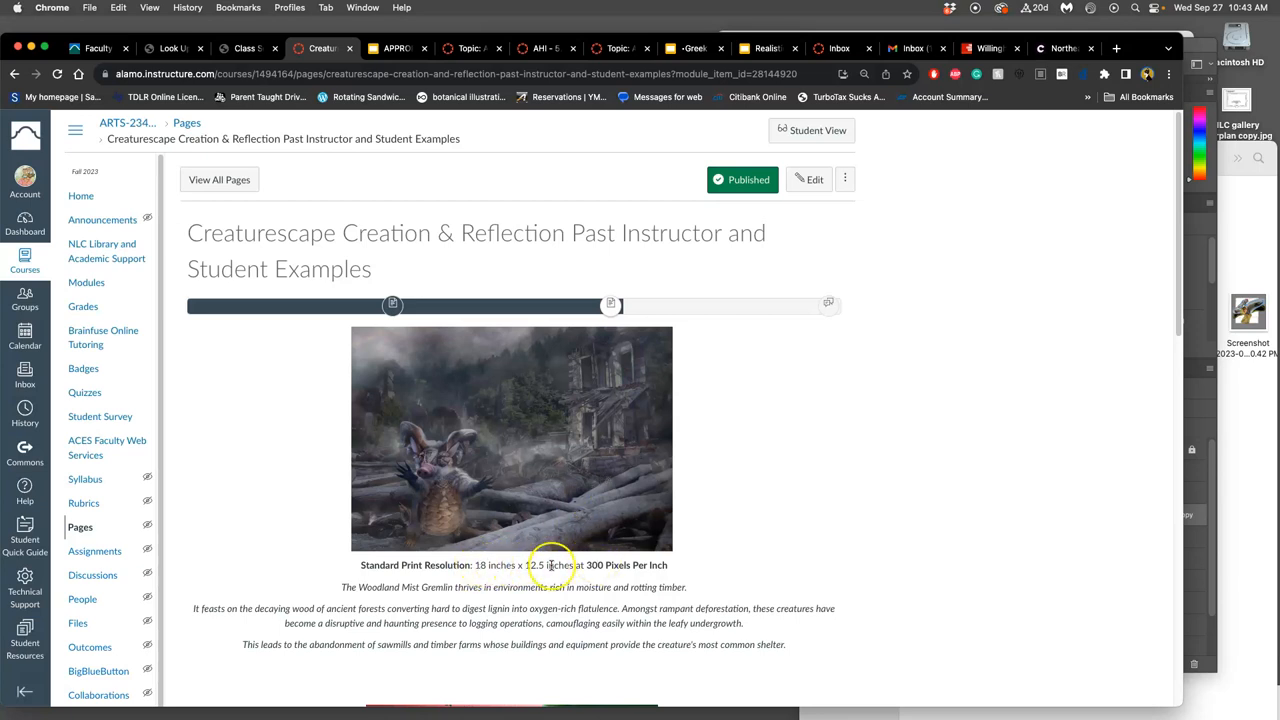
mouse_move(656, 564)
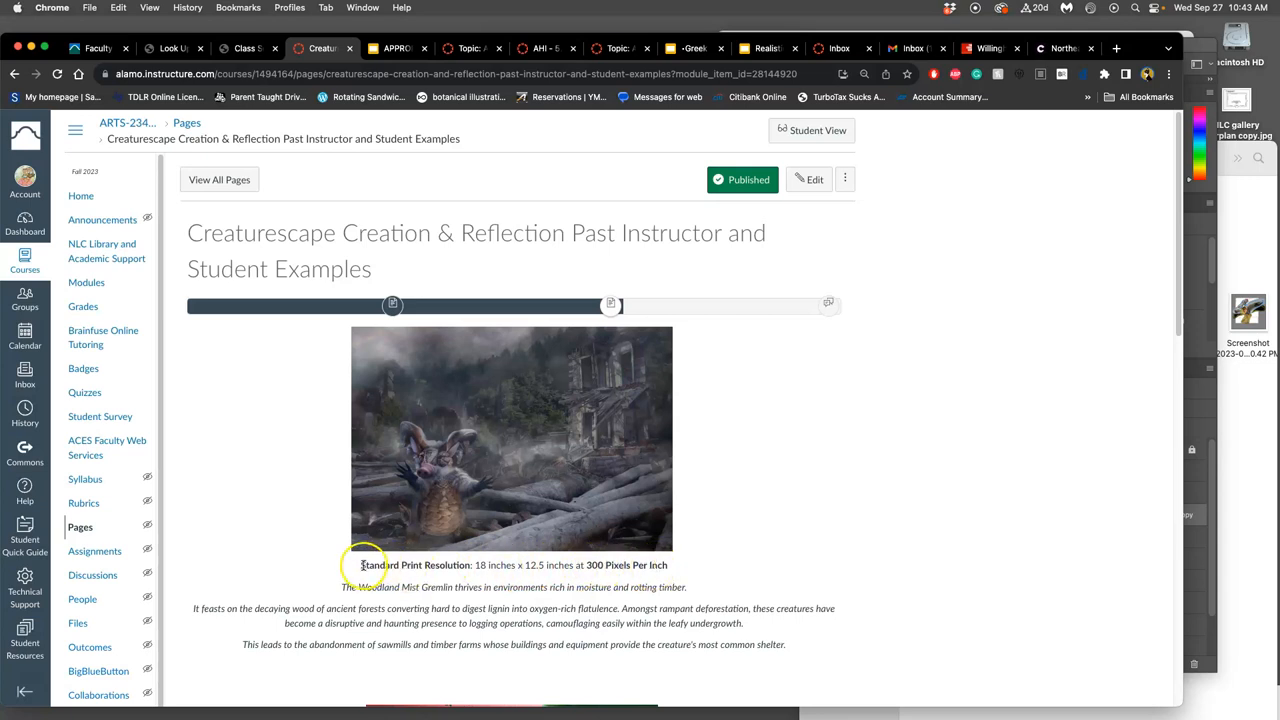
Scroll past the three example creatures to the 'For More Examples' and 'For Tutorial Videos' links.
double_click(416, 564)
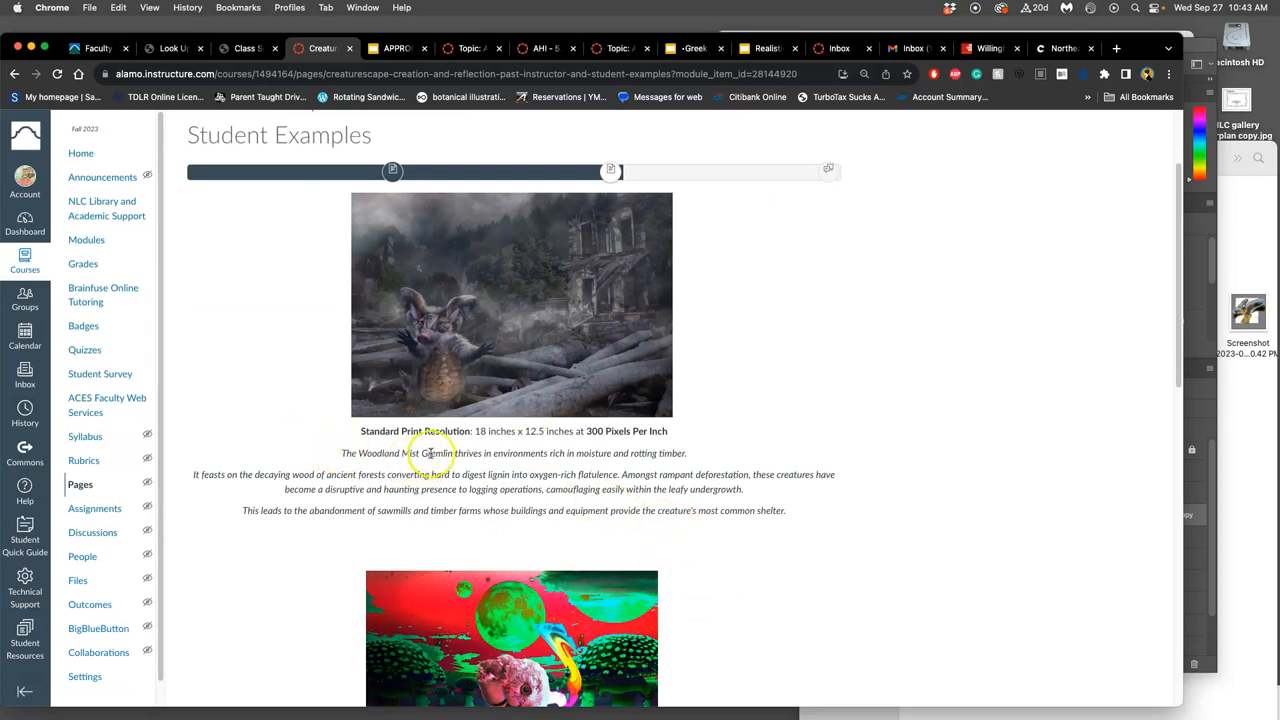
mouse_move(468, 364)
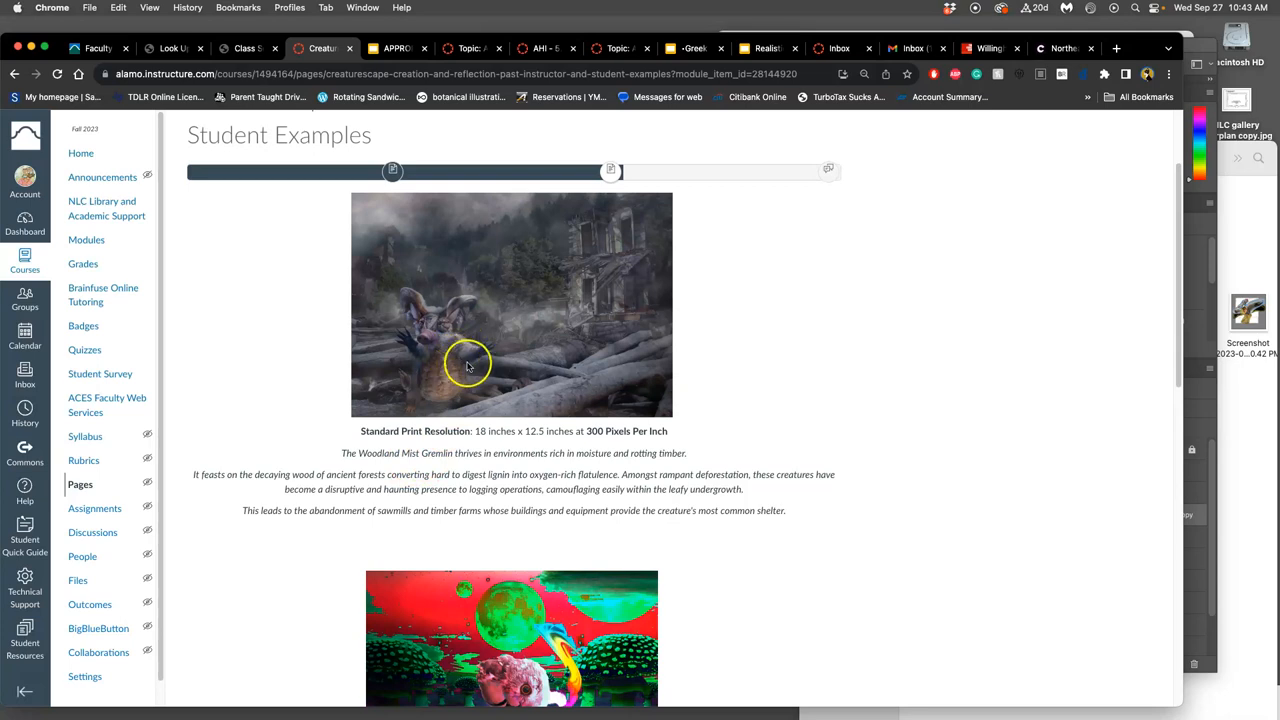
mouse_move(344, 488)
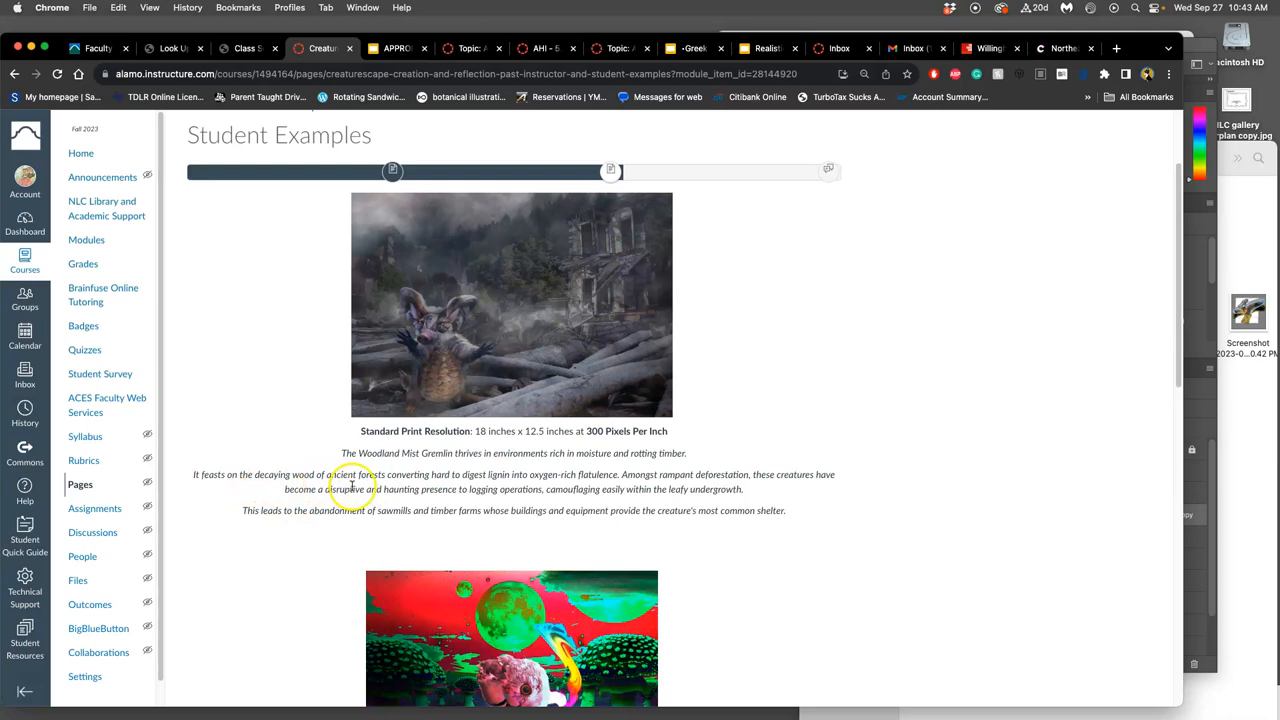
mouse_move(452, 486)
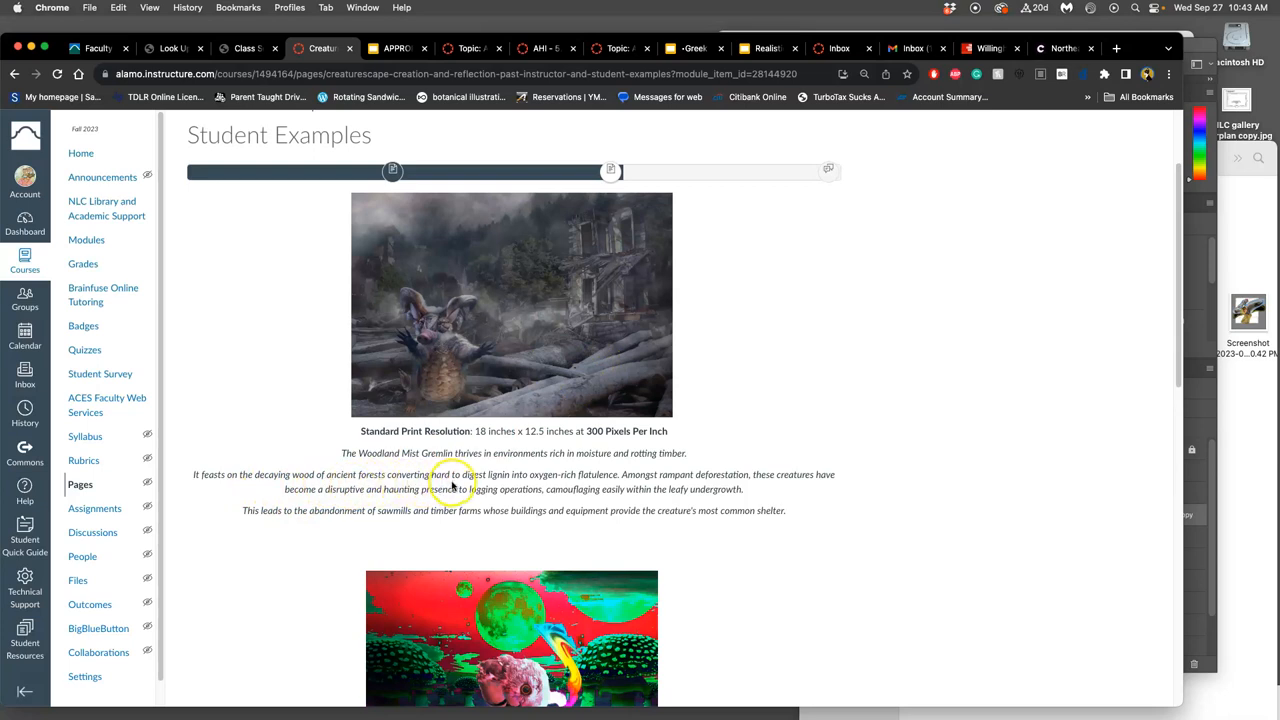
mouse_move(580, 484)
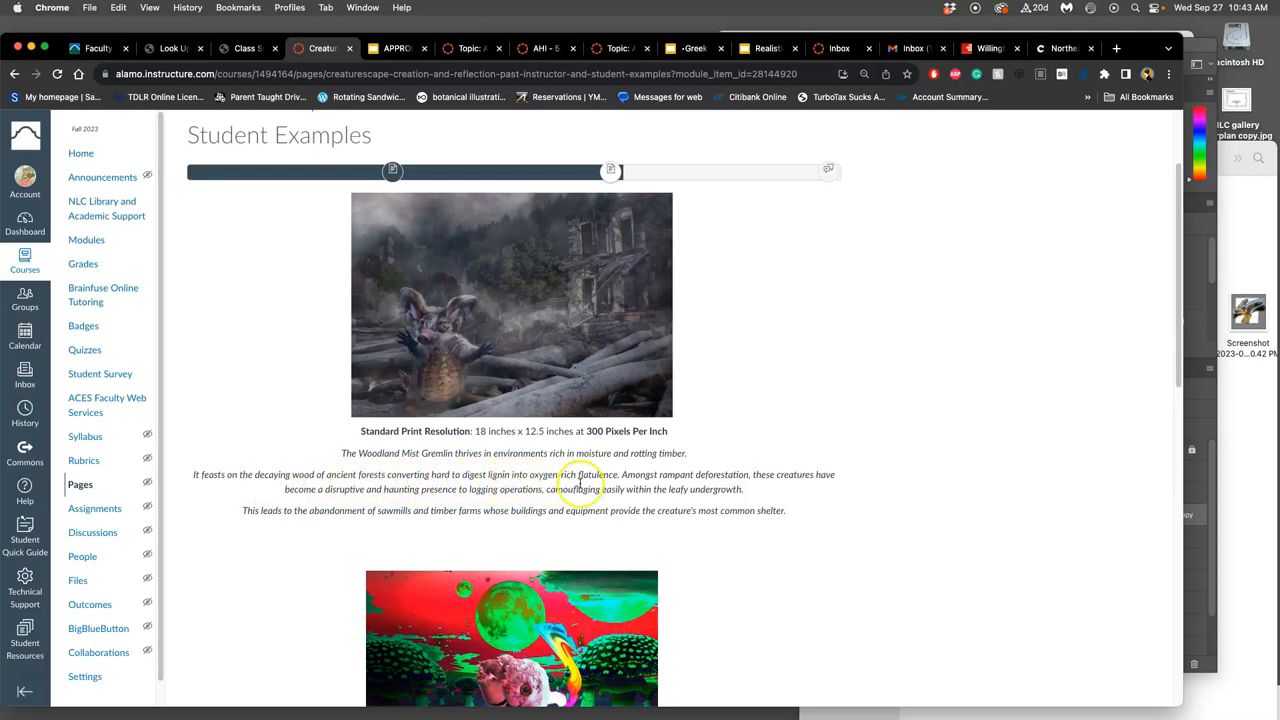
mouse_move(704, 486)
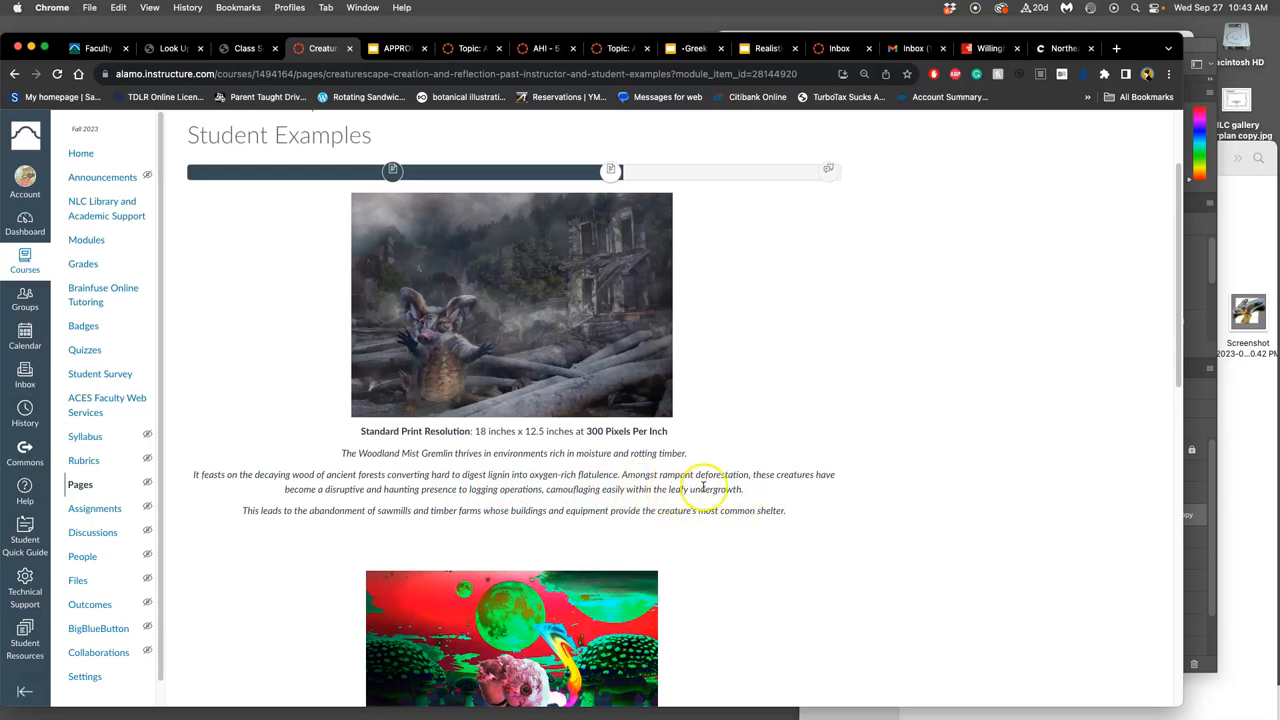
mouse_move(784, 476)
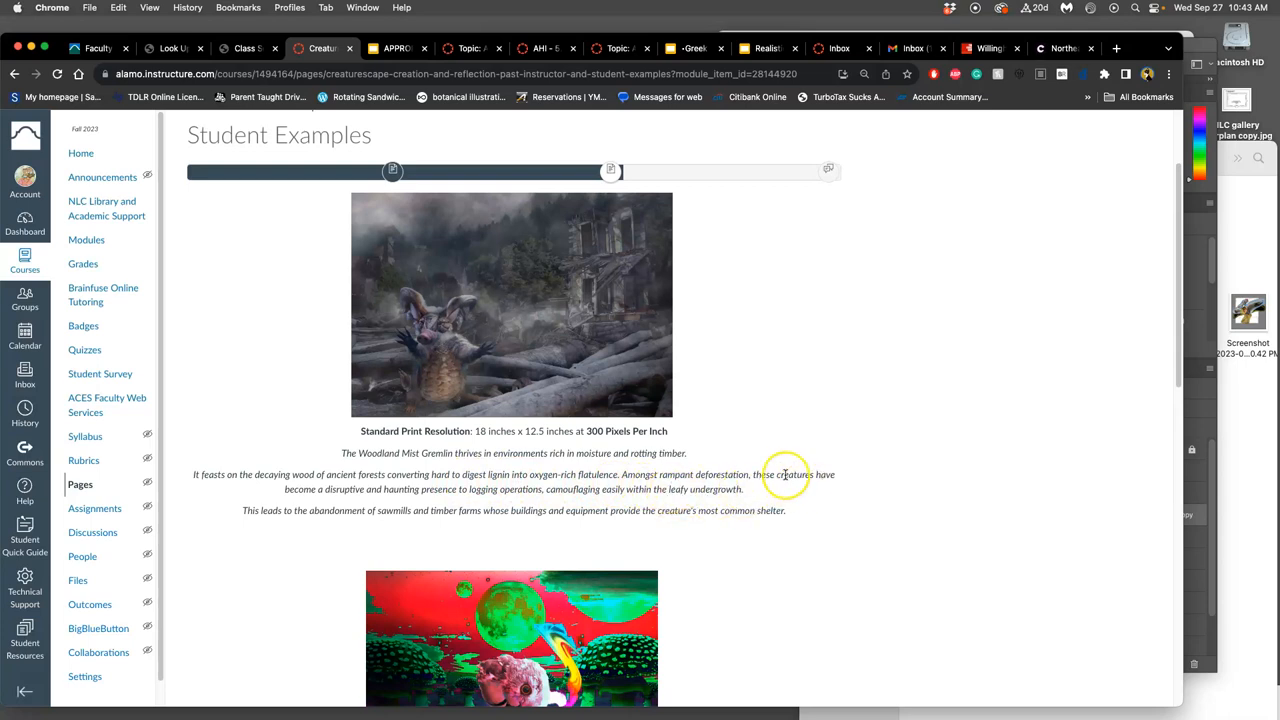
mouse_move(744, 470)
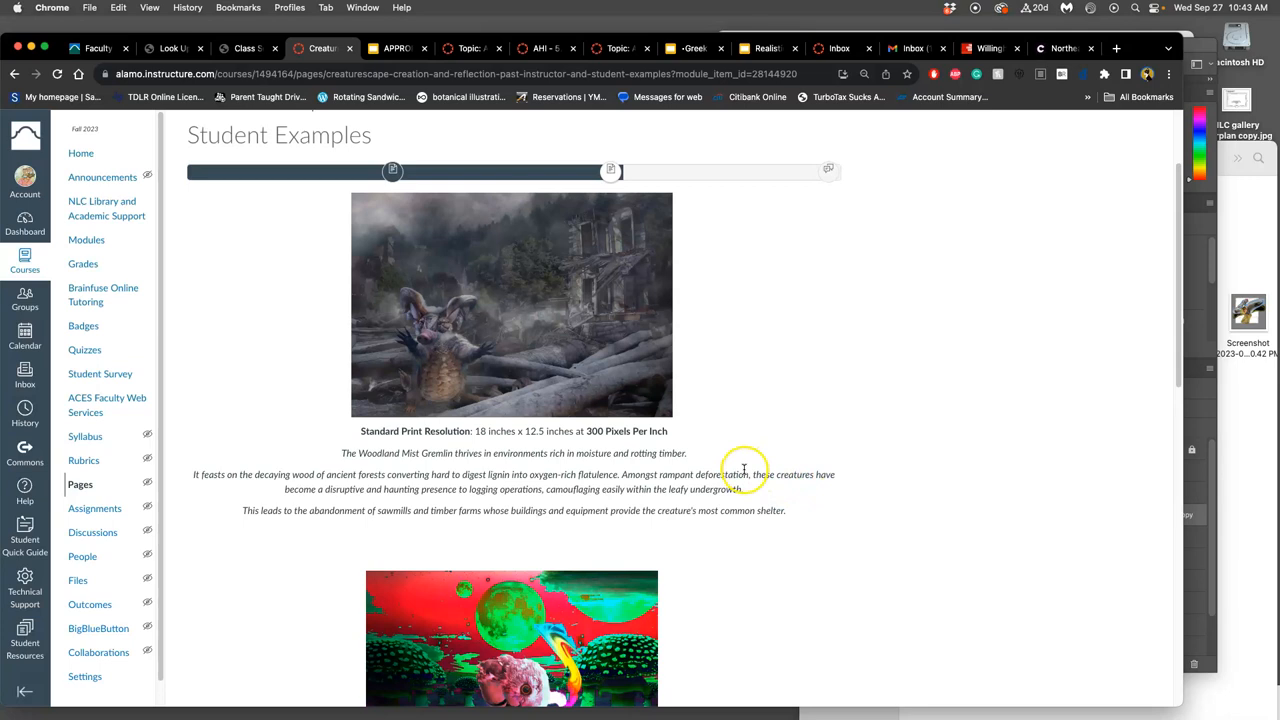
mouse_move(742, 472)
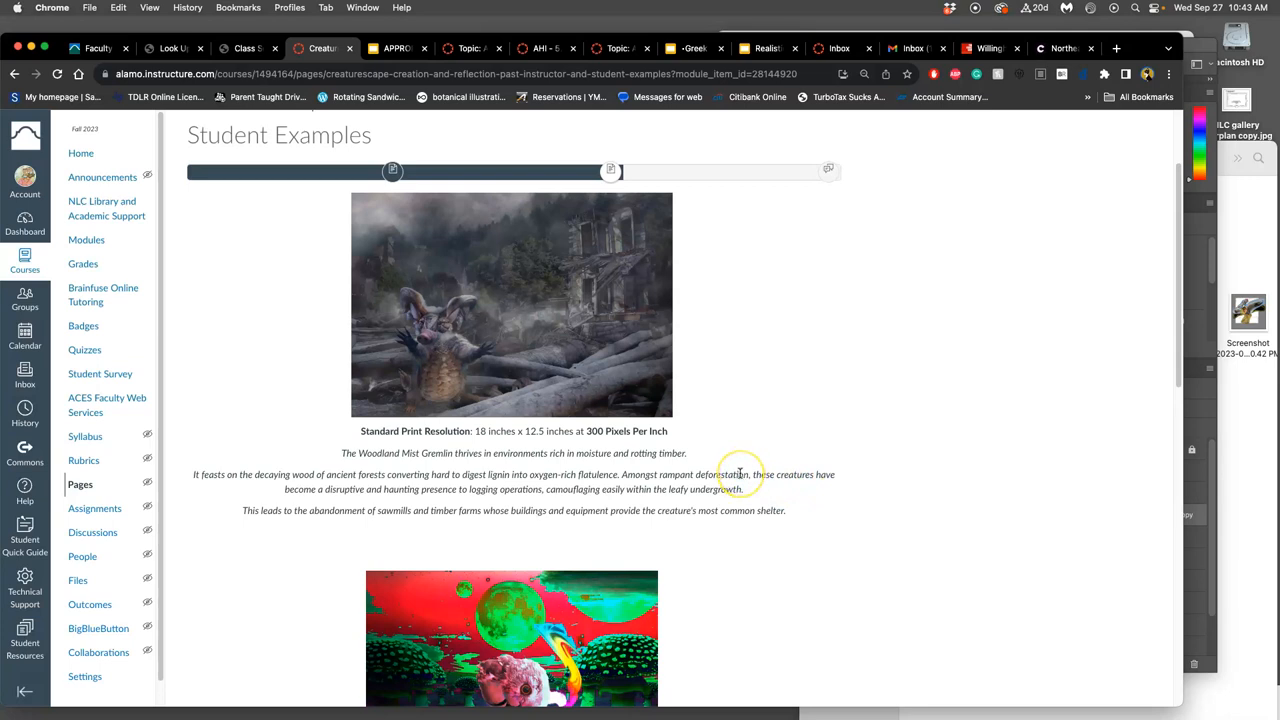
mouse_move(740, 474)
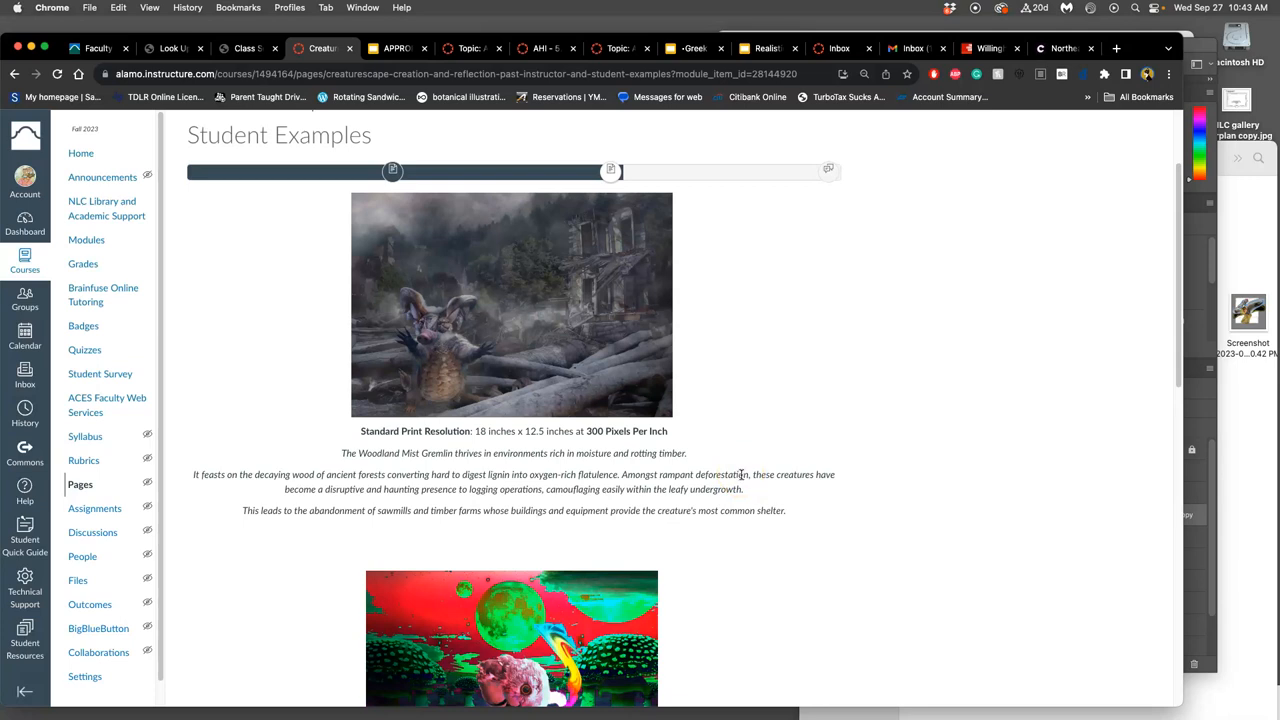
mouse_move(668, 482)
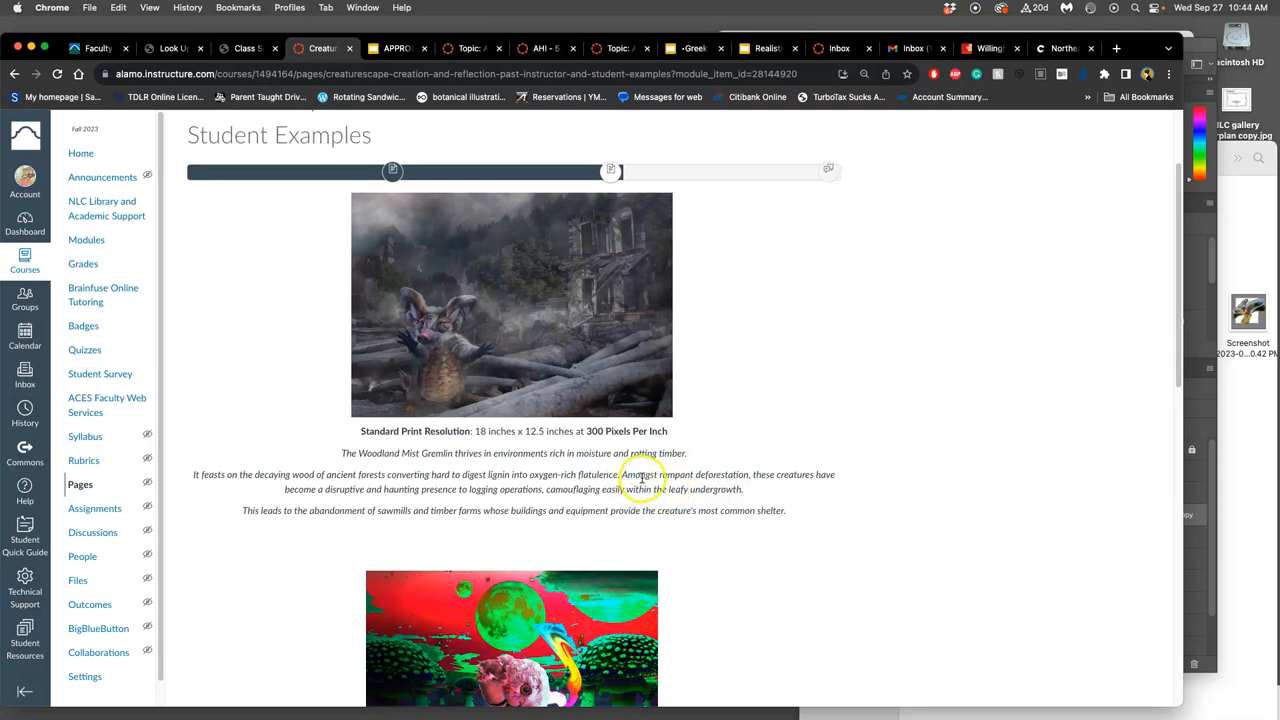
mouse_move(800, 478)
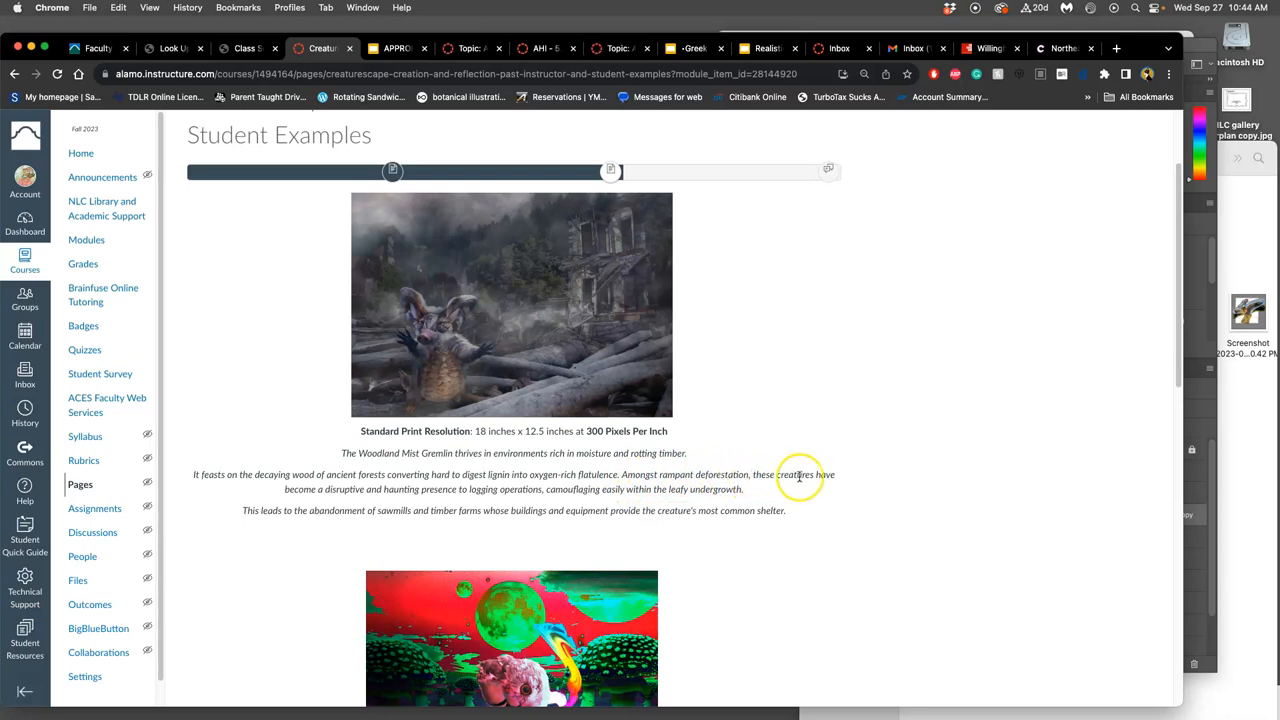
mouse_move(450, 500)
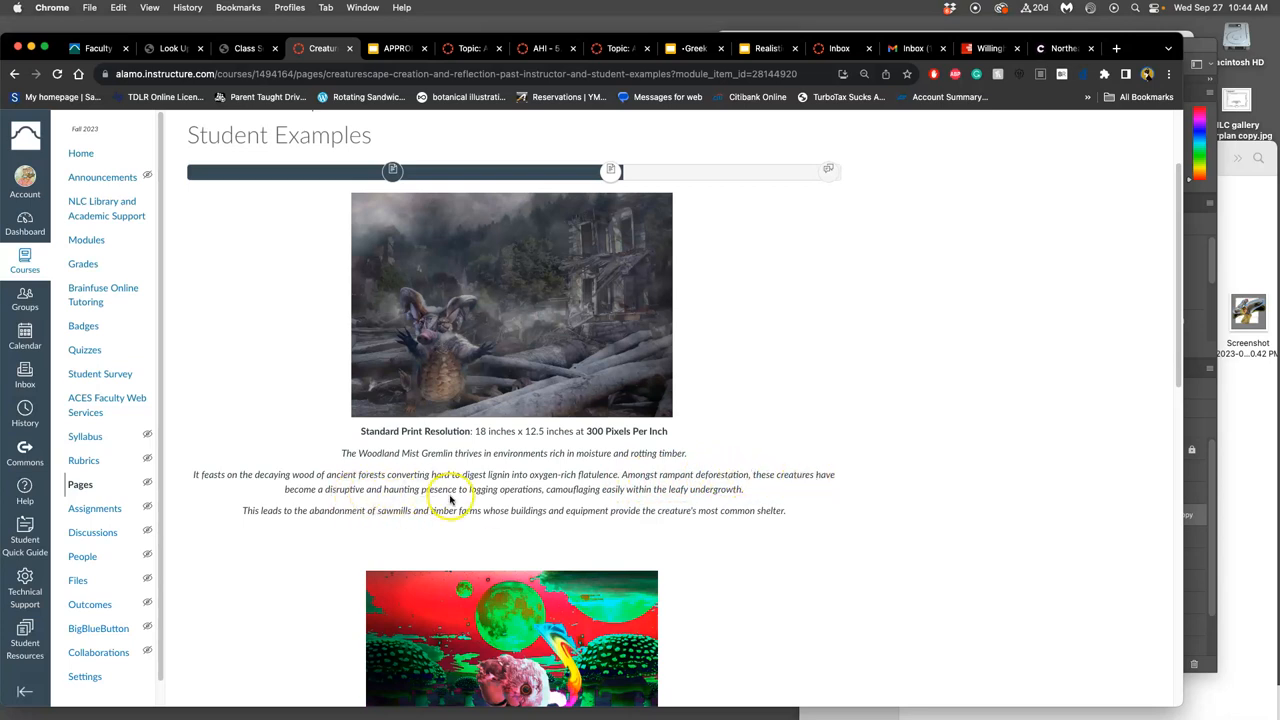
mouse_move(600, 500)
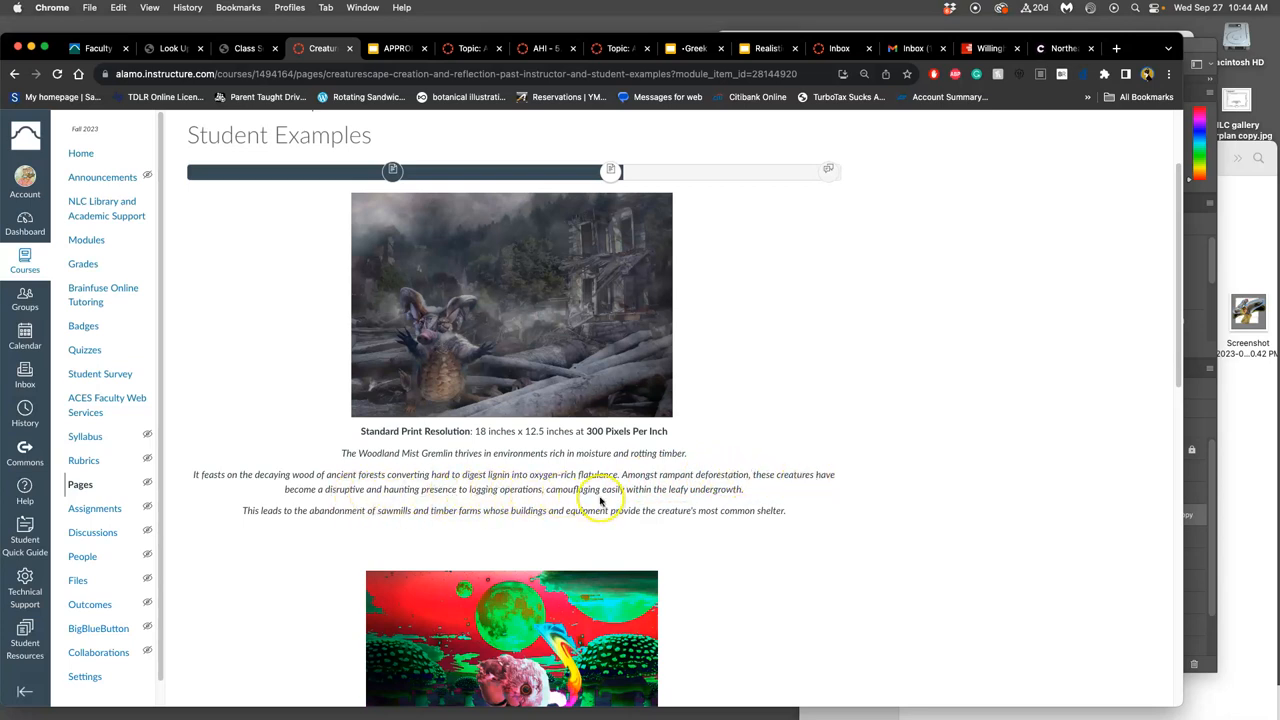
mouse_move(676, 510)
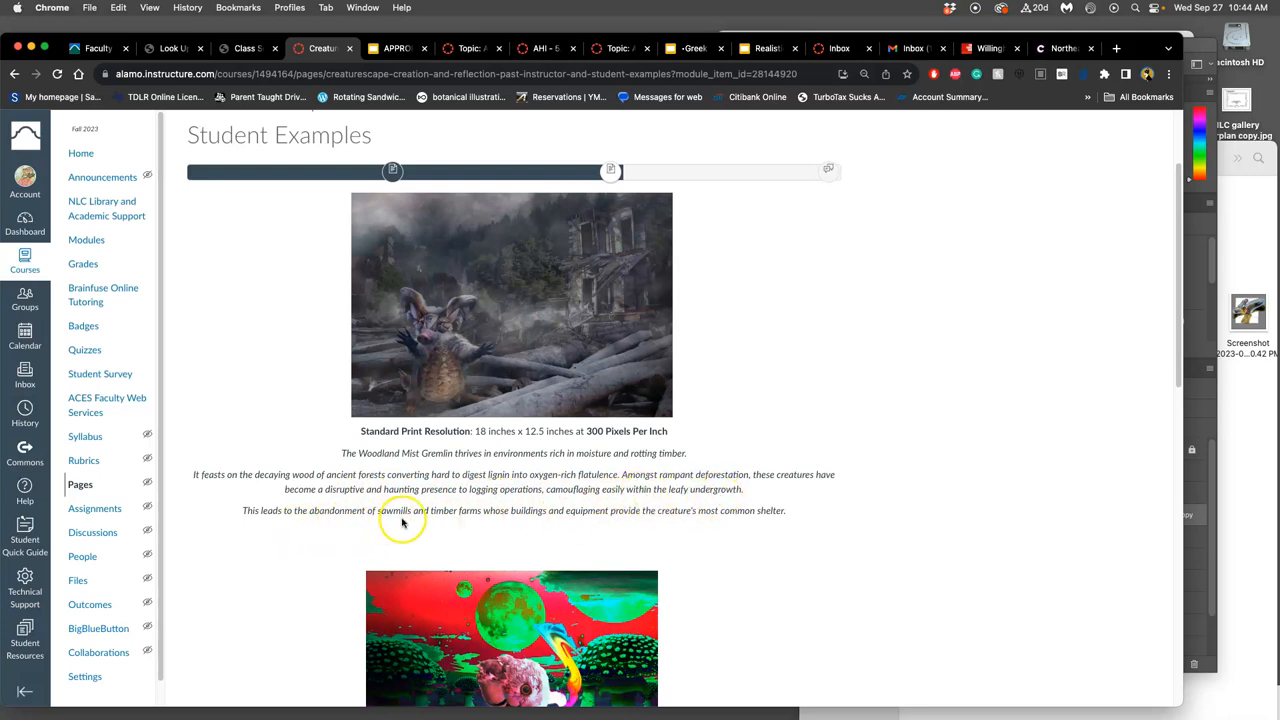
mouse_move(550, 518)
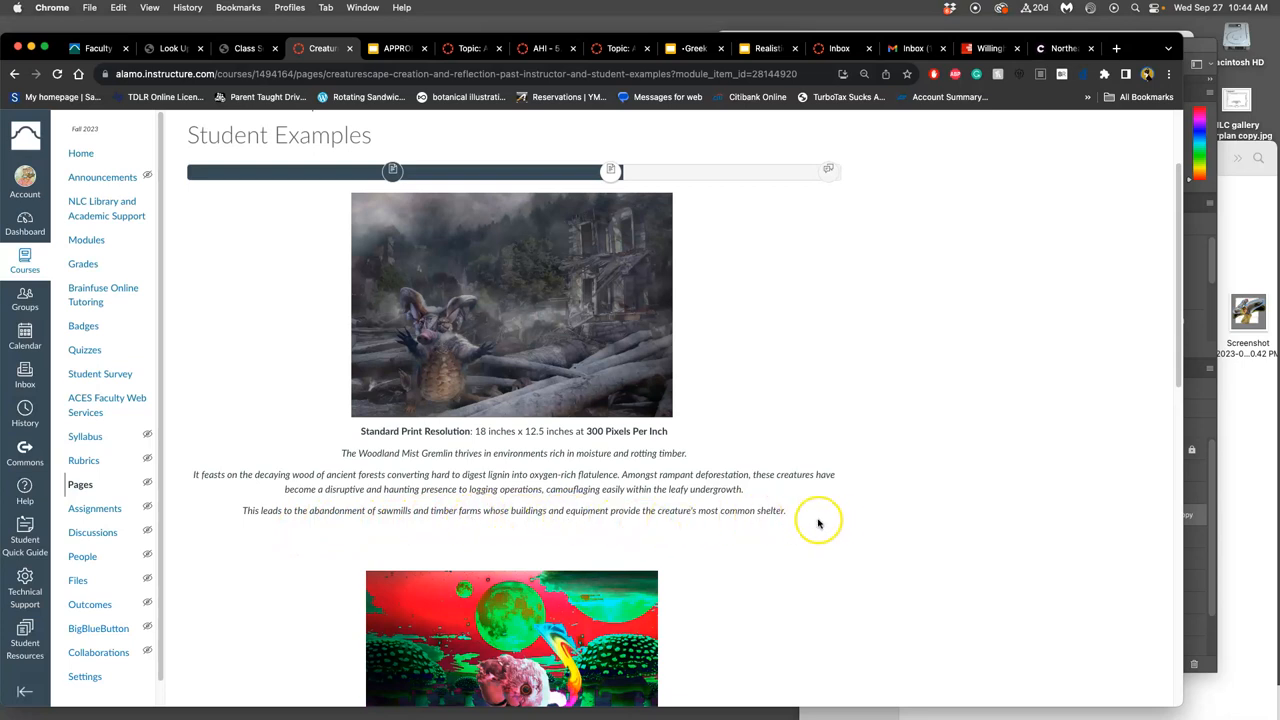
scroll(down, 3)
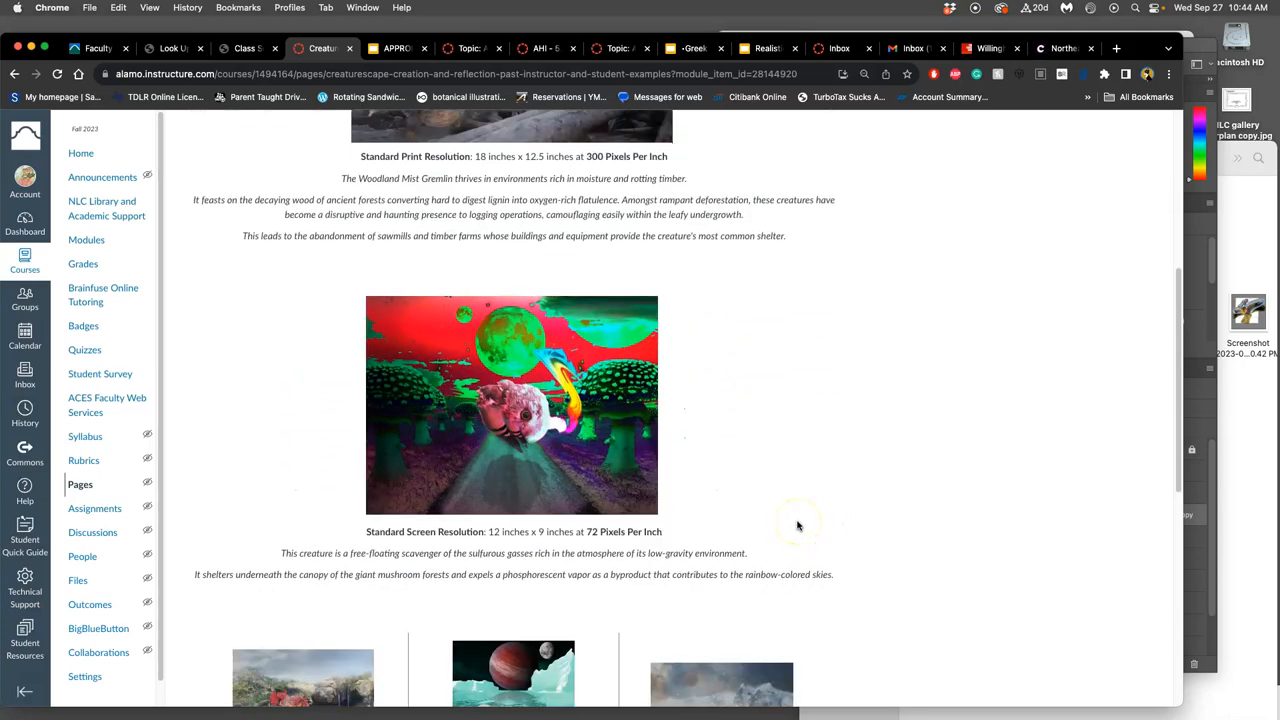
scroll(down, 3)
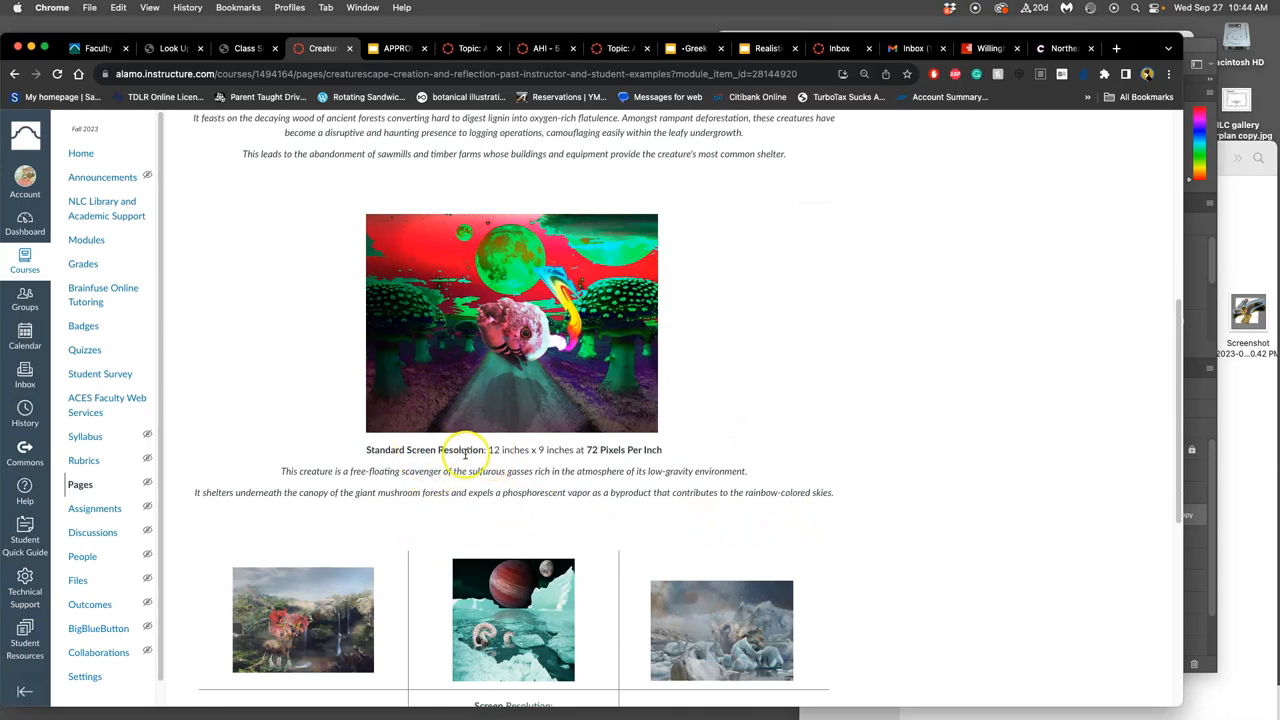
mouse_move(598, 460)
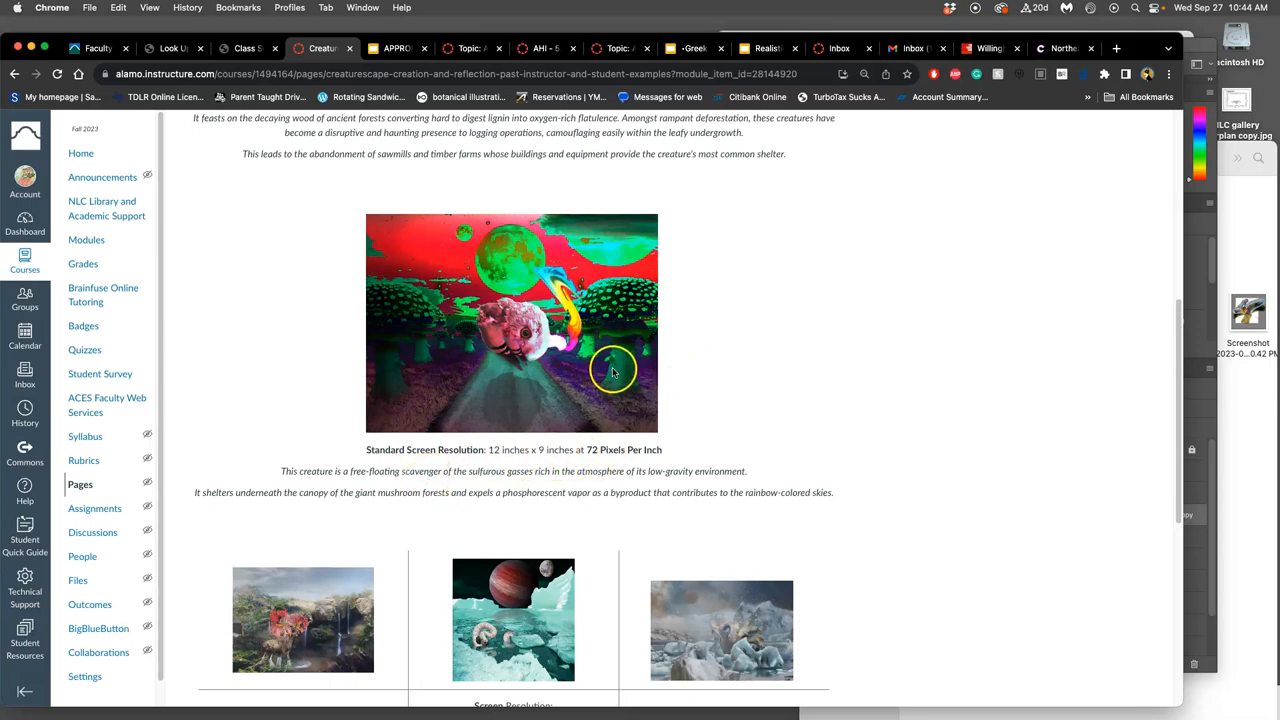
mouse_move(620, 380)
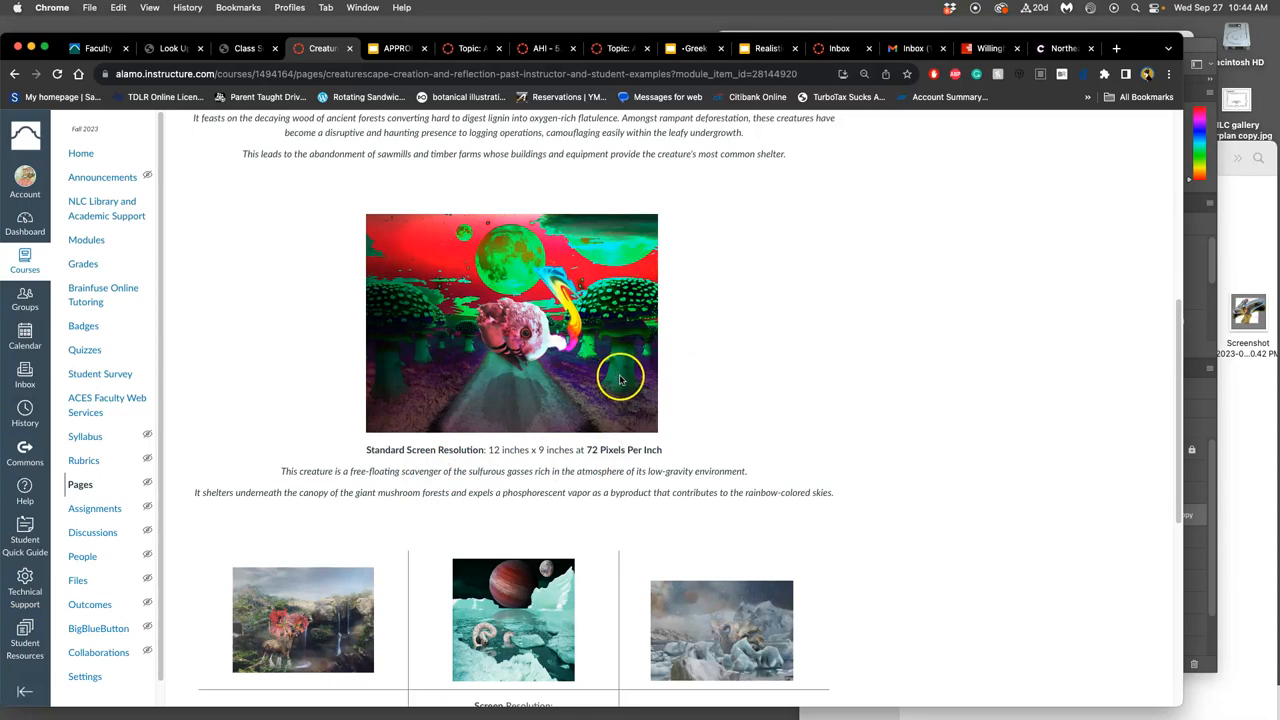
mouse_move(432, 488)
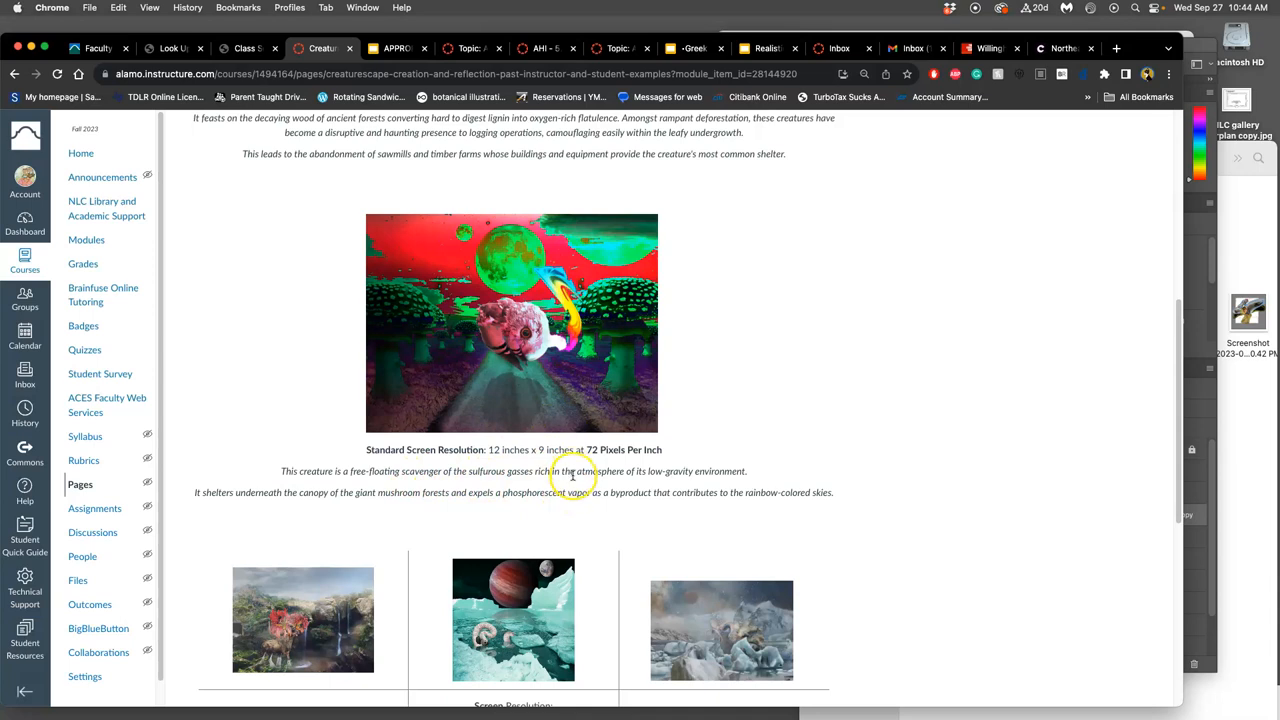
mouse_move(688, 480)
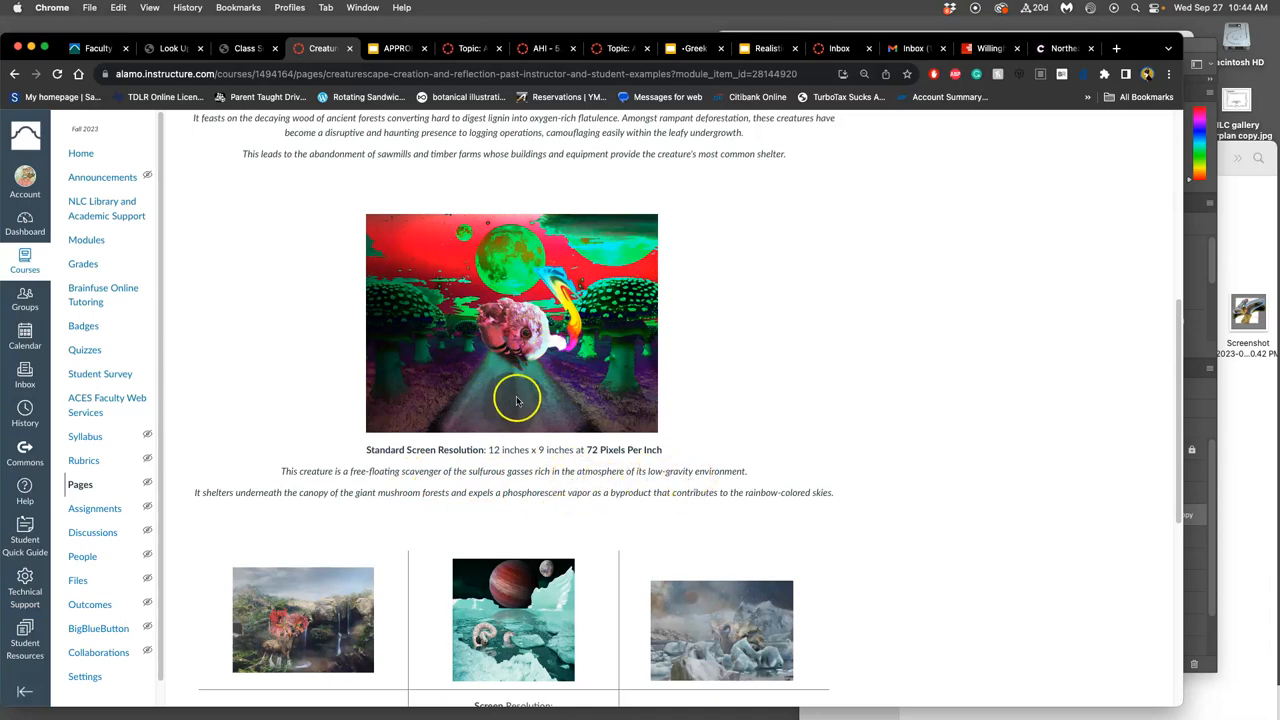
mouse_move(320, 516)
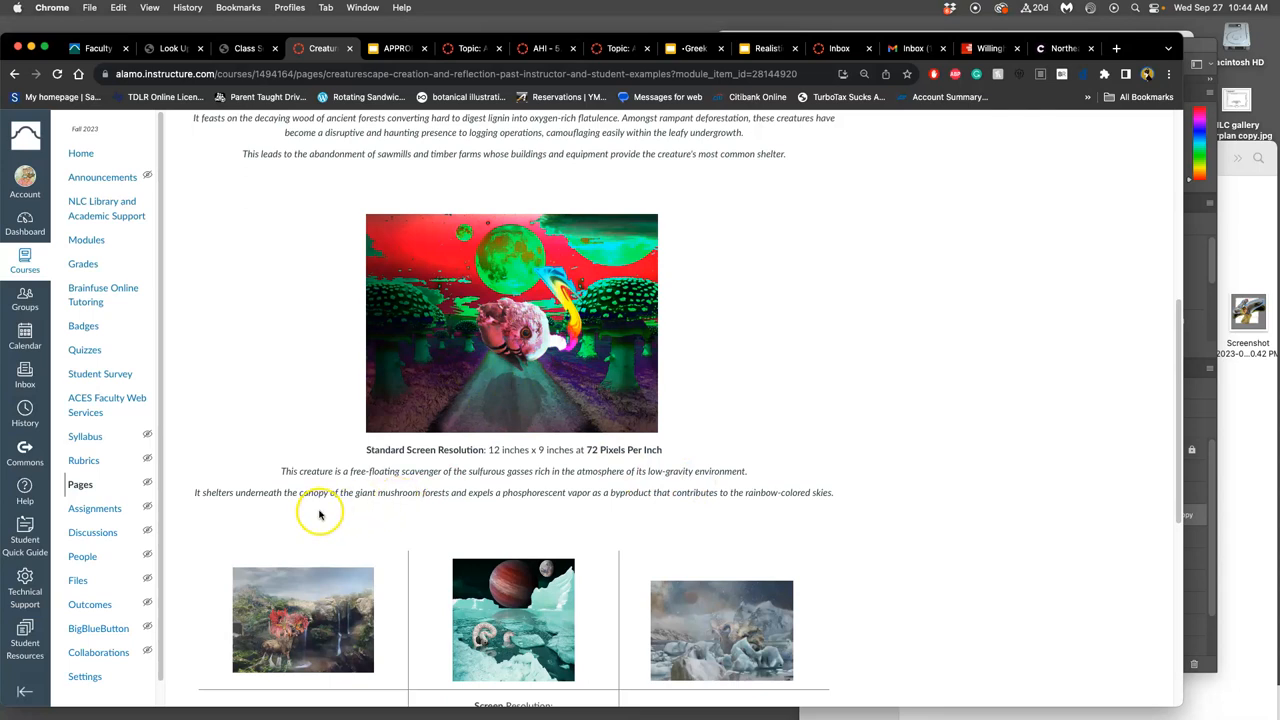
mouse_move(464, 512)
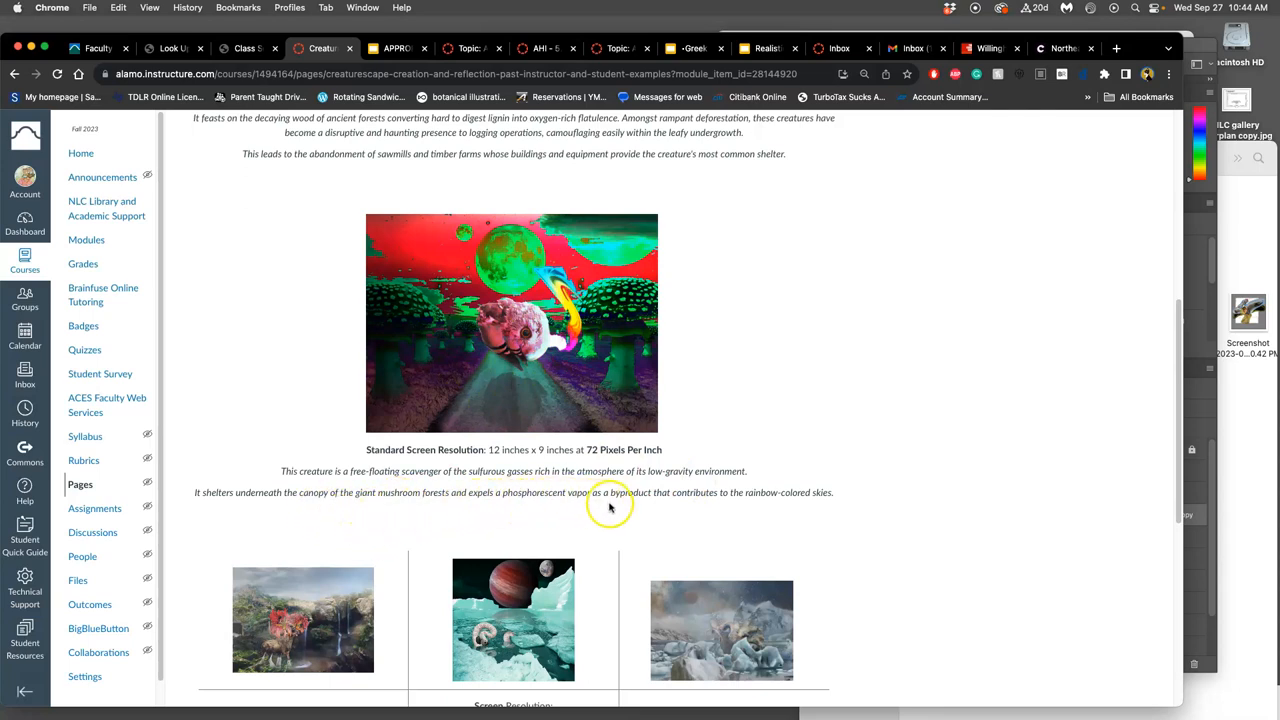
mouse_move(728, 504)
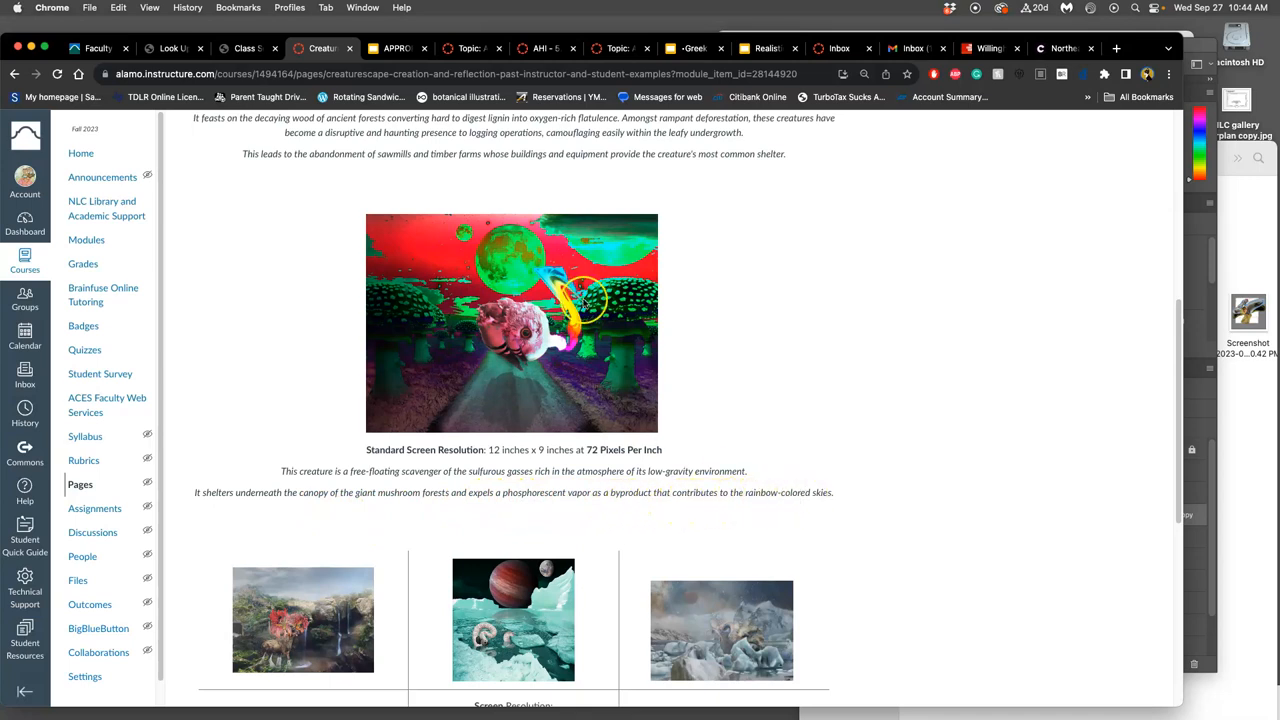
mouse_move(610, 356)
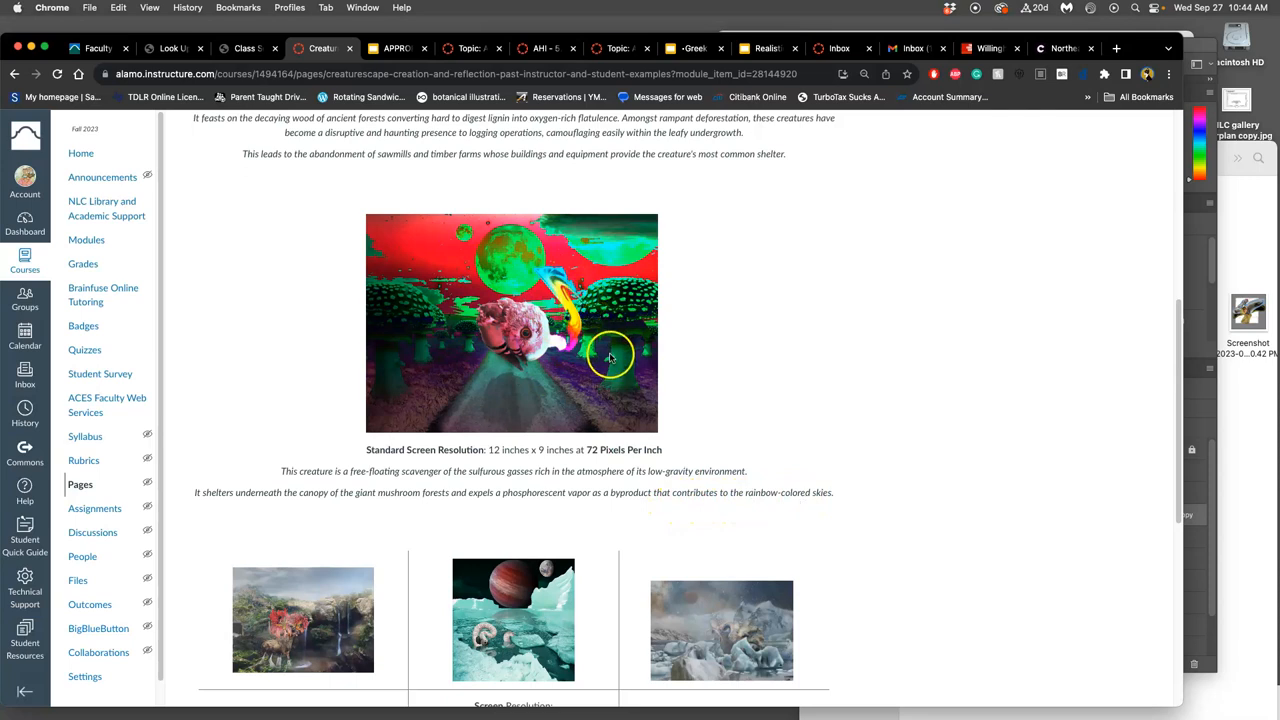
scroll(down, 3)
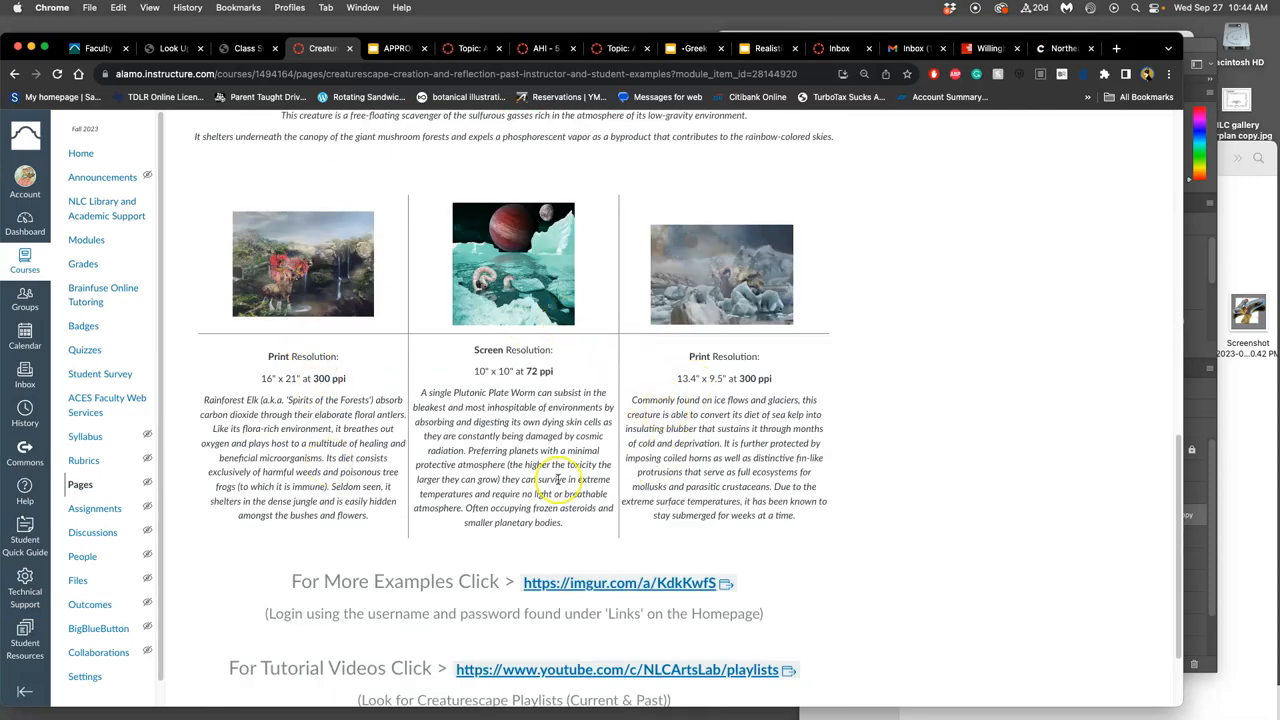
mouse_move(348, 380)
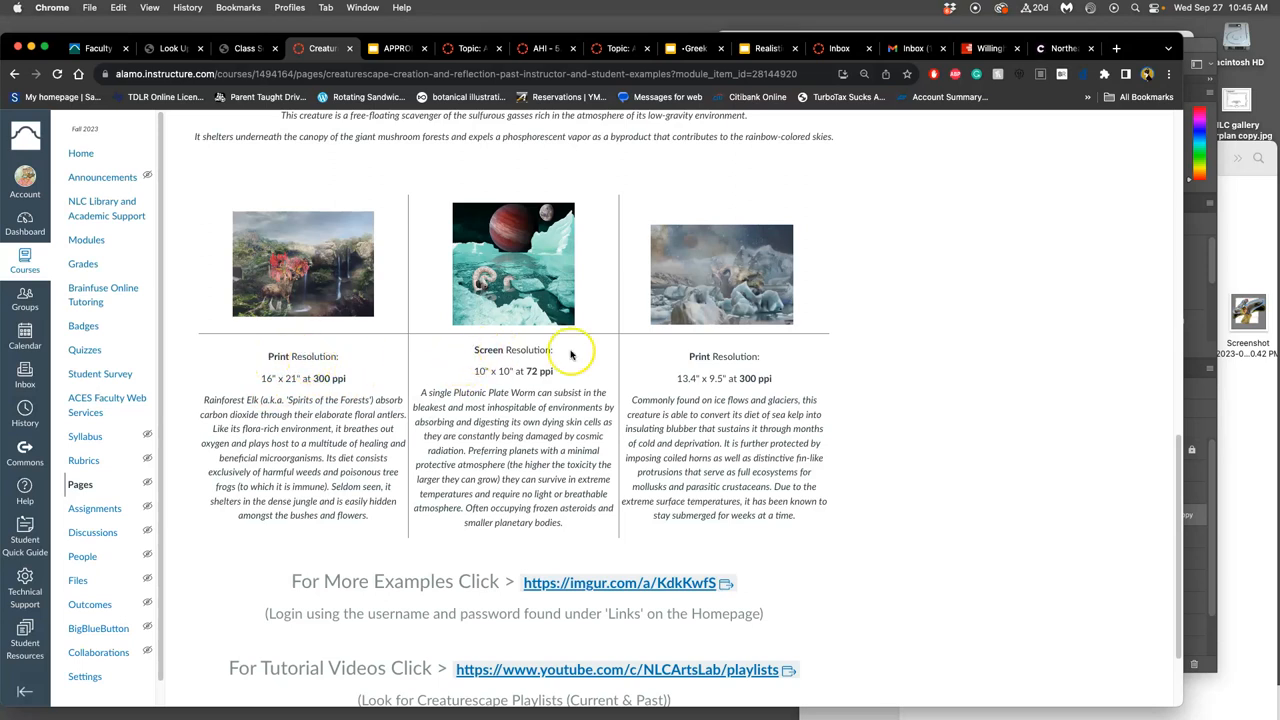
mouse_move(704, 292)
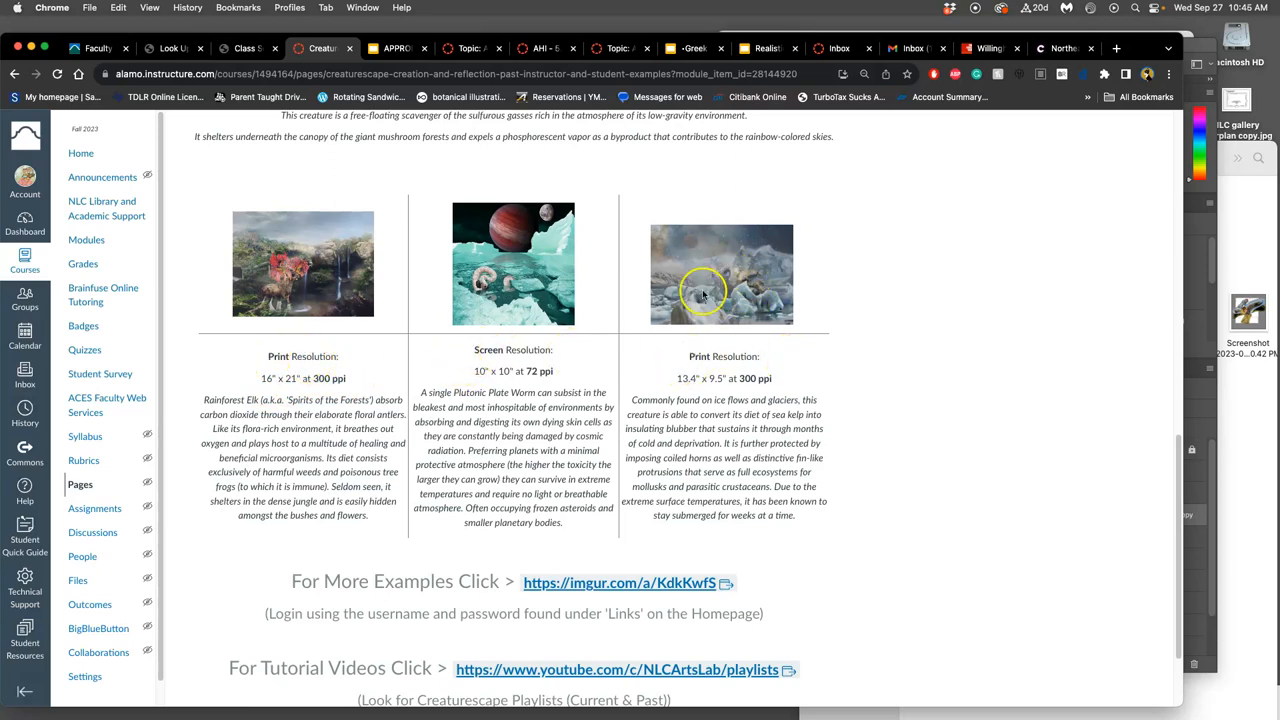
mouse_move(296, 292)
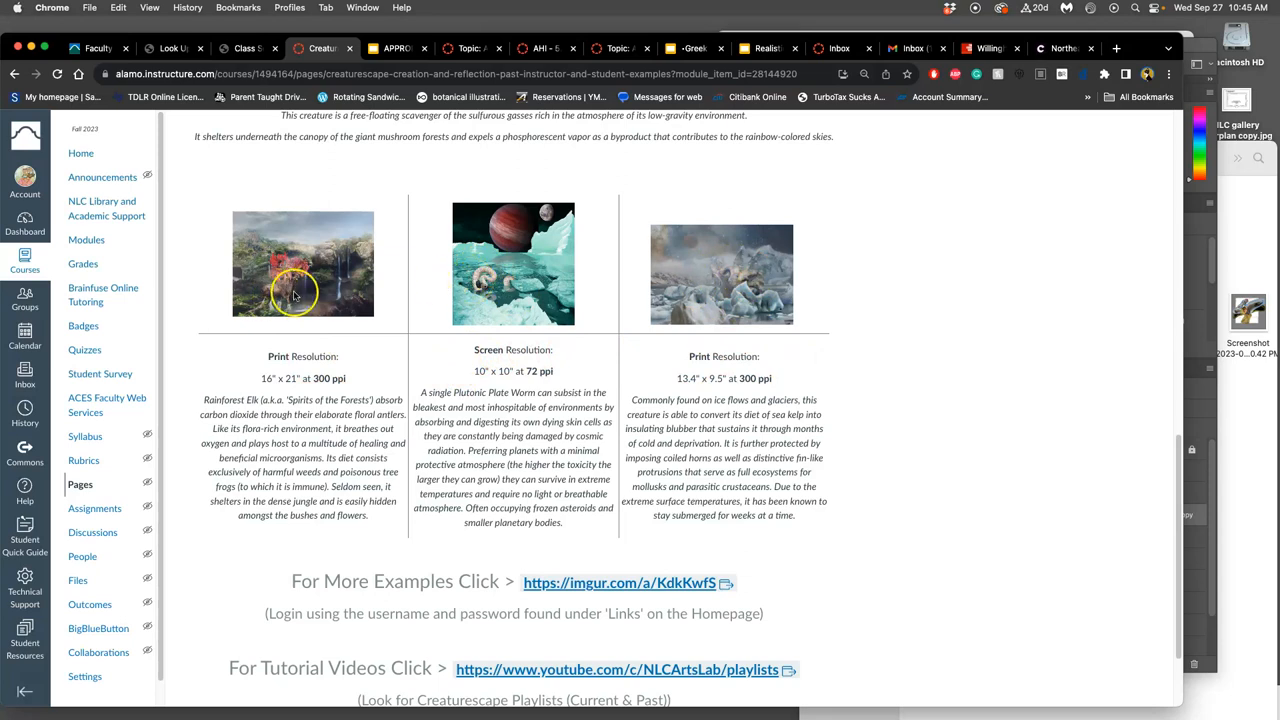
mouse_move(640, 588)
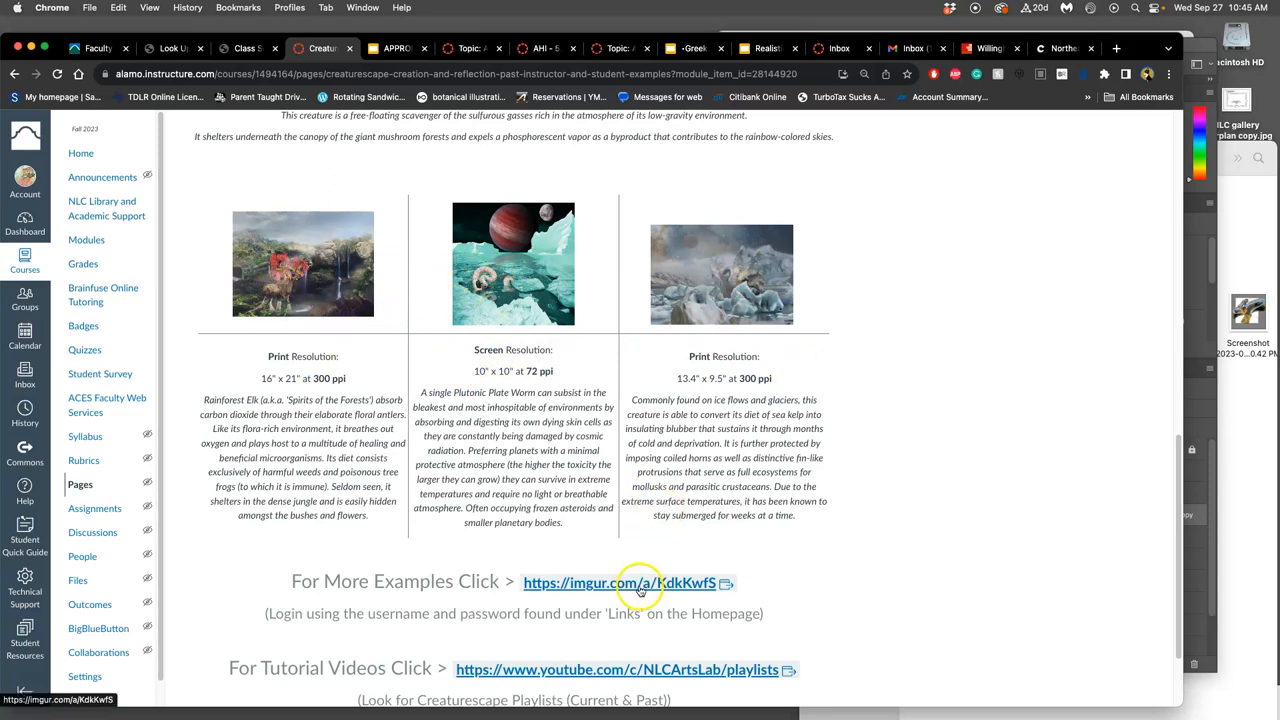
Browse the Imgur Past Student Examples album of Creaturescape creatures from top to bottom.
click(620, 584)
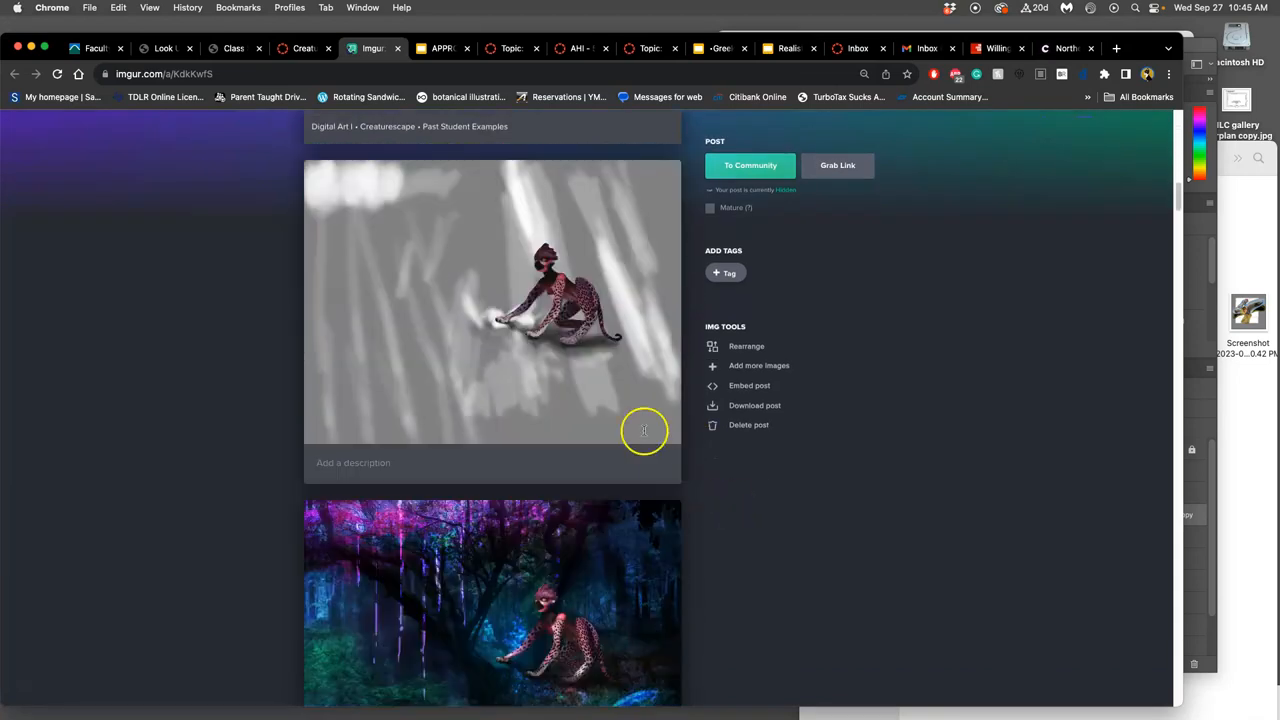
mouse_move(608, 368)
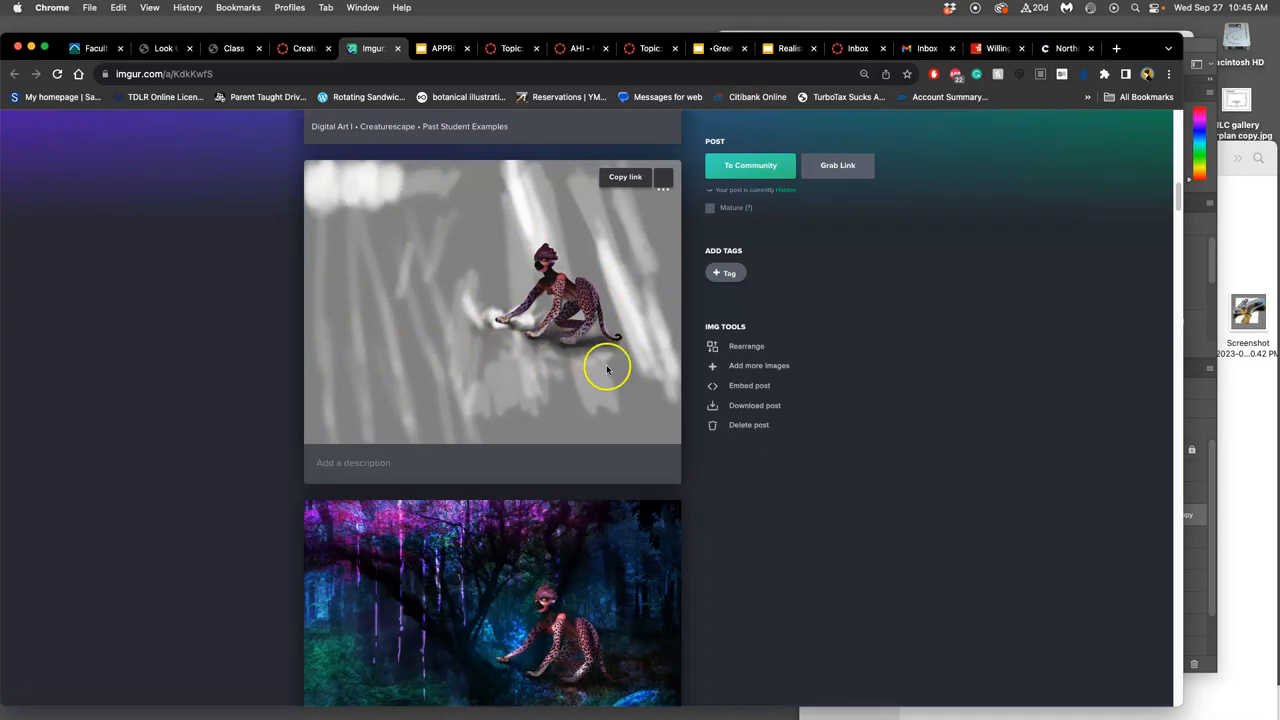
scroll(down, 3)
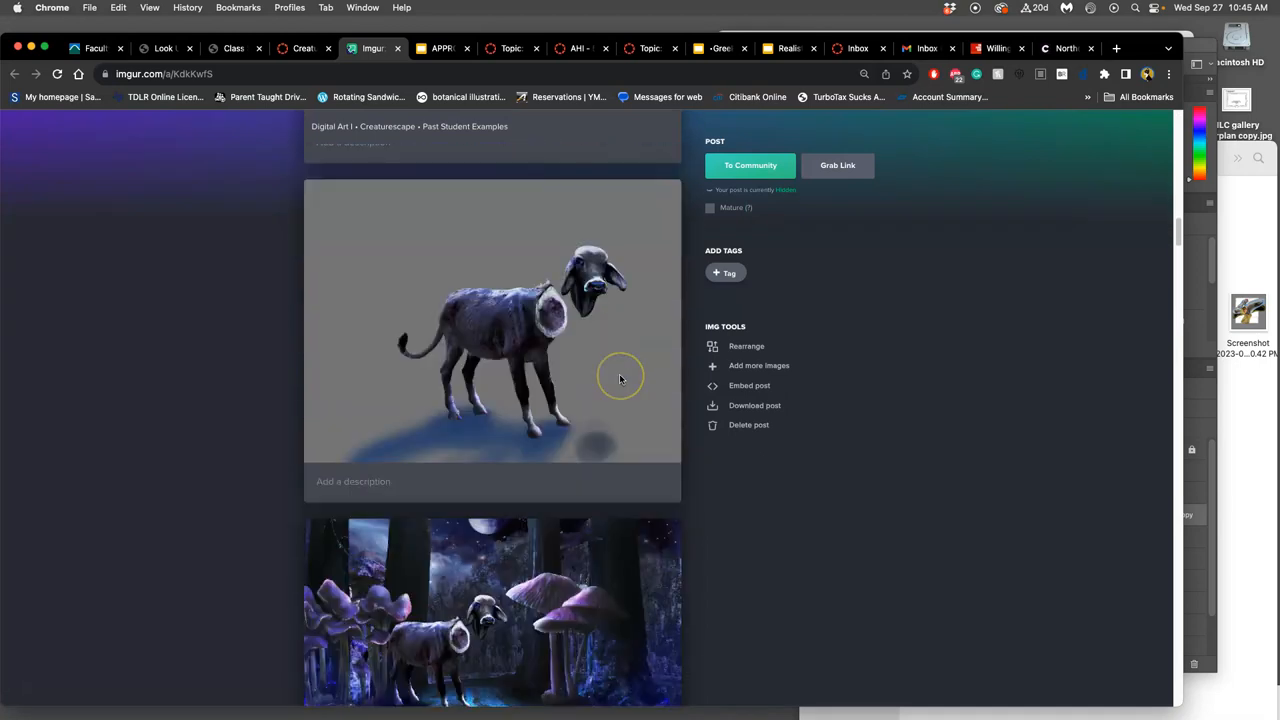
scroll(down, 3)
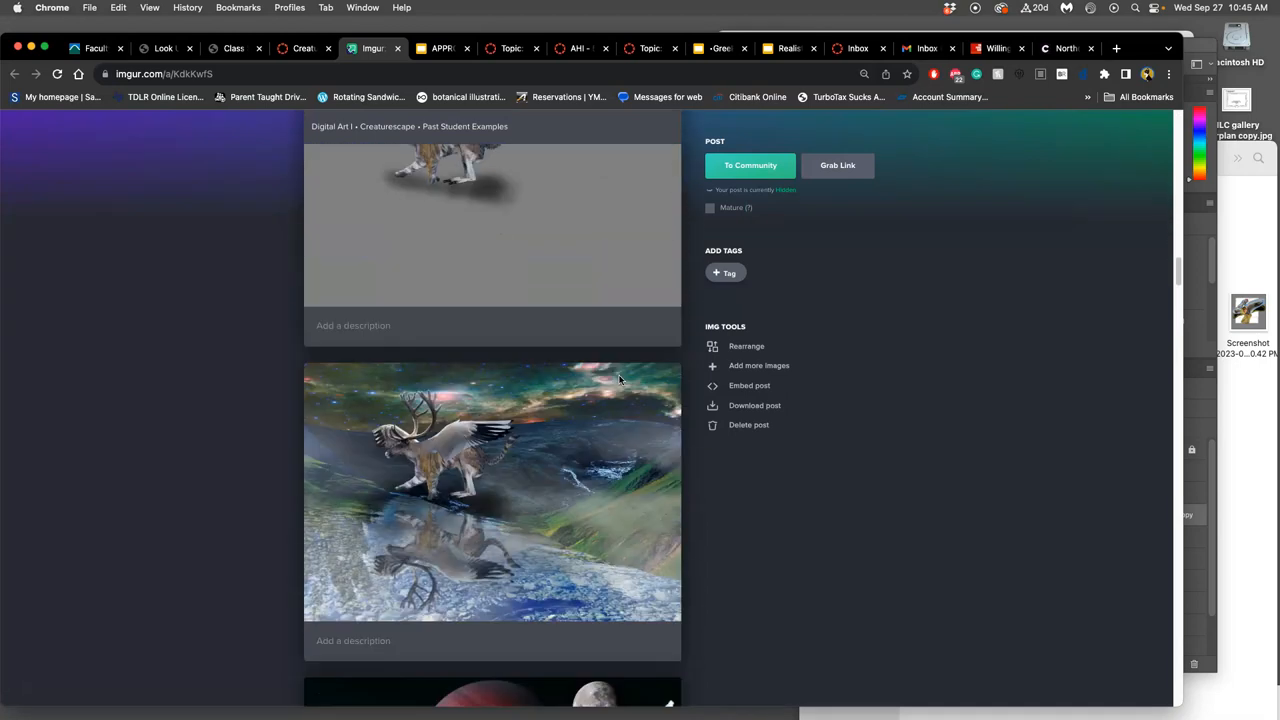
scroll(down, 3)
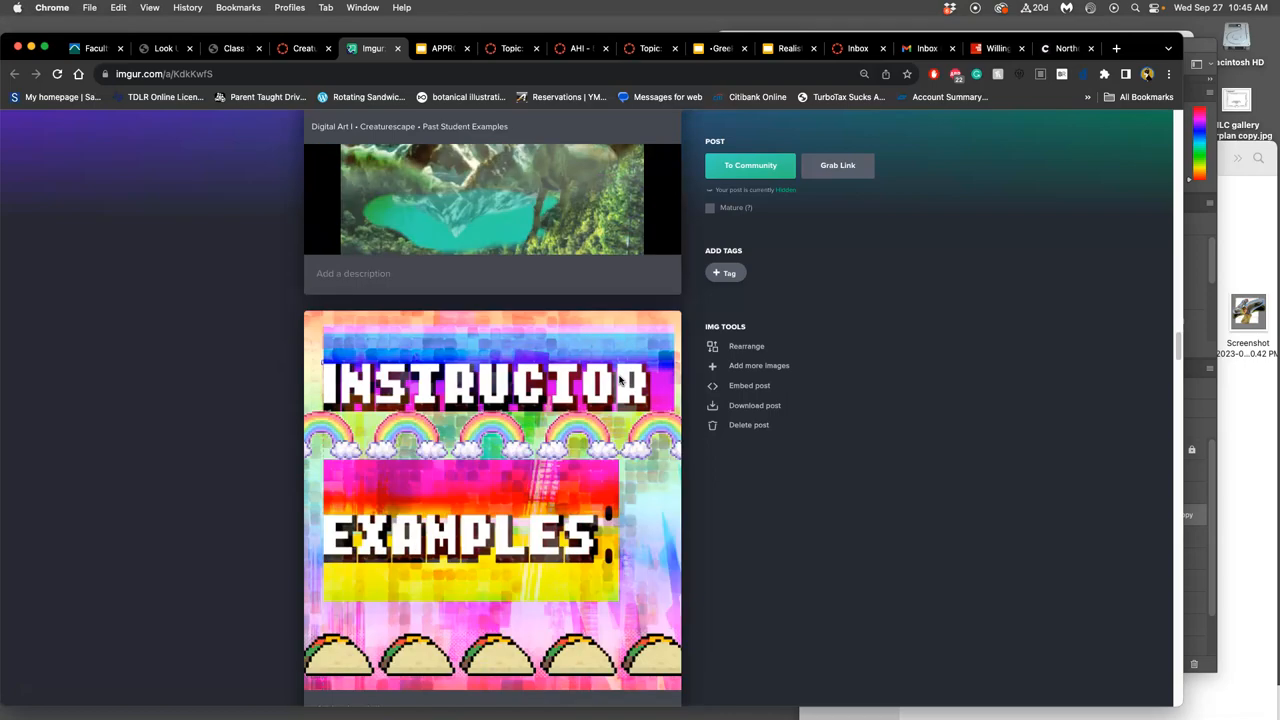
scroll(down, 3)
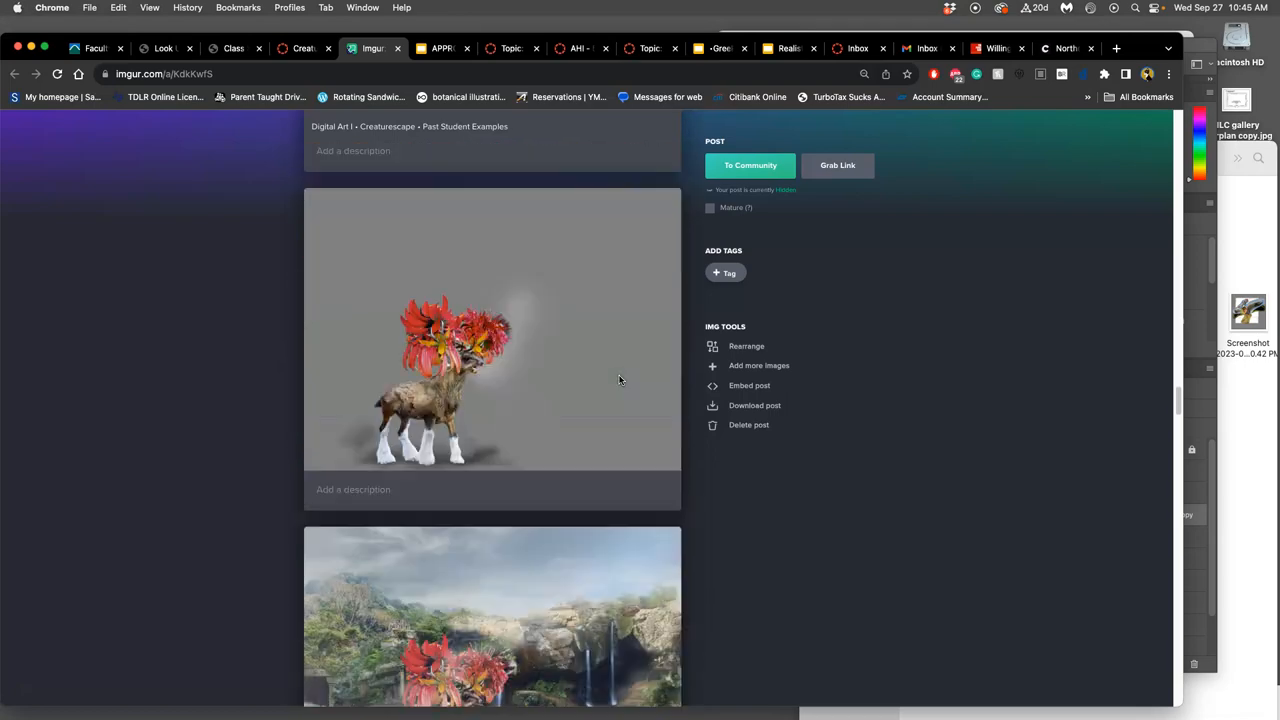
scroll(down, 3)
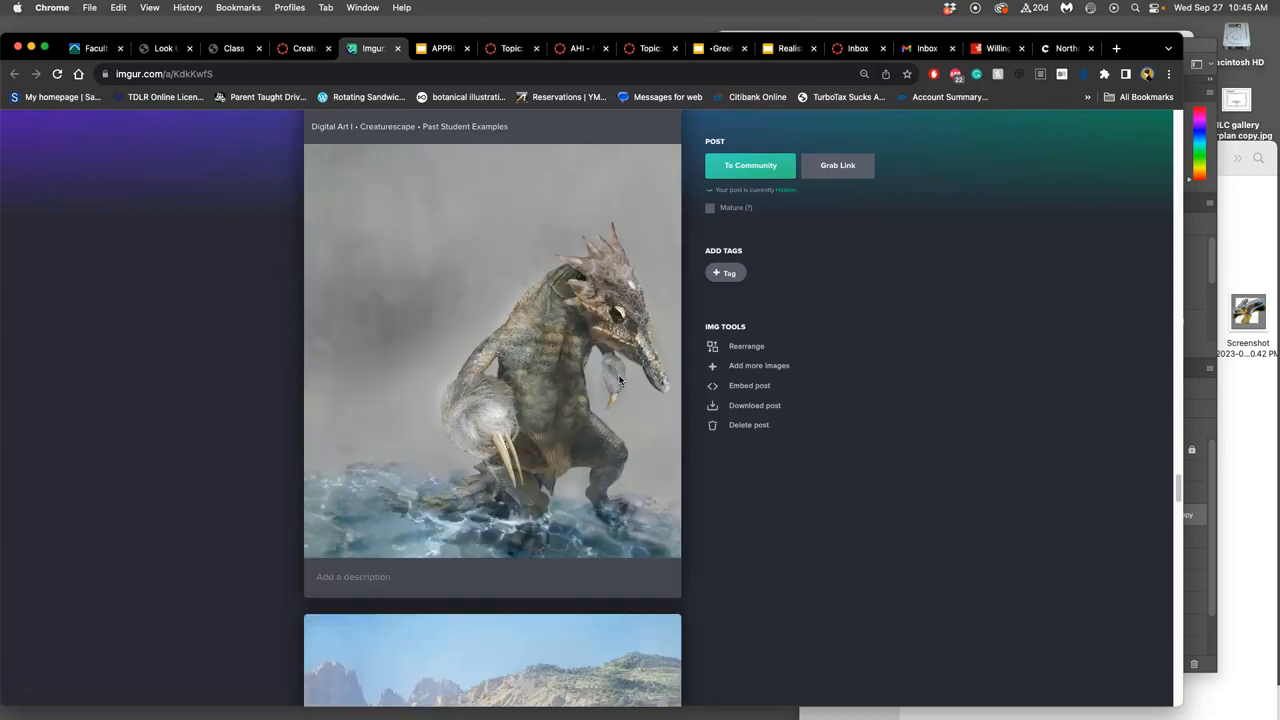
scroll(down, 3)
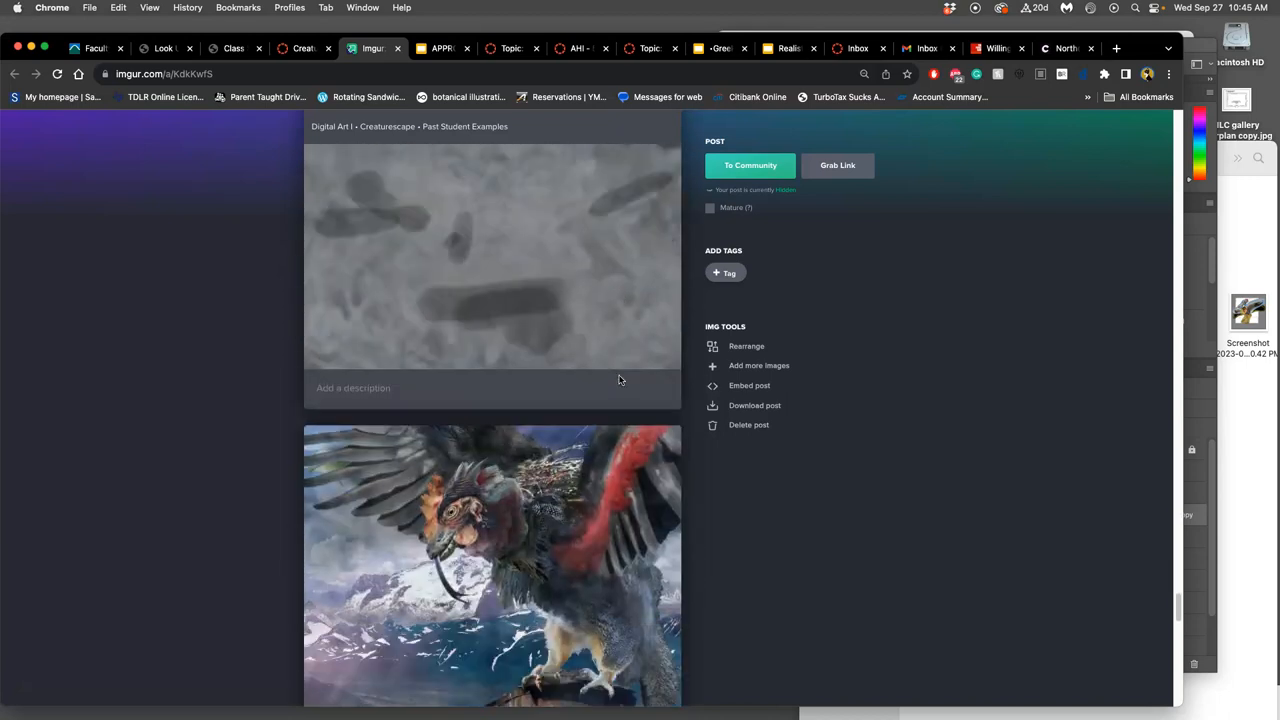
scroll(down, 3)
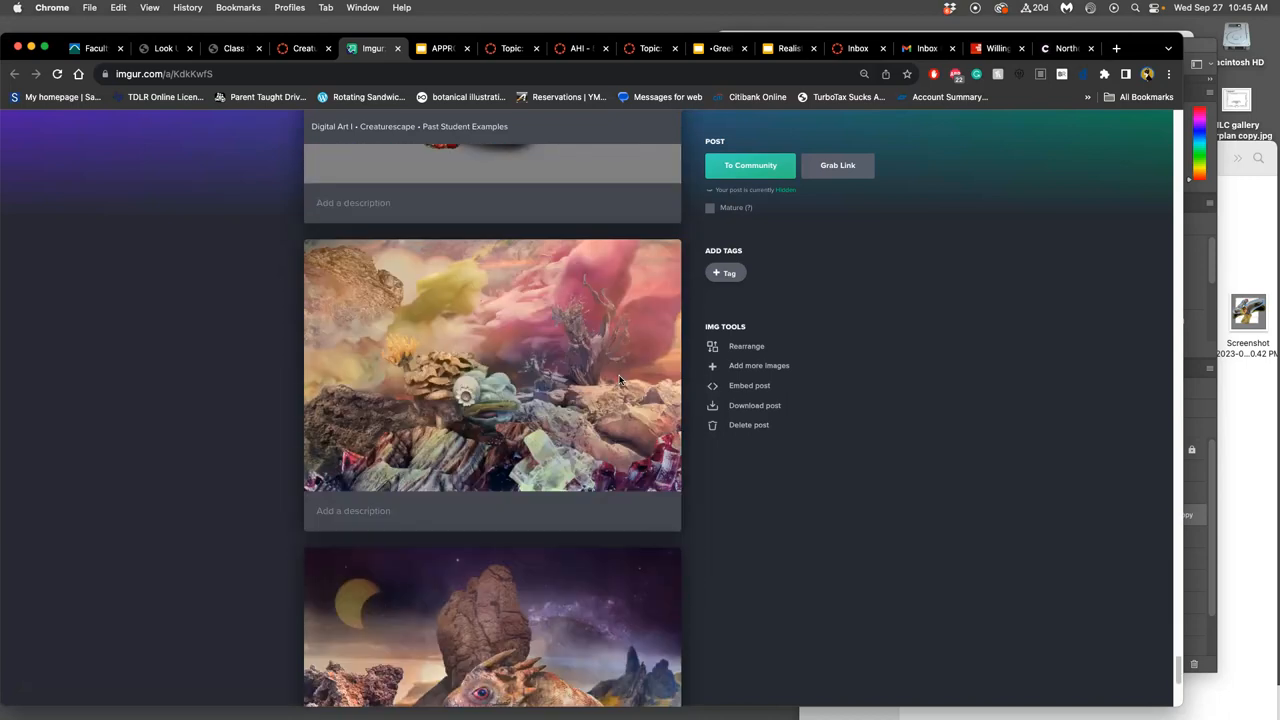
scroll(down, 3)
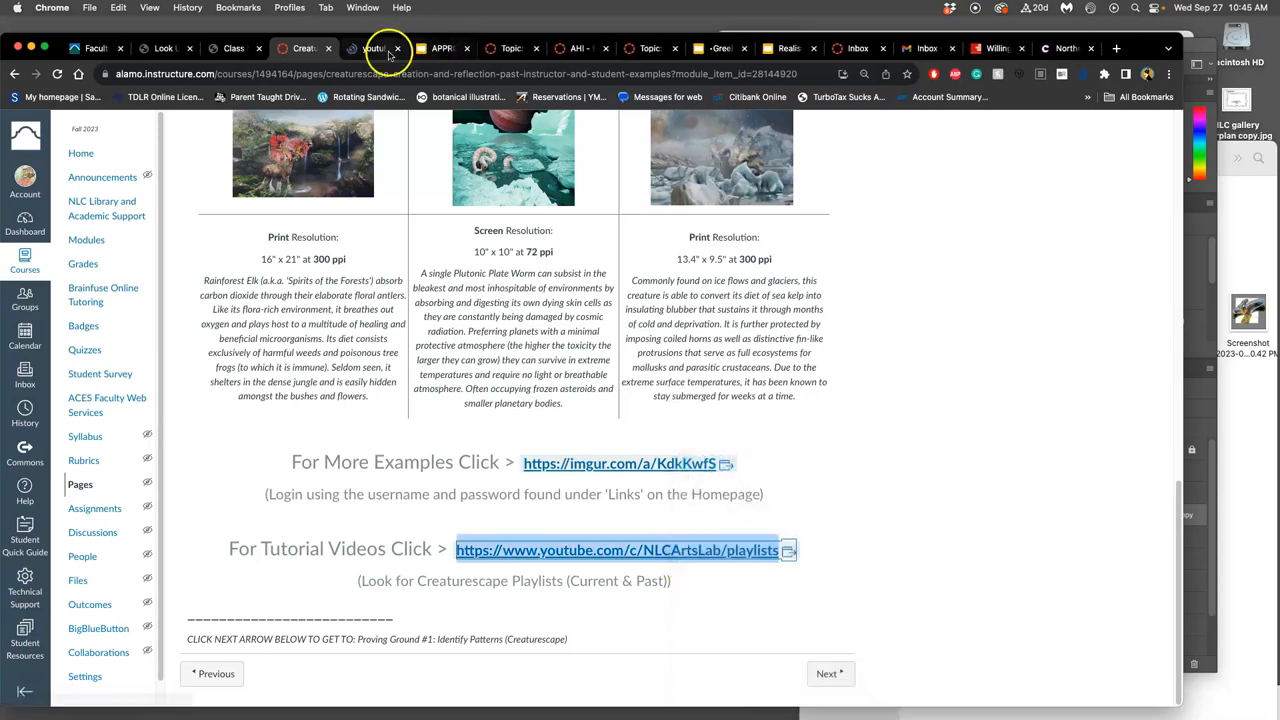
Open the SP23-ADOBE Proving Ground #1 playlist from the channel's playlists in a new tab.
click(616, 548)
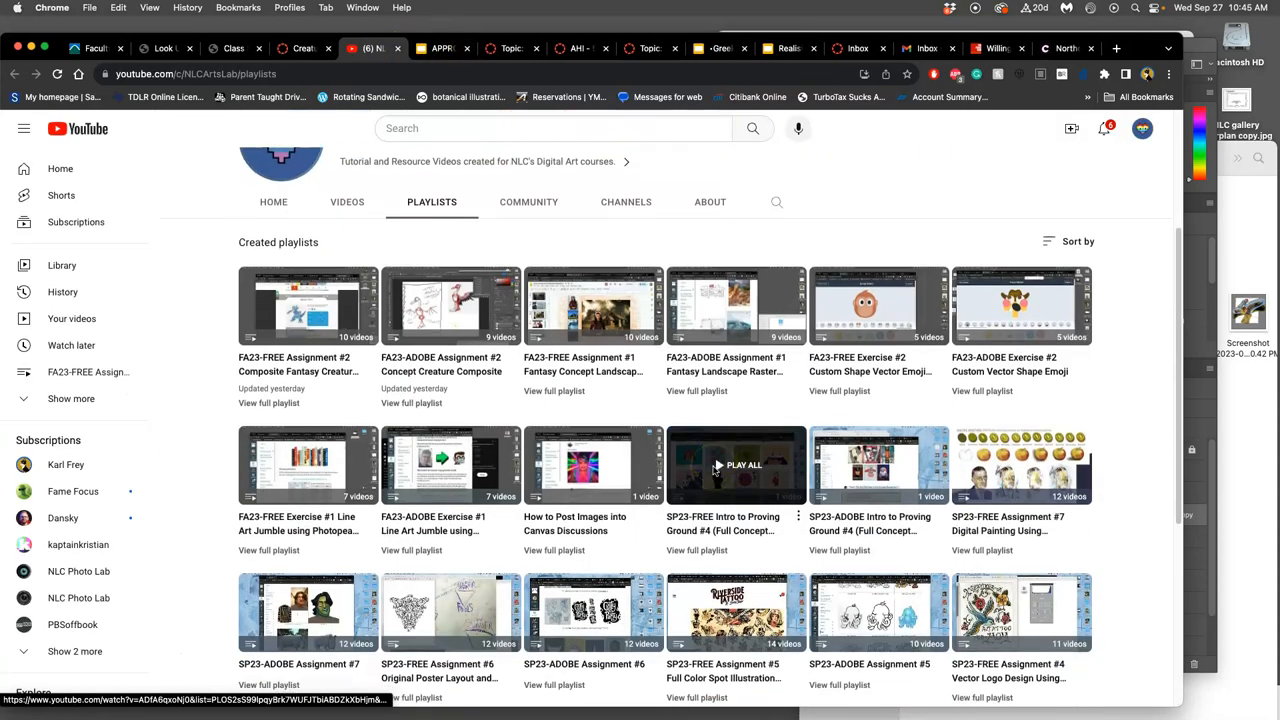
scroll(down, 3)
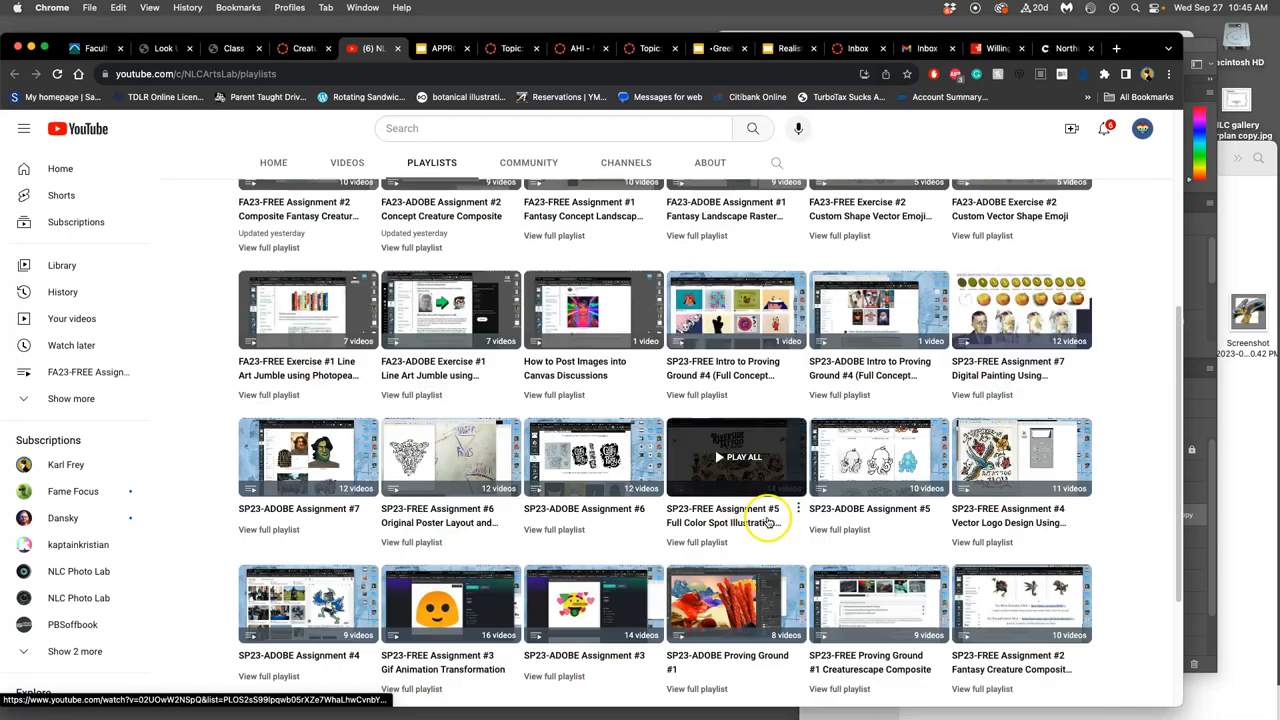
scroll(down, 3)
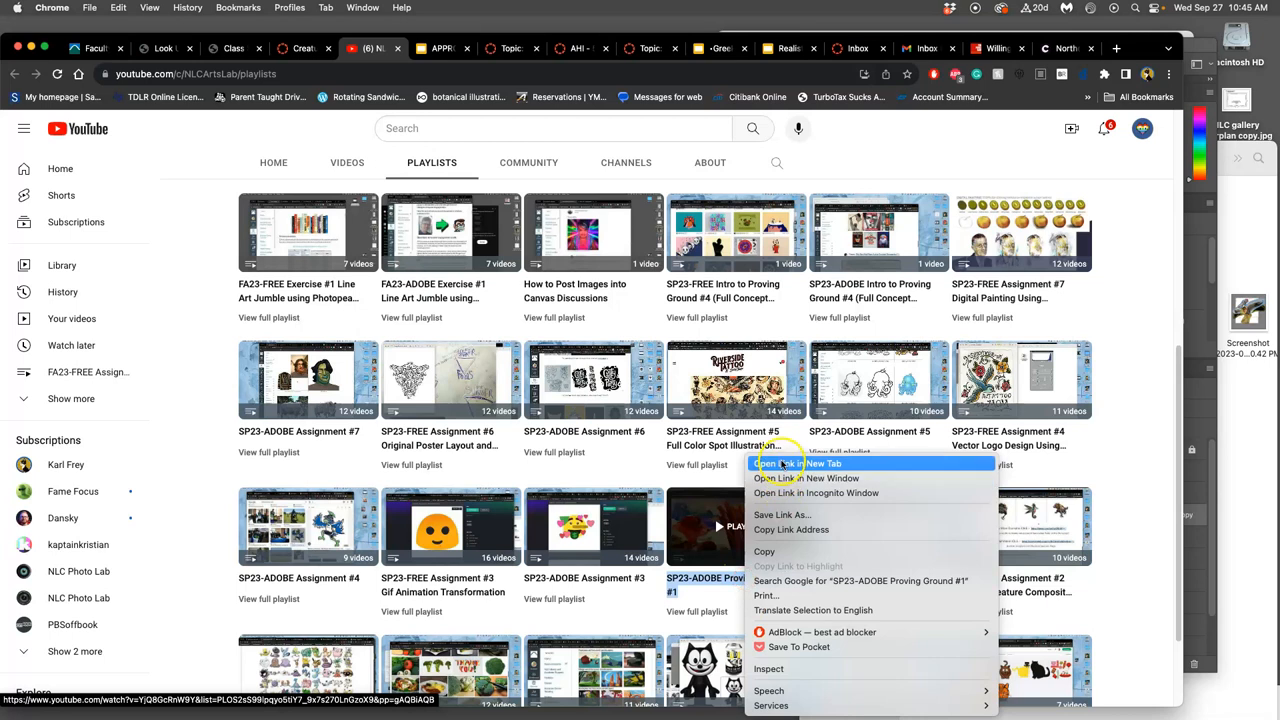
click(796, 464)
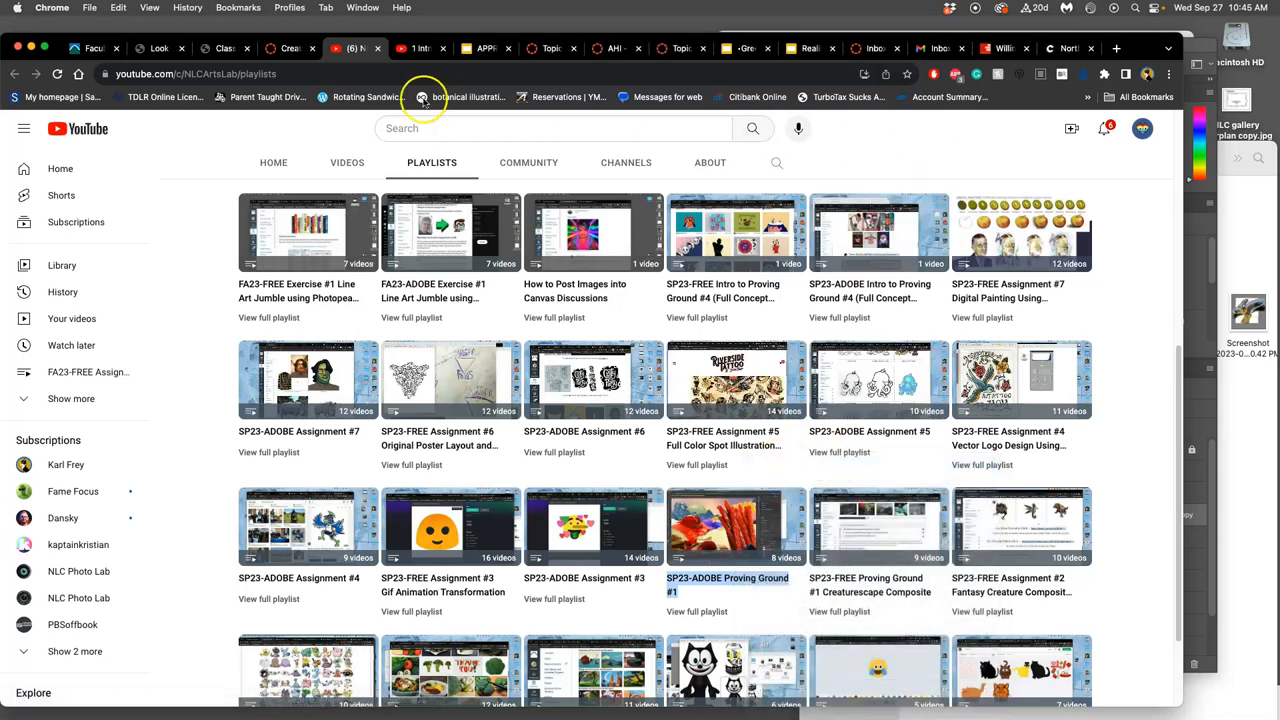
click(736, 524)
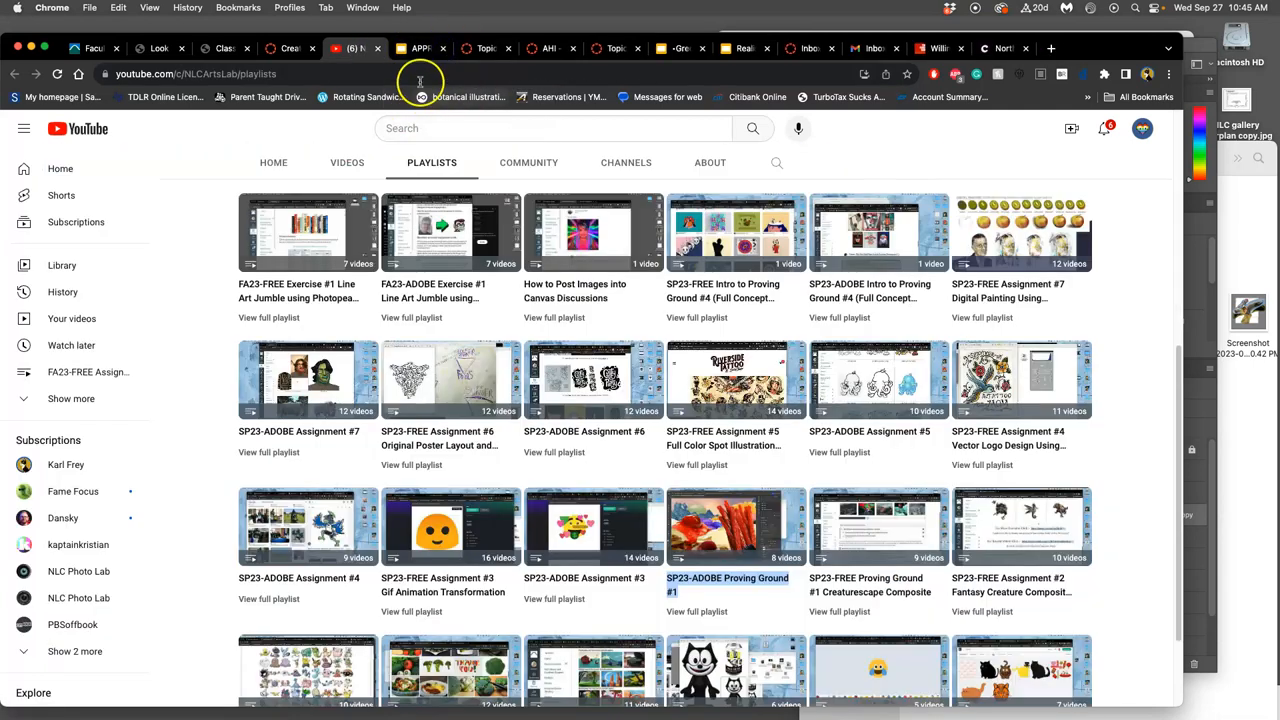
Return to the Proving Ground #1 discussion and scroll past Directions and Inspiration to the scoring rubric.
click(300, 48)
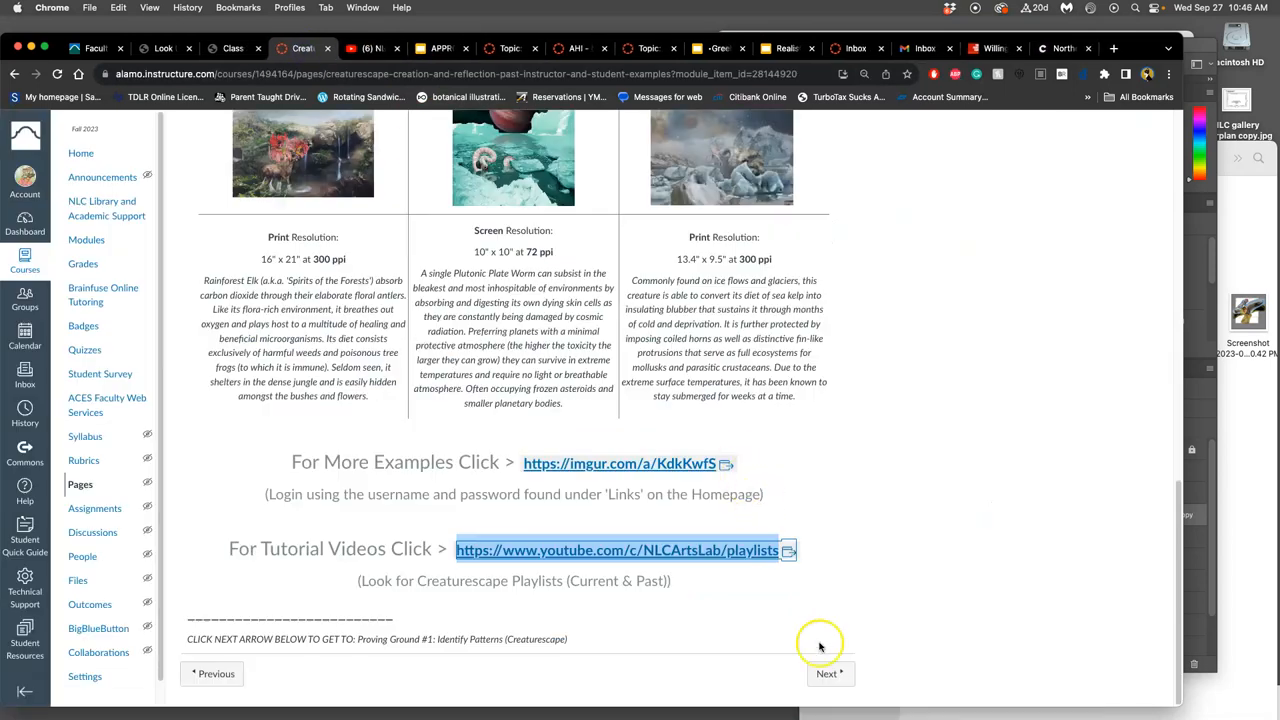
click(826, 672)
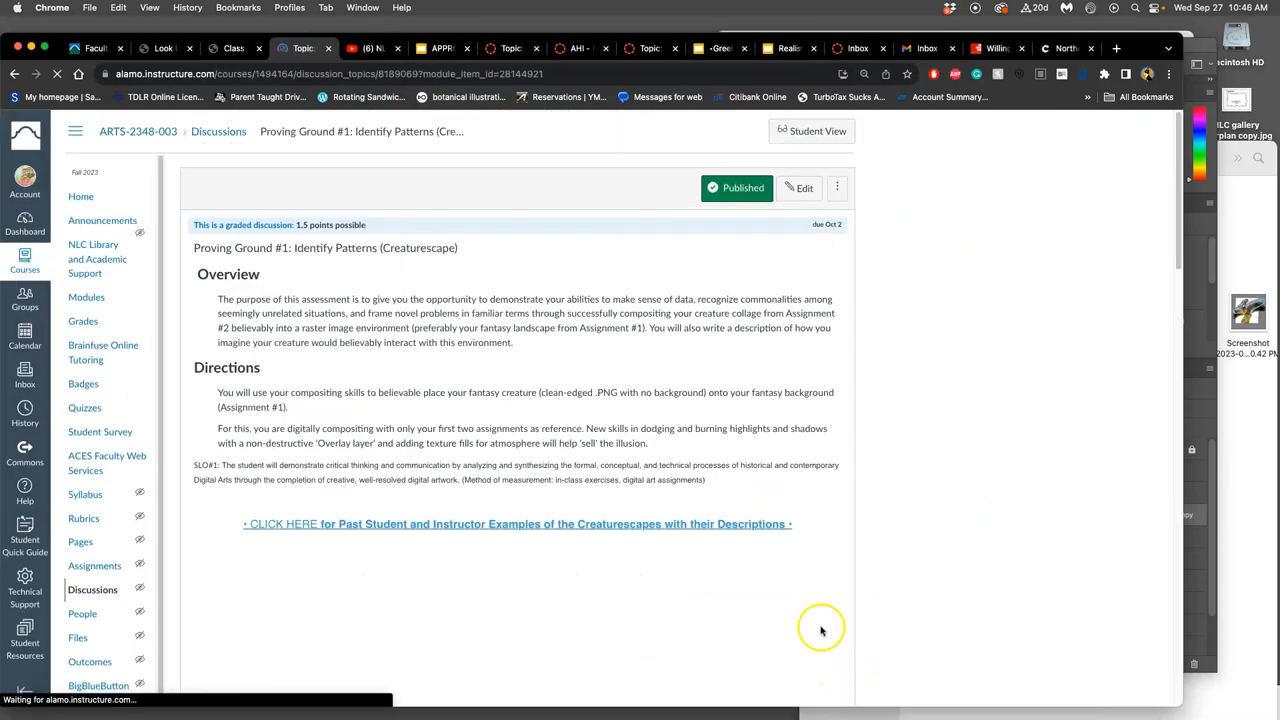
scroll(down, 3)
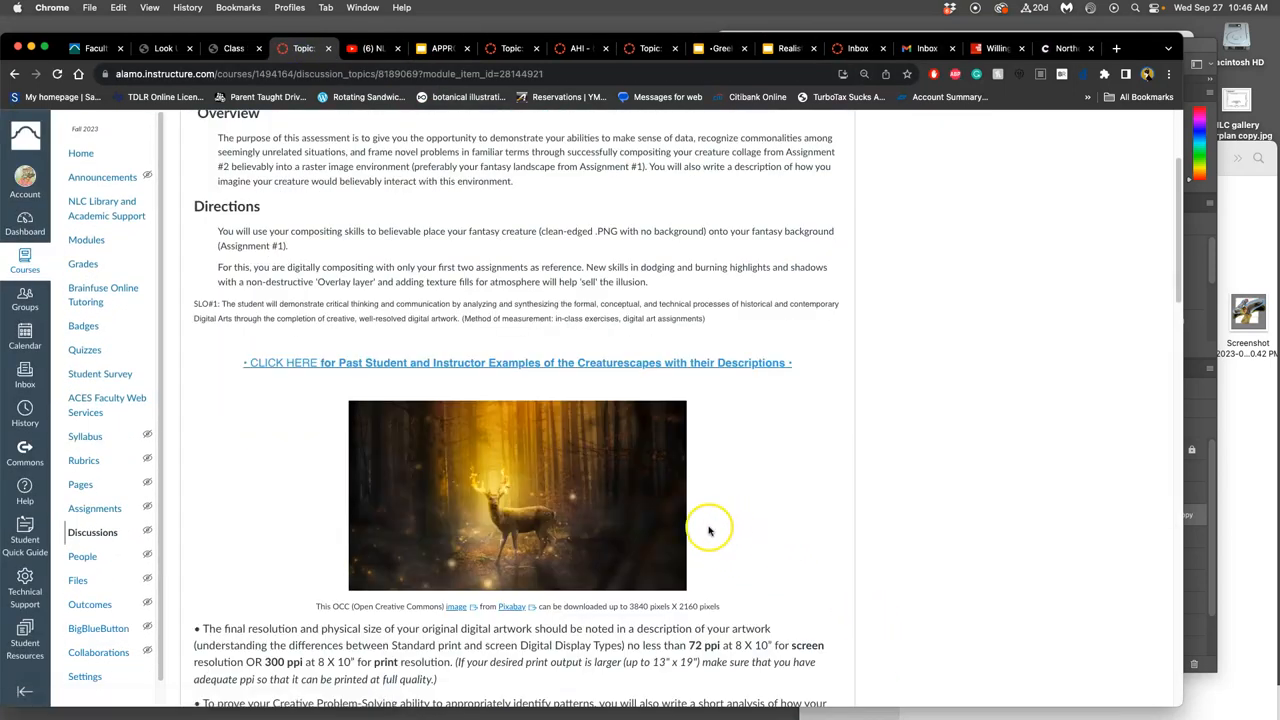
scroll(down, 3)
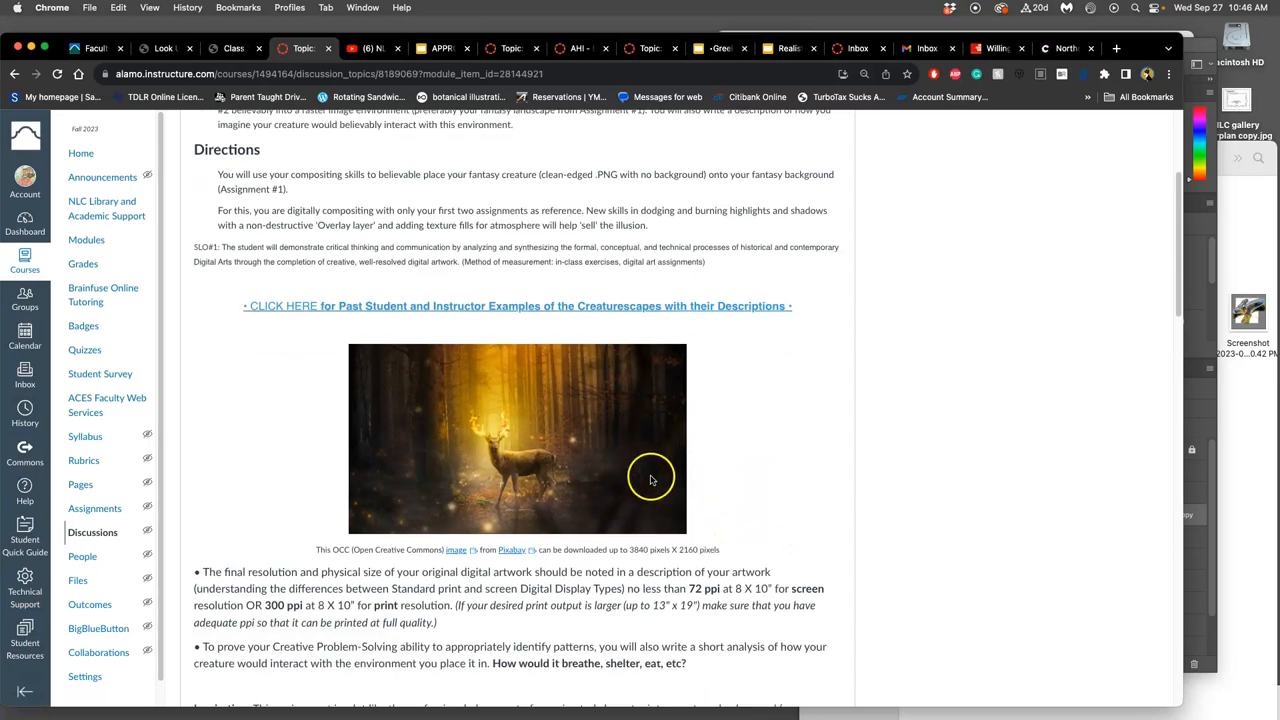
mouse_move(648, 480)
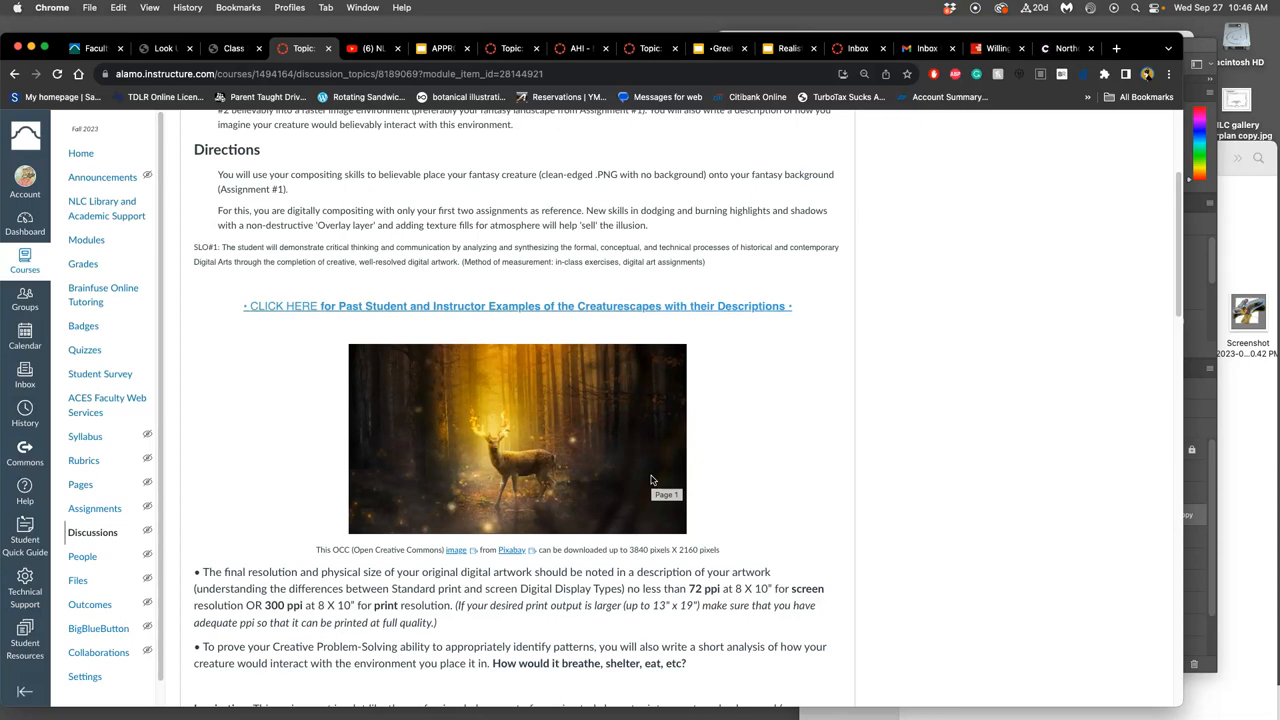
scroll(down, 3)
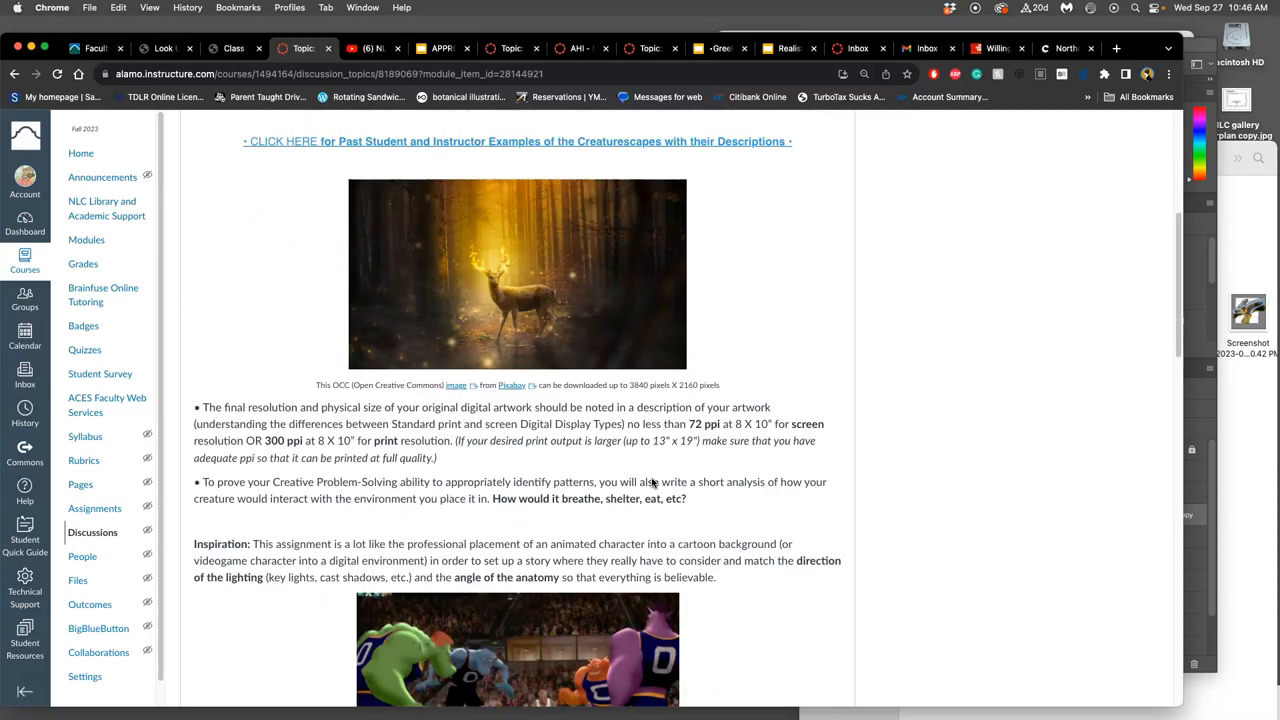
scroll(down, 3)
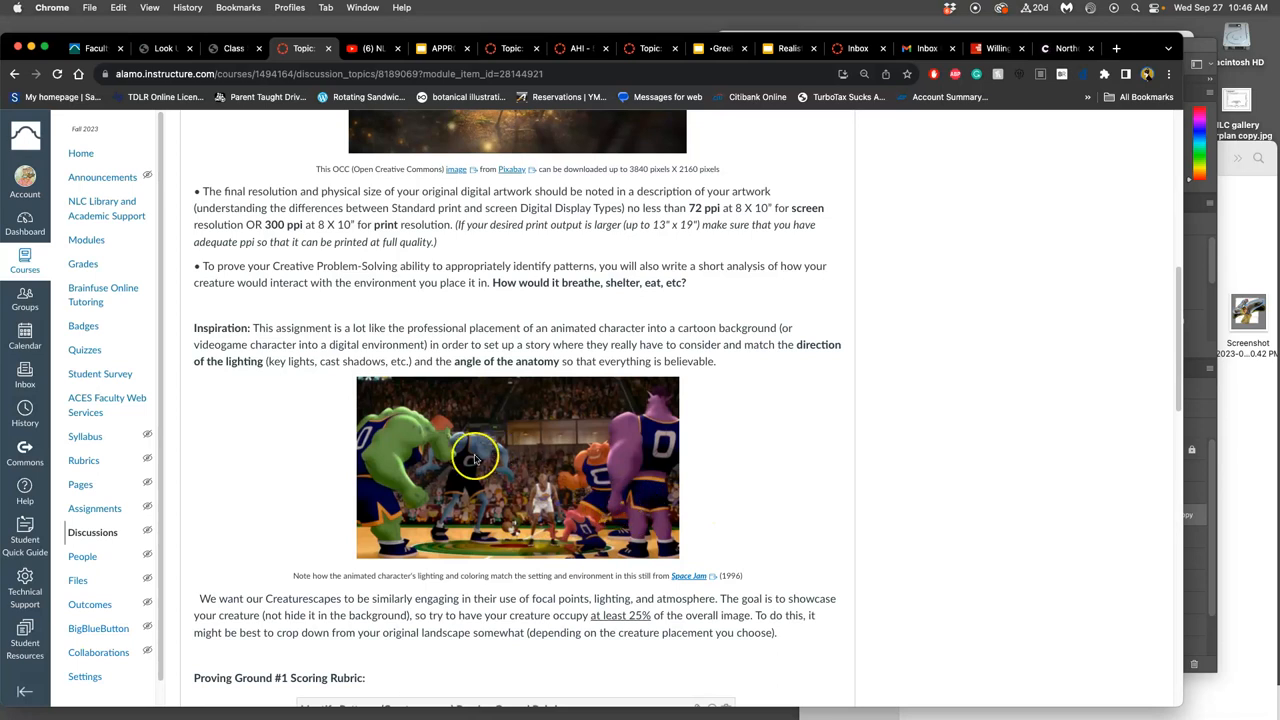
mouse_move(504, 476)
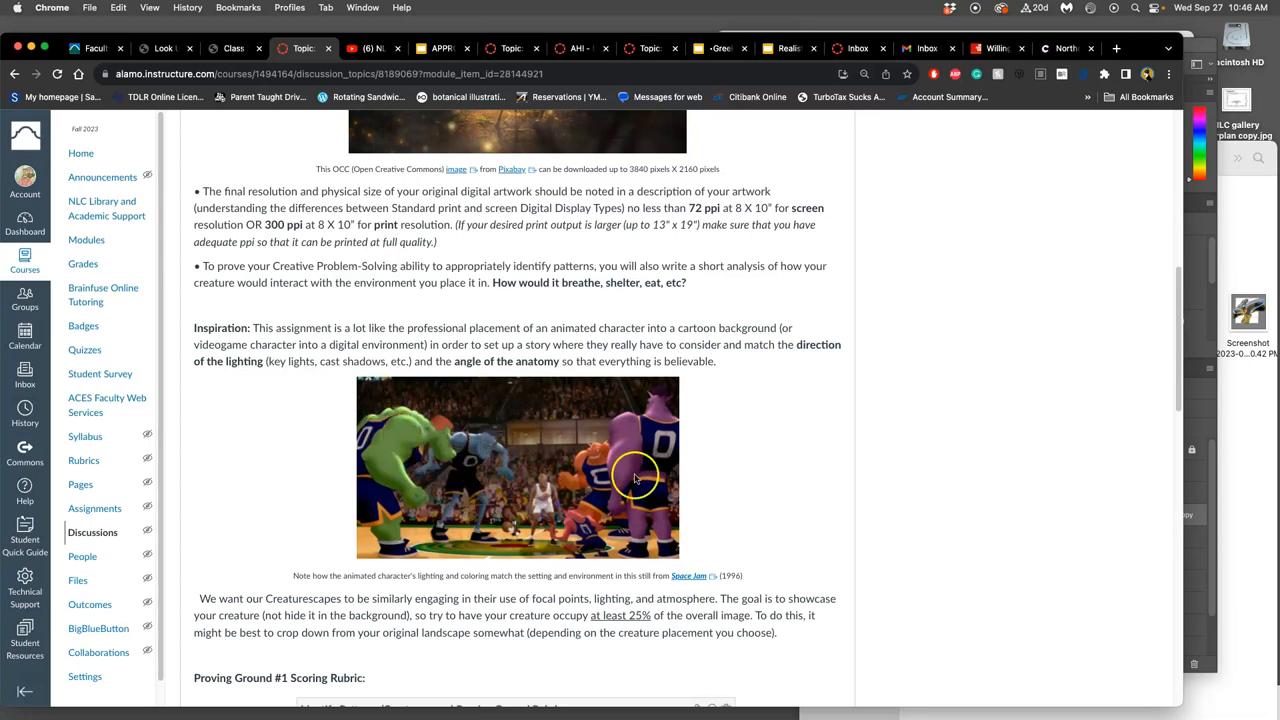
mouse_move(684, 530)
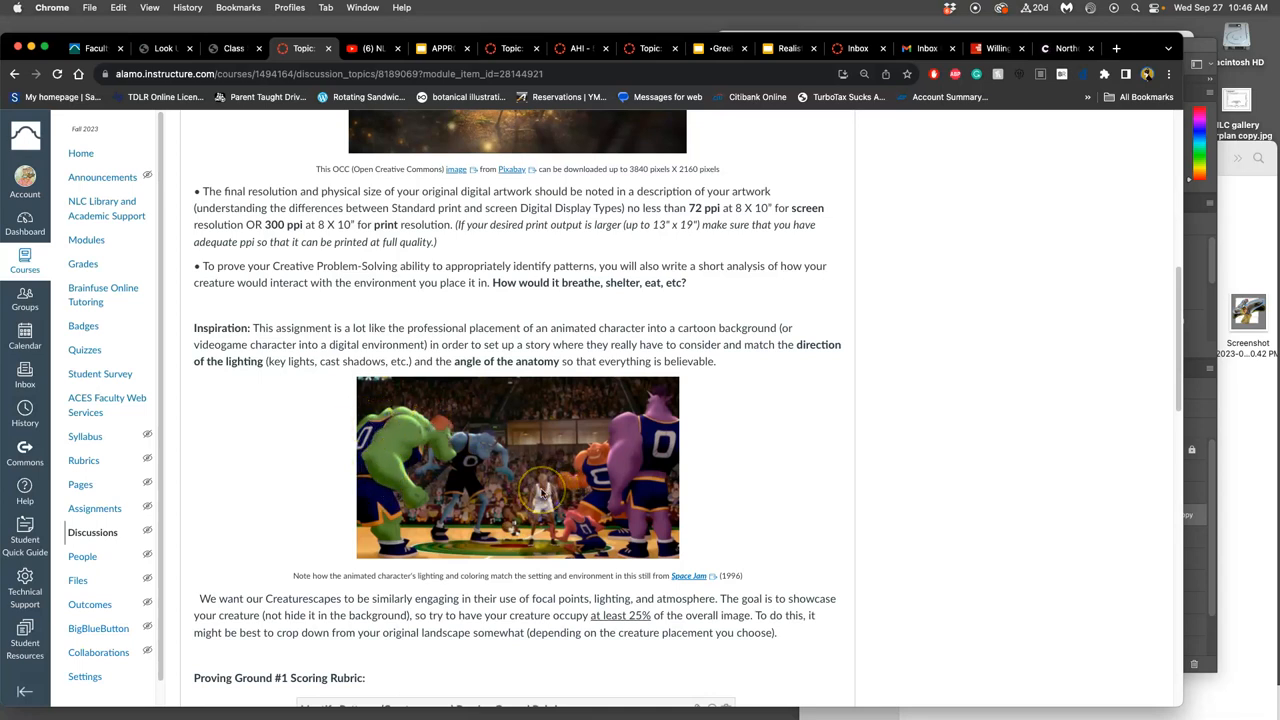
mouse_move(444, 520)
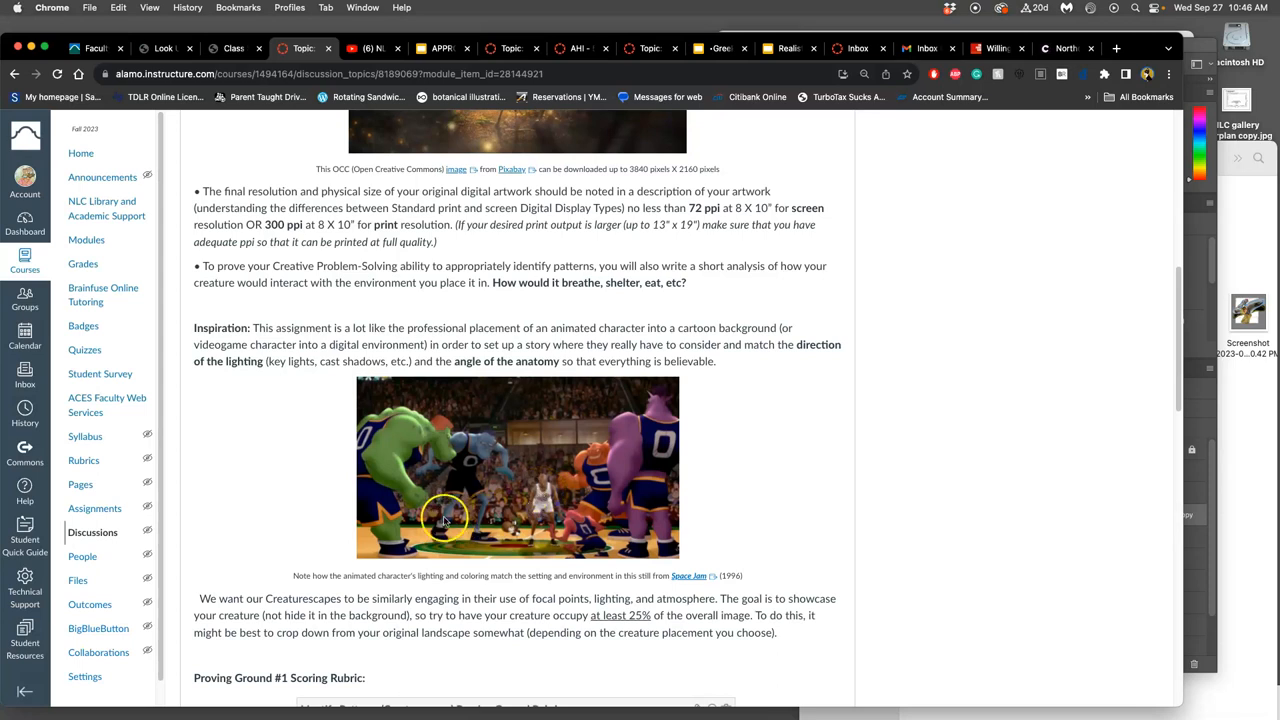
mouse_move(408, 488)
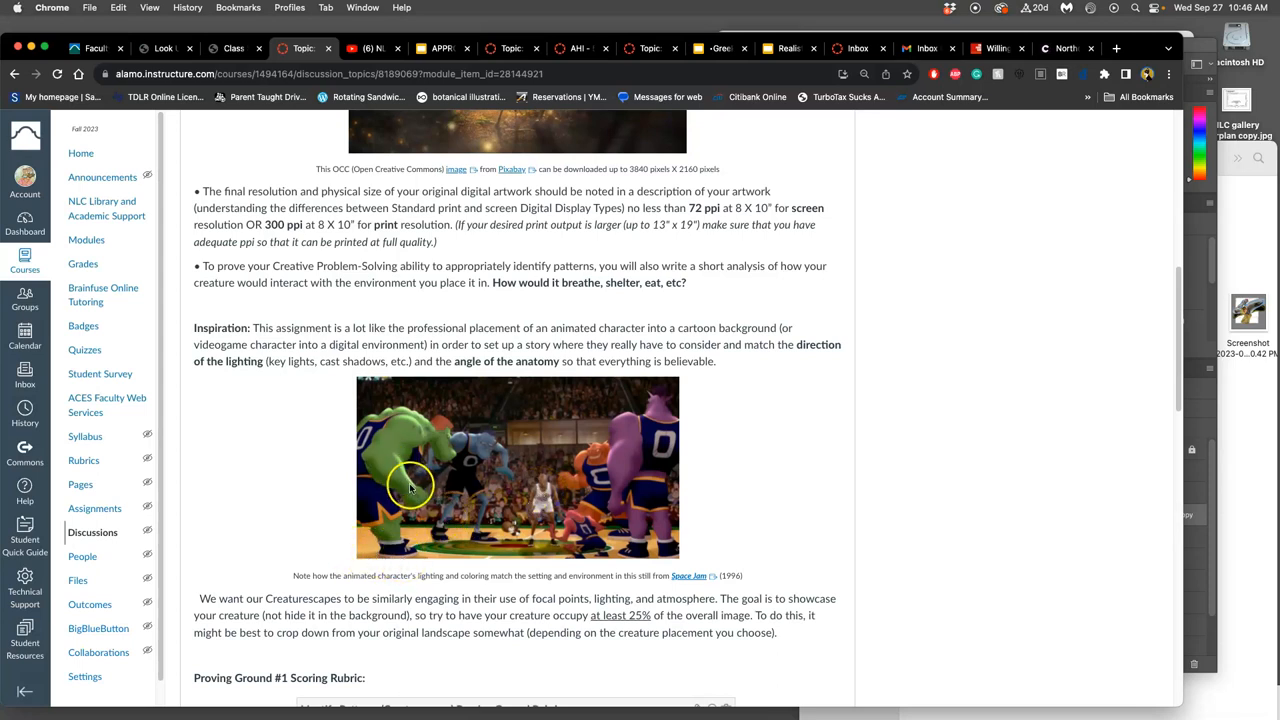
mouse_move(476, 444)
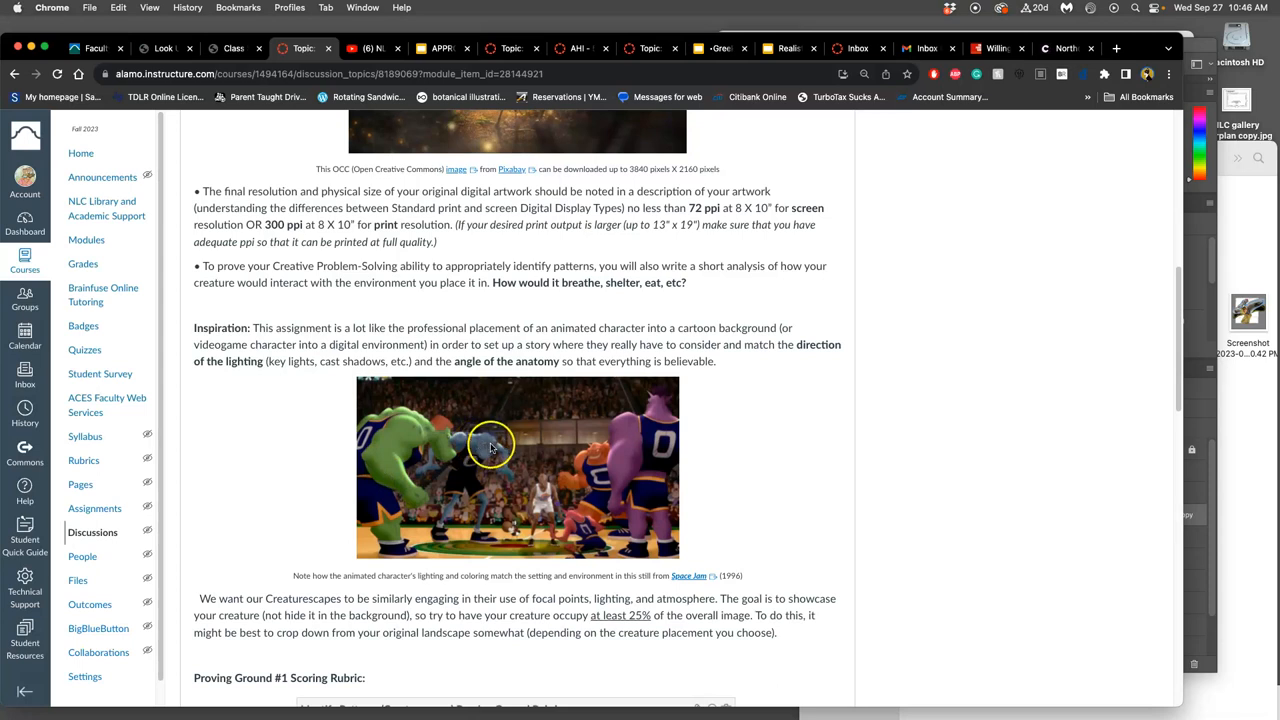
scroll(down, 3)
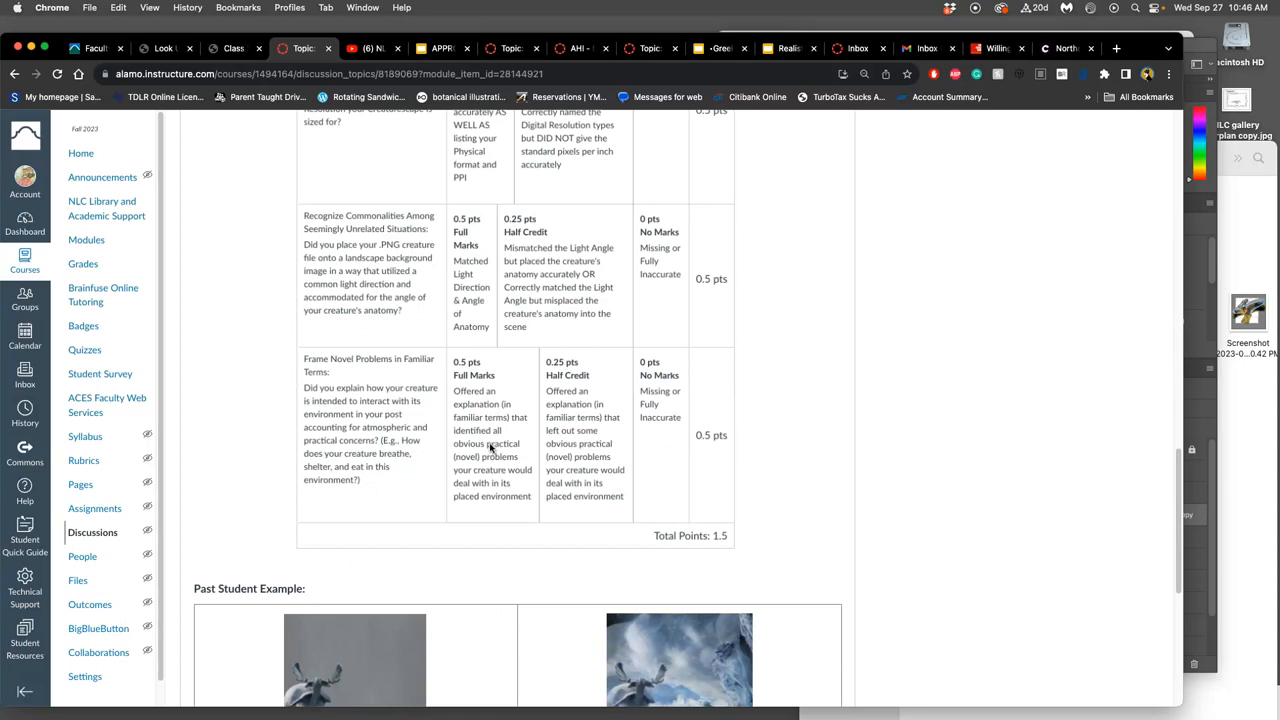
mouse_move(492, 448)
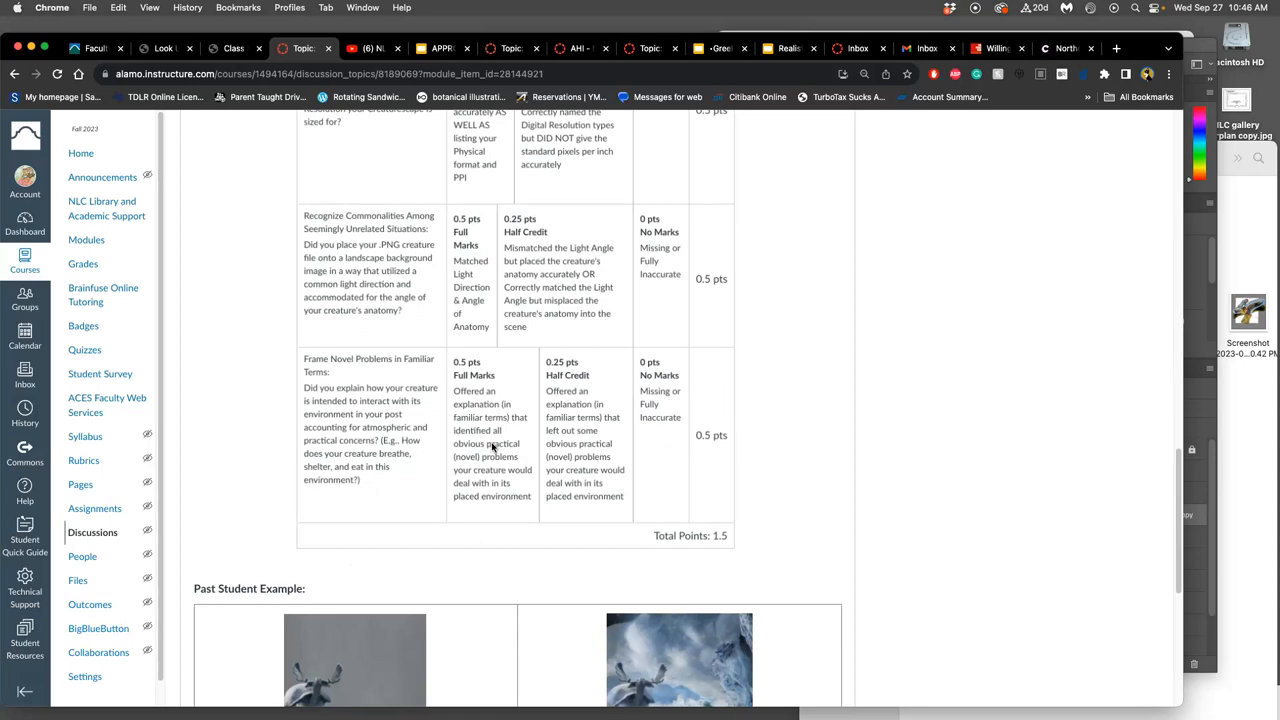
Review the Past Student Example and 'To Get Credit' instructions, then return to Photoshop.
scroll(down, 3)
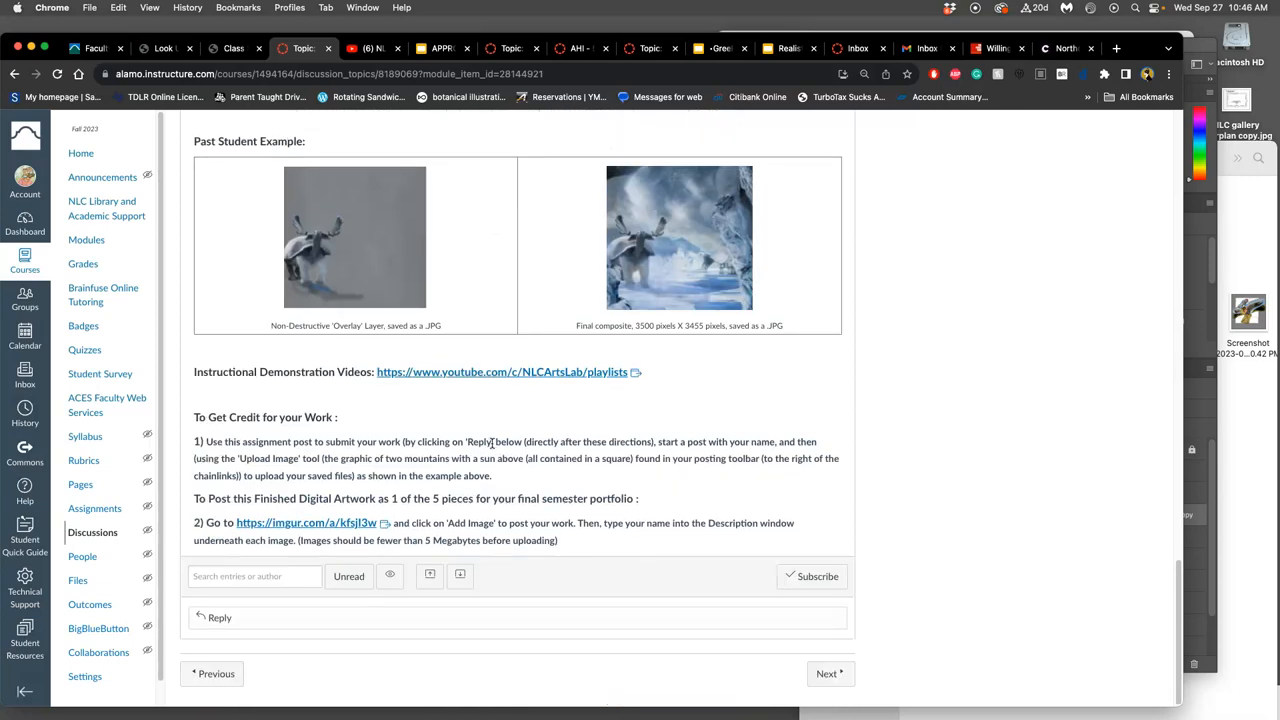
scroll(up, 3)
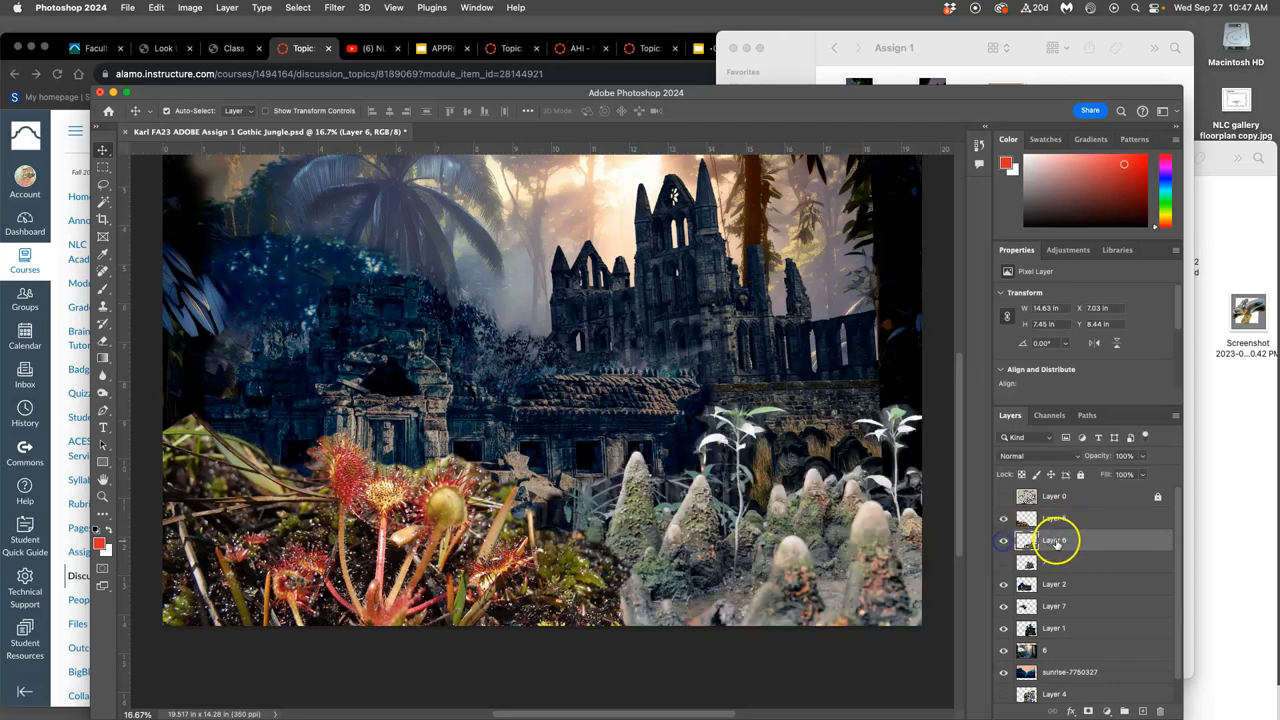
Apply Levels to the plant layer with the midtone slider at about 0.82.
click(188, 8)
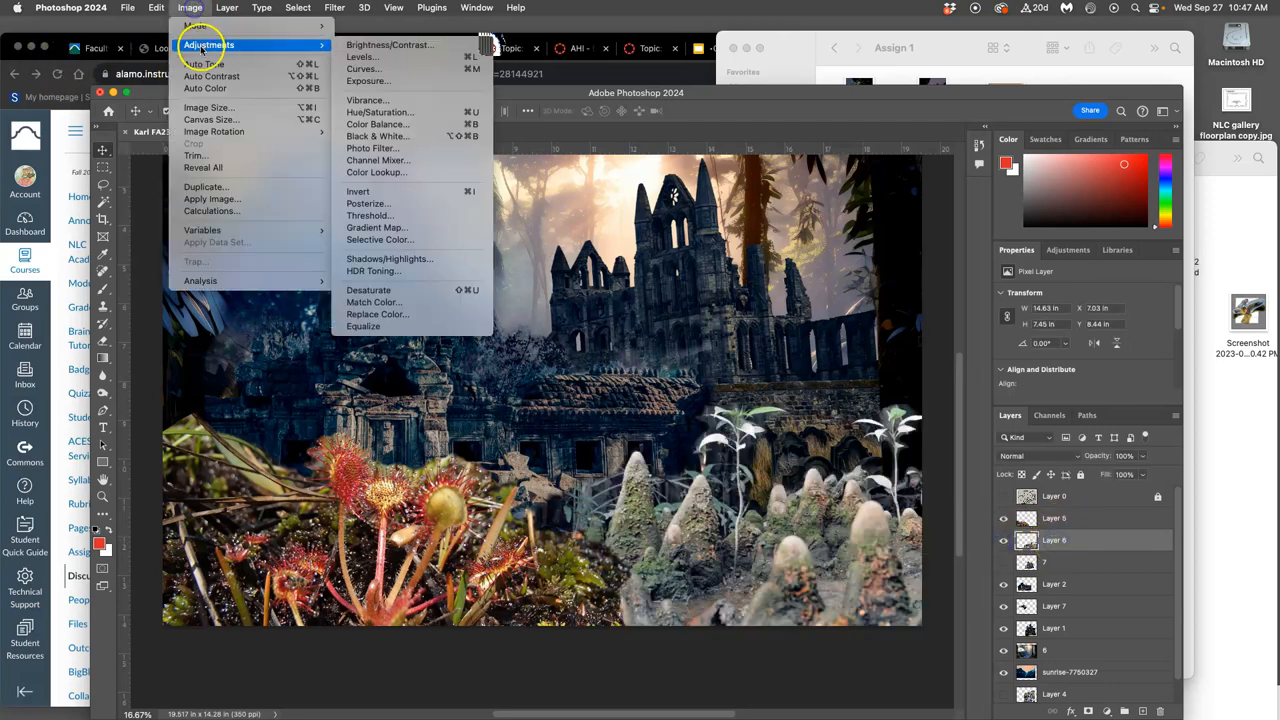
click(360, 56)
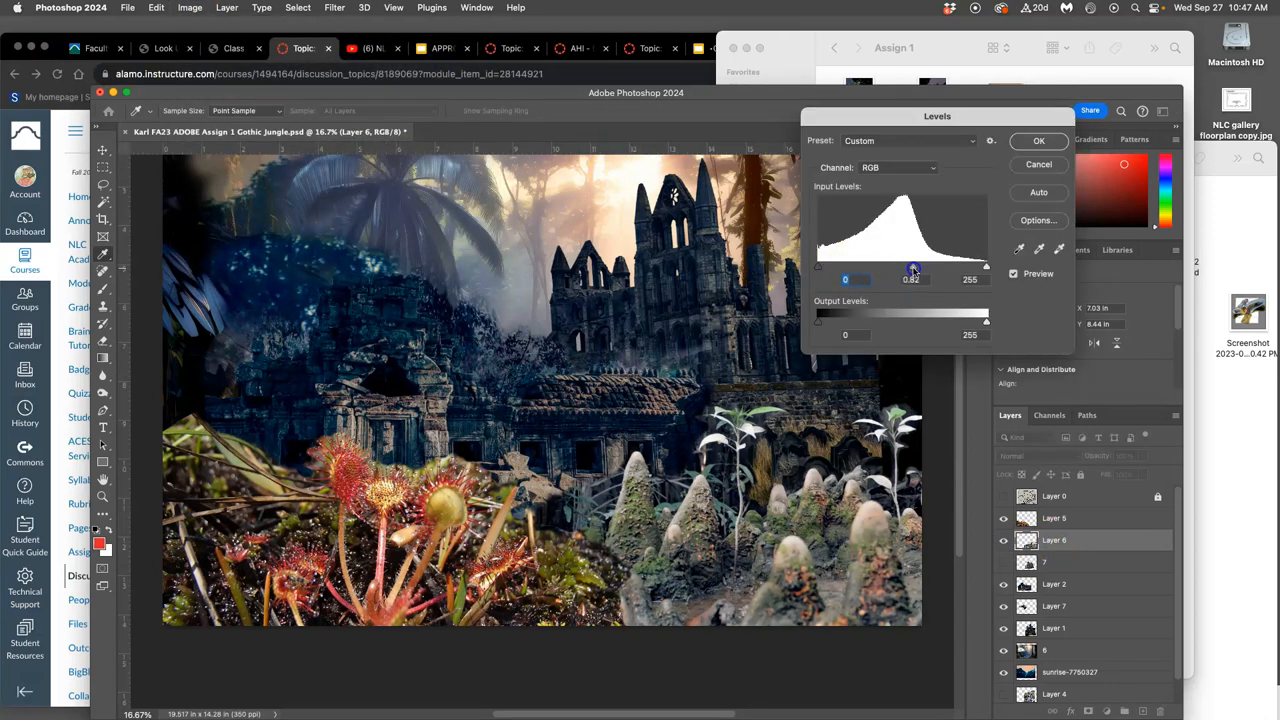
drag(912, 268, 924, 268)
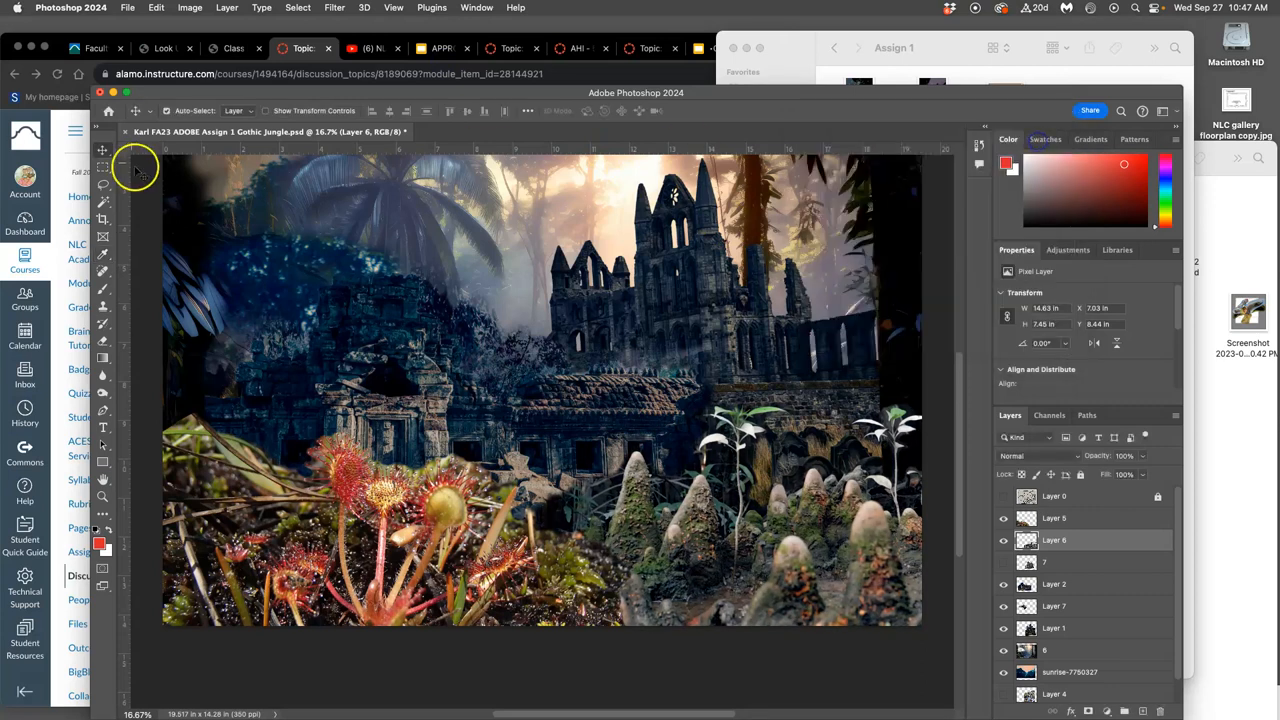
In Color Balance, nudge the plant layer's midtones along cyan–red and toward blue.
click(188, 8)
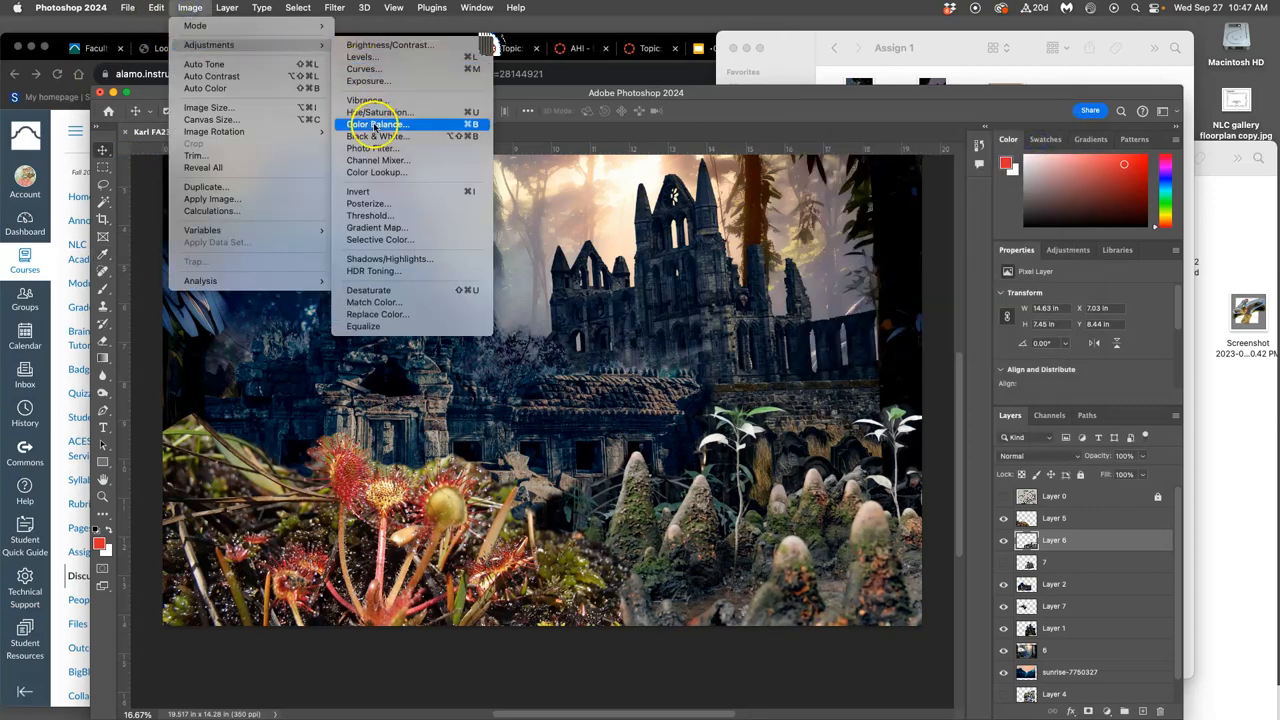
click(376, 124)
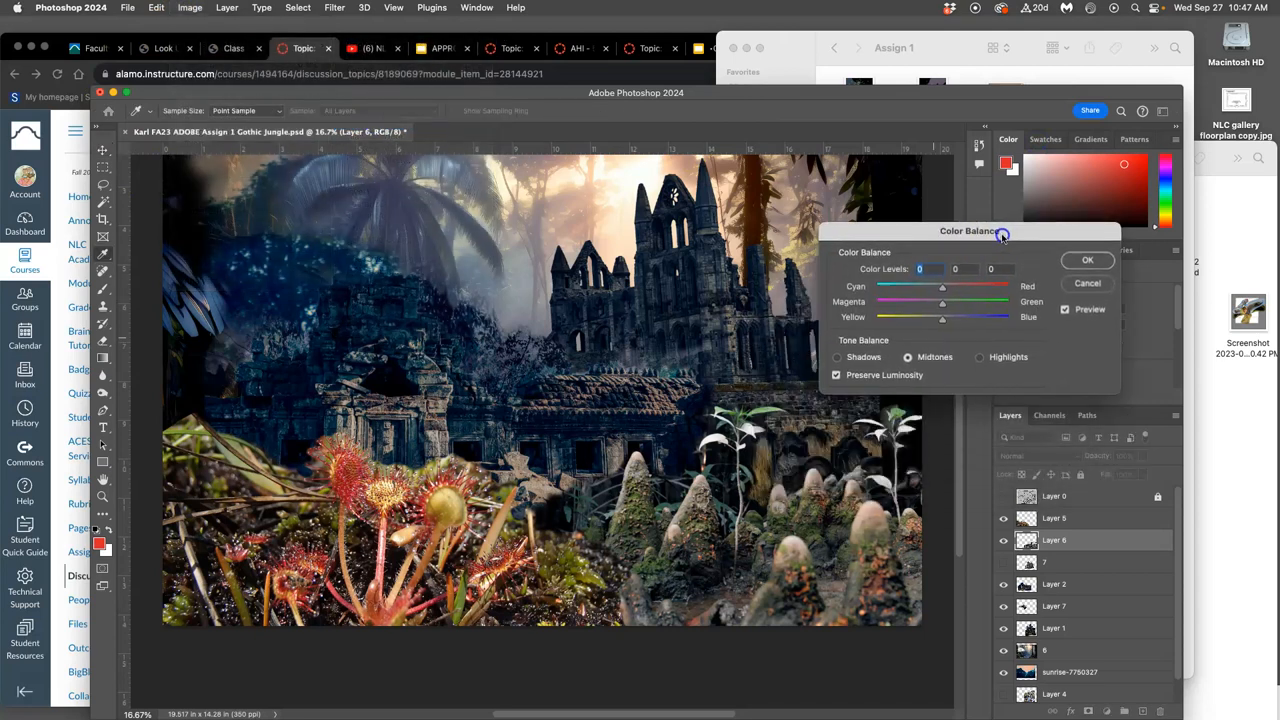
drag(932, 288, 944, 288)
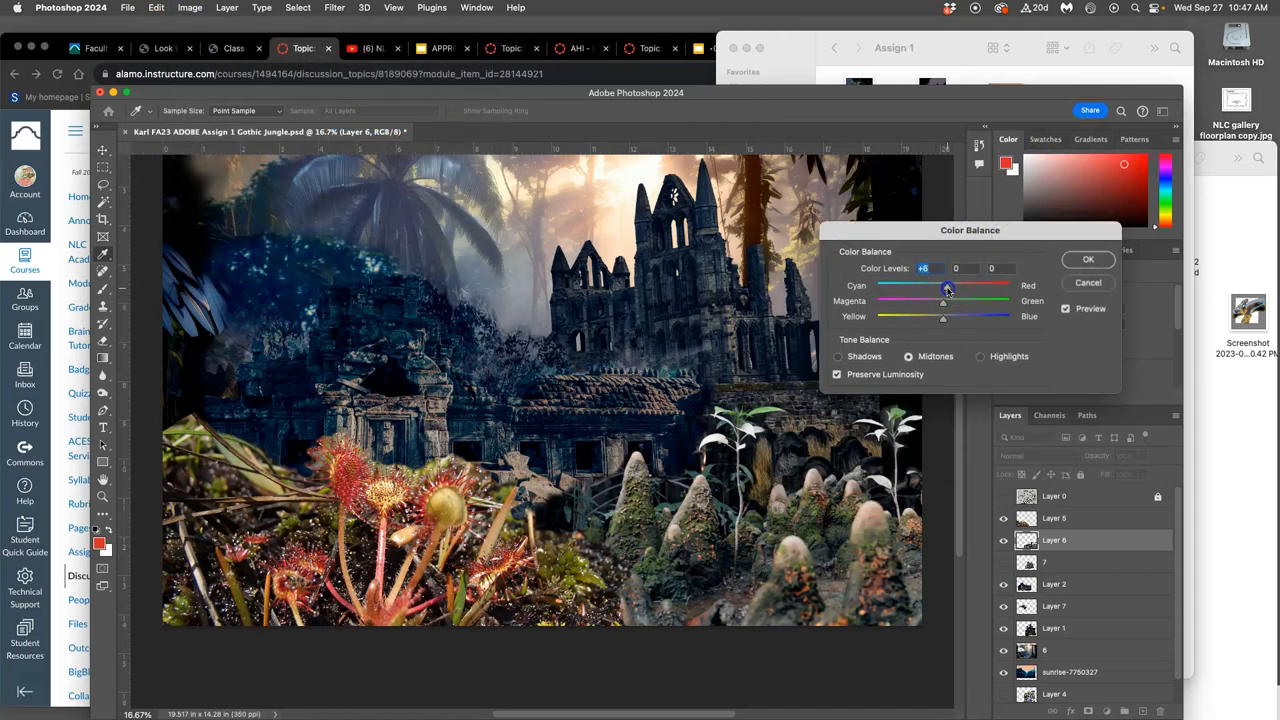
drag(944, 288, 948, 288)
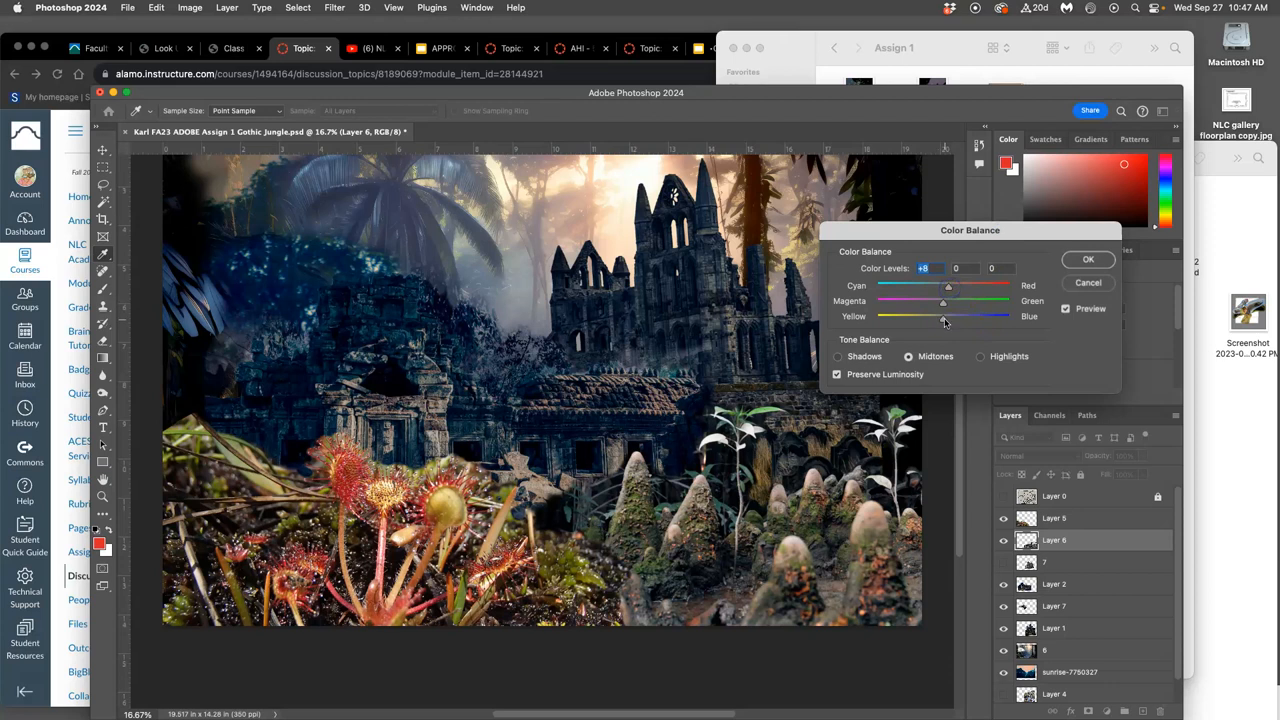
drag(944, 316, 950, 316)
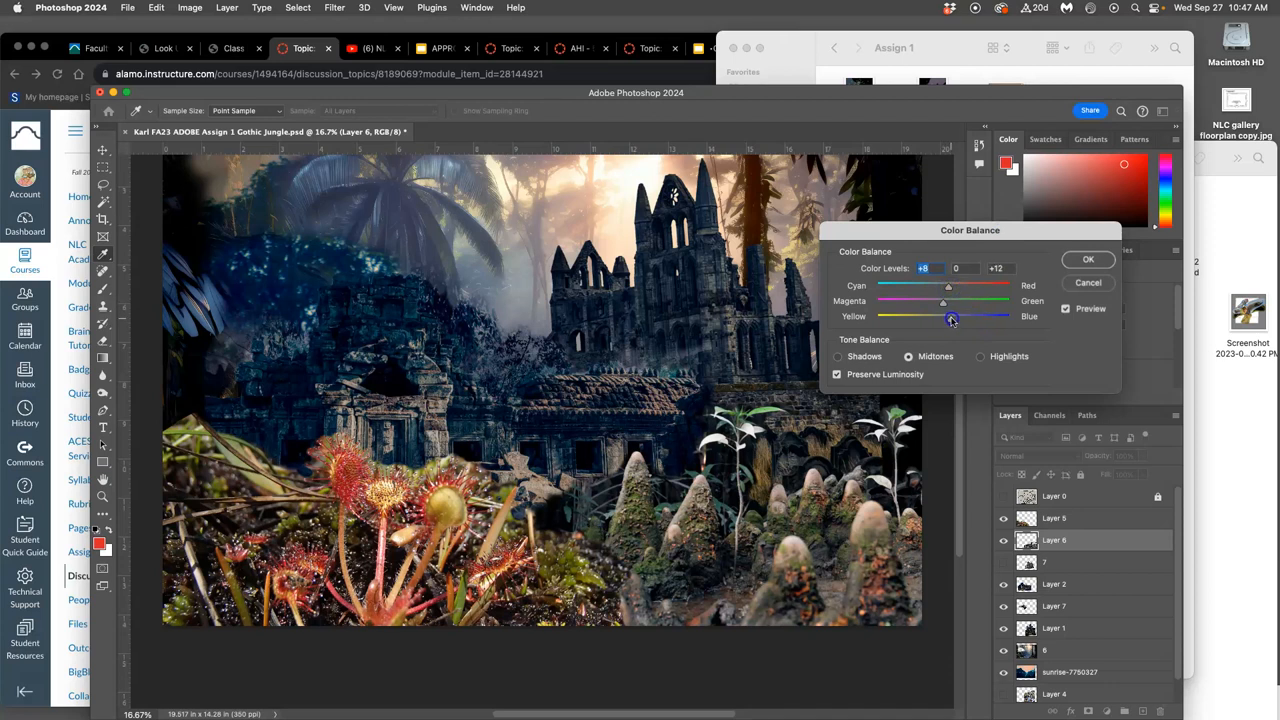
drag(952, 316, 946, 316)
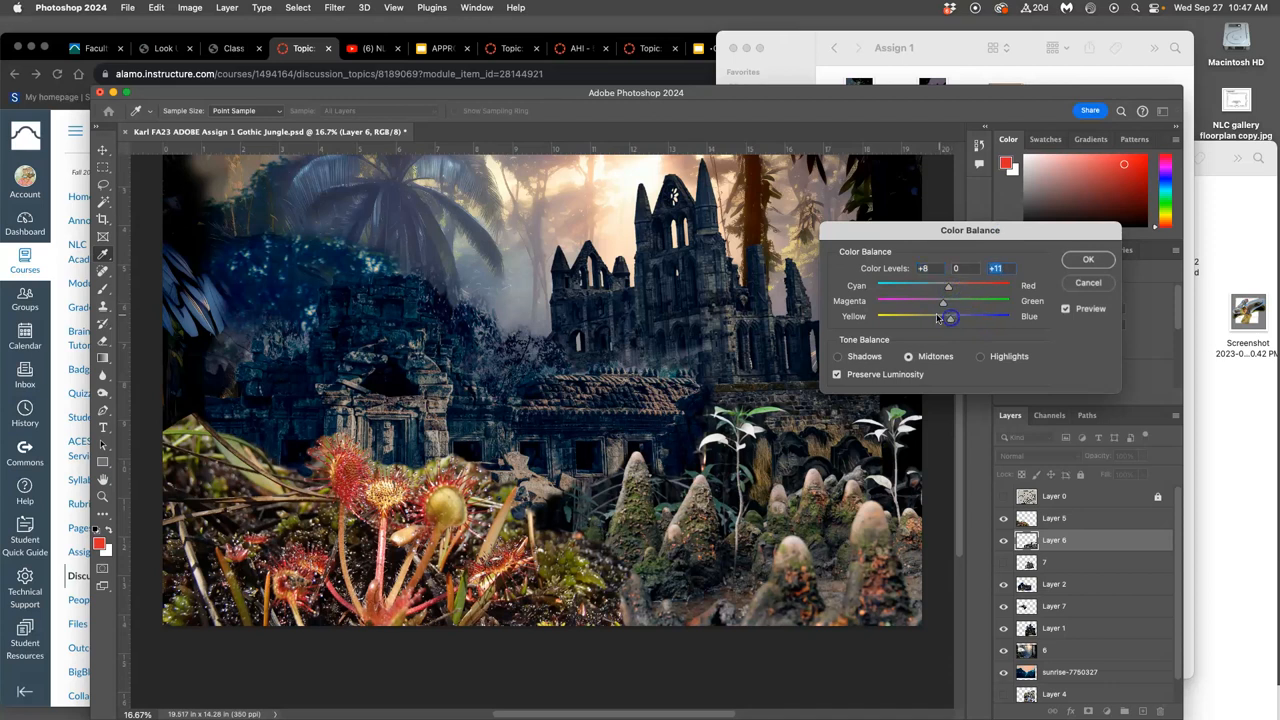
Shift highlights toward yellow and shadows toward blue and cyan, then apply the Color Balance.
click(980, 356)
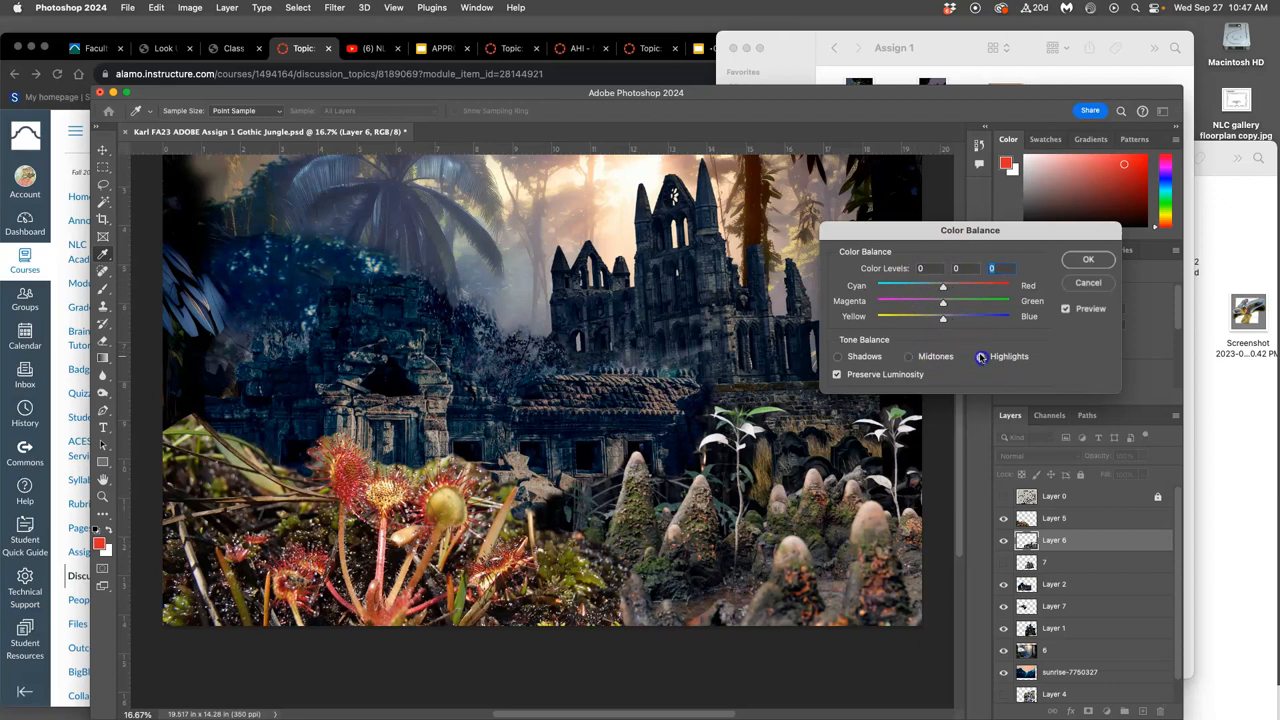
drag(942, 316, 936, 320)
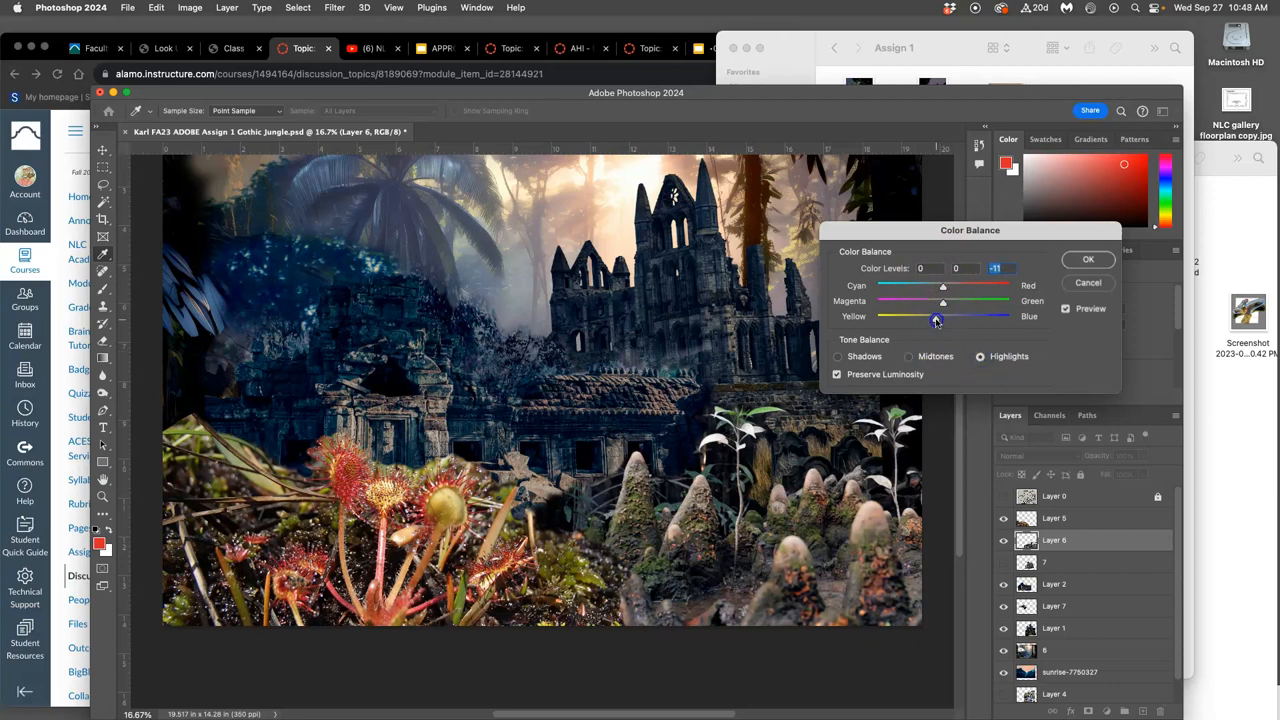
drag(942, 288, 938, 288)
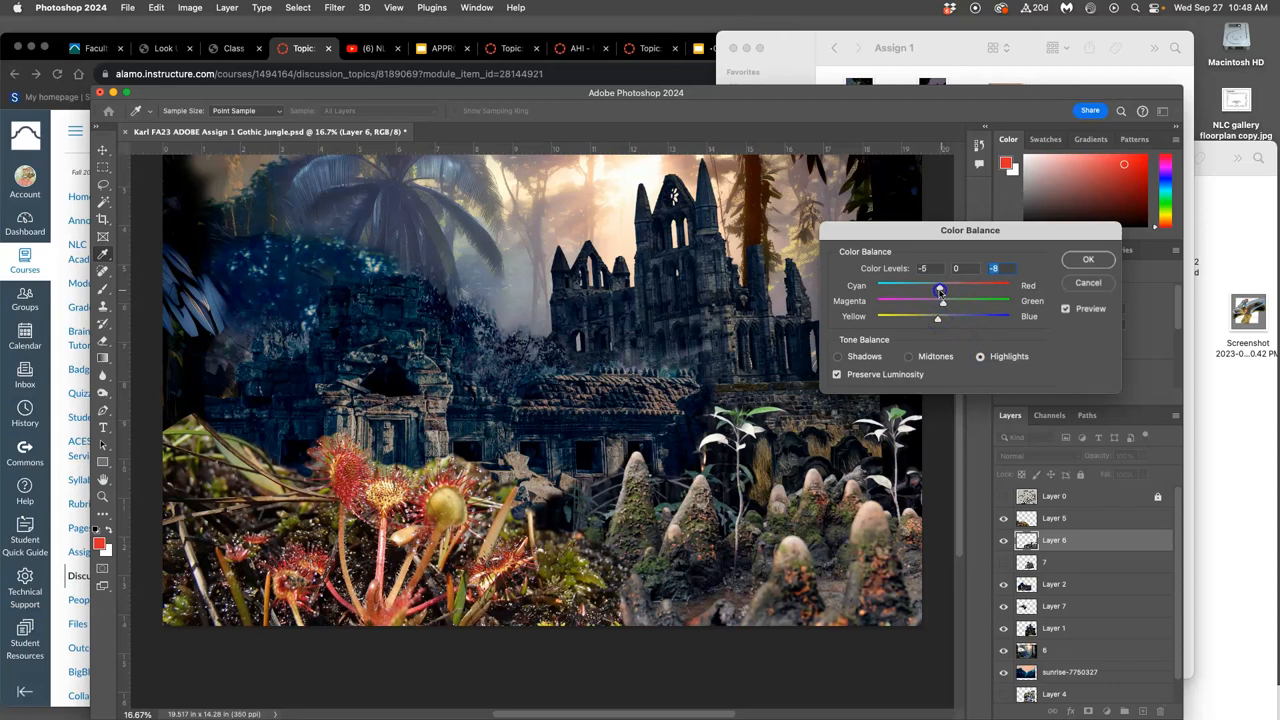
drag(938, 288, 948, 288)
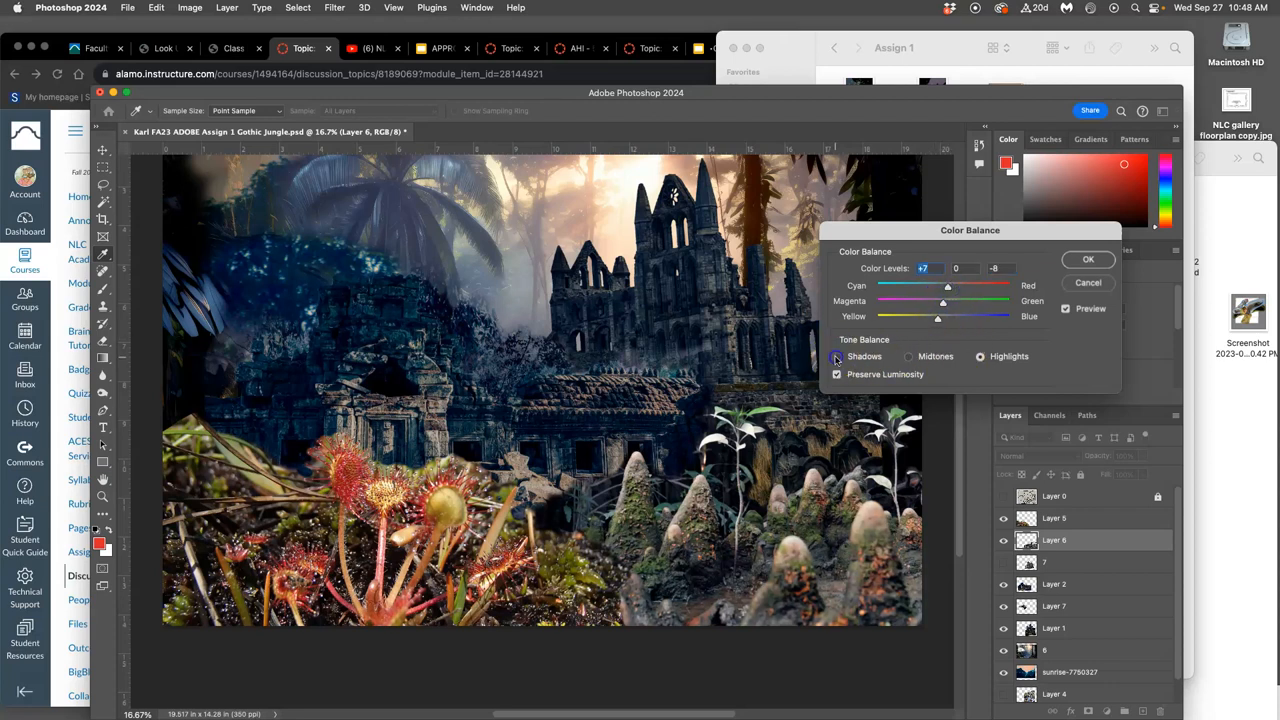
drag(936, 316, 948, 316)
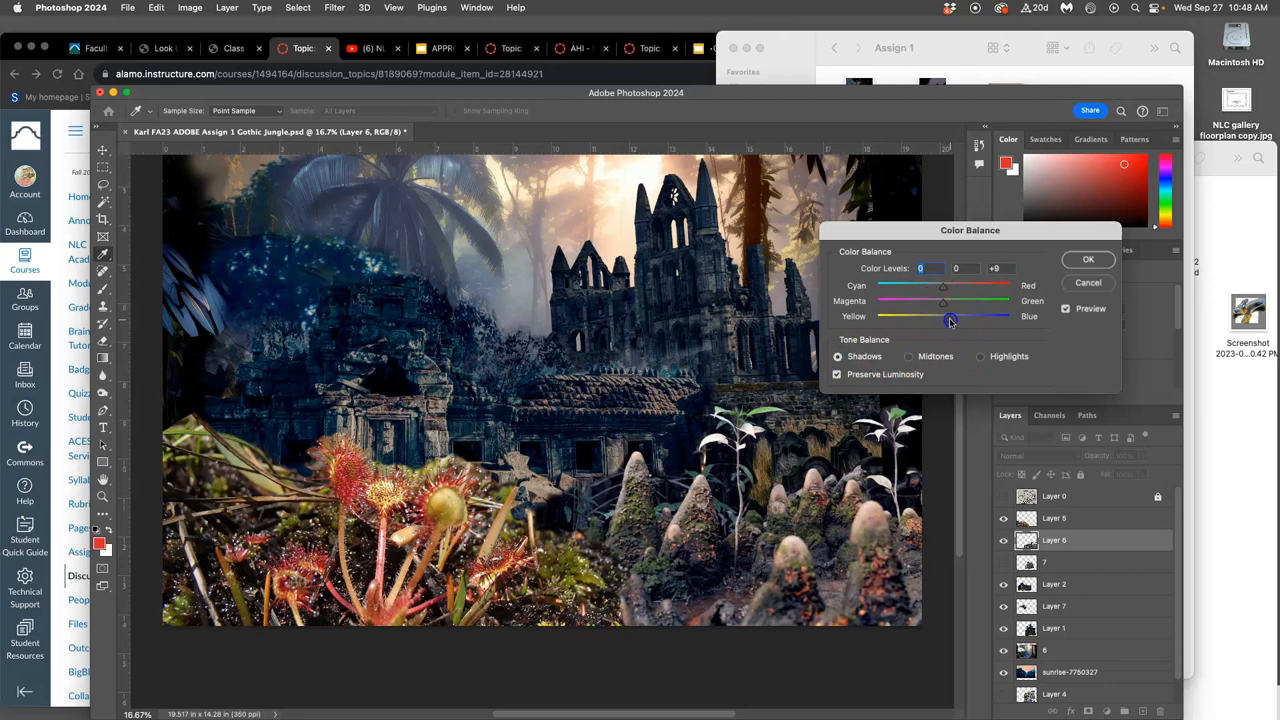
drag(942, 292, 936, 292)
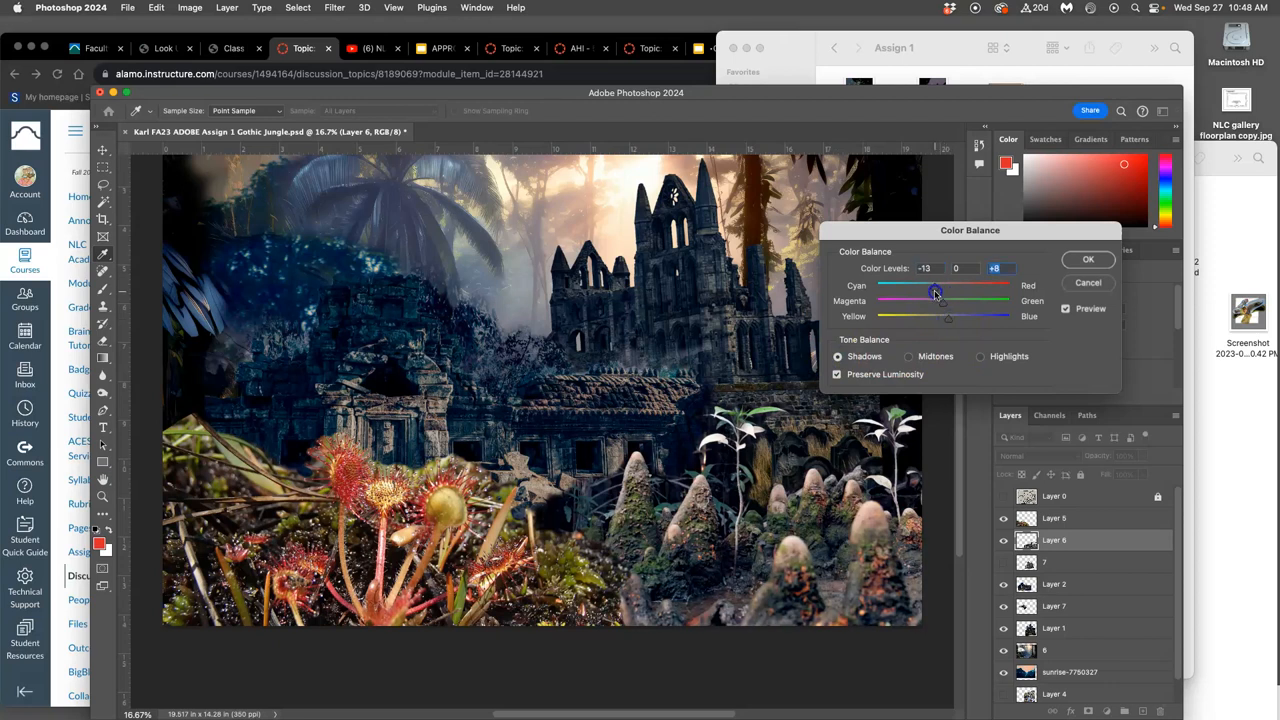
click(1088, 260)
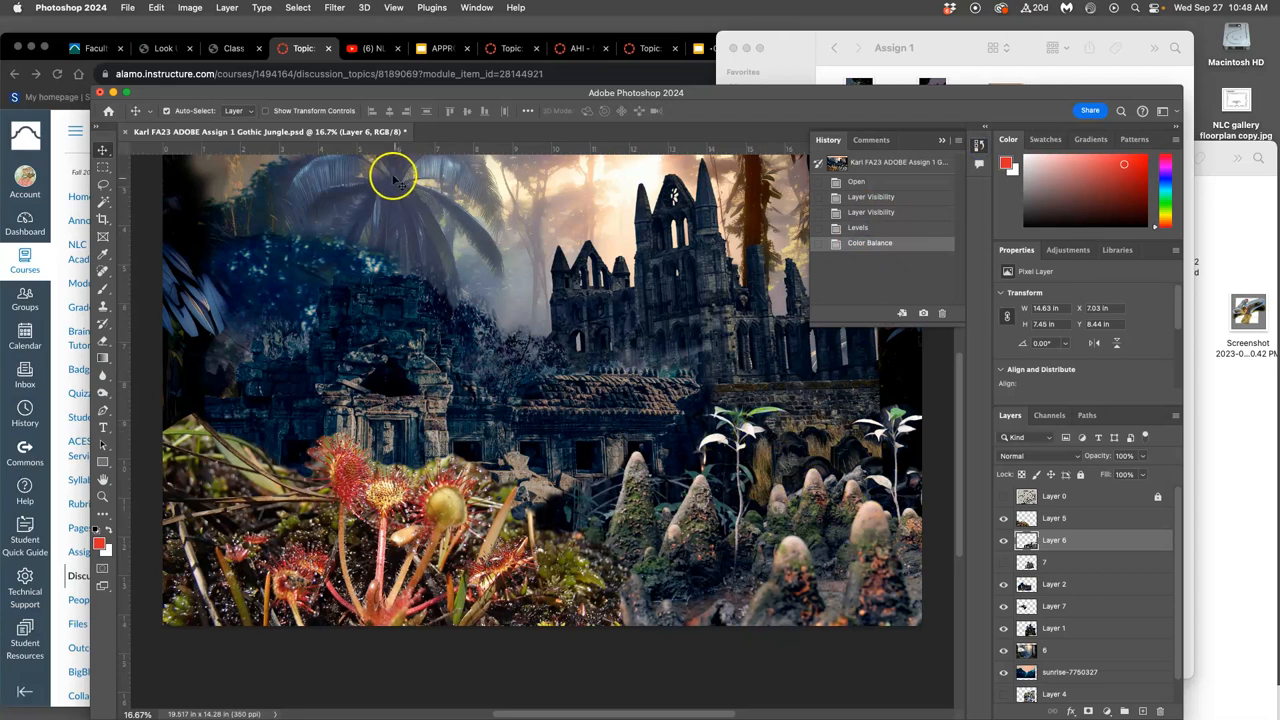
mouse_move(330, 160)
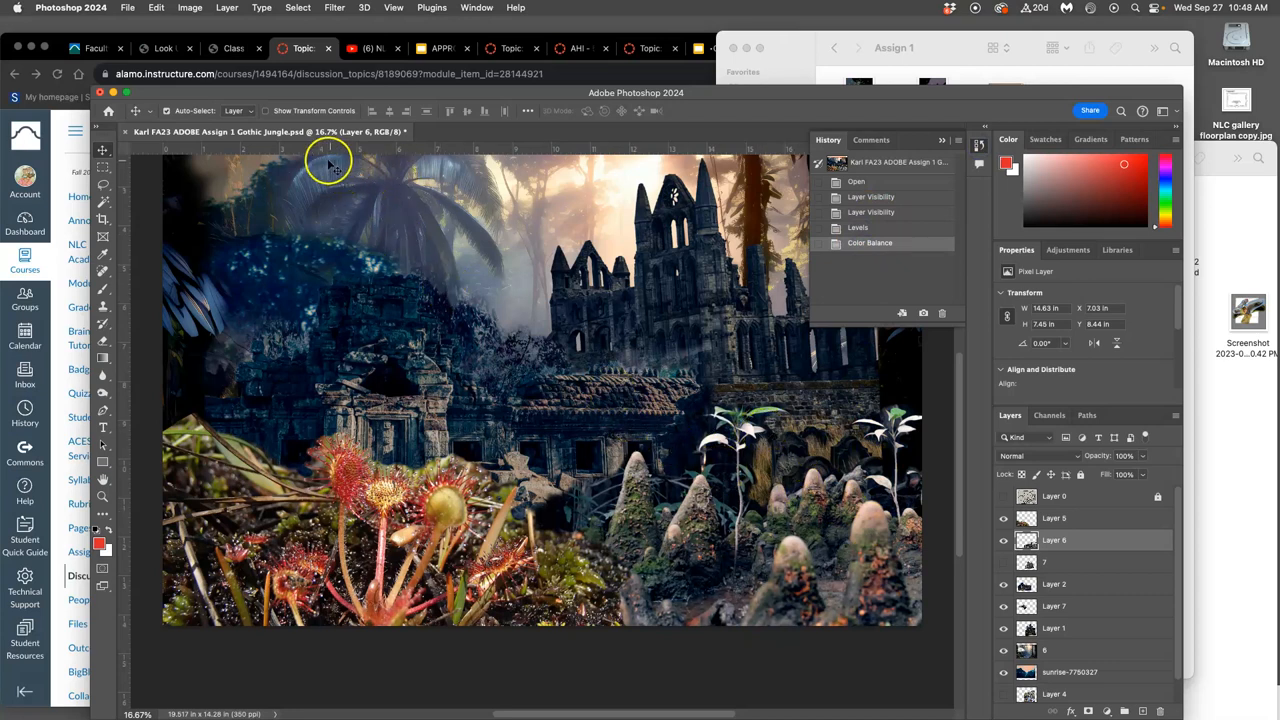
mouse_move(964, 500)
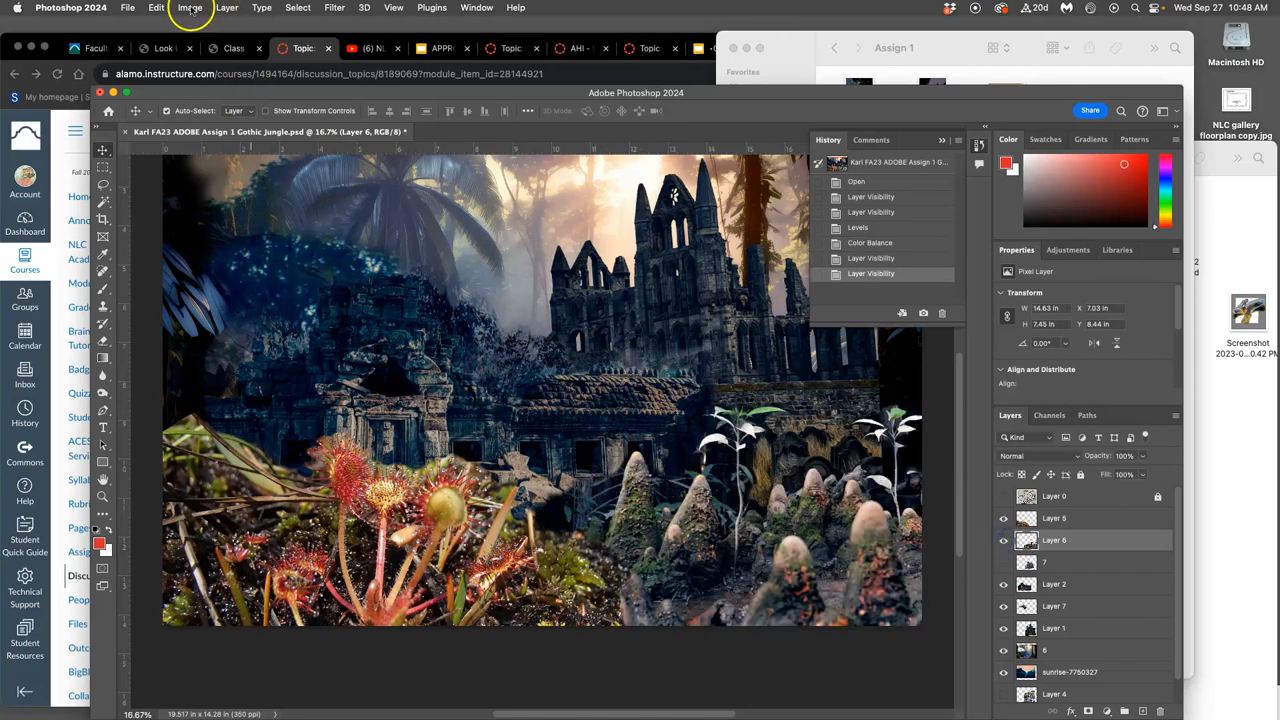
Apply a subtle Hue/Saturation hue shift to the plants on Layer 6.
click(188, 8)
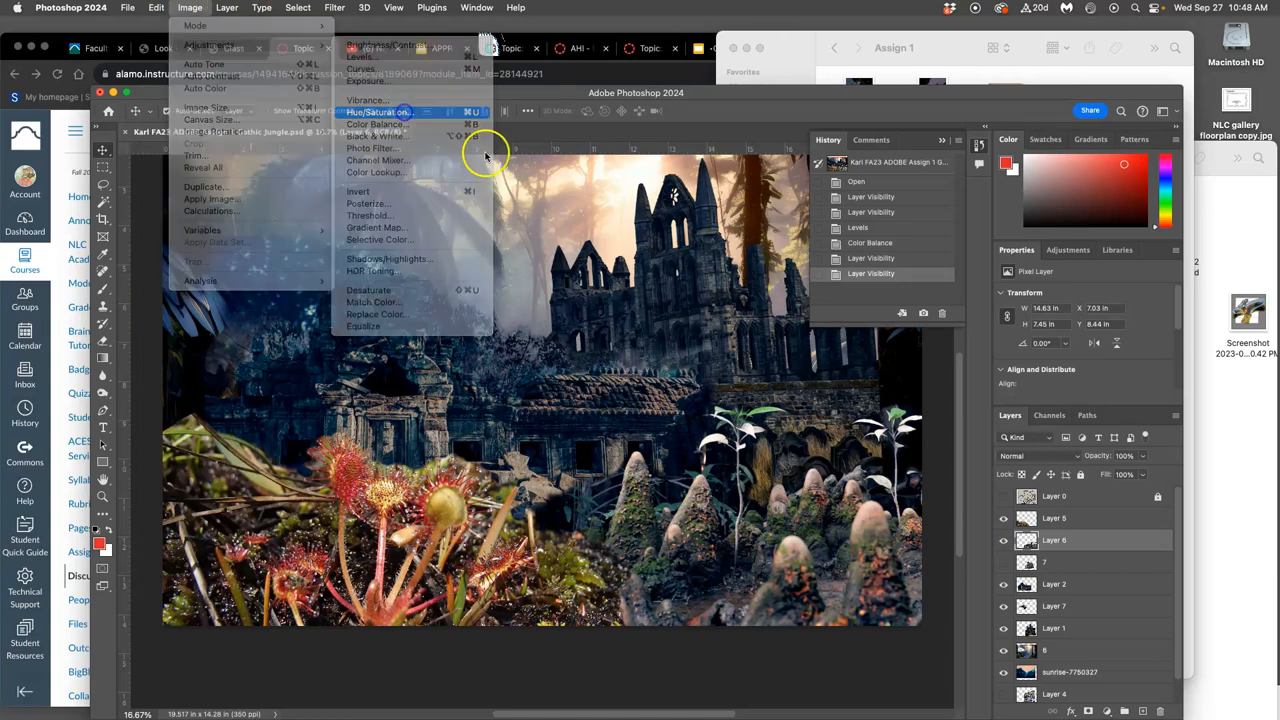
click(378, 112)
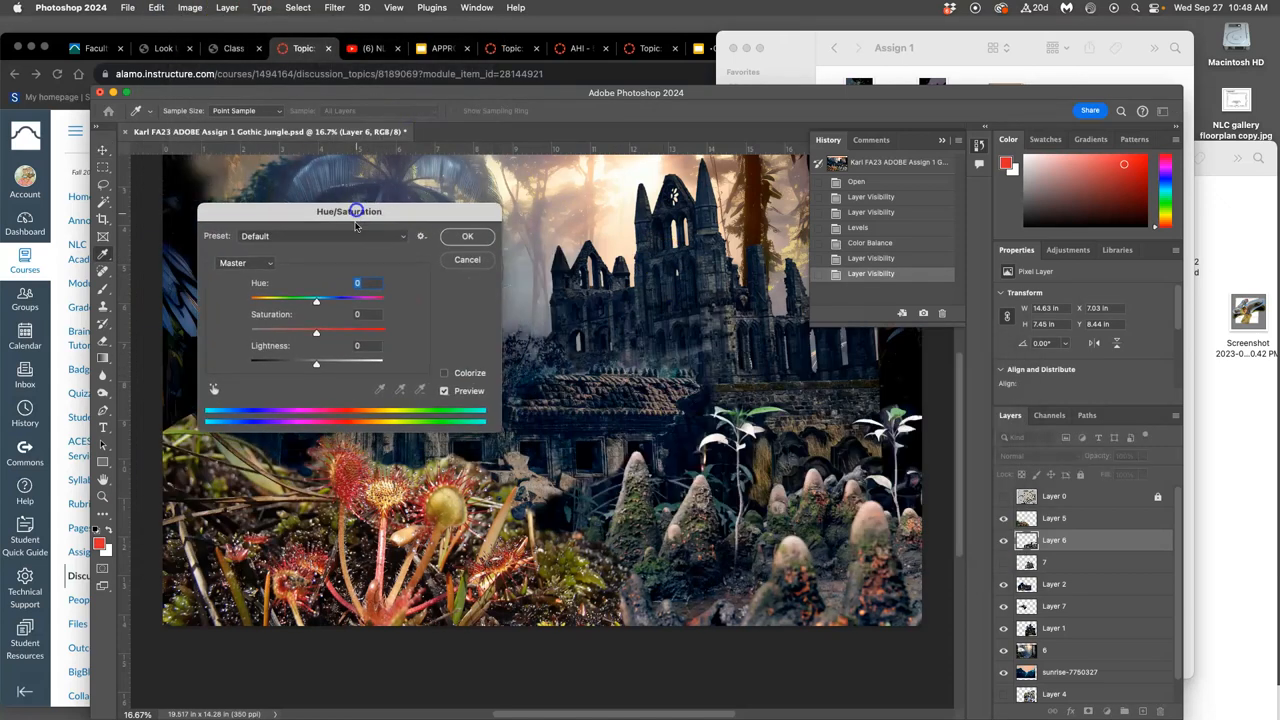
drag(316, 300, 336, 300)
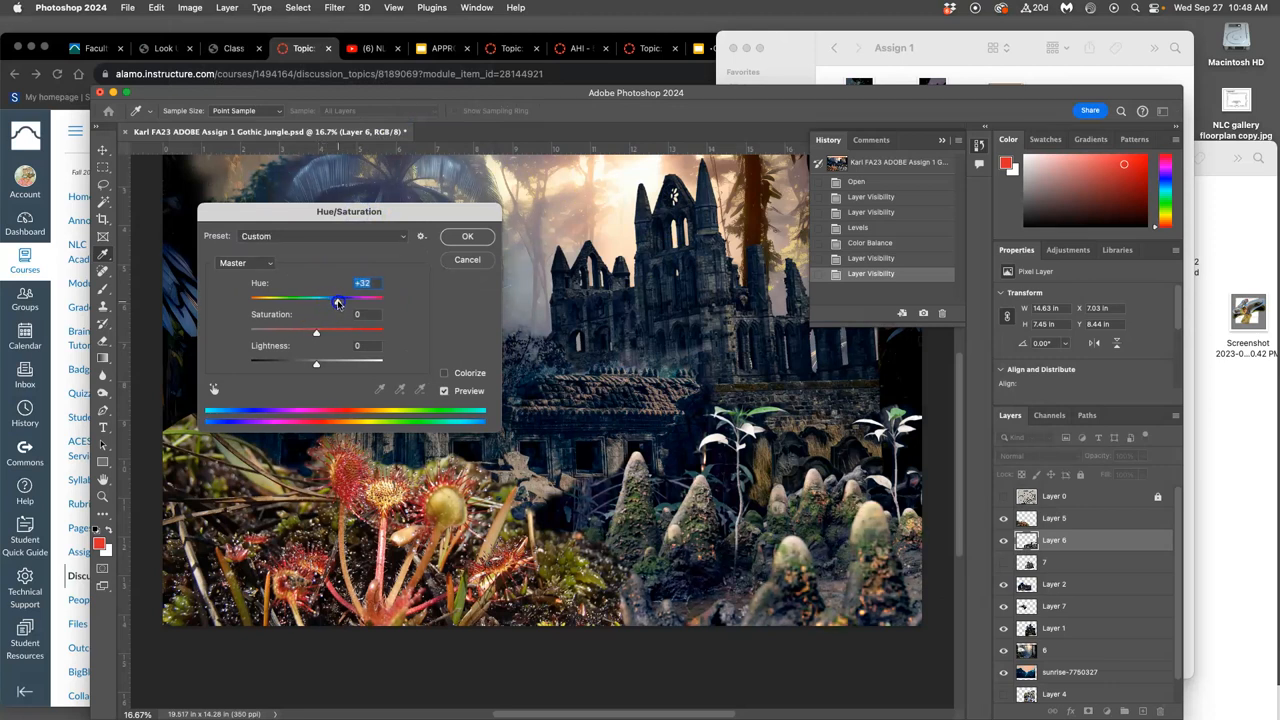
drag(336, 300, 320, 300)
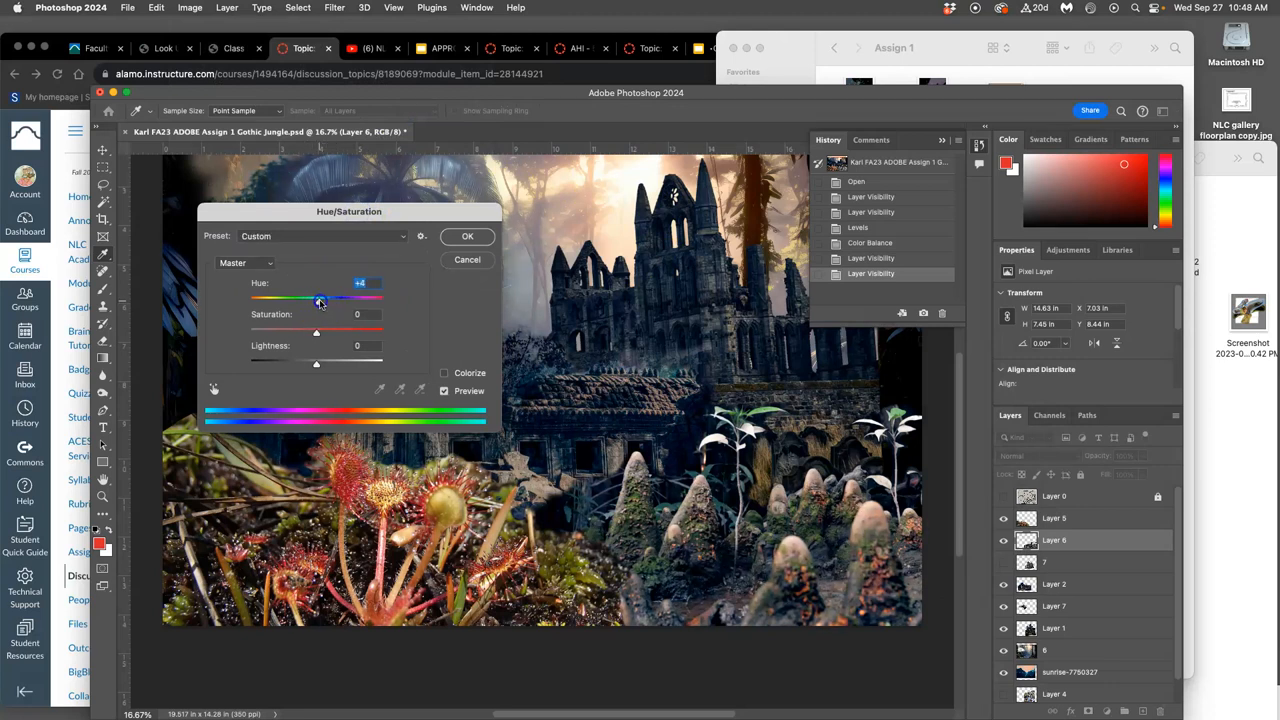
drag(320, 300, 312, 300)
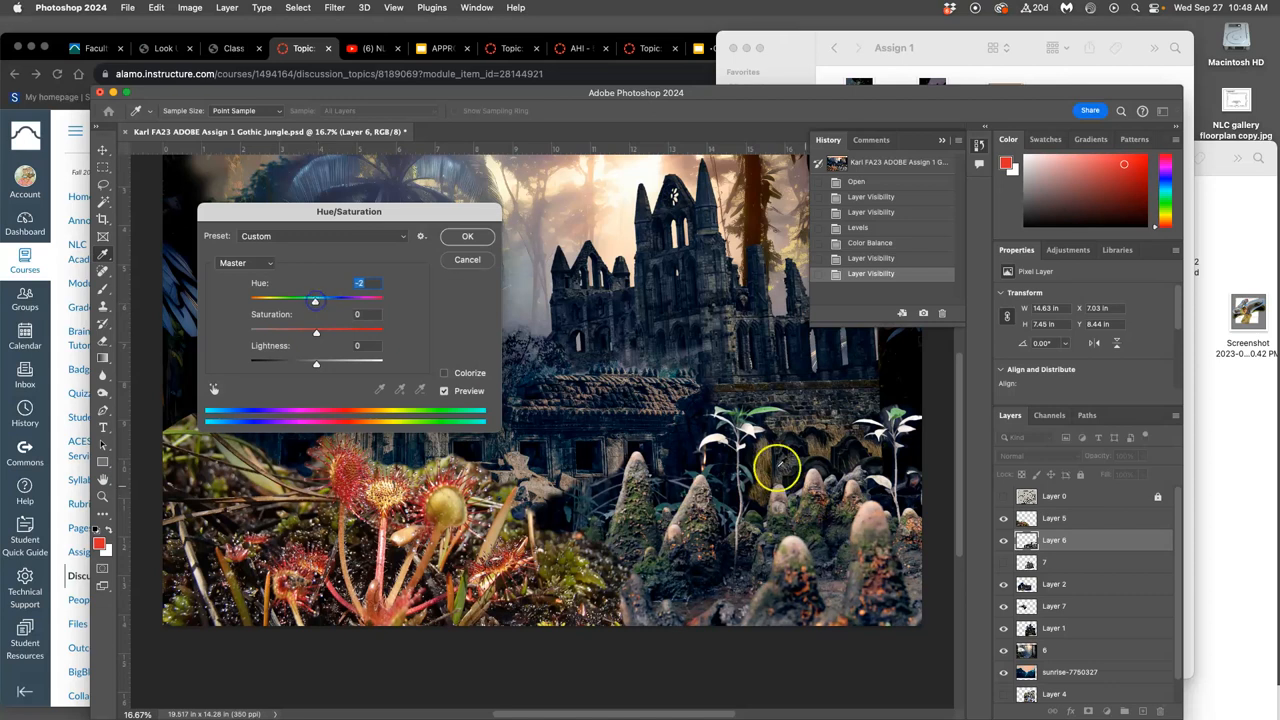
click(468, 236)
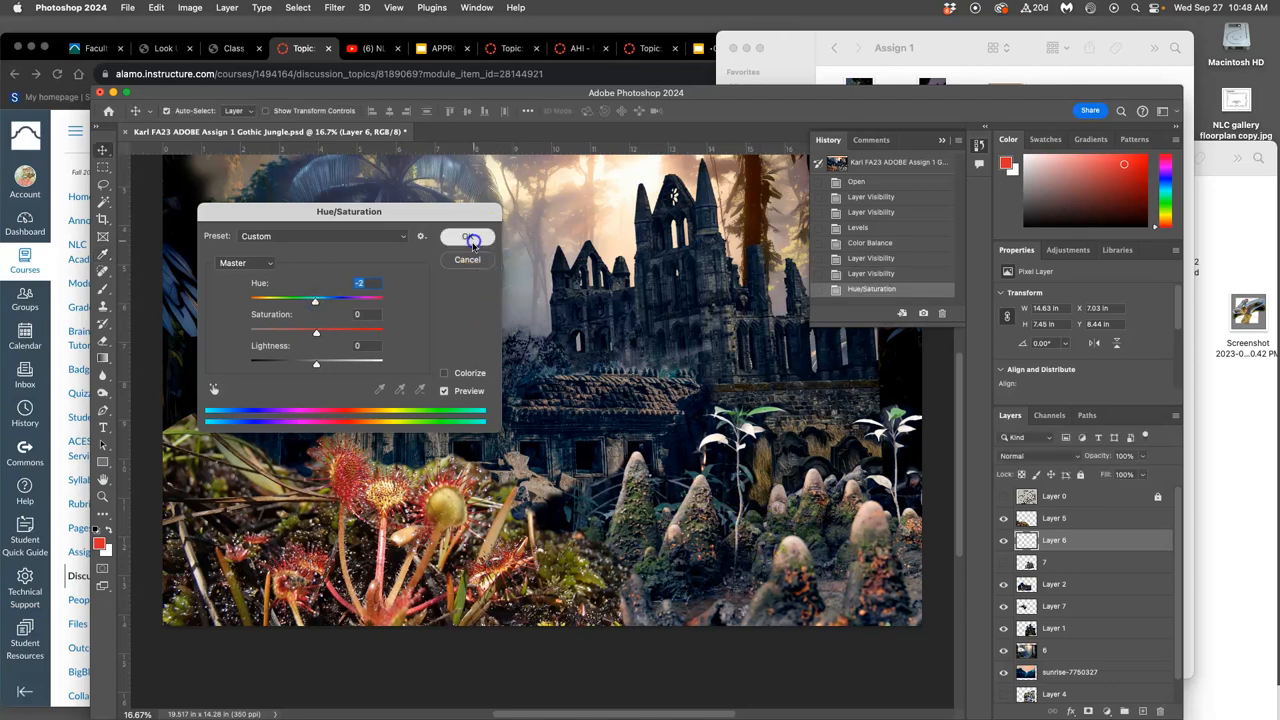
click(468, 238)
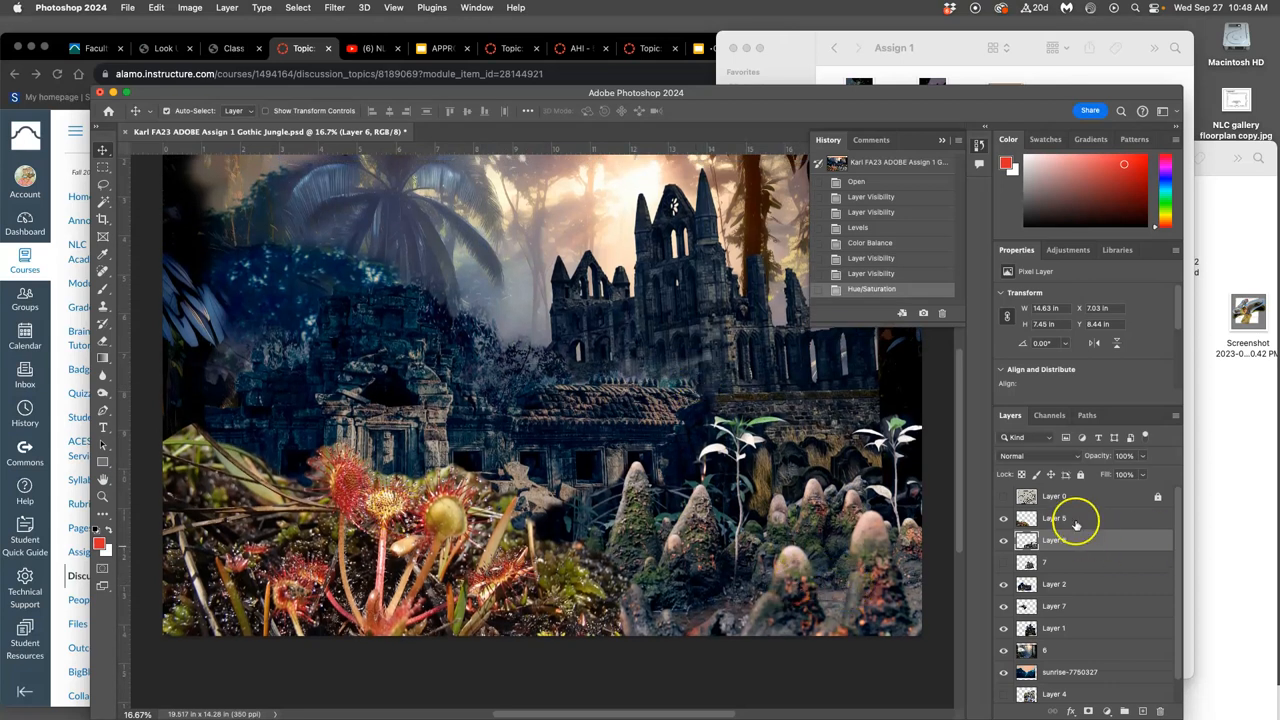
Apply Levels to Layer 5 with midtones about 0.89 and output range 12–243.
click(188, 8)
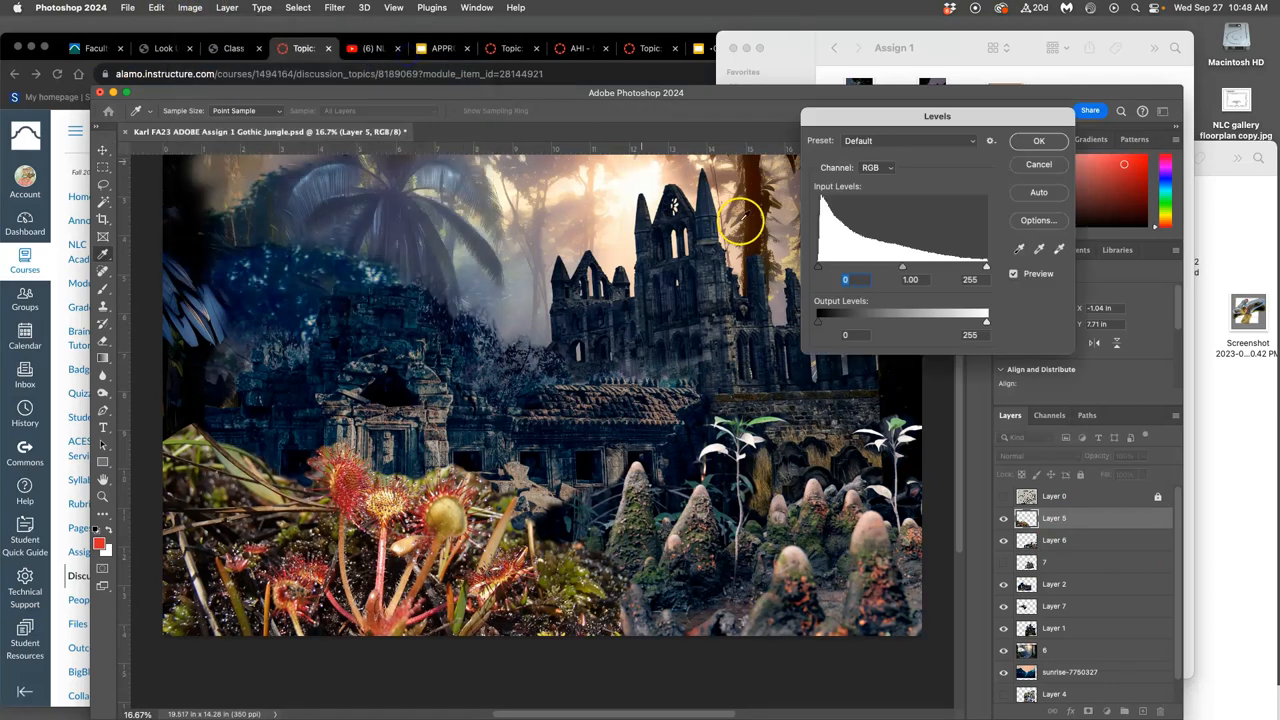
drag(902, 264, 910, 264)
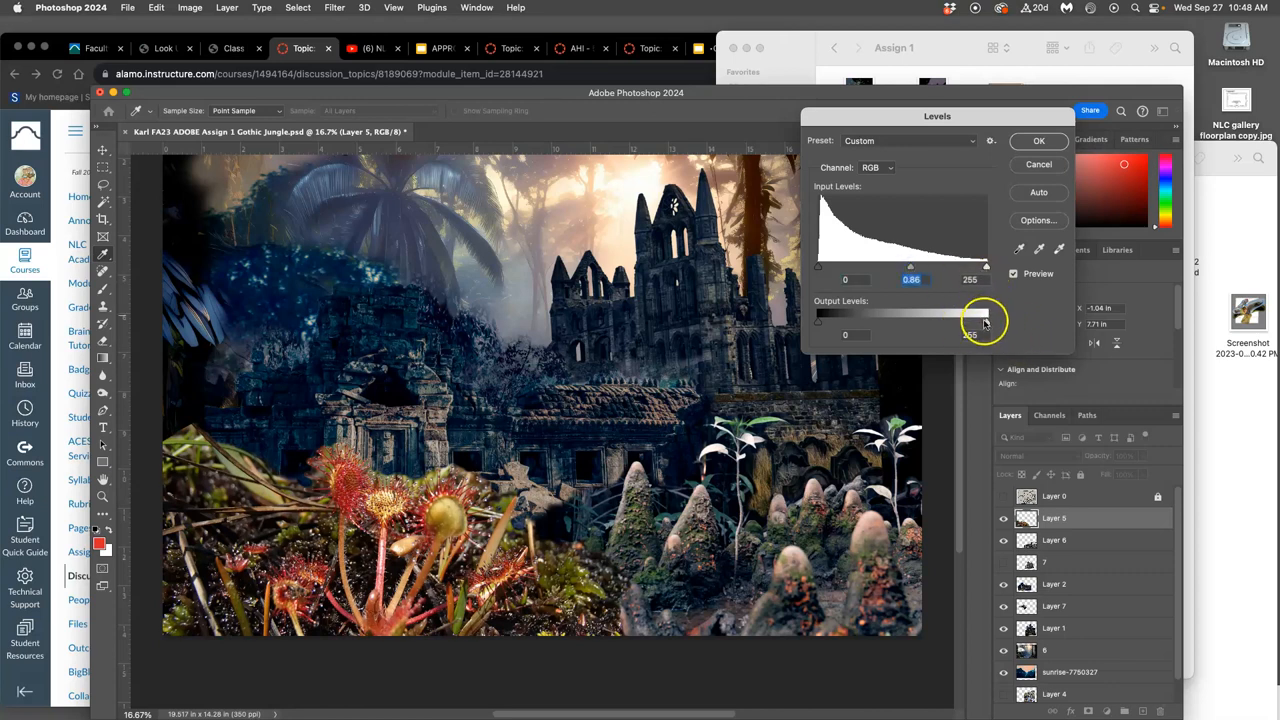
drag(986, 320, 984, 320)
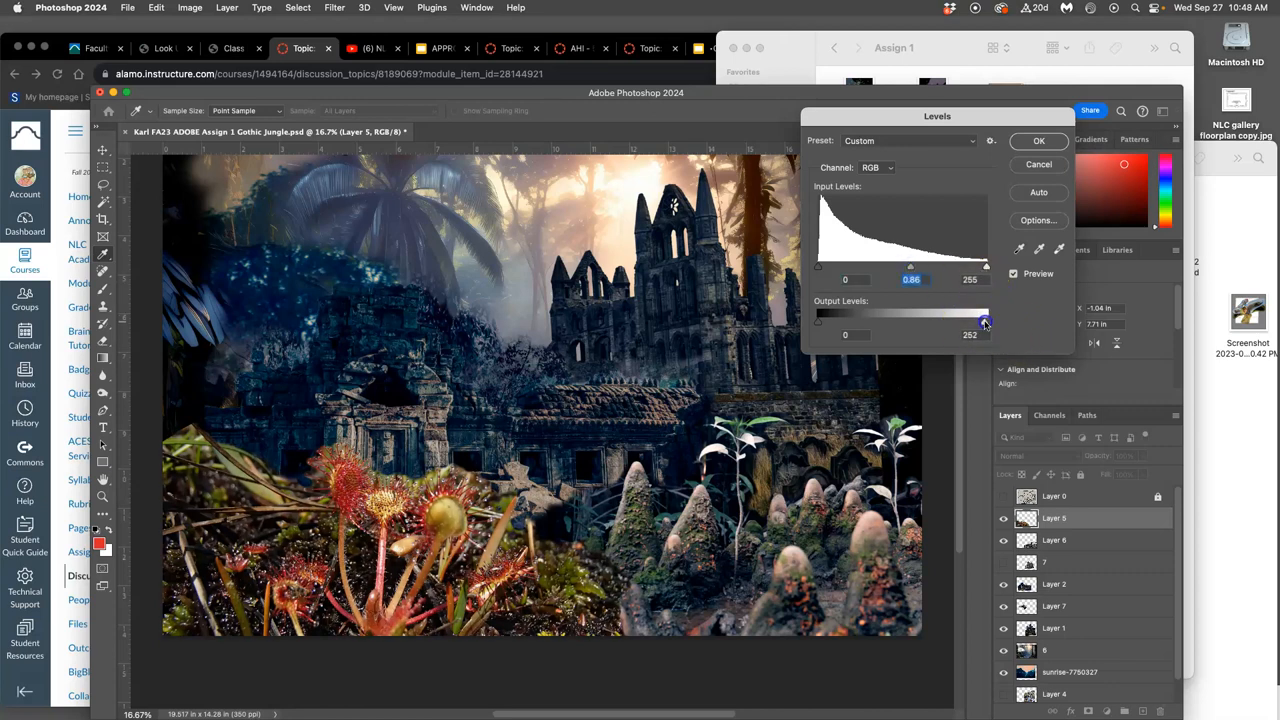
drag(984, 322, 970, 322)
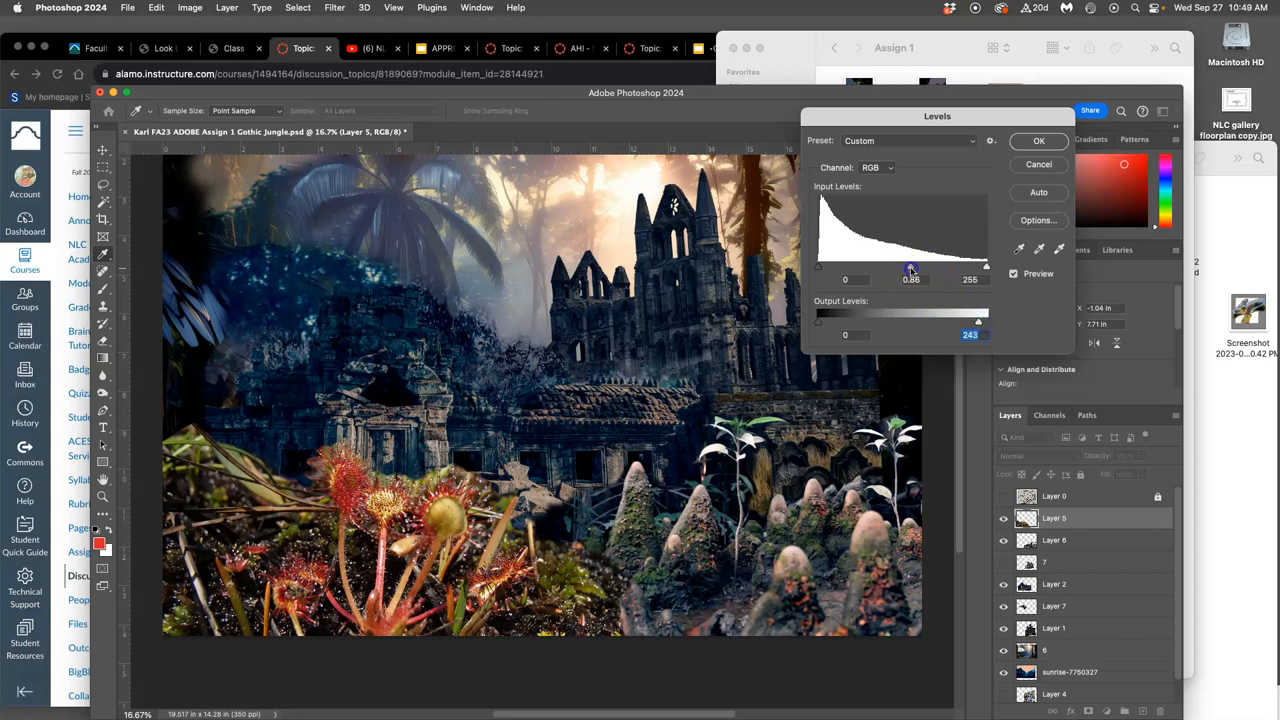
drag(910, 268, 924, 268)
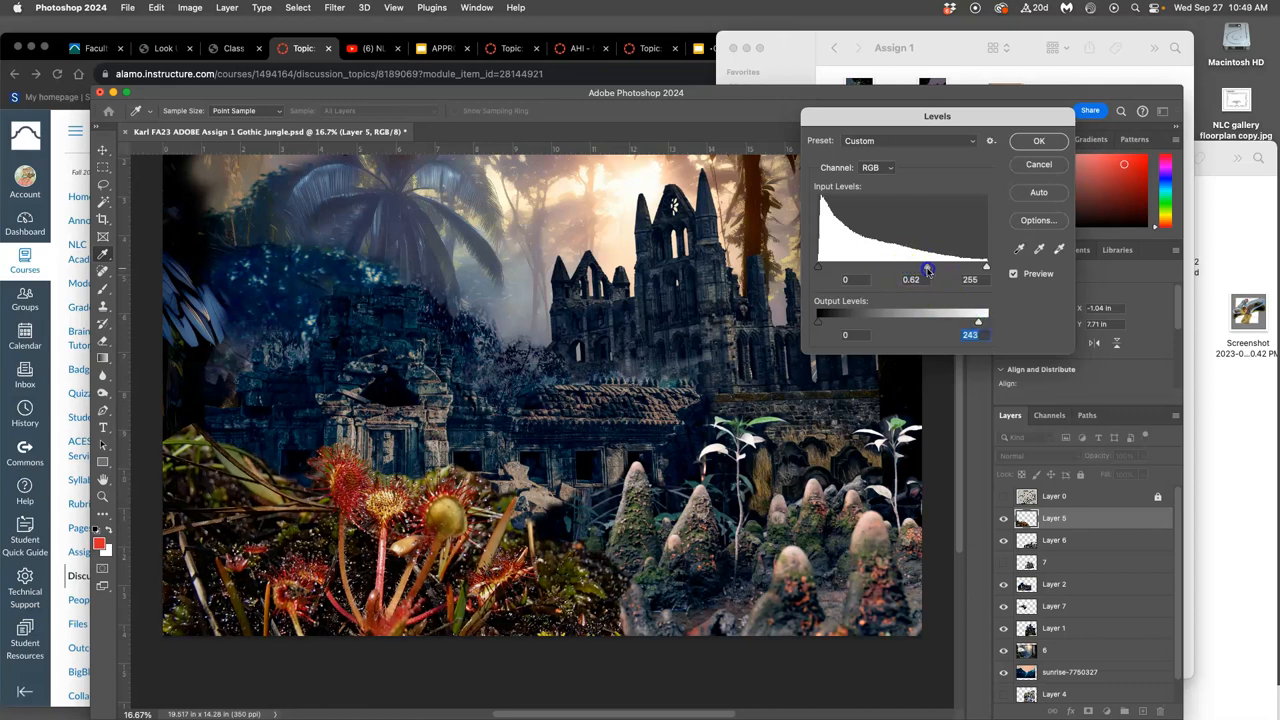
drag(928, 266, 920, 266)
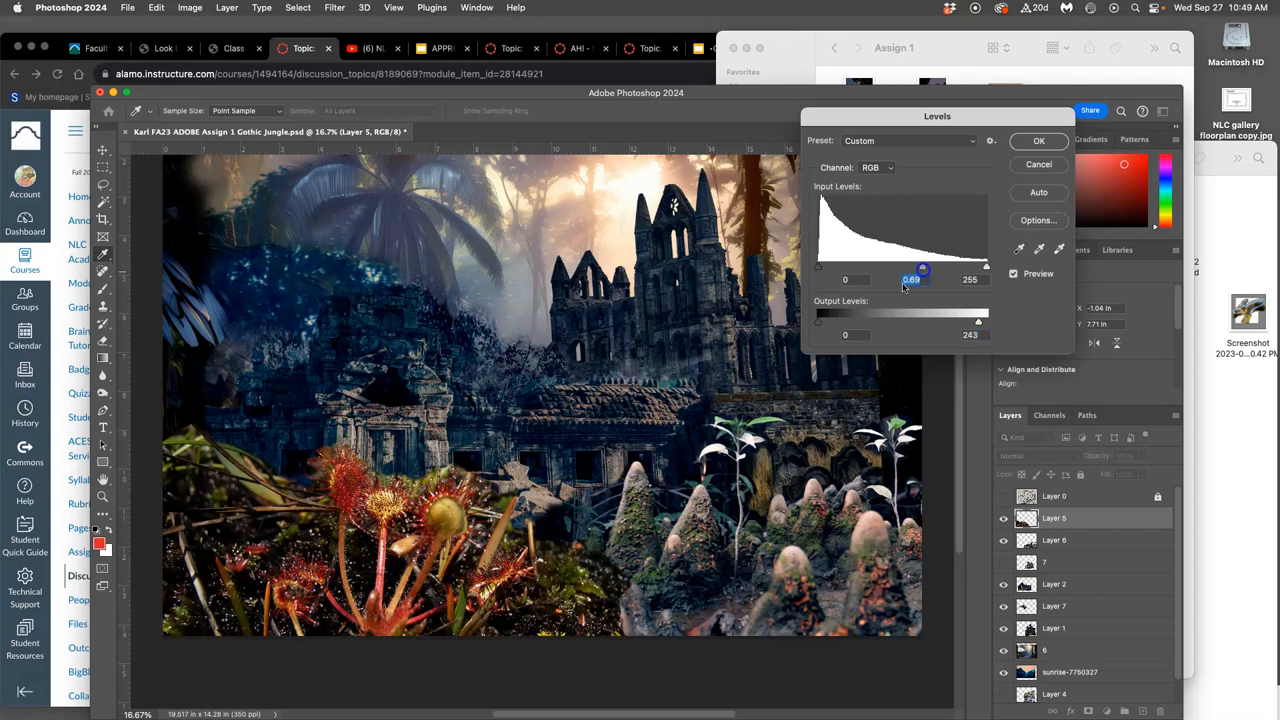
drag(818, 320, 828, 320)
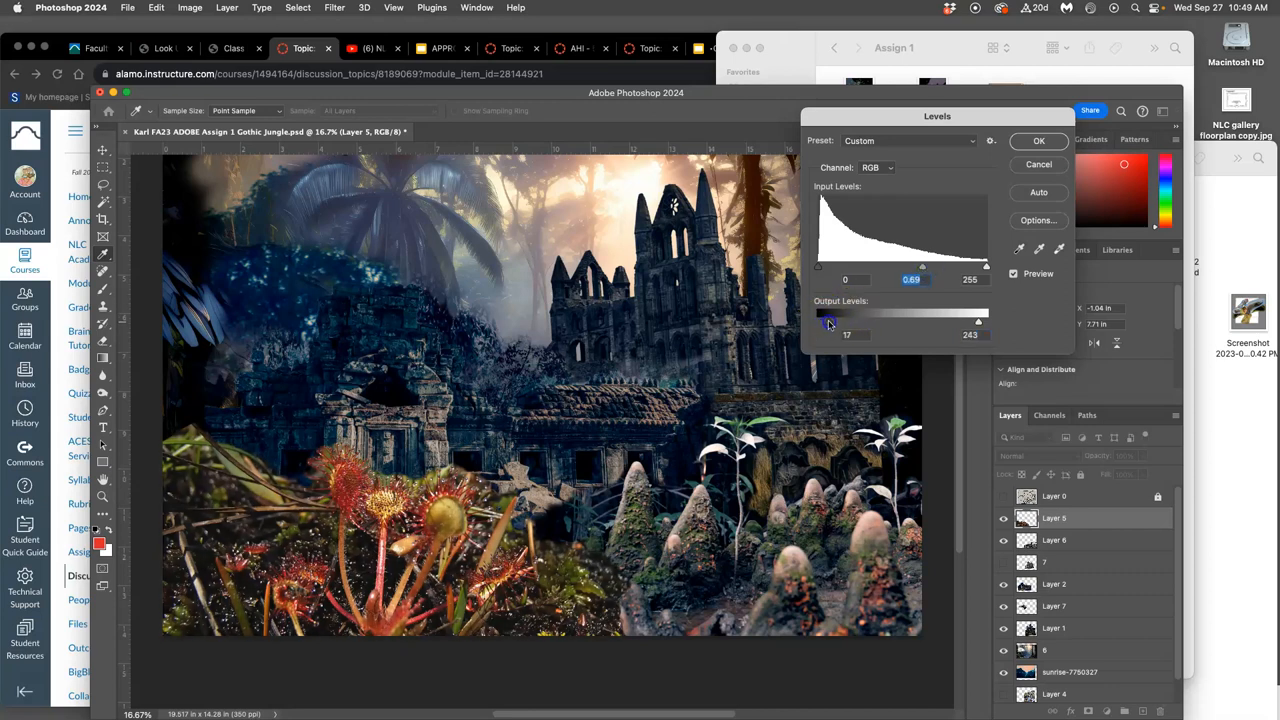
drag(830, 320, 826, 320)
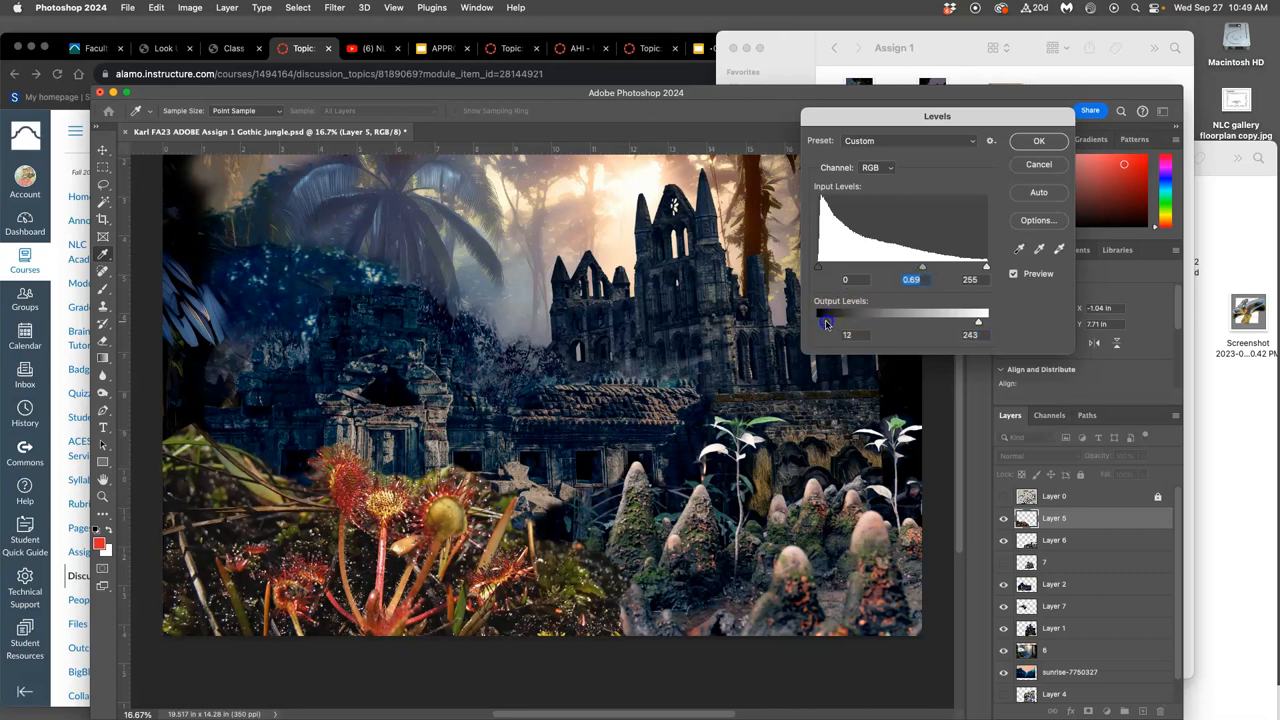
click(1038, 140)
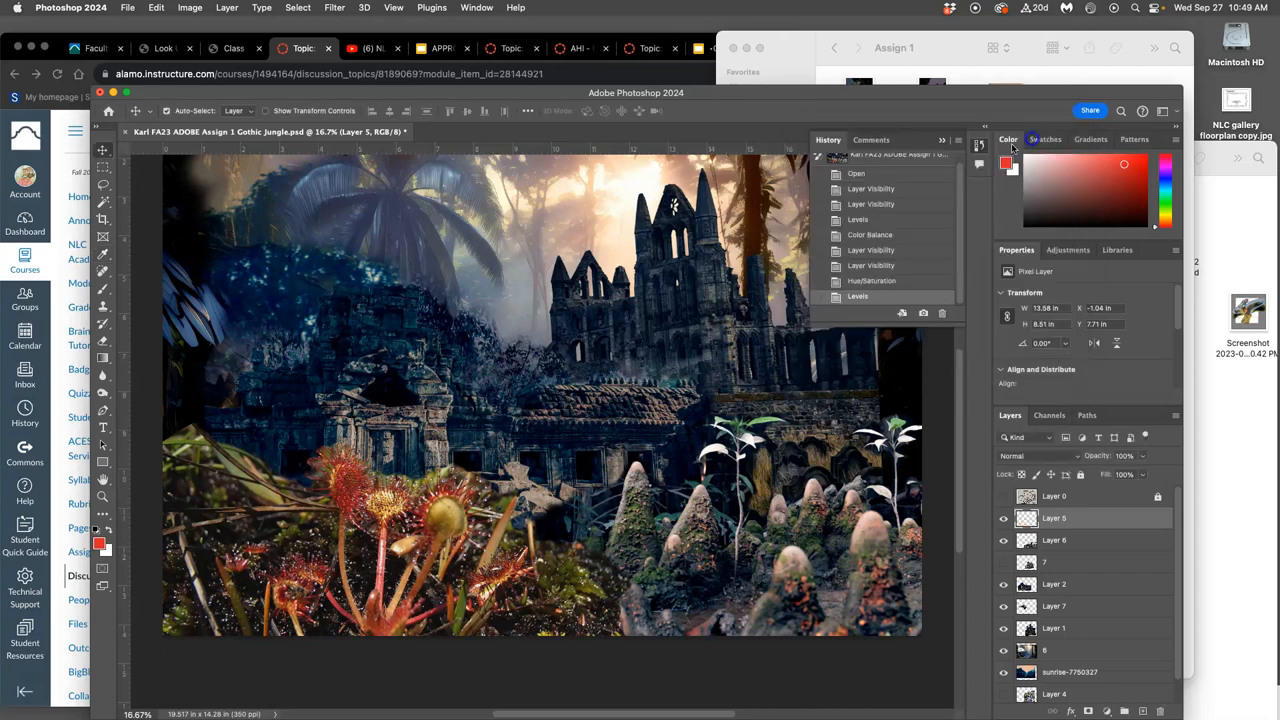
Bring up the Color Balance adjustment for Layer 5.
click(188, 8)
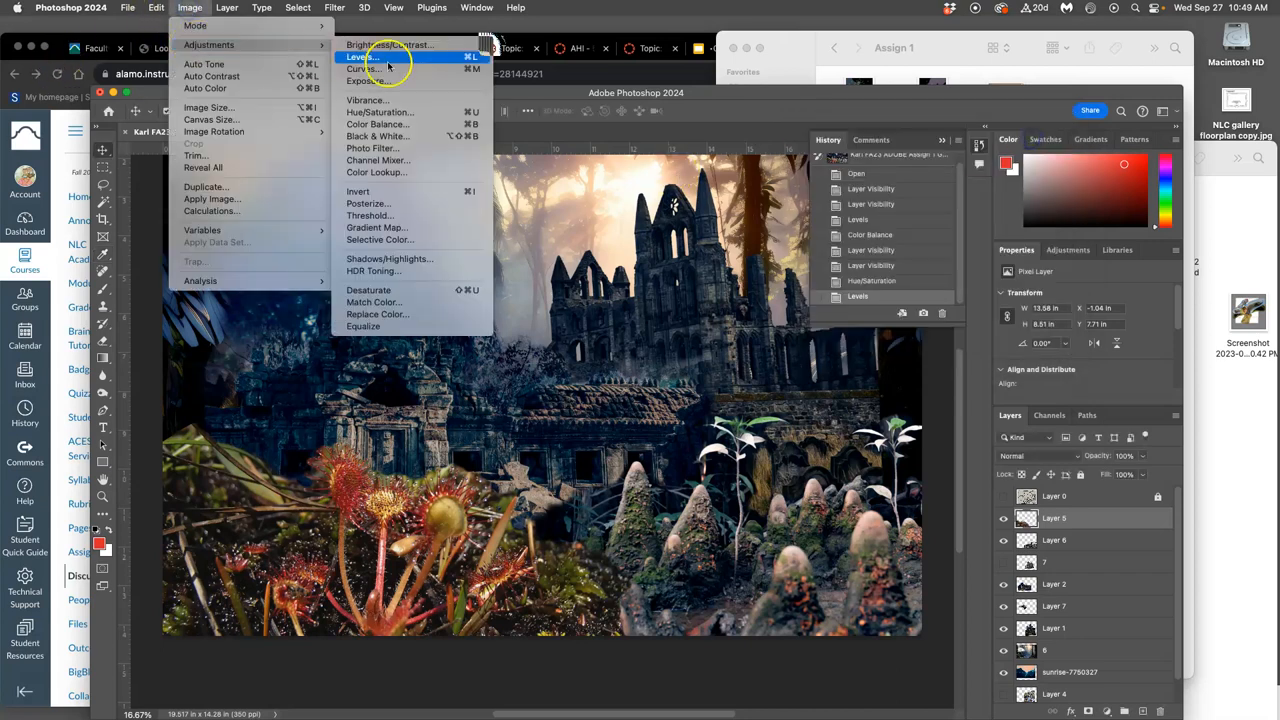
mouse_move(376, 124)
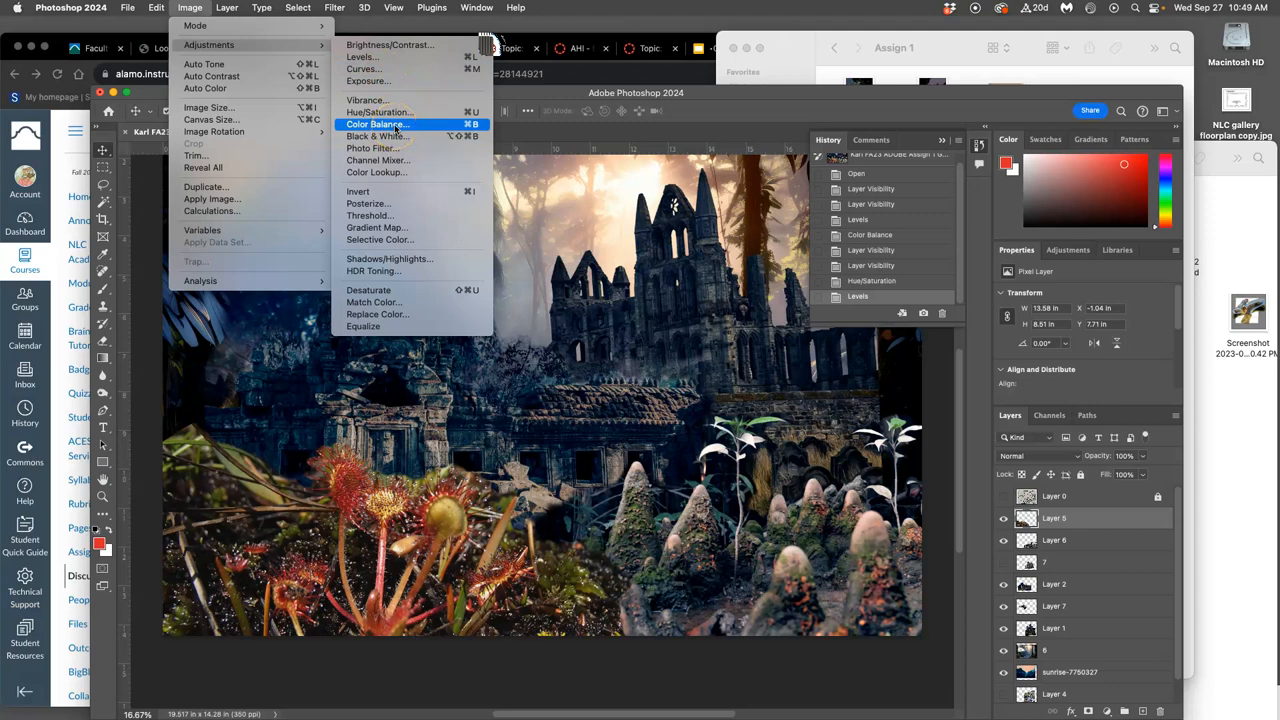
click(296, 8)
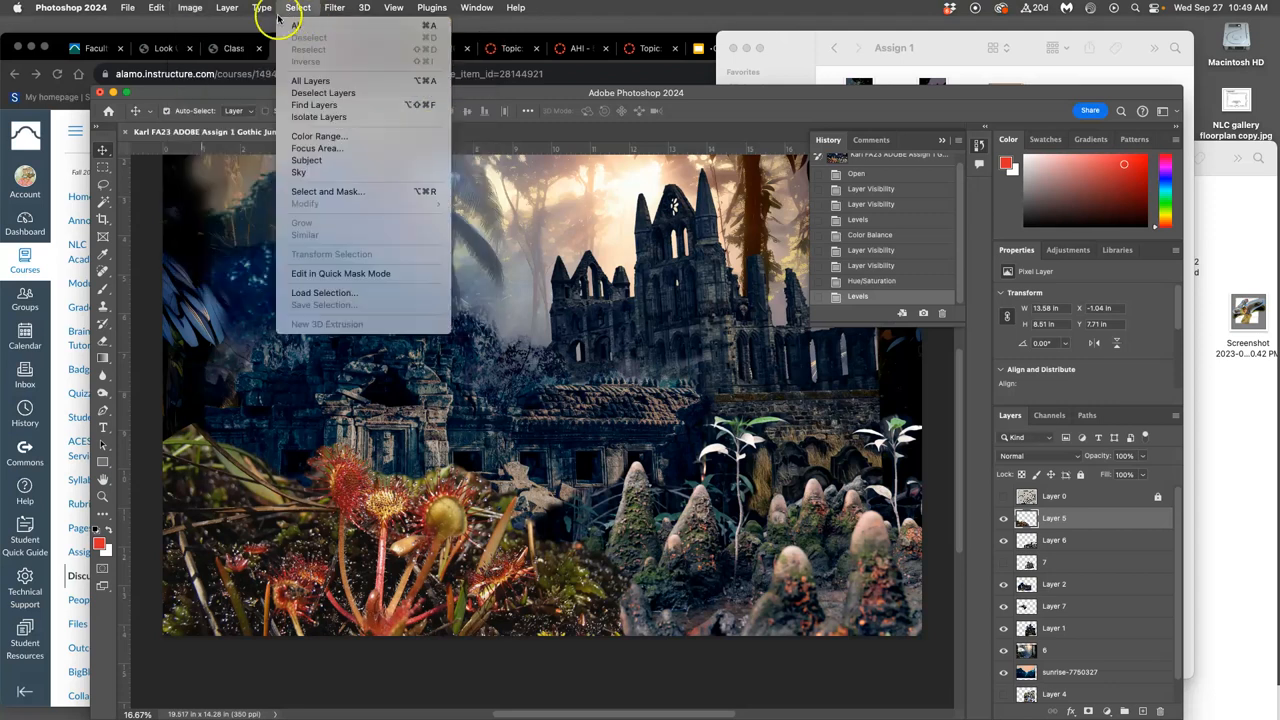
click(188, 8)
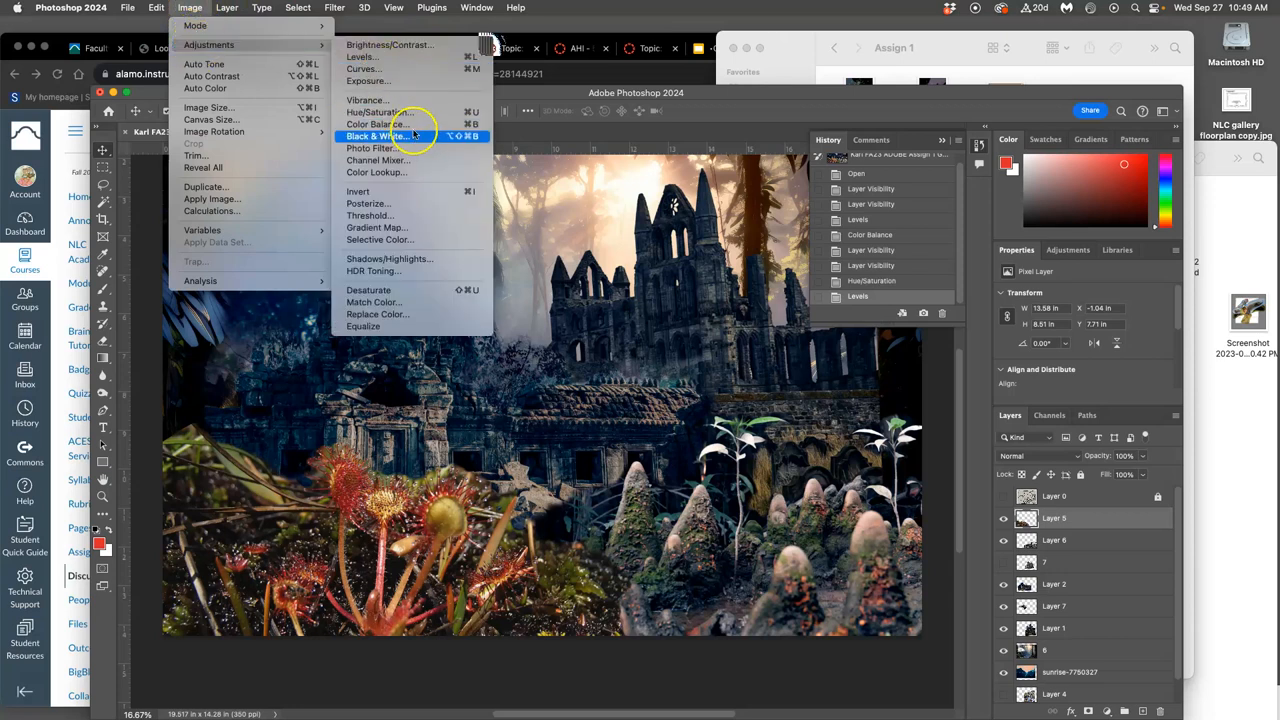
click(376, 124)
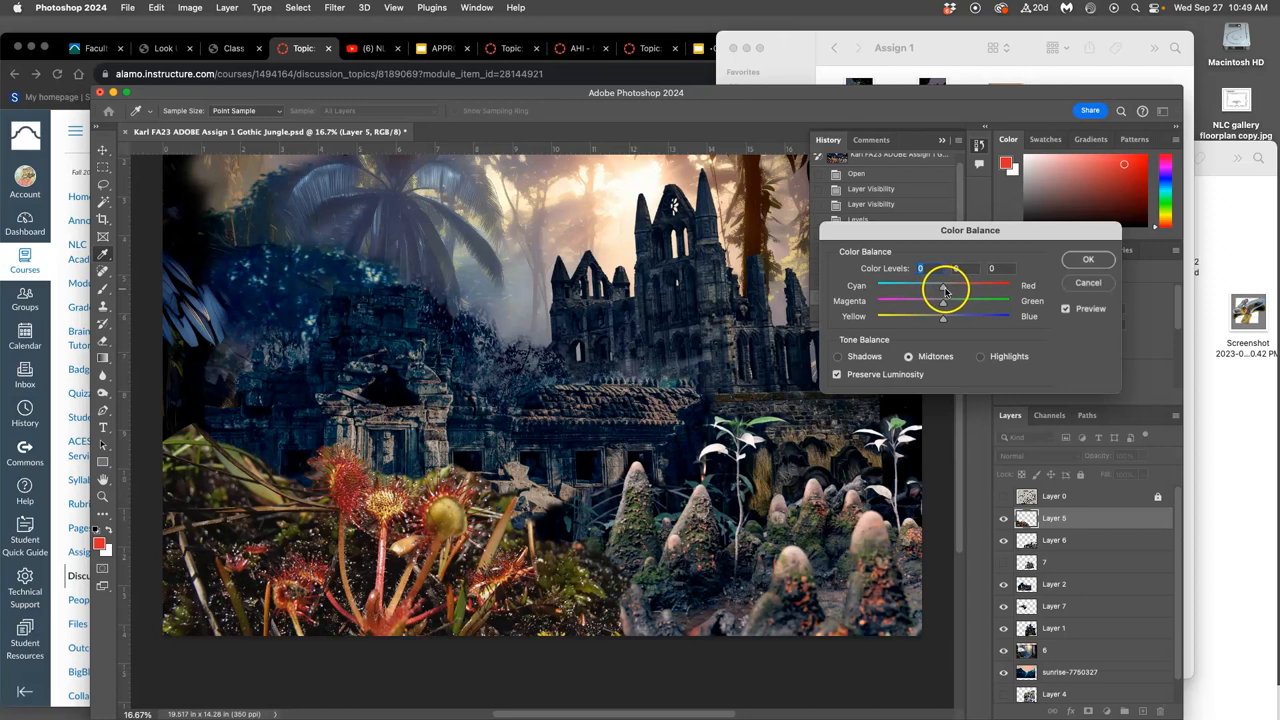
Set Layer 5's midtone balance to about -15 cyan, -18 magenta, +11 blue.
drag(942, 302, 936, 304)
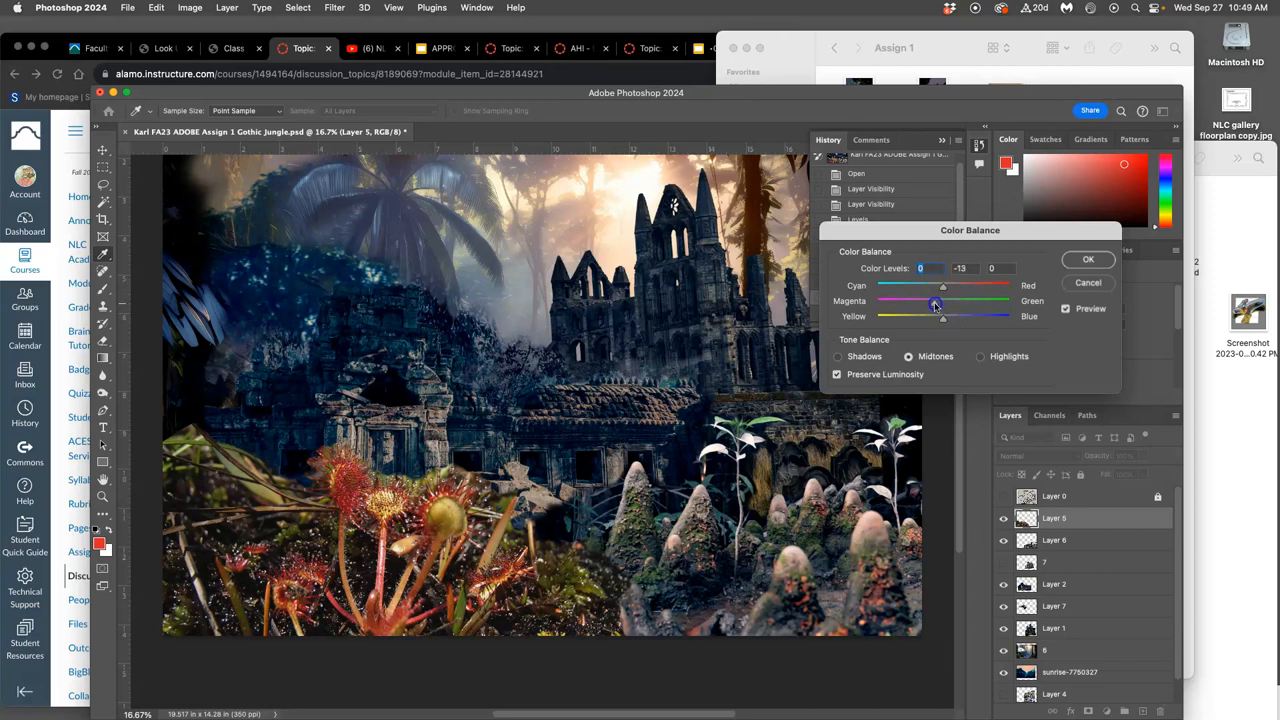
drag(944, 302, 930, 300)
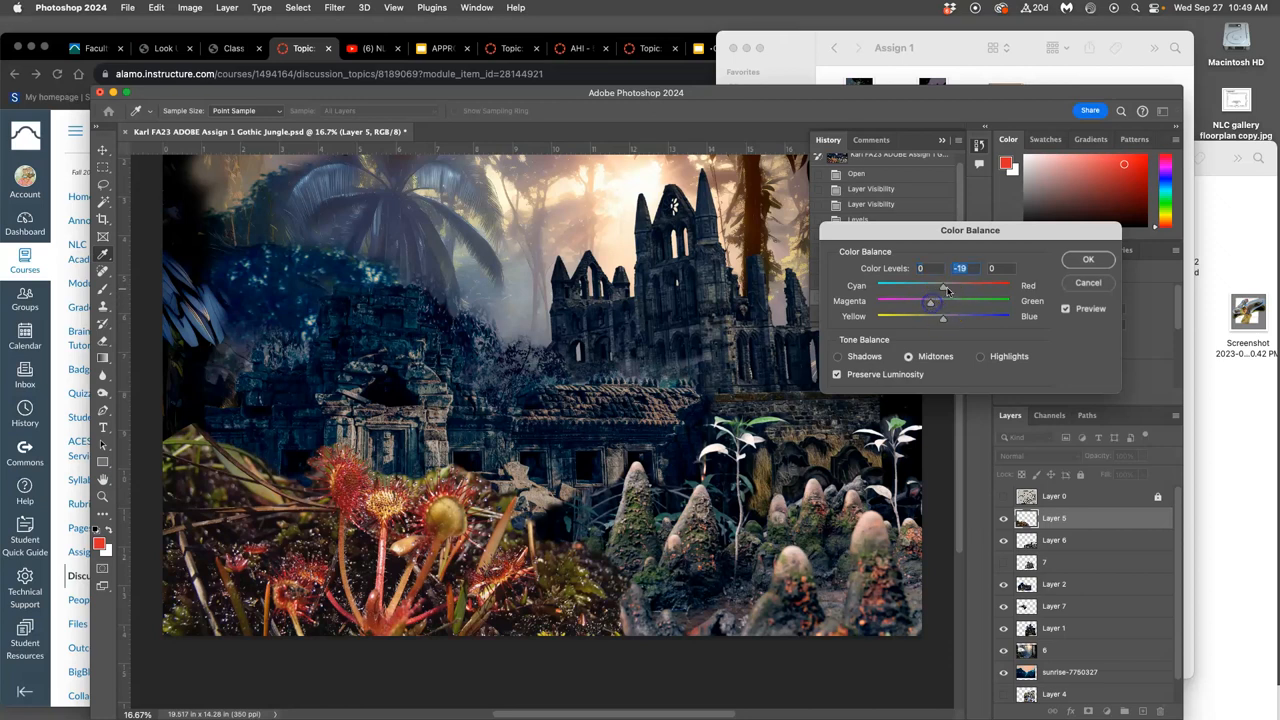
drag(944, 284, 928, 284)
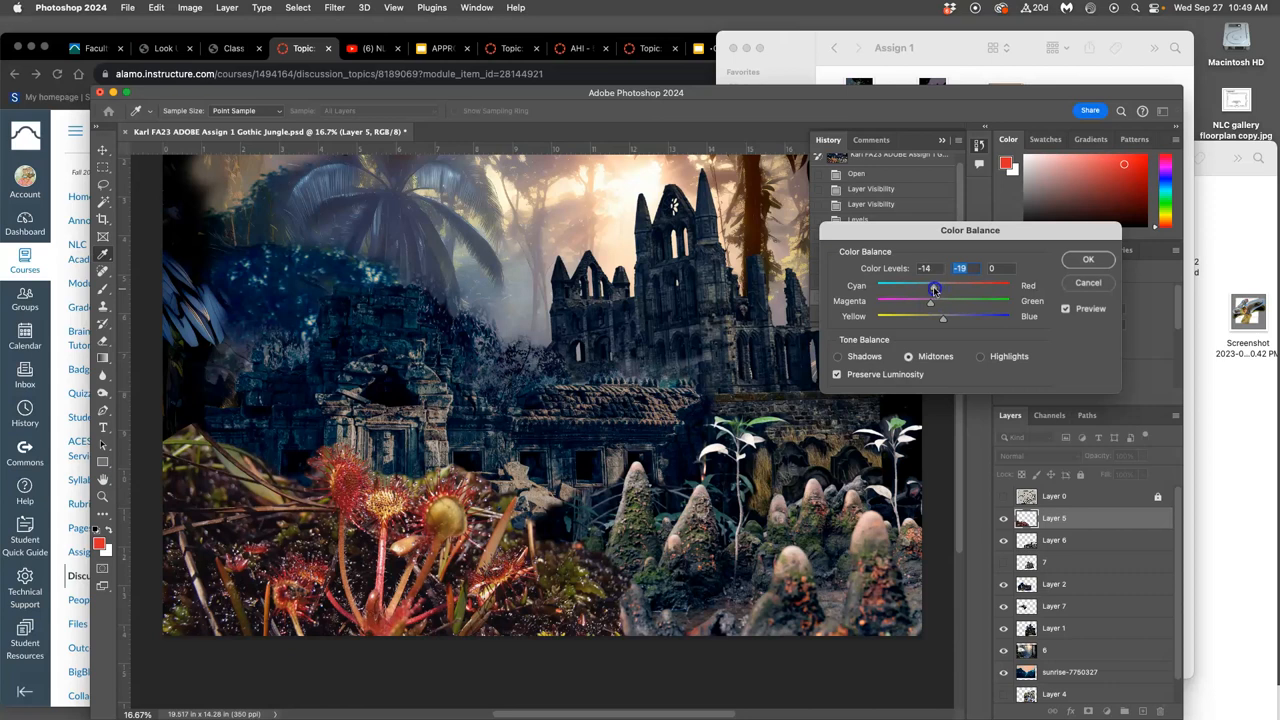
drag(942, 316, 950, 316)
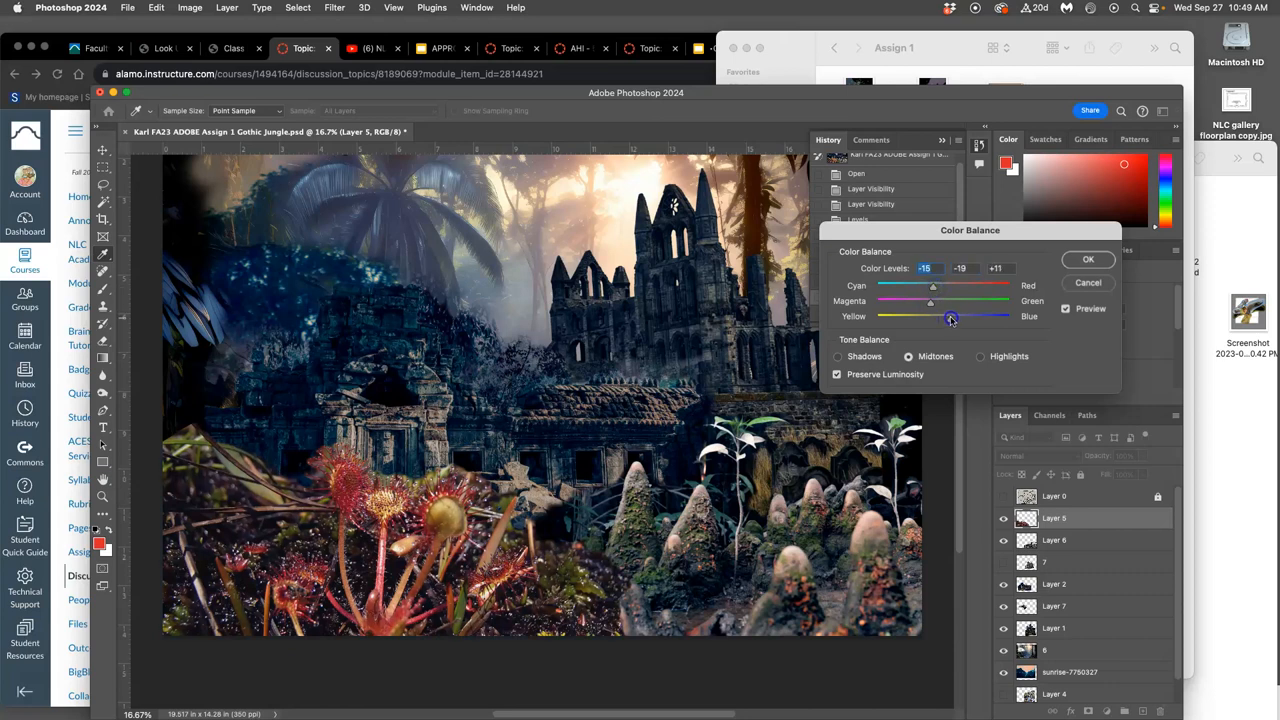